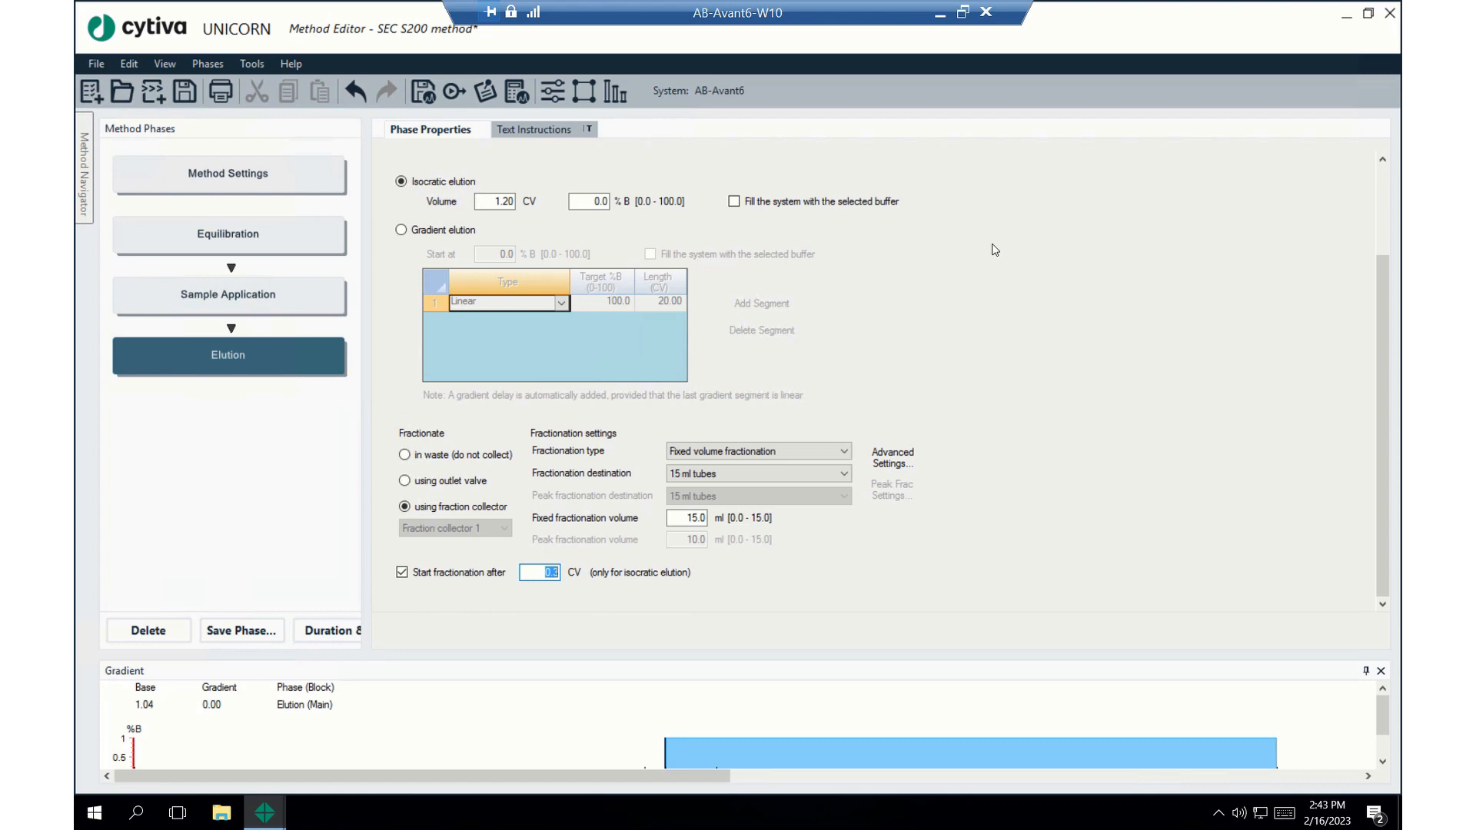
{"action": "mouse_move", "coordinate": [307, 186]}
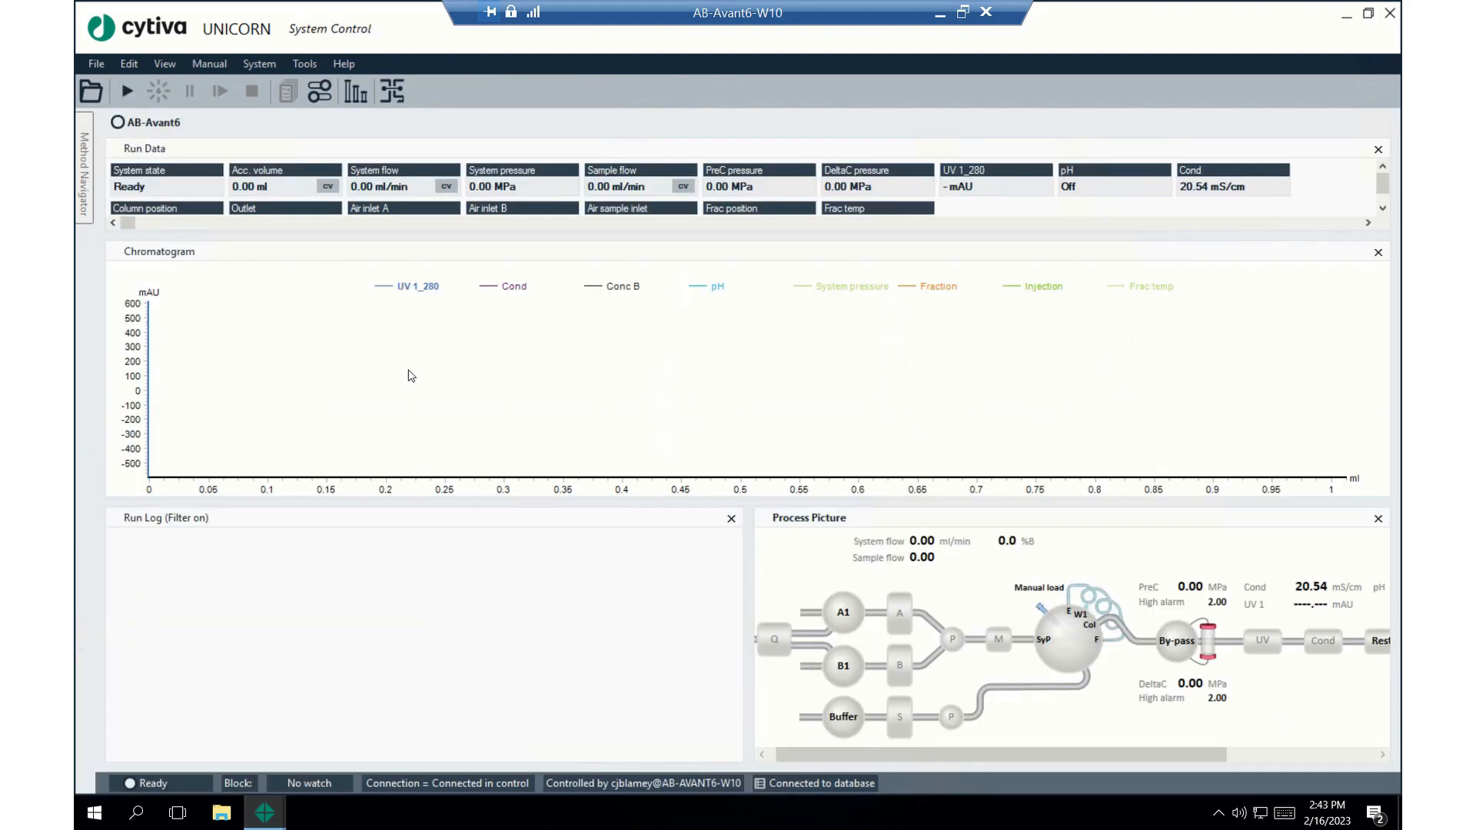
{"action": "mouse_move", "coordinate": [415, 372]}
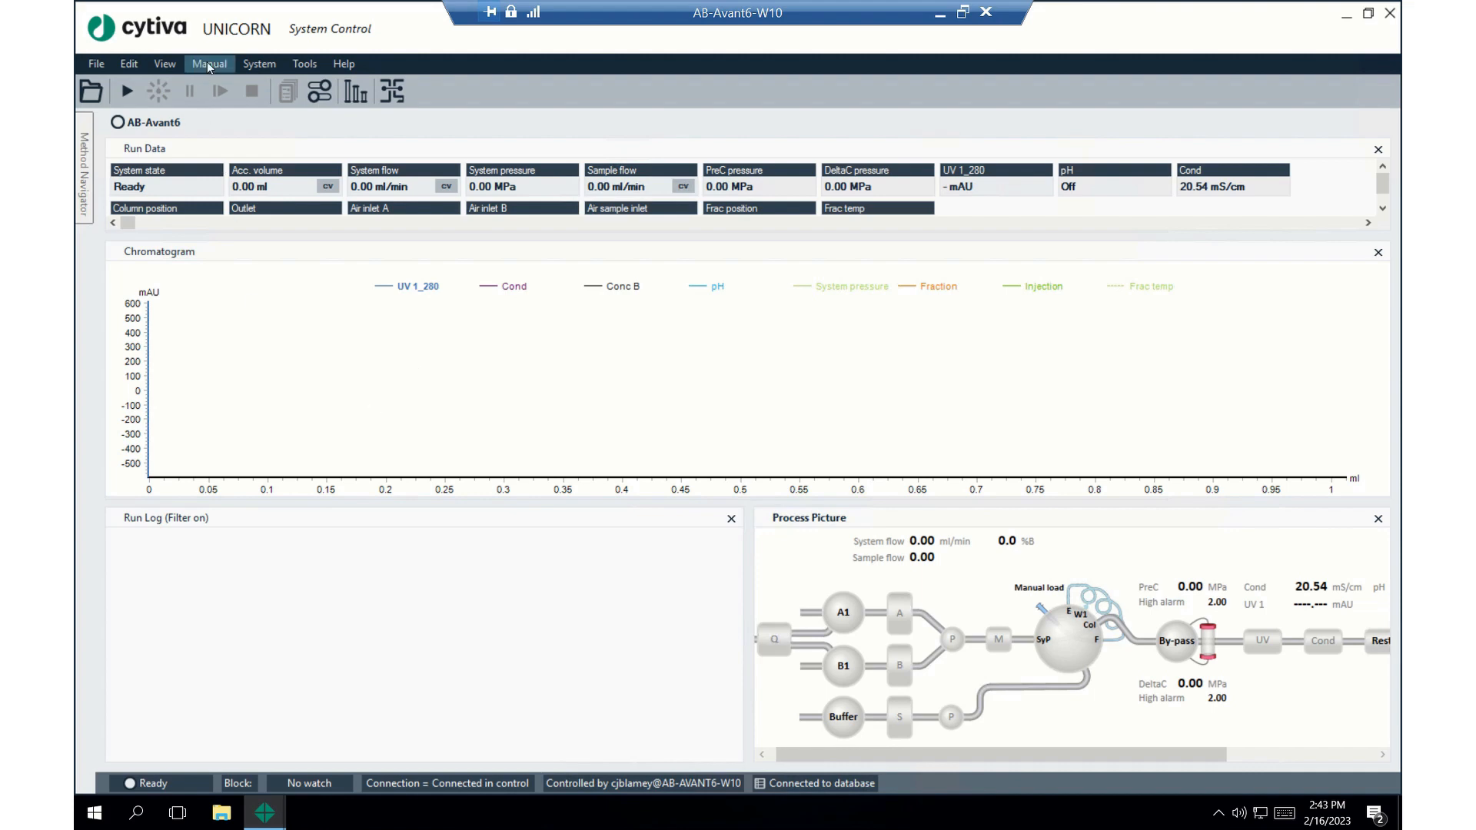
Execute a manual System flow instruction of 1.00 ml/min from the Manual instructions window
{"action": "left_click", "coordinate": [208, 63]}
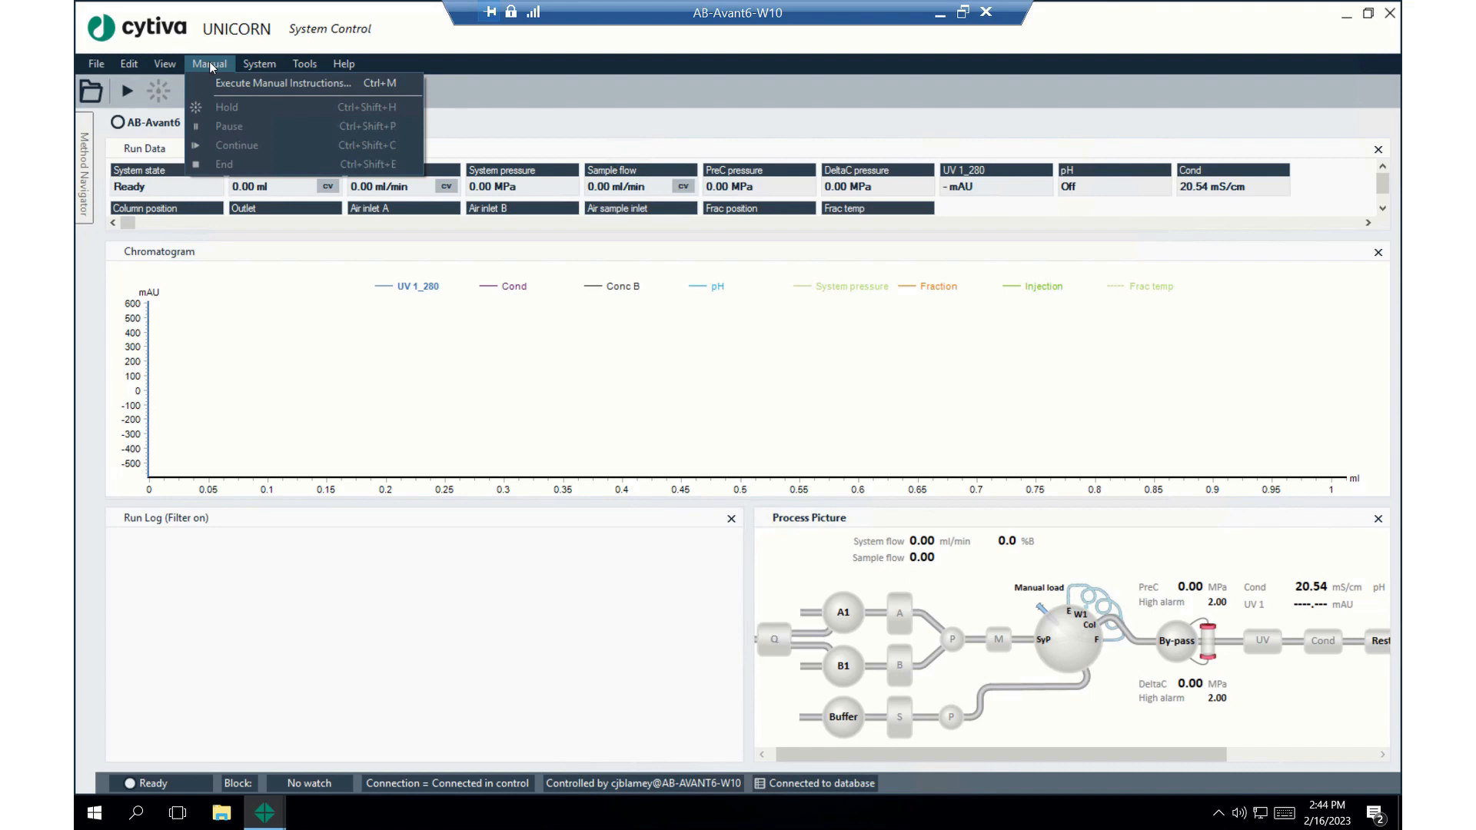
{"action": "mouse_move", "coordinate": [283, 83]}
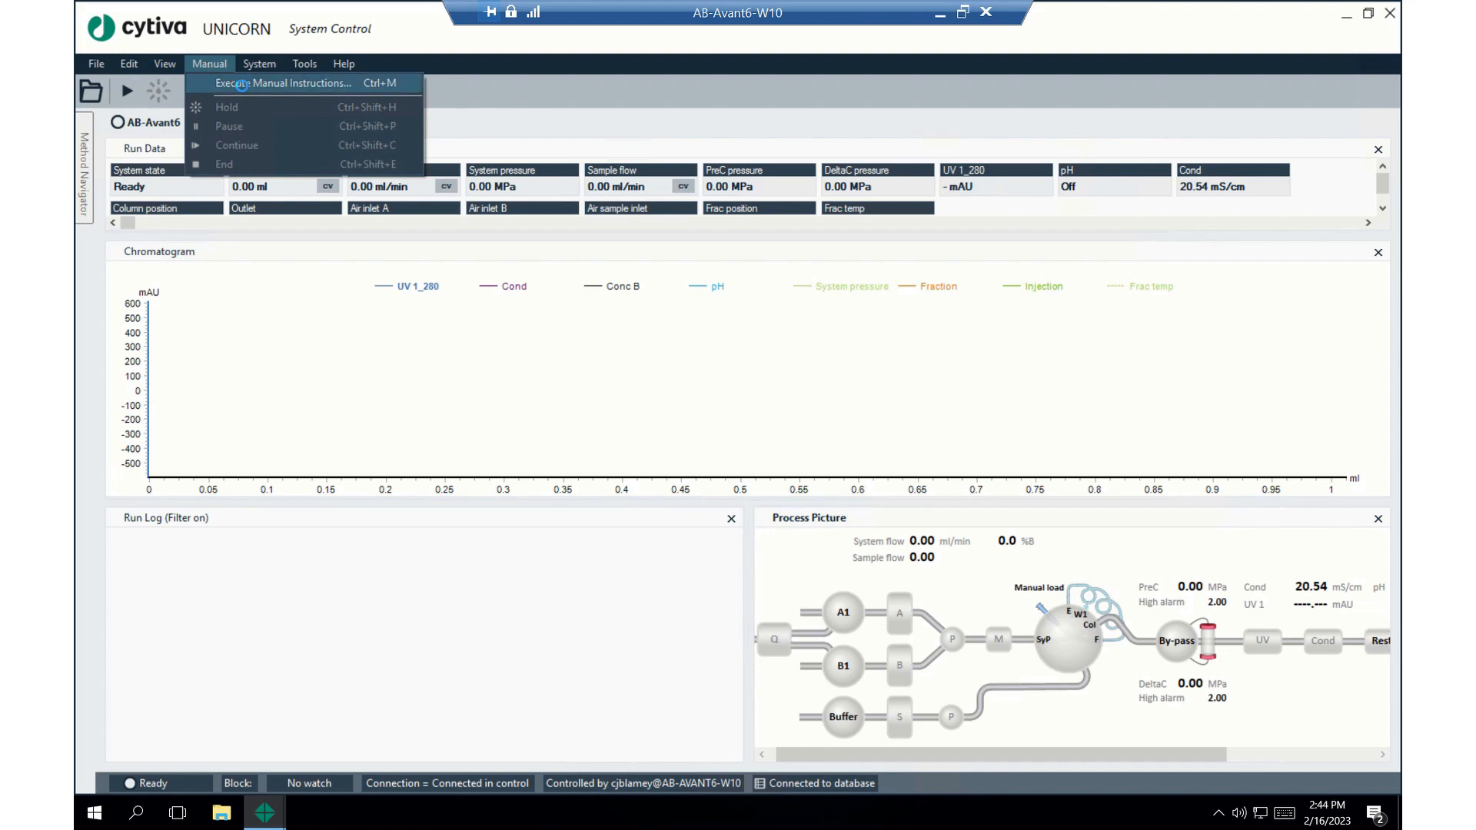
{"action": "left_click", "coordinate": [283, 83]}
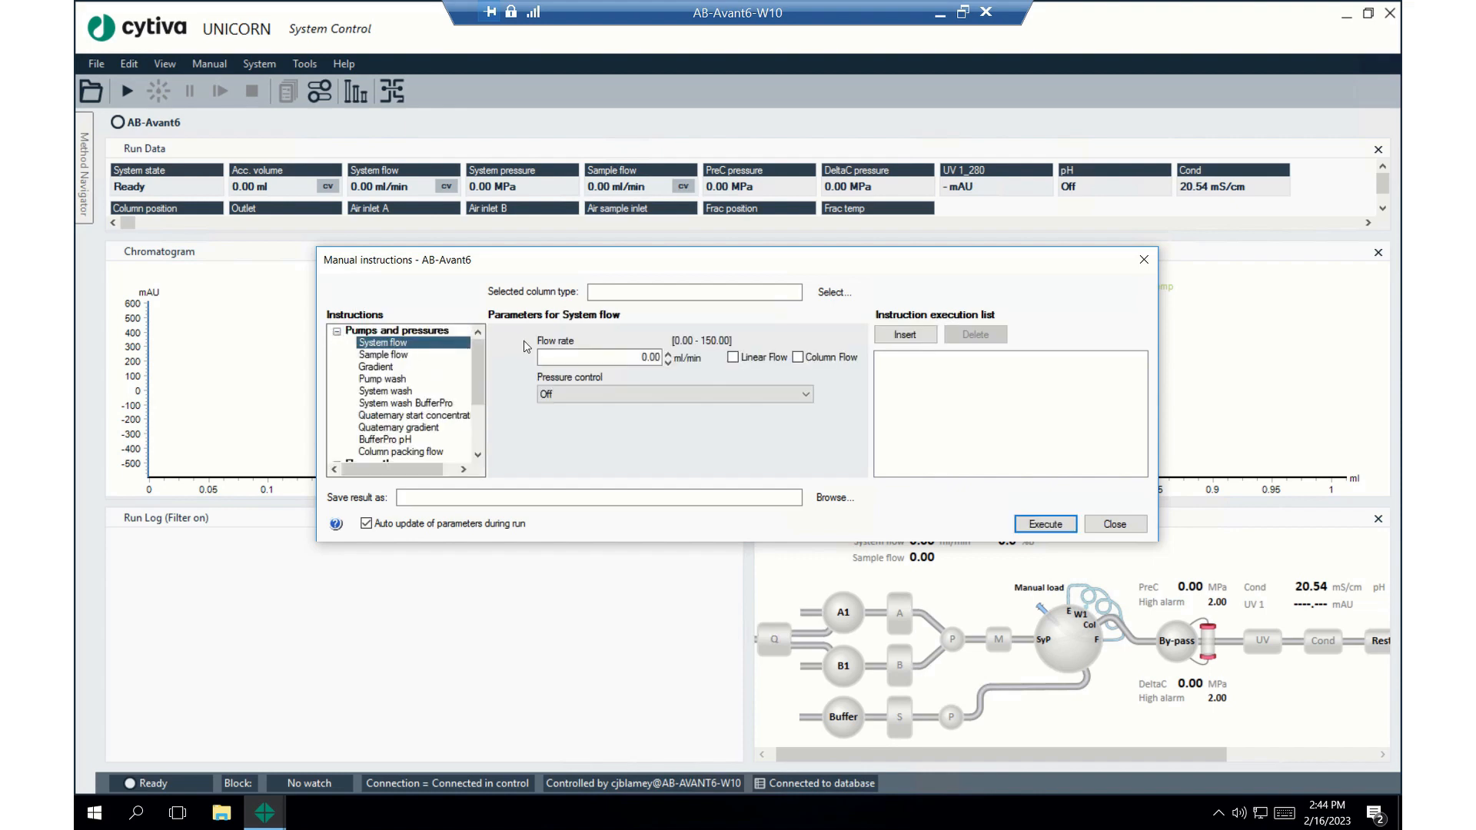
{"action": "left_click", "coordinate": [598, 356]}
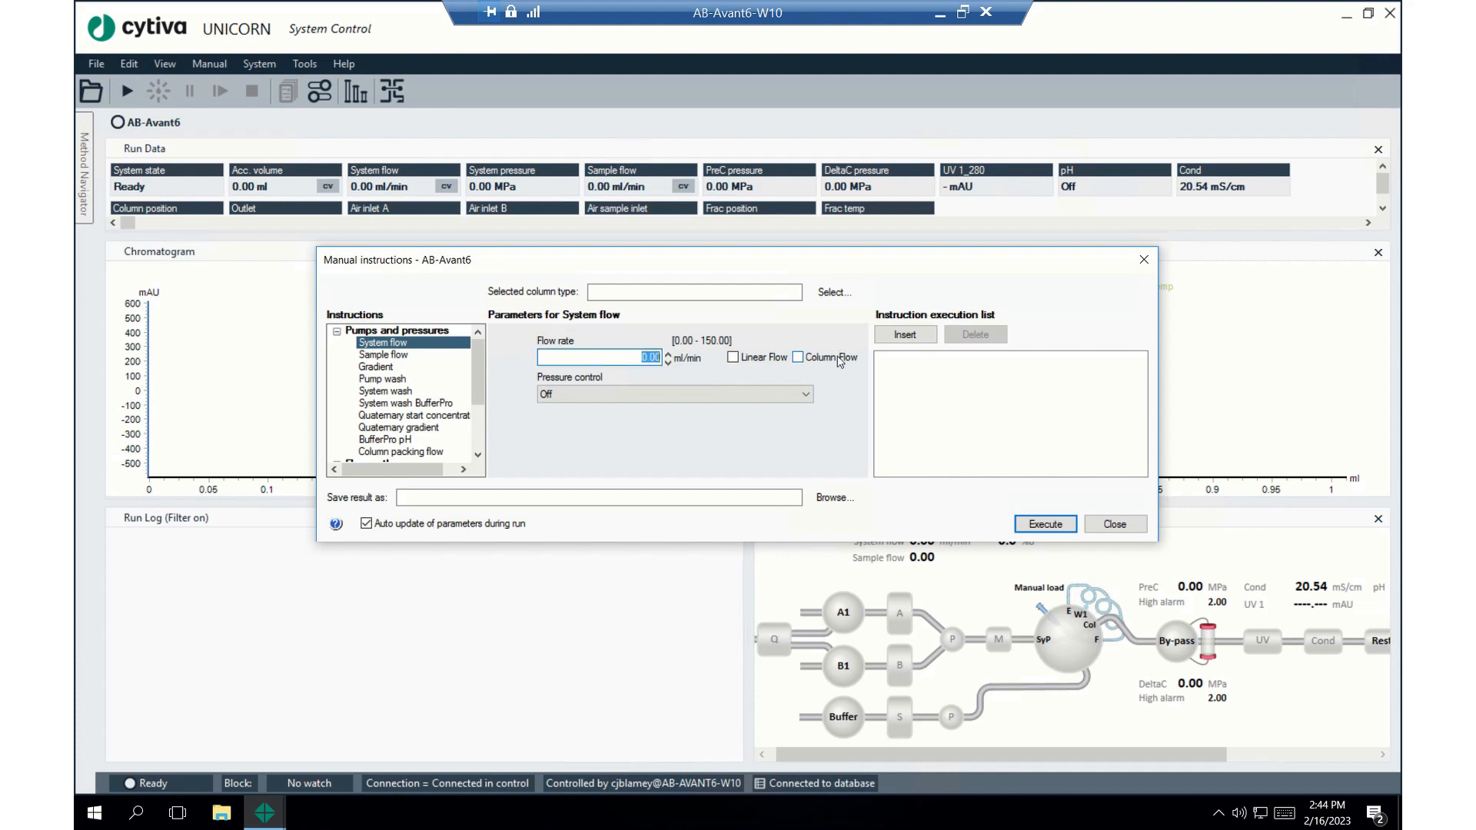
{"action": "type", "text": "1.00"}
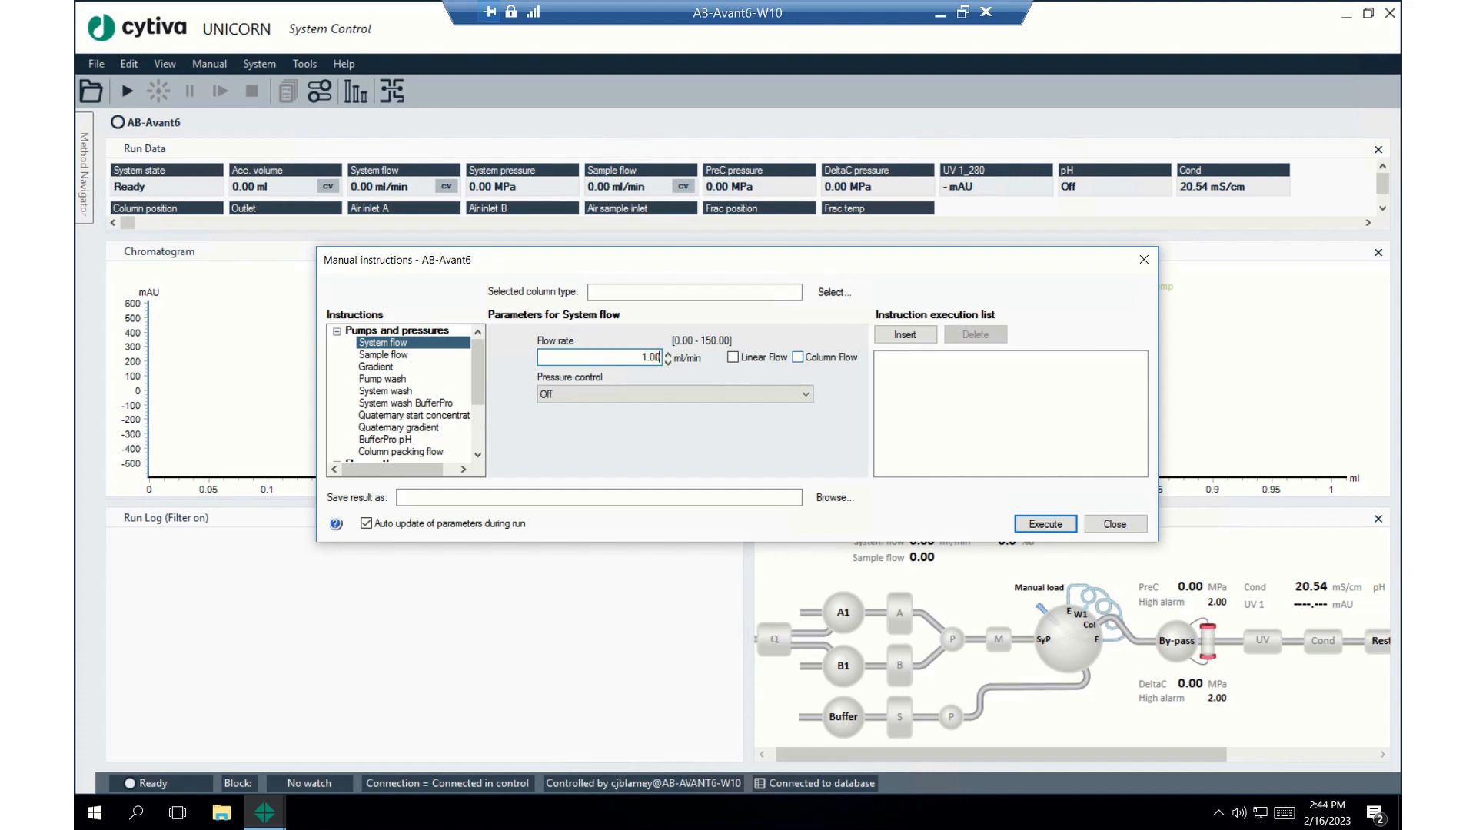
{"action": "left_click", "coordinate": [1044, 524]}
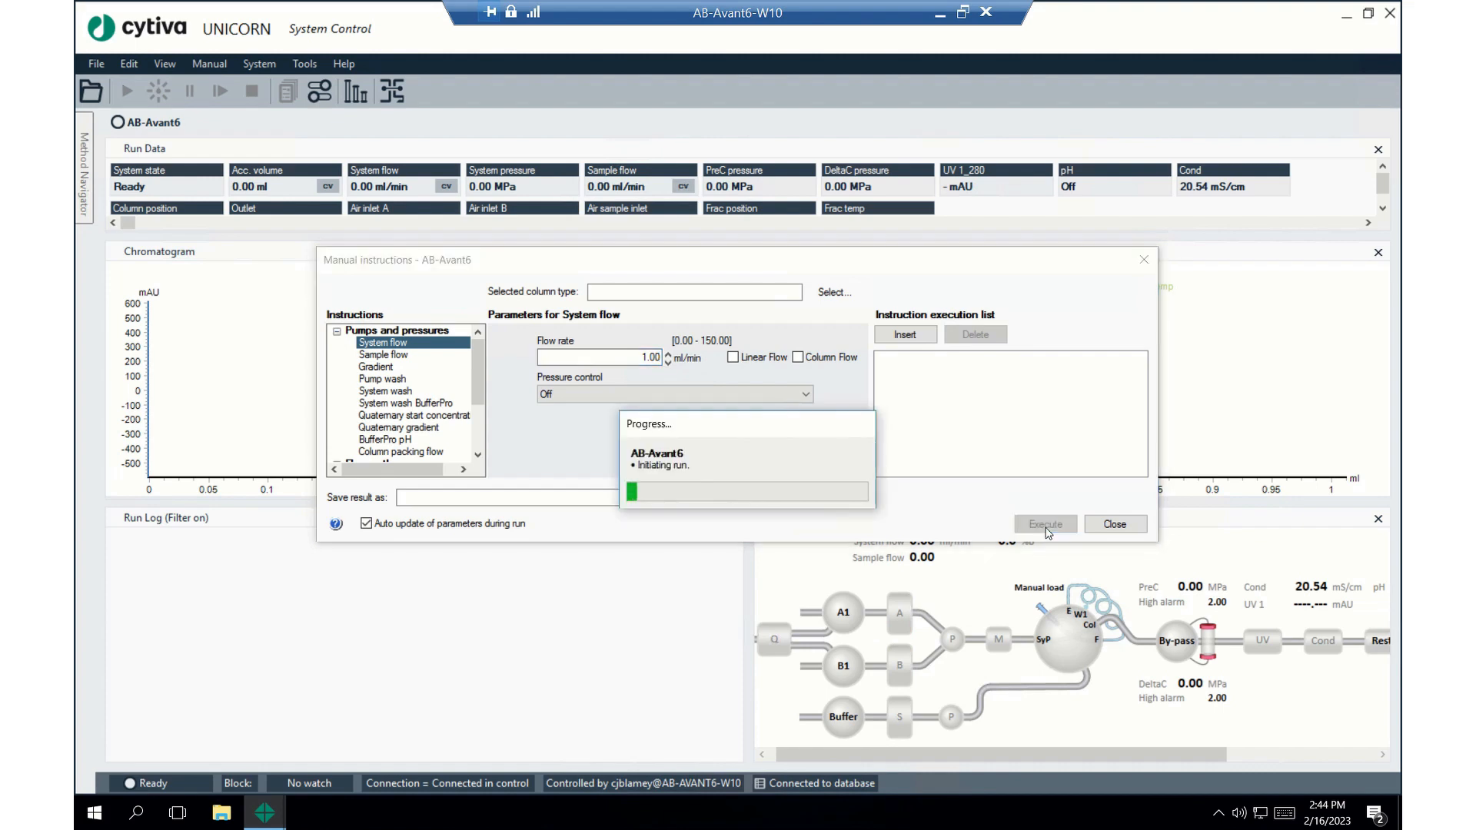
Set Column position 1 to Up flow via the Flow path instructions and execute it
{"action": "left_click", "coordinate": [1044, 524]}
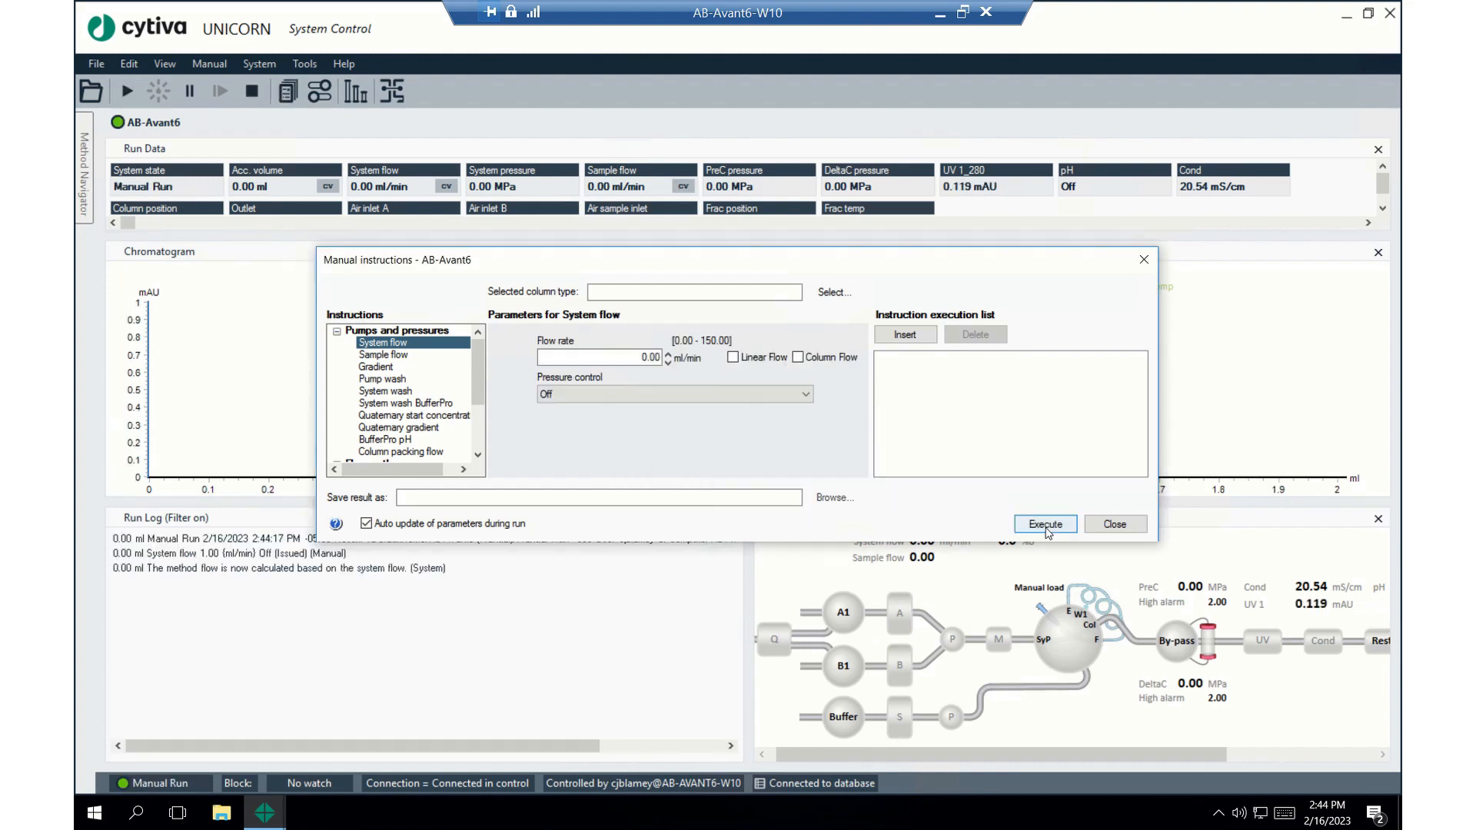
{"action": "left_click", "coordinate": [1044, 525]}
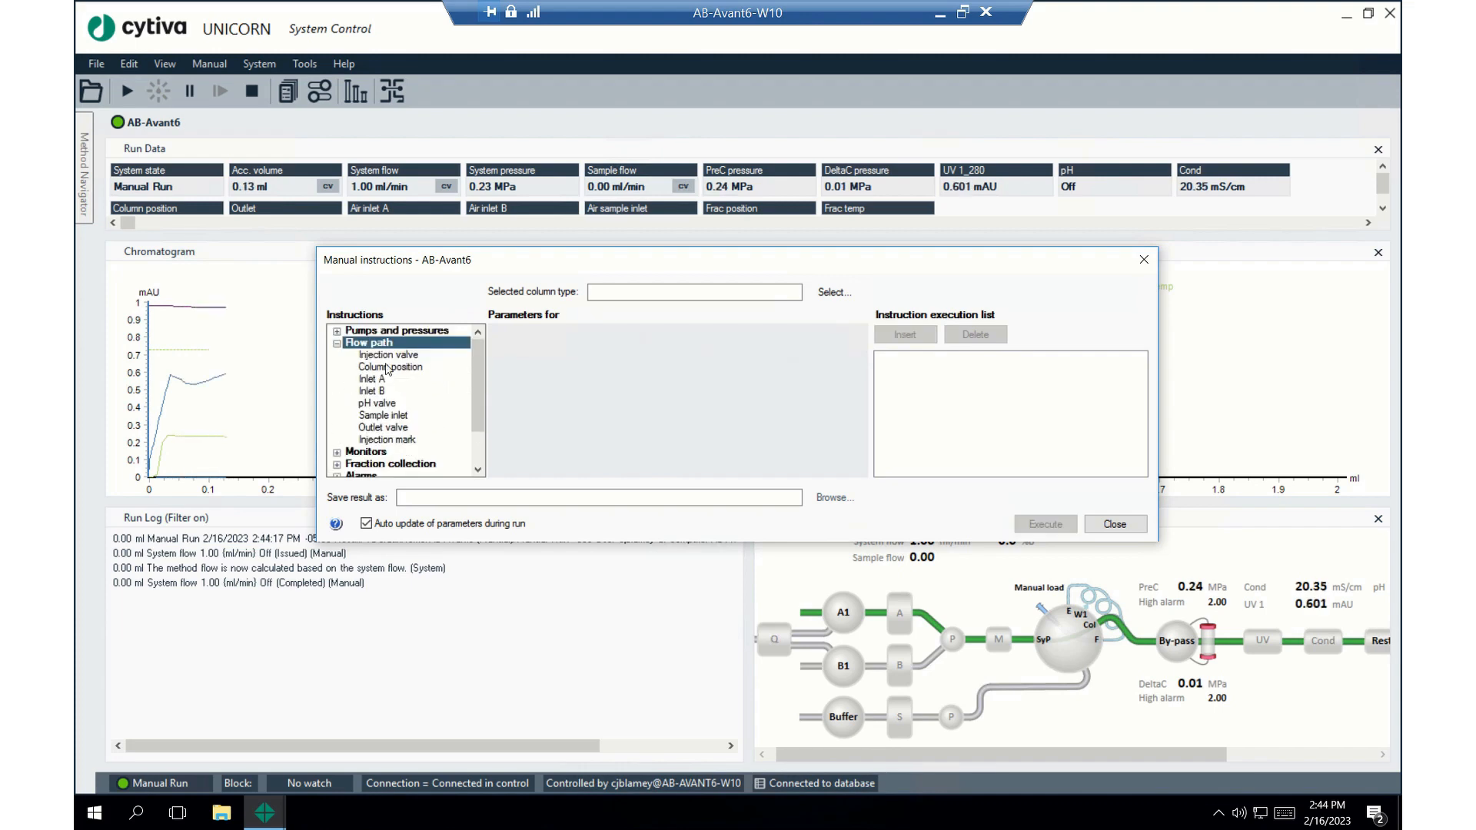
{"action": "left_click", "coordinate": [388, 366]}
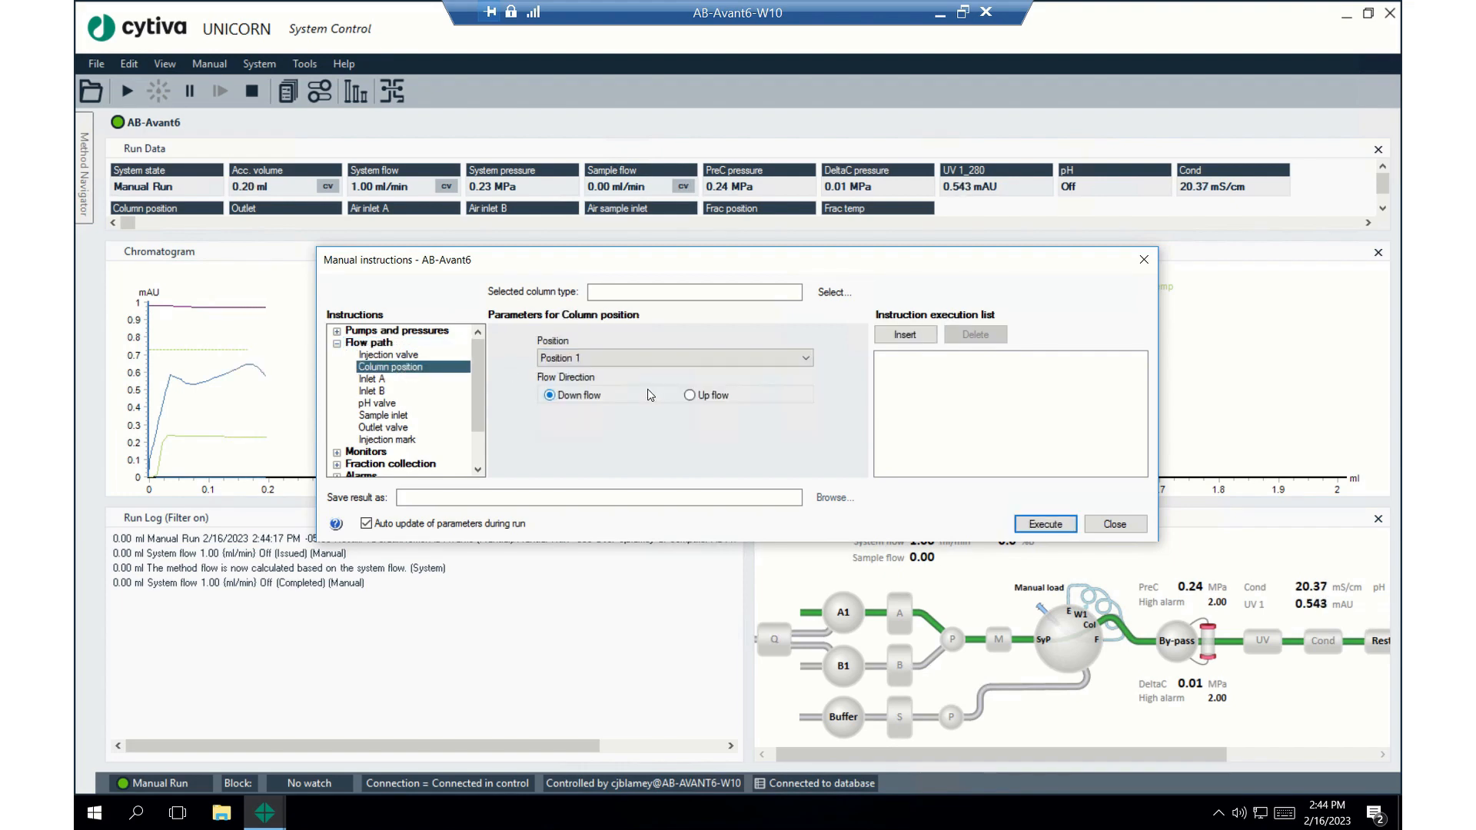
{"action": "left_click", "coordinate": [688, 395]}
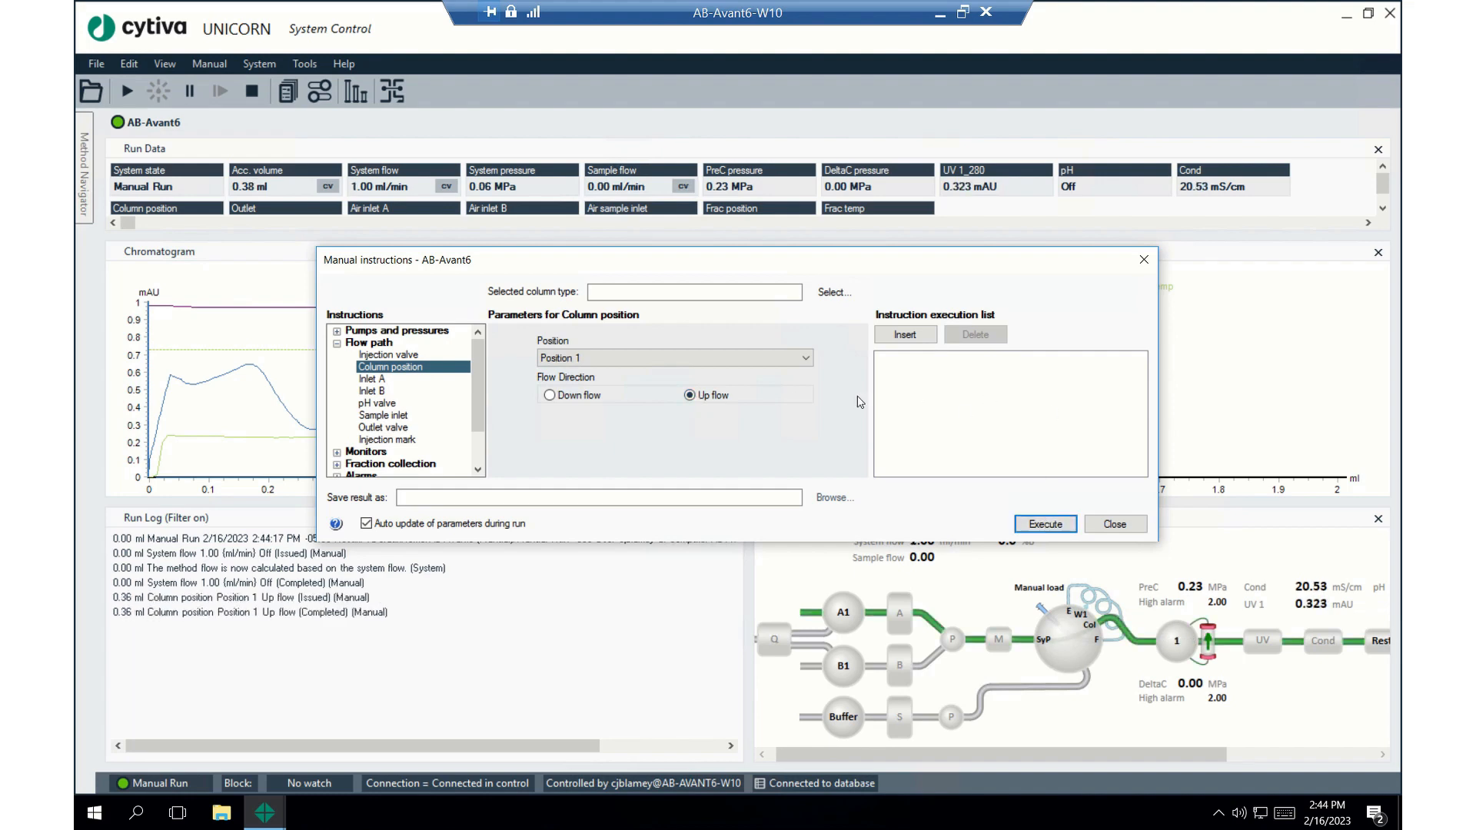
{"action": "mouse_move", "coordinate": [799, 424]}
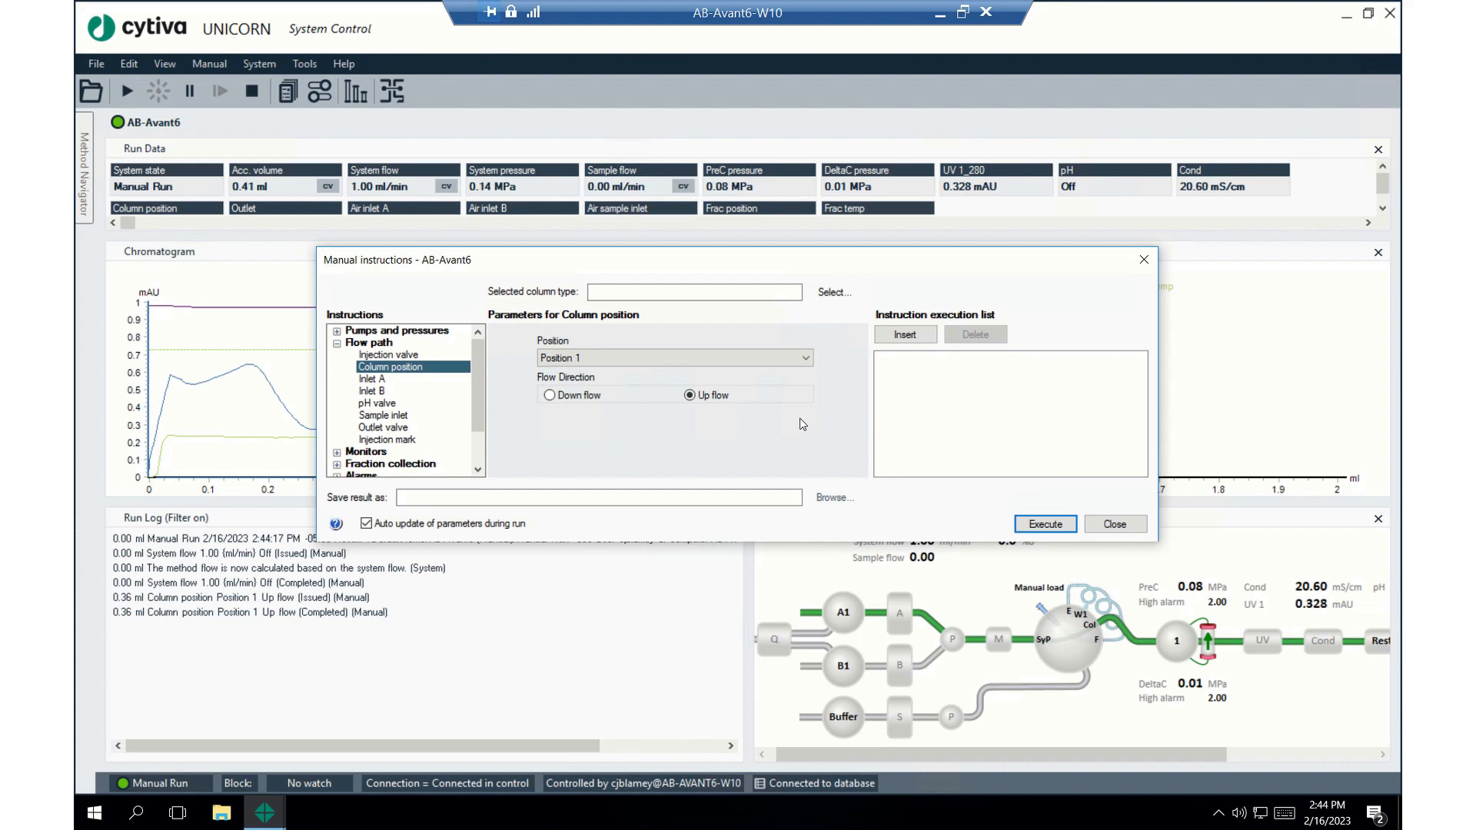
{"action": "mouse_move", "coordinate": [777, 424]}
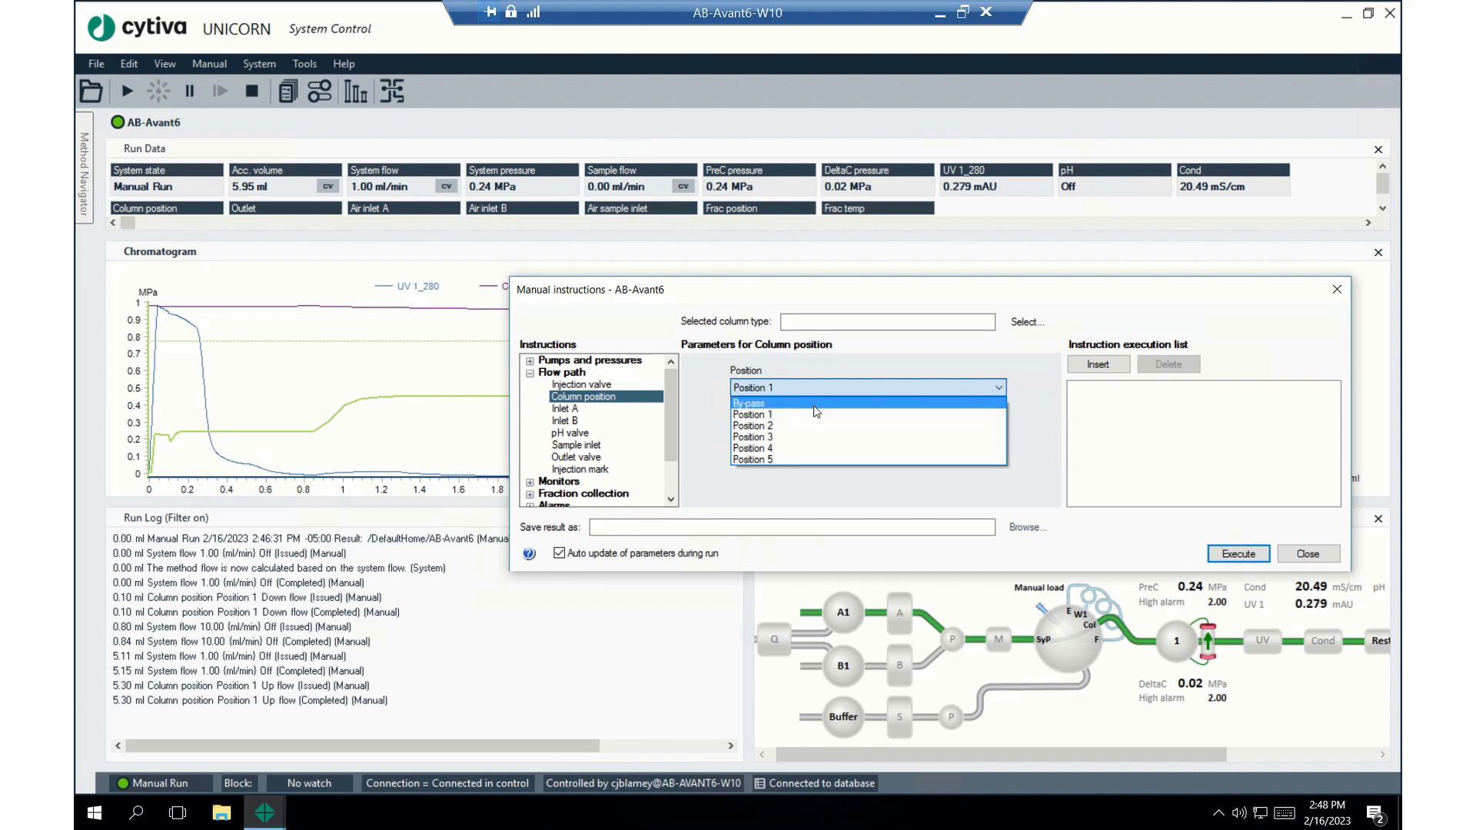
Set the column position to By-pass and raise the system flow to 10.0 ml/min
{"action": "left_click", "coordinate": [749, 403]}
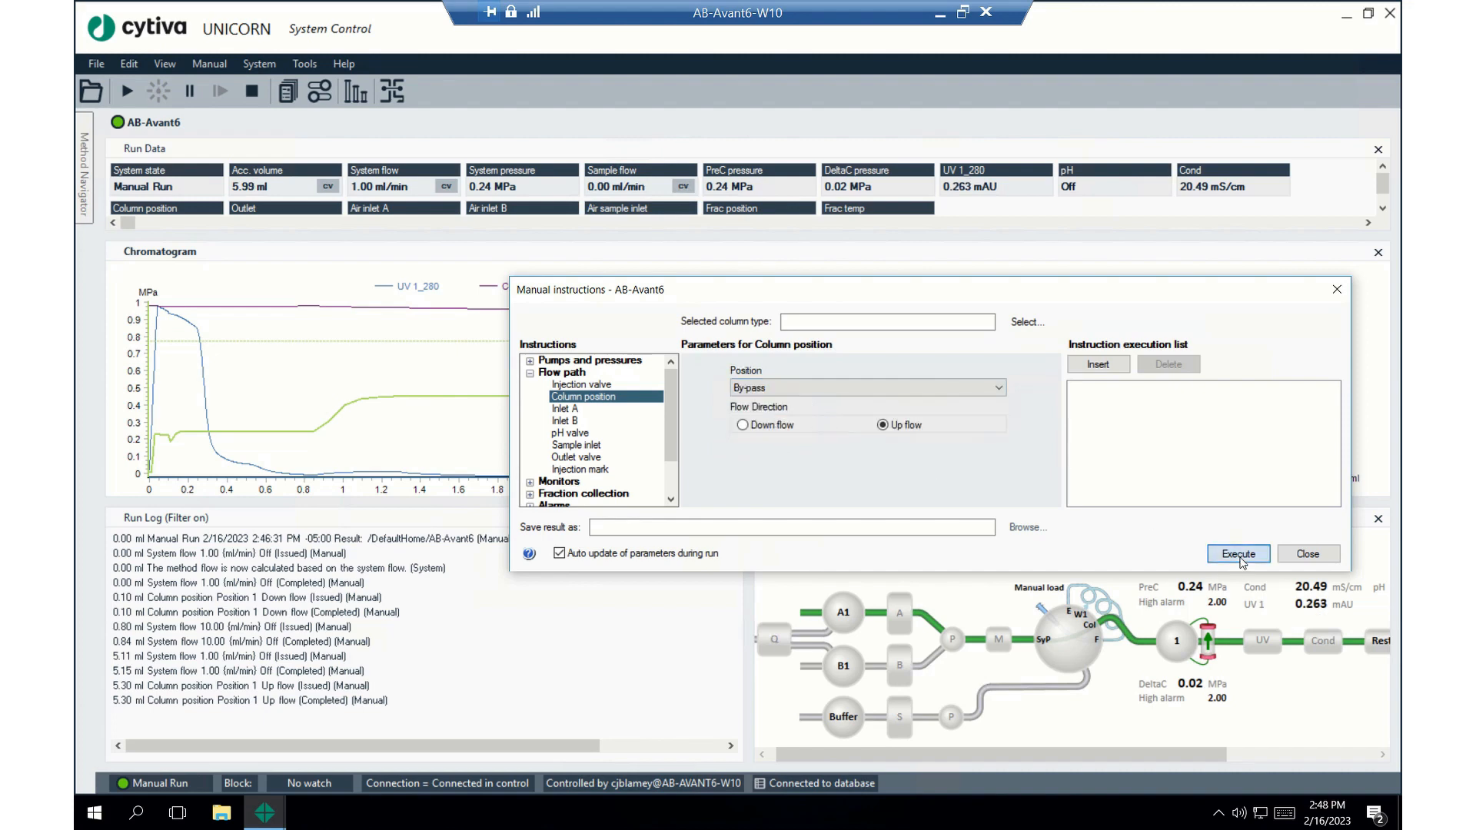
{"action": "left_click", "coordinate": [1236, 553]}
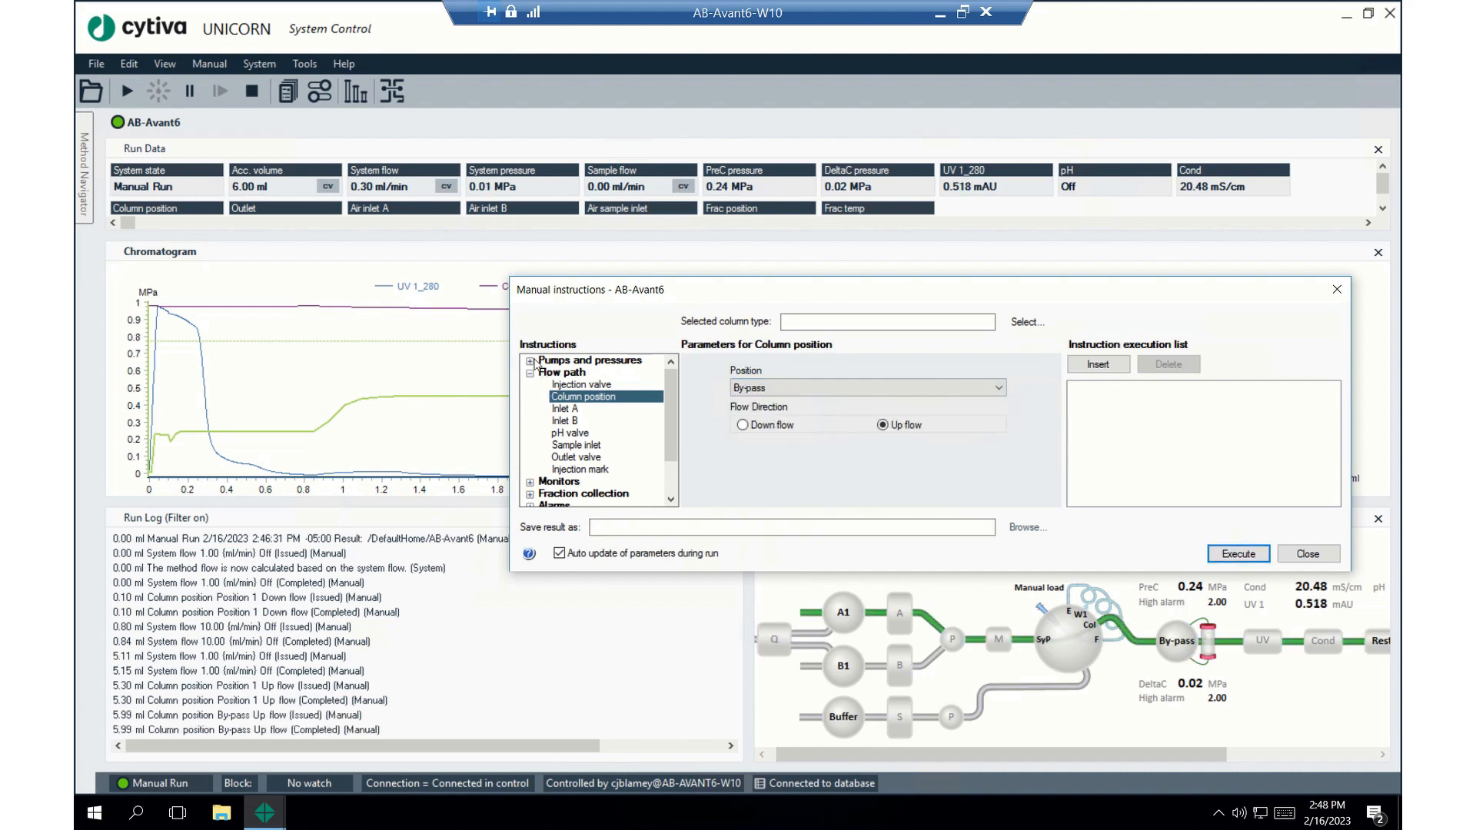
{"action": "left_click", "coordinate": [575, 372]}
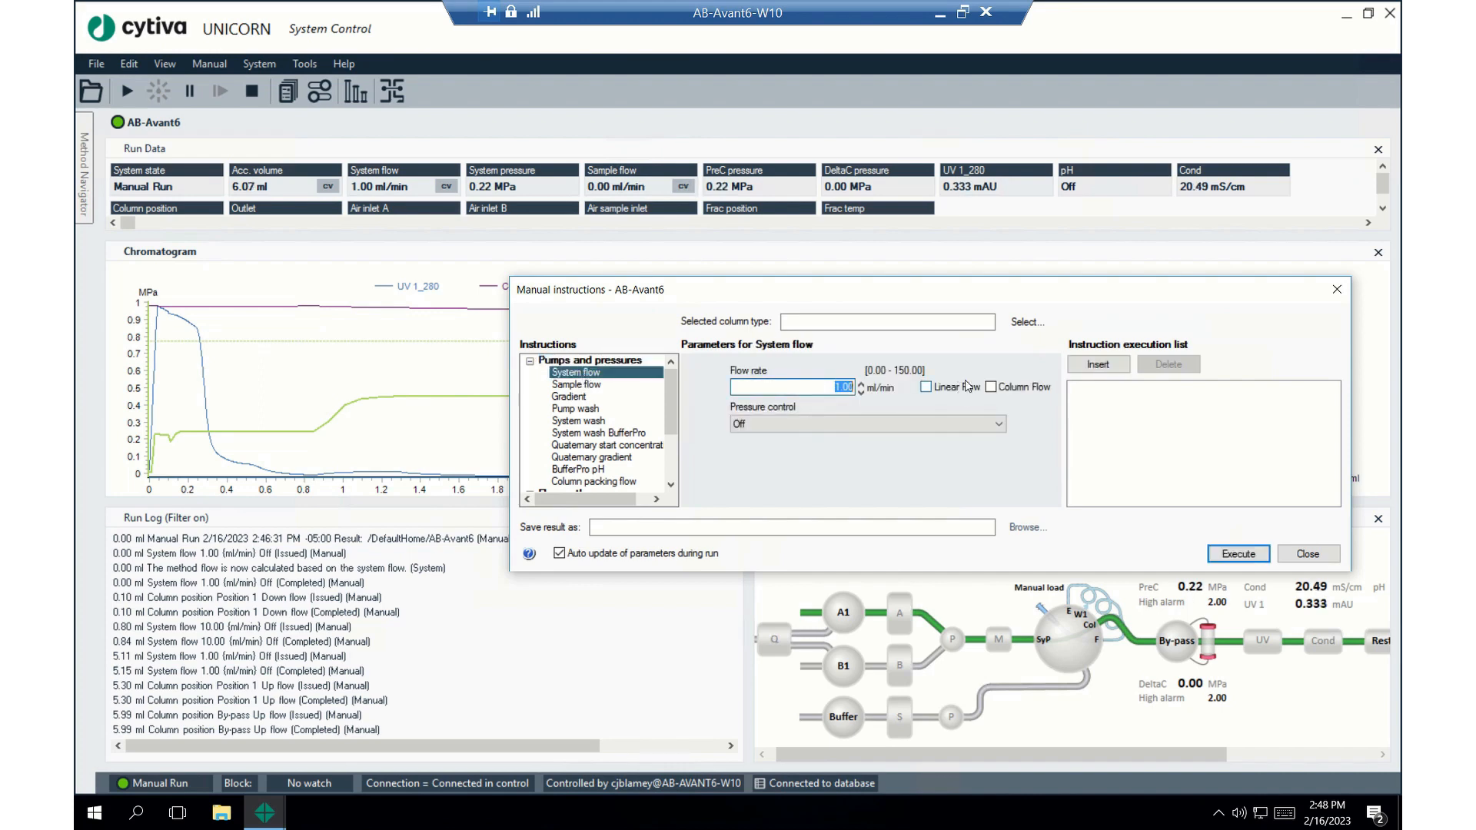
{"action": "type", "text": "10.0"}
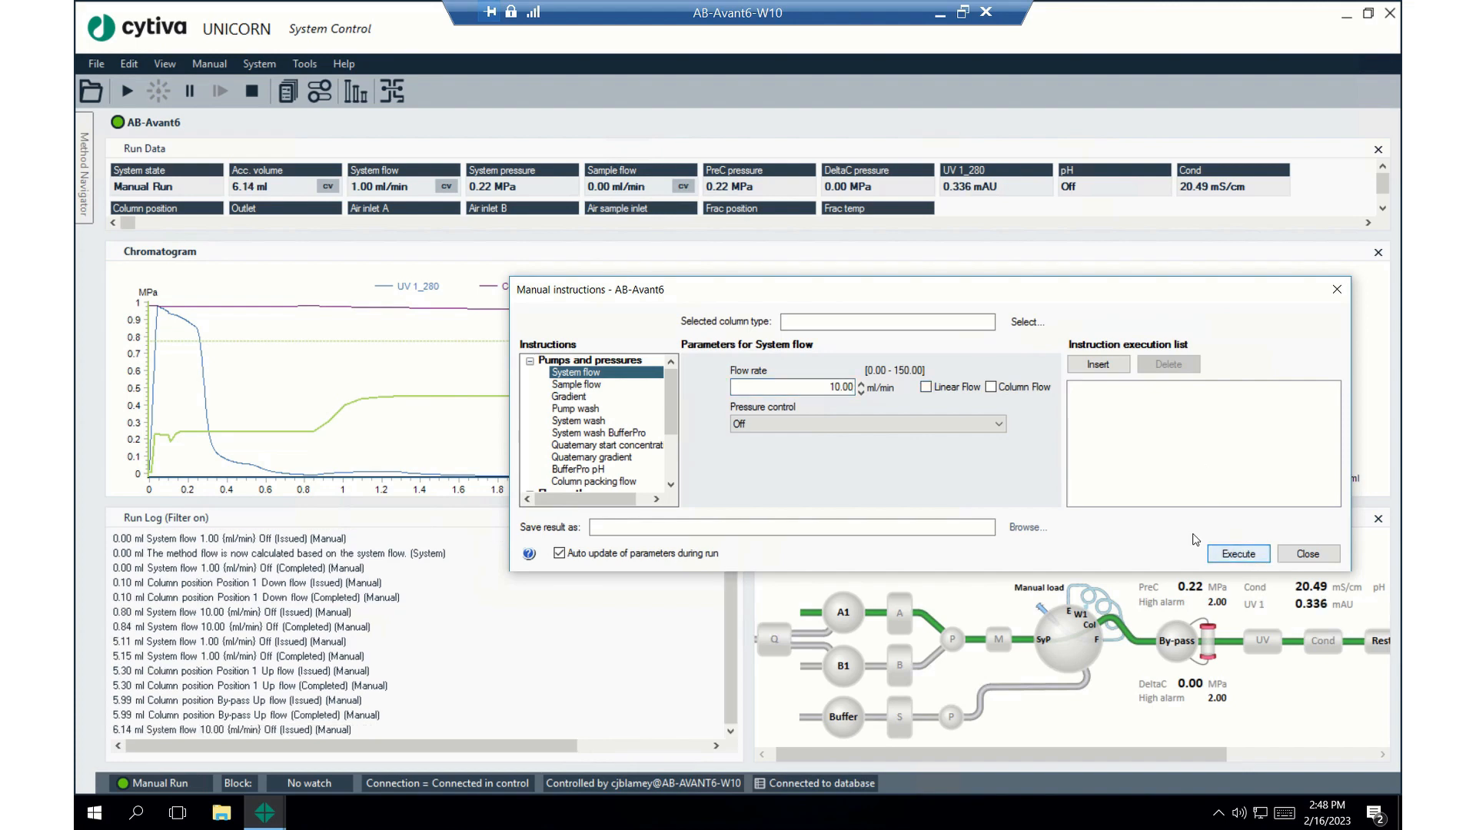
{"action": "left_click", "coordinate": [1236, 553]}
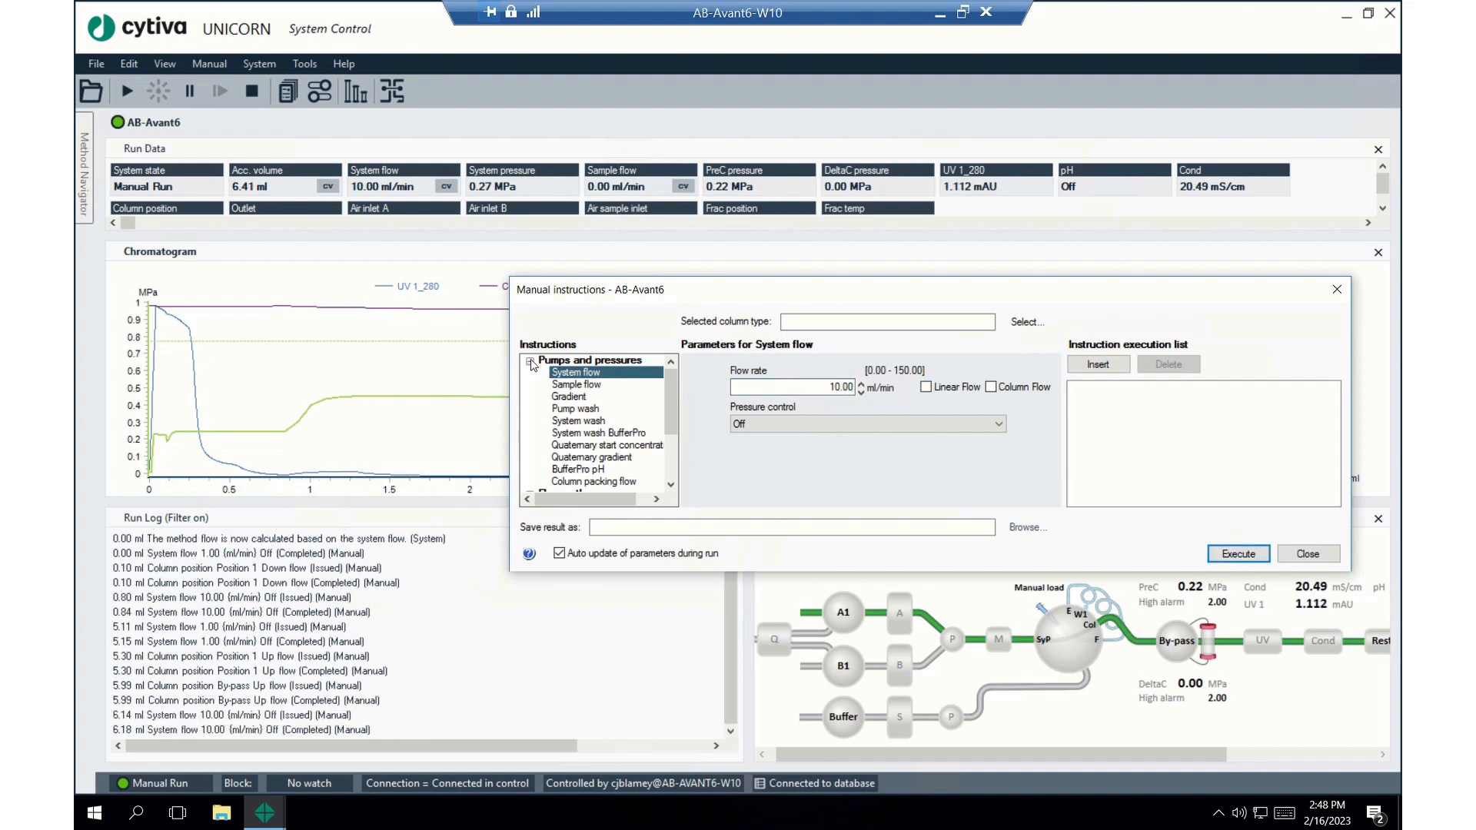
Switch the injection valve to Inject so flow passes through the sample loop
{"action": "left_click", "coordinate": [530, 360]}
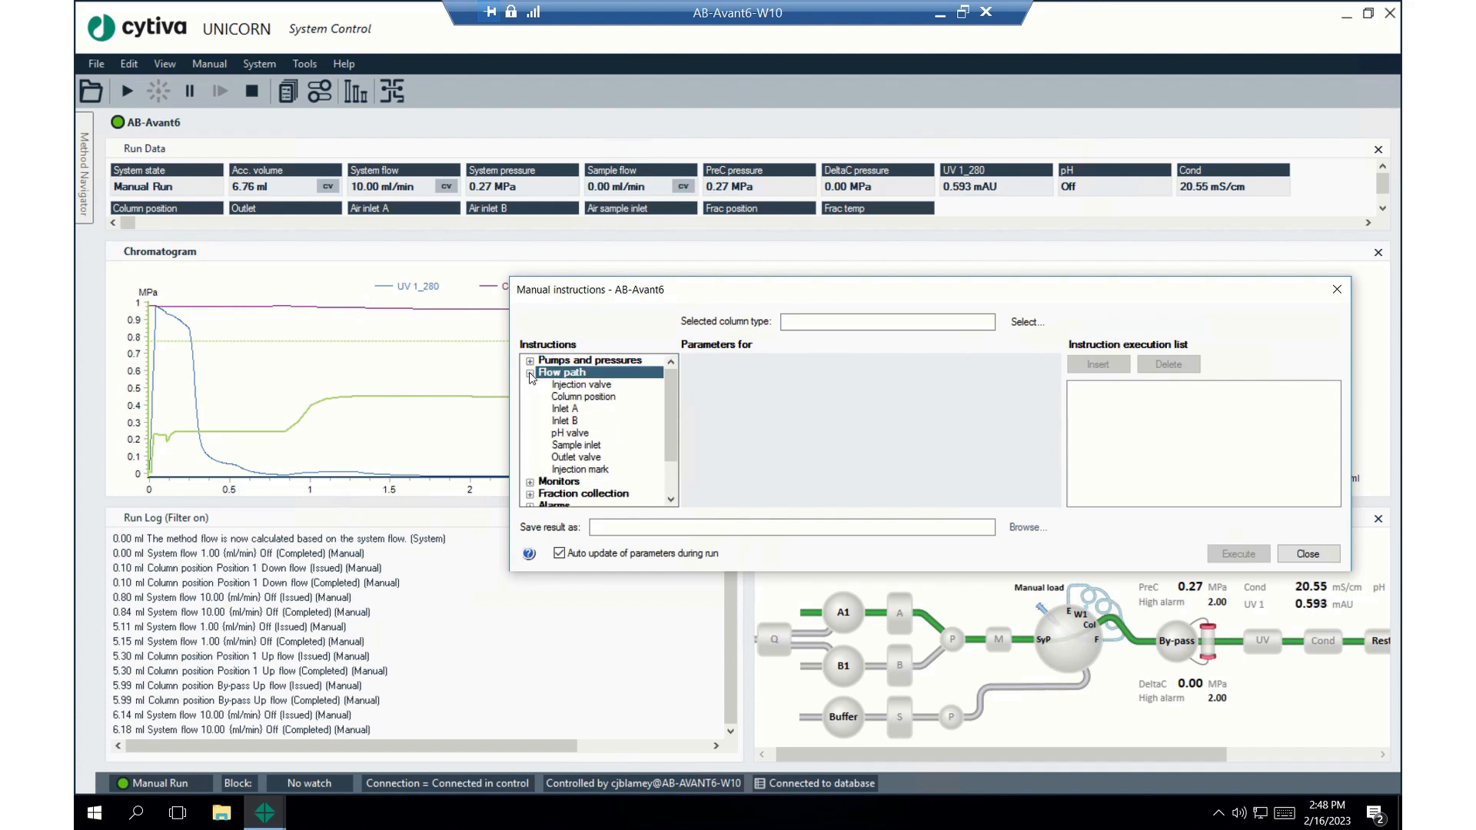
{"action": "left_click", "coordinate": [582, 384]}
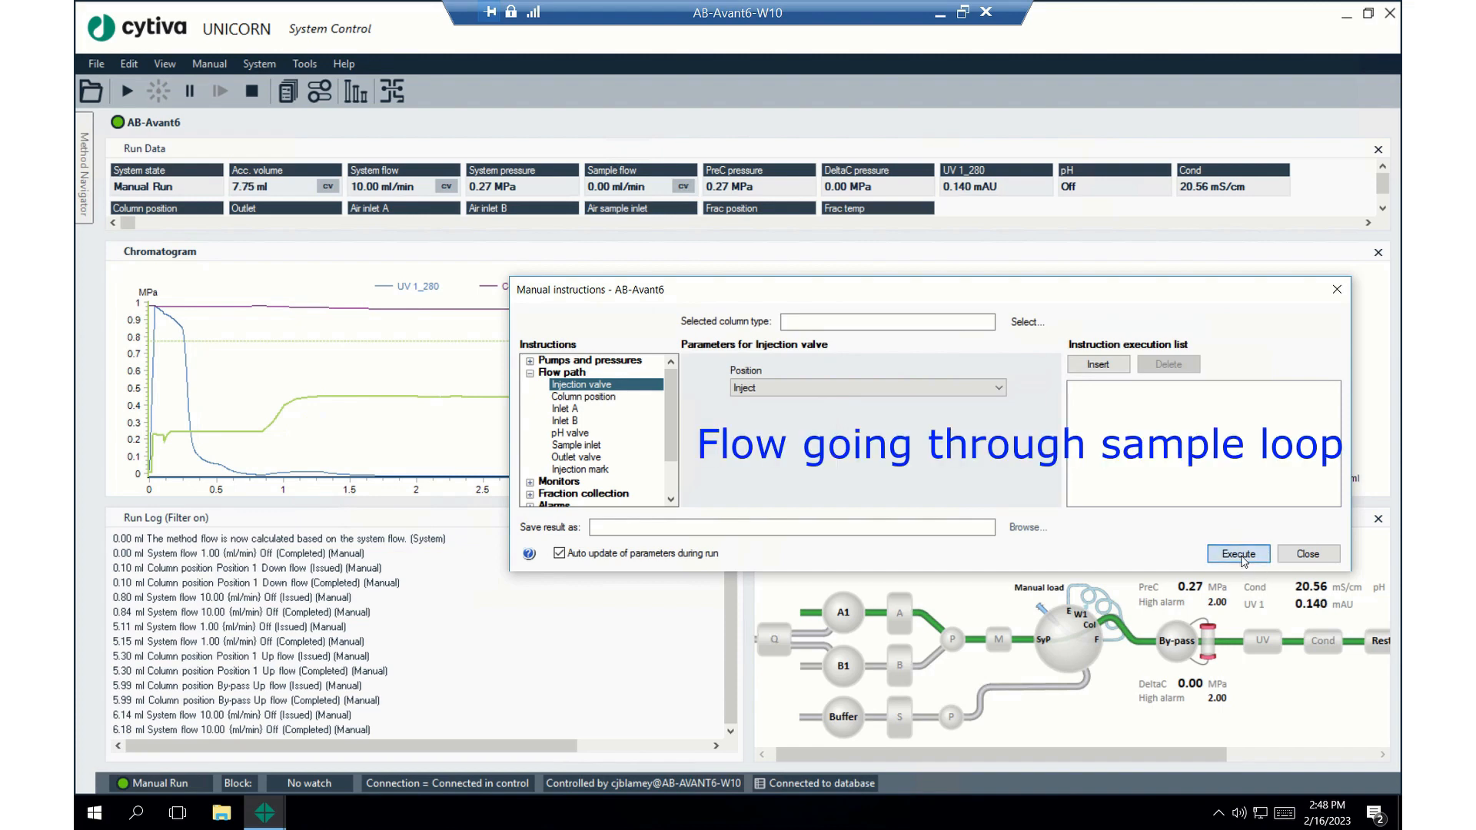
{"action": "left_click", "coordinate": [1237, 553]}
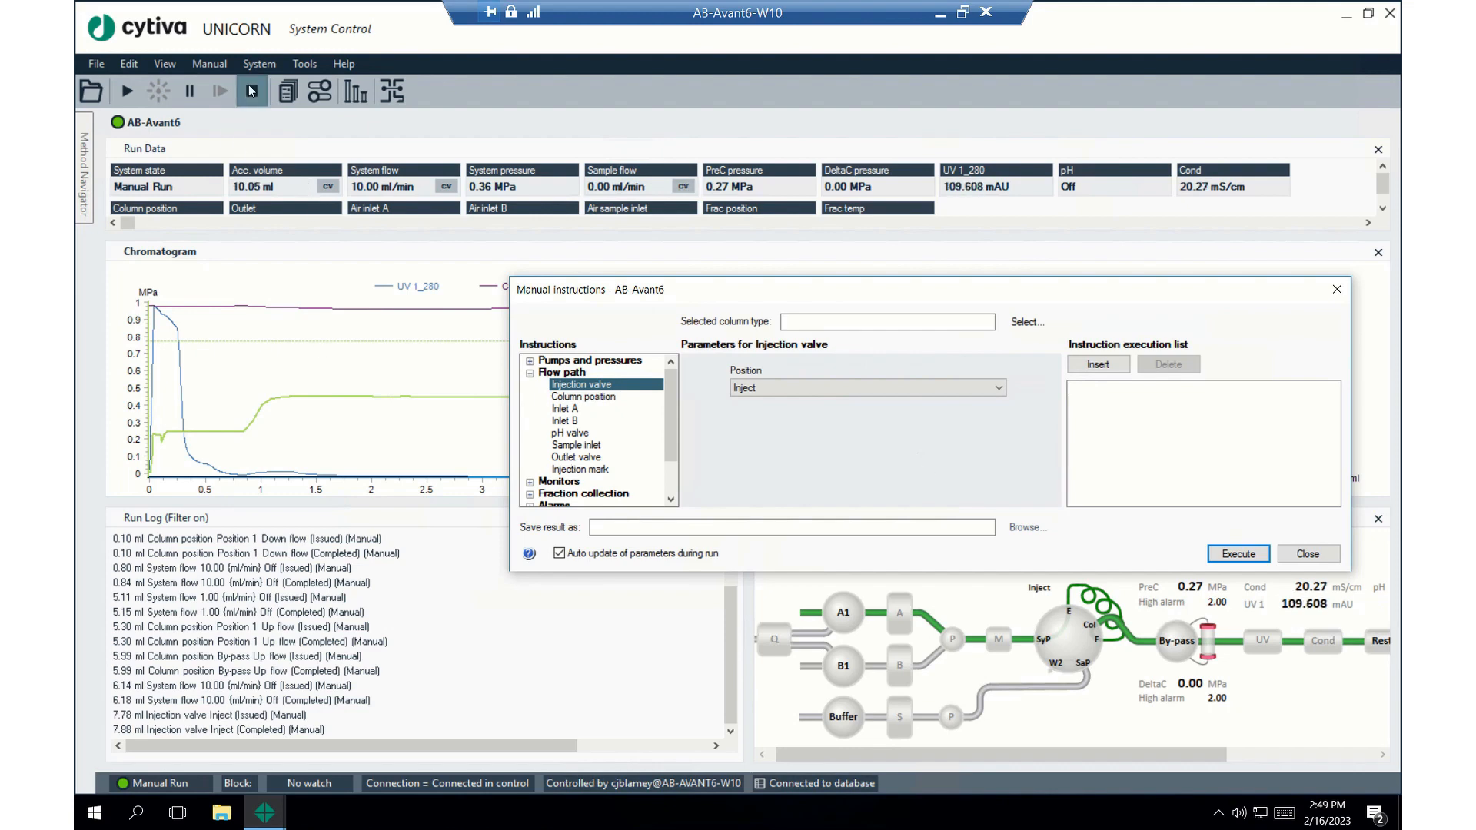
End the manual run so the system returns to Ready
{"action": "left_click", "coordinate": [251, 91]}
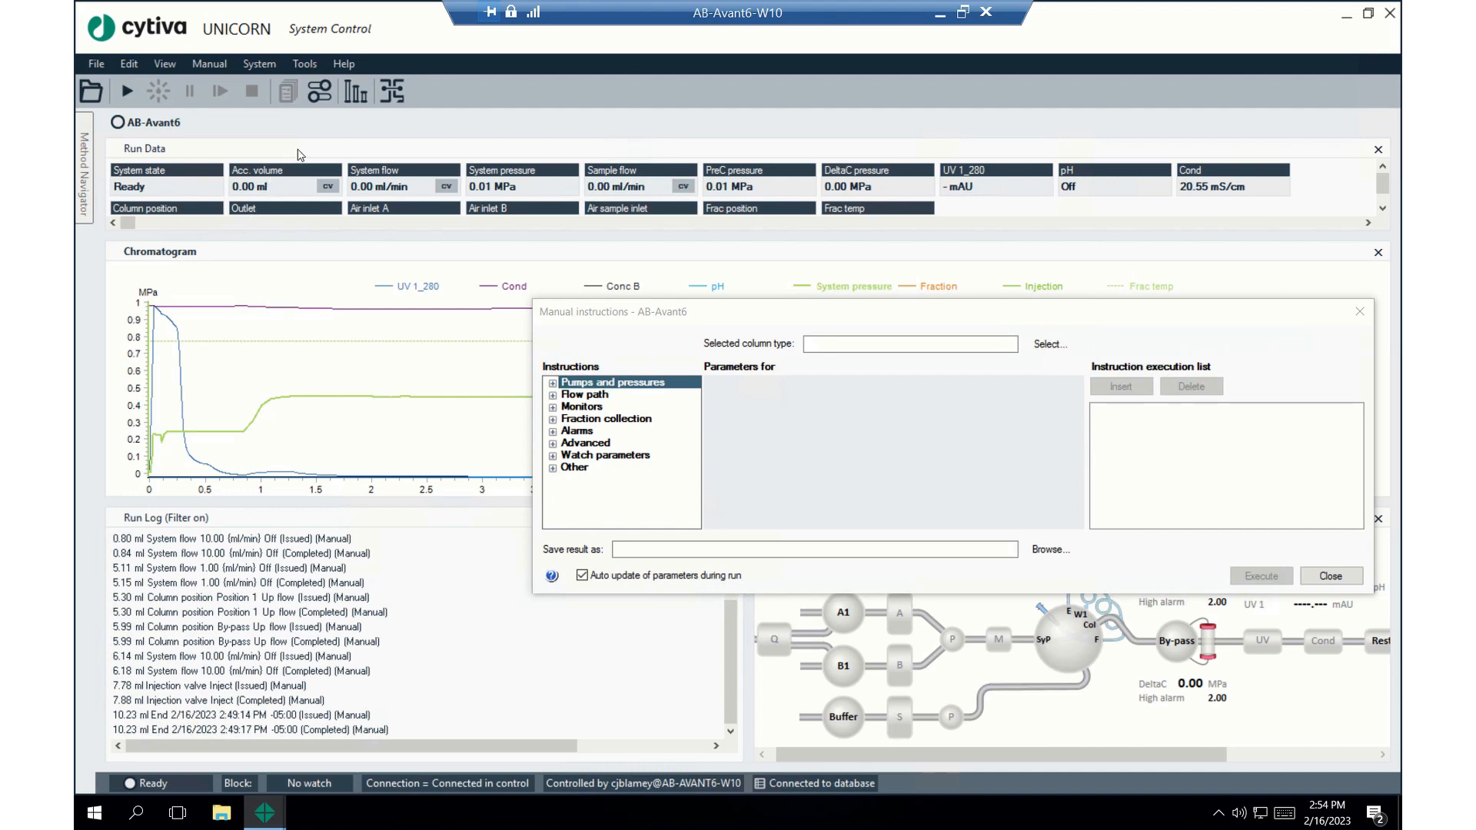
Show the Method Navigator and pick the SEC S200 method under Training > Examples
{"action": "left_click", "coordinate": [81, 169]}
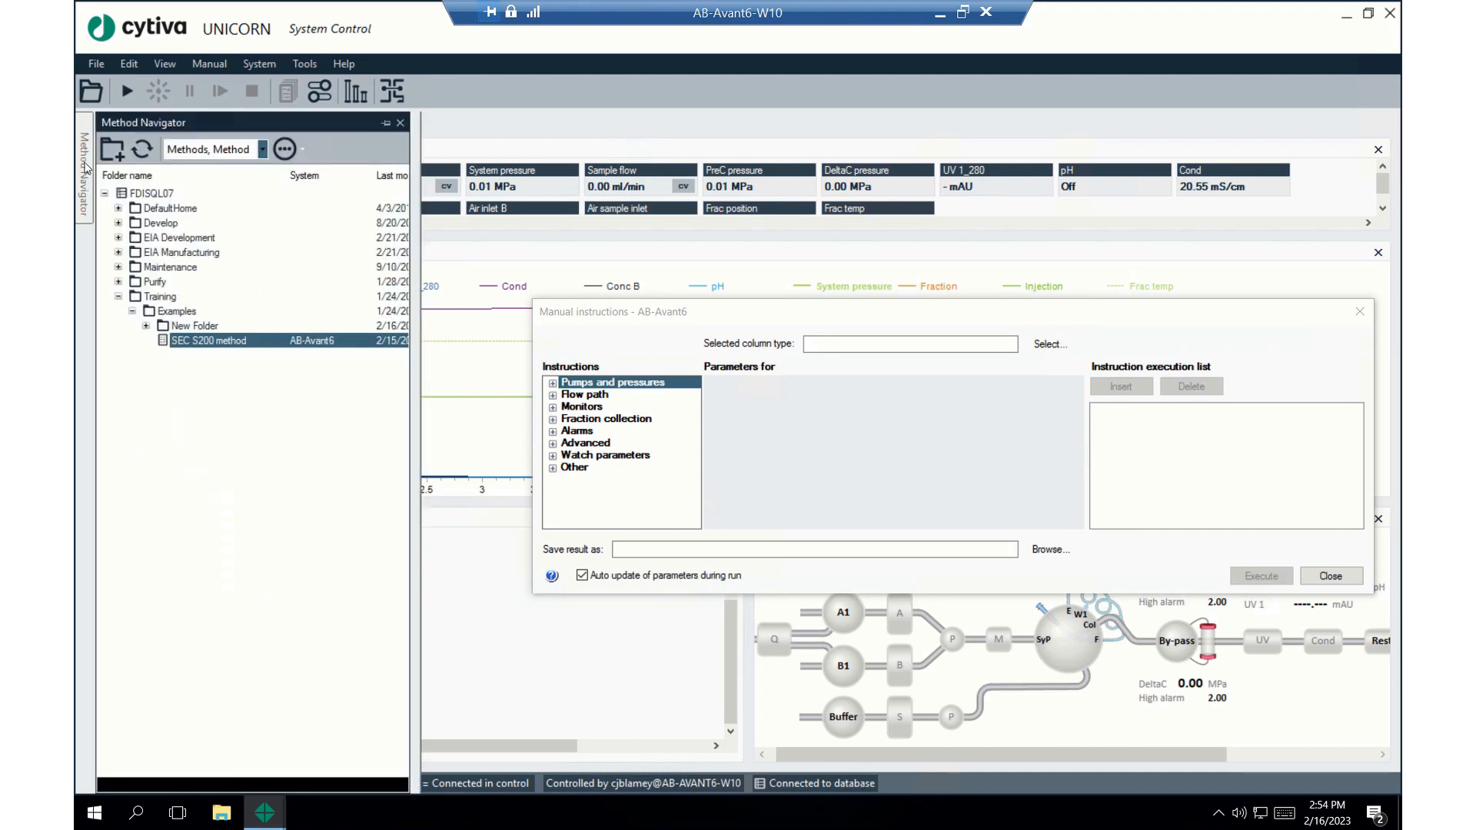
{"action": "left_click", "coordinate": [93, 63]}
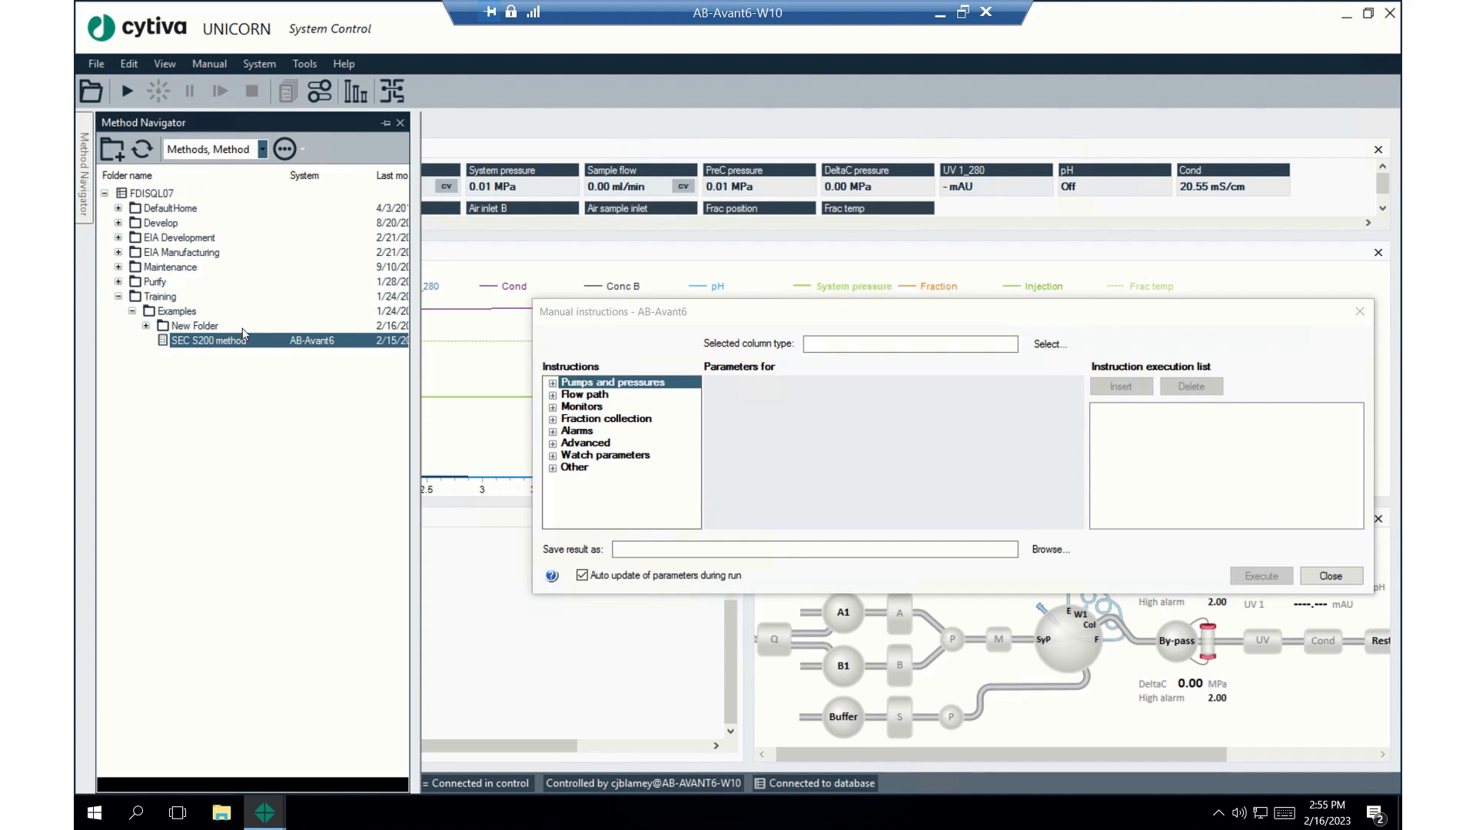
{"action": "mouse_move", "coordinate": [215, 352]}
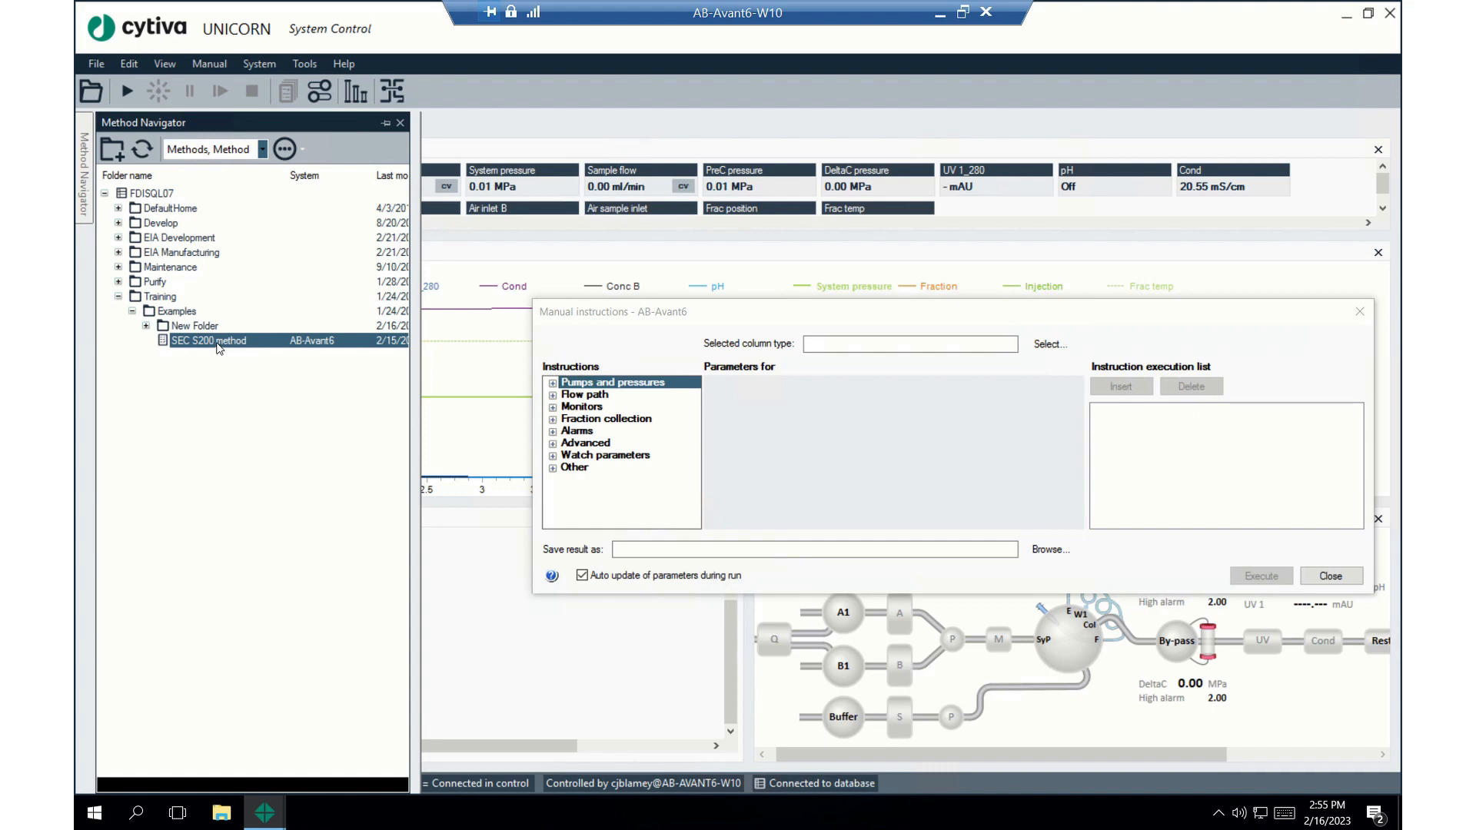
{"action": "mouse_move", "coordinate": [215, 343]}
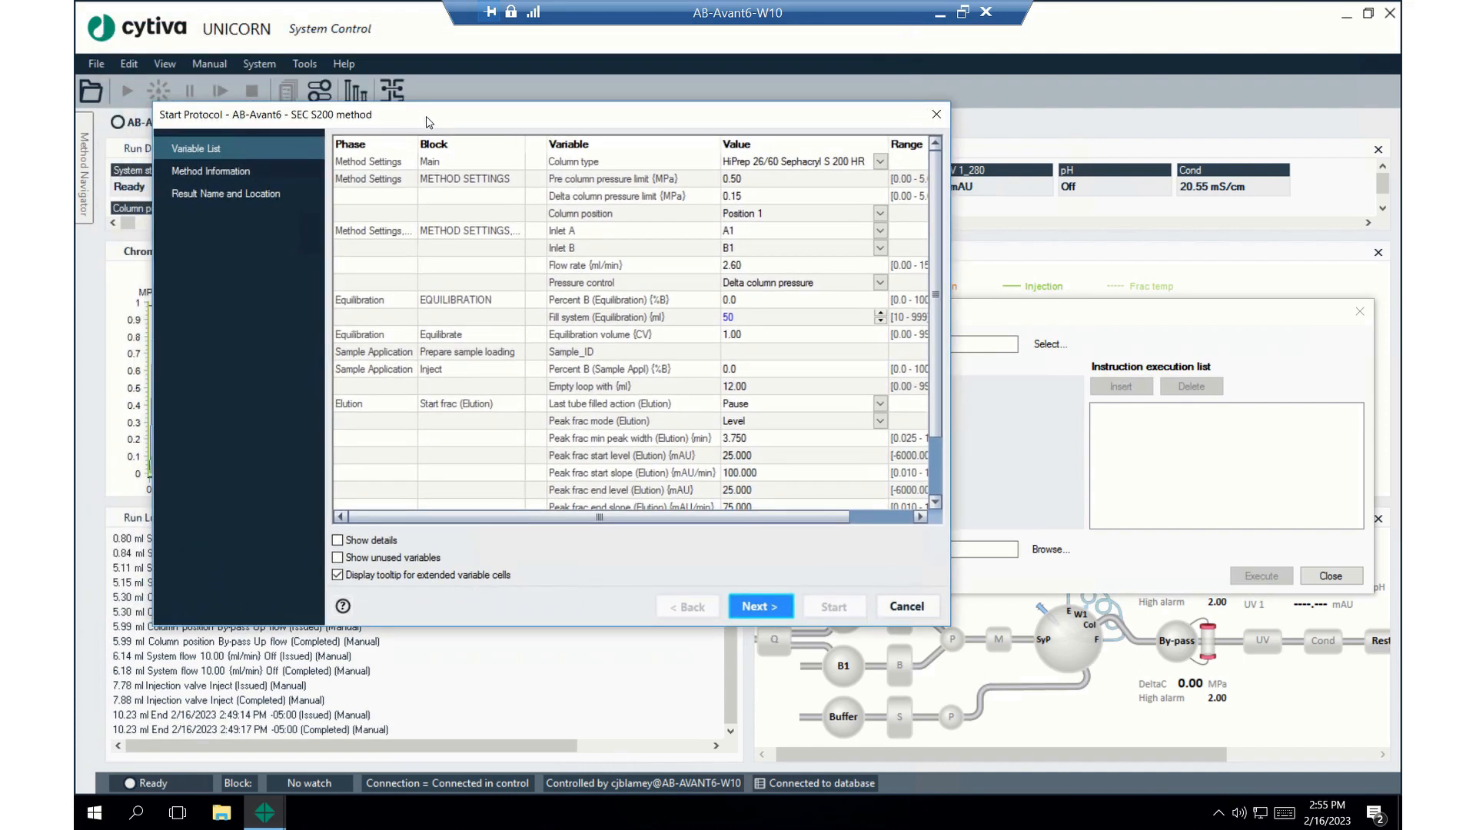
{"action": "mouse_move", "coordinate": [232, 155]}
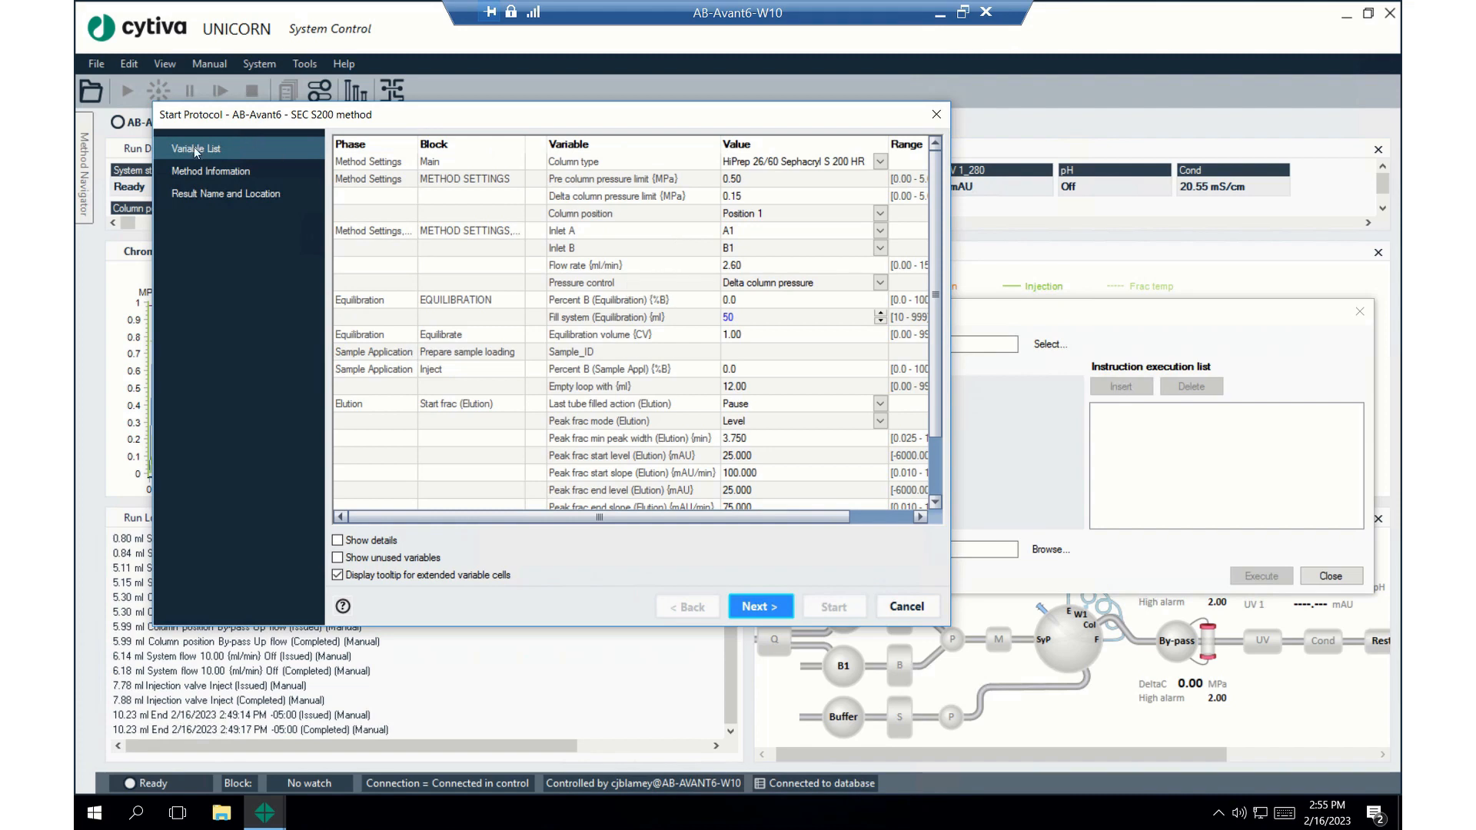
{"action": "mouse_move", "coordinate": [209, 171]}
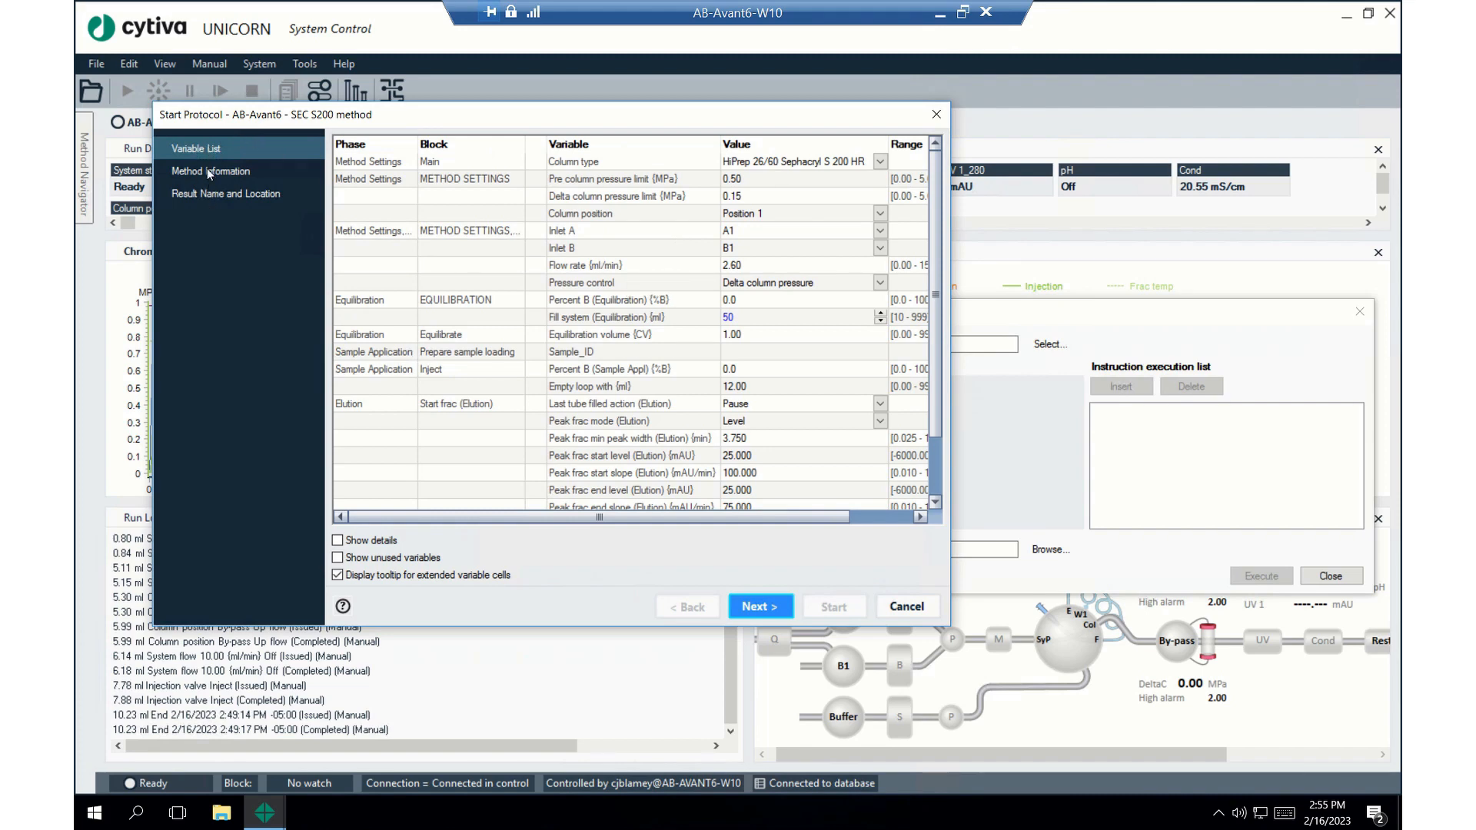
{"action": "mouse_move", "coordinate": [218, 202]}
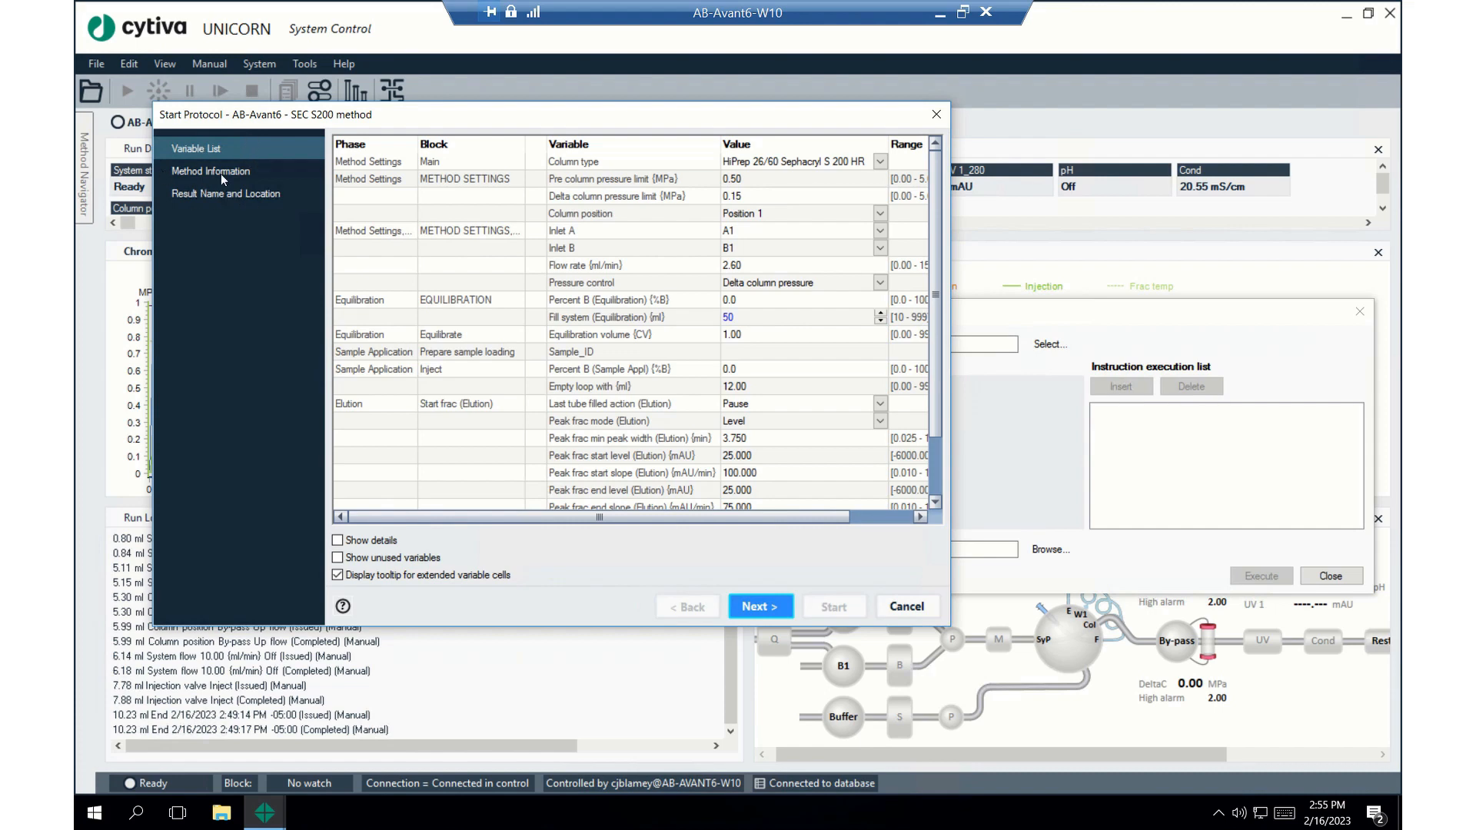
{"action": "mouse_move", "coordinate": [800, 283]}
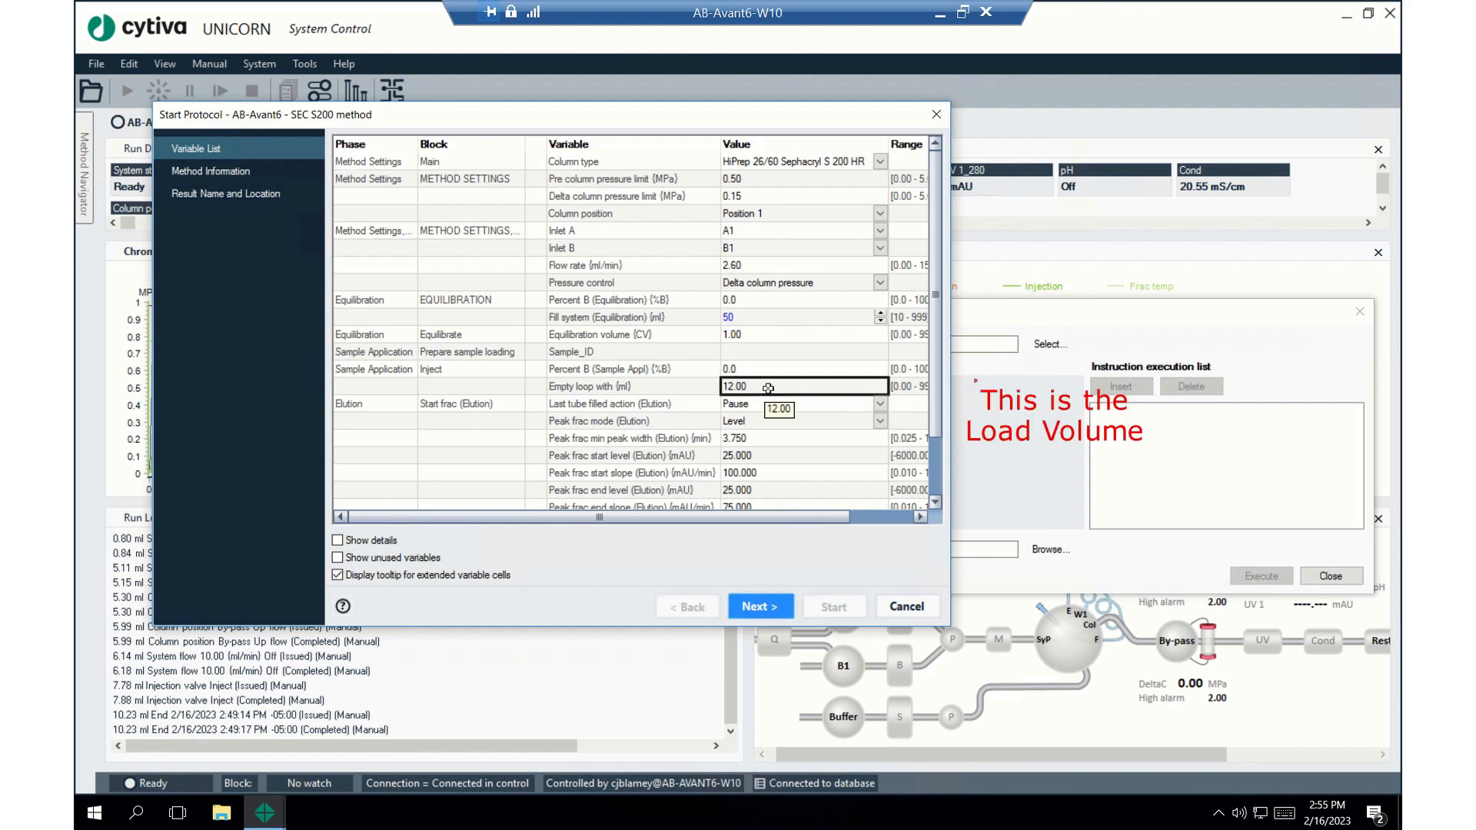
{"action": "type", "text": "6.00"}
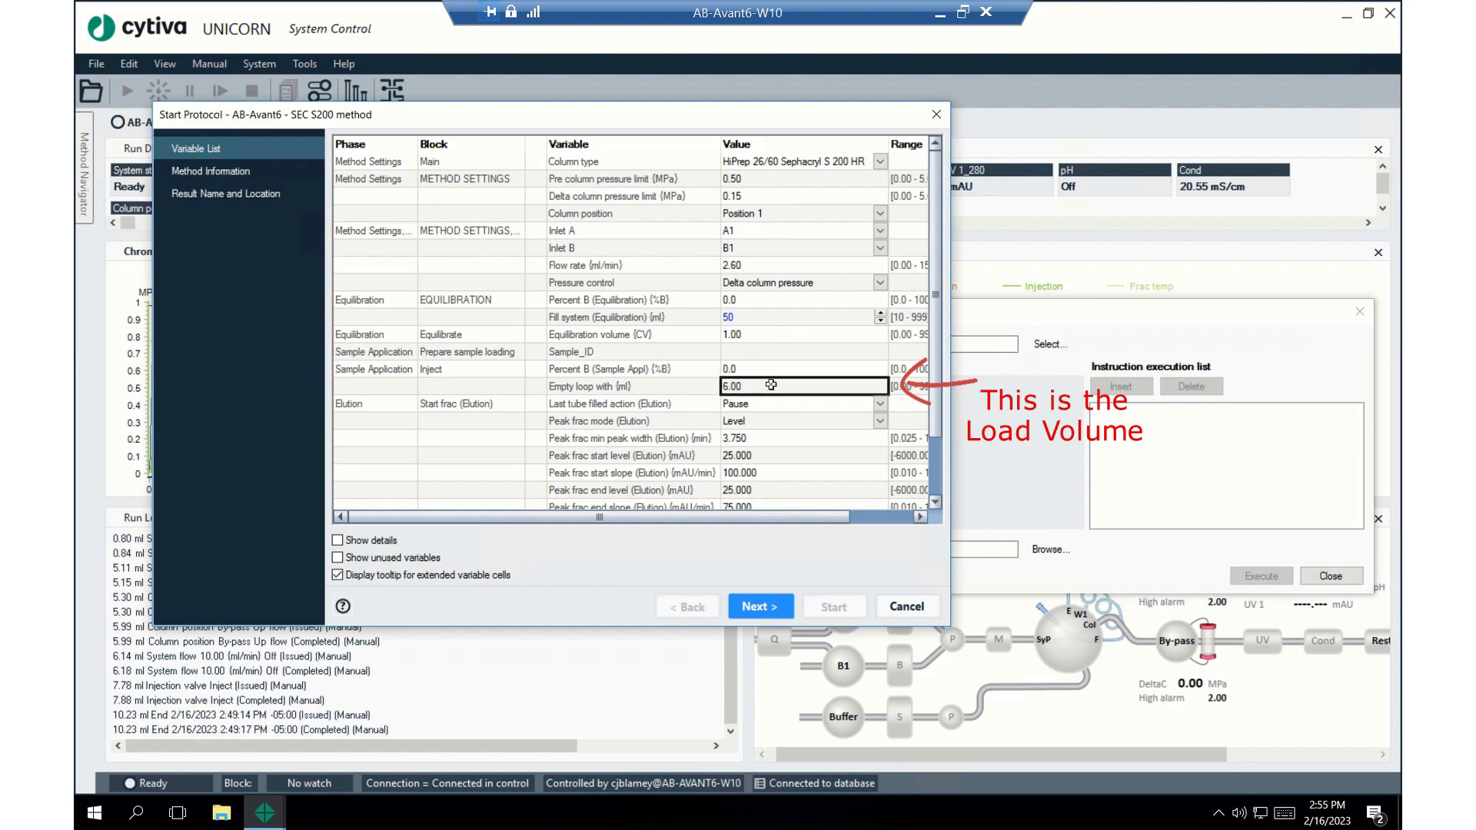
{"action": "type", "text": "12.00"}
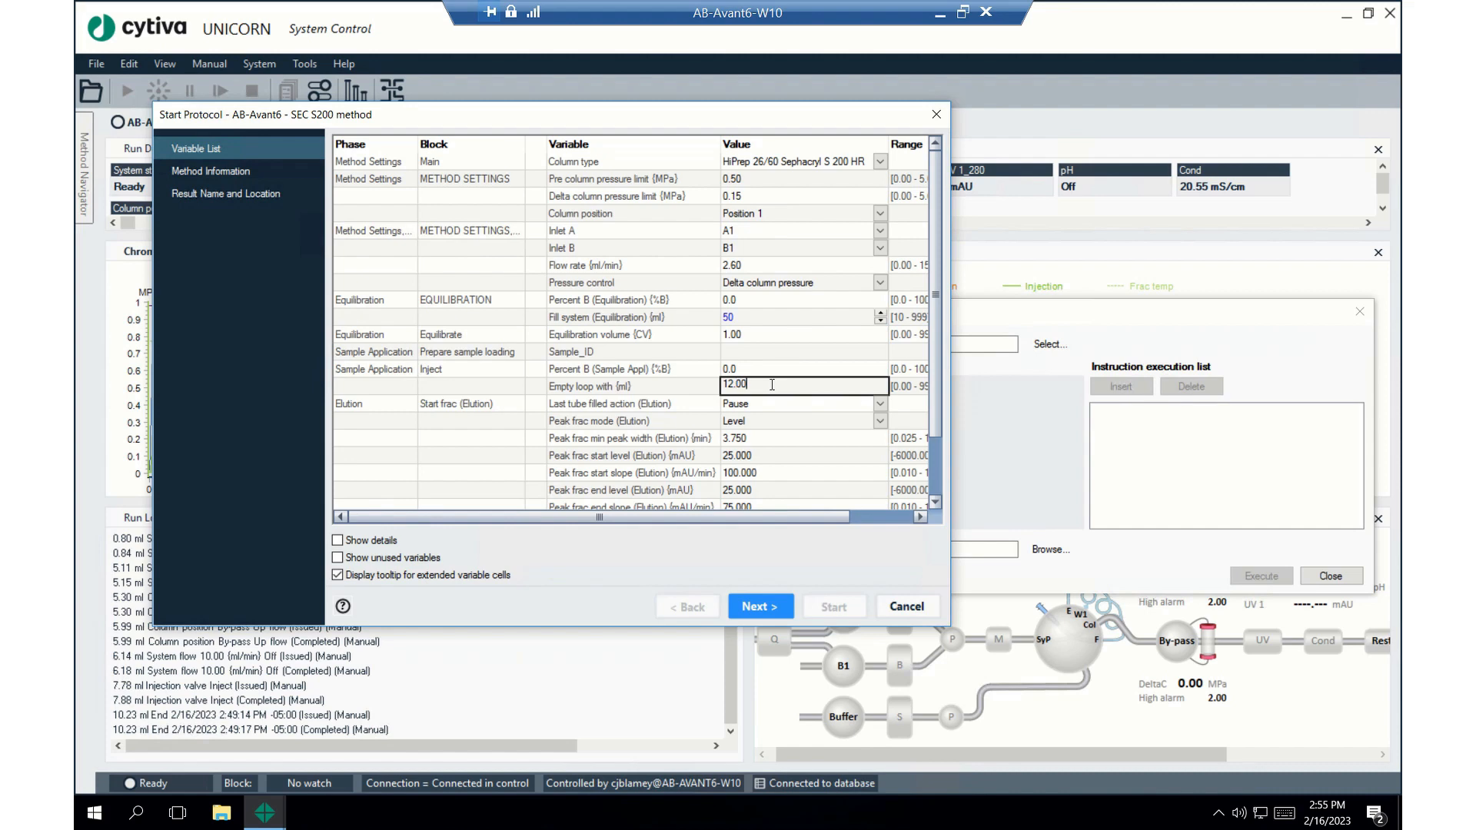
{"action": "mouse_move", "coordinate": [758, 630]}
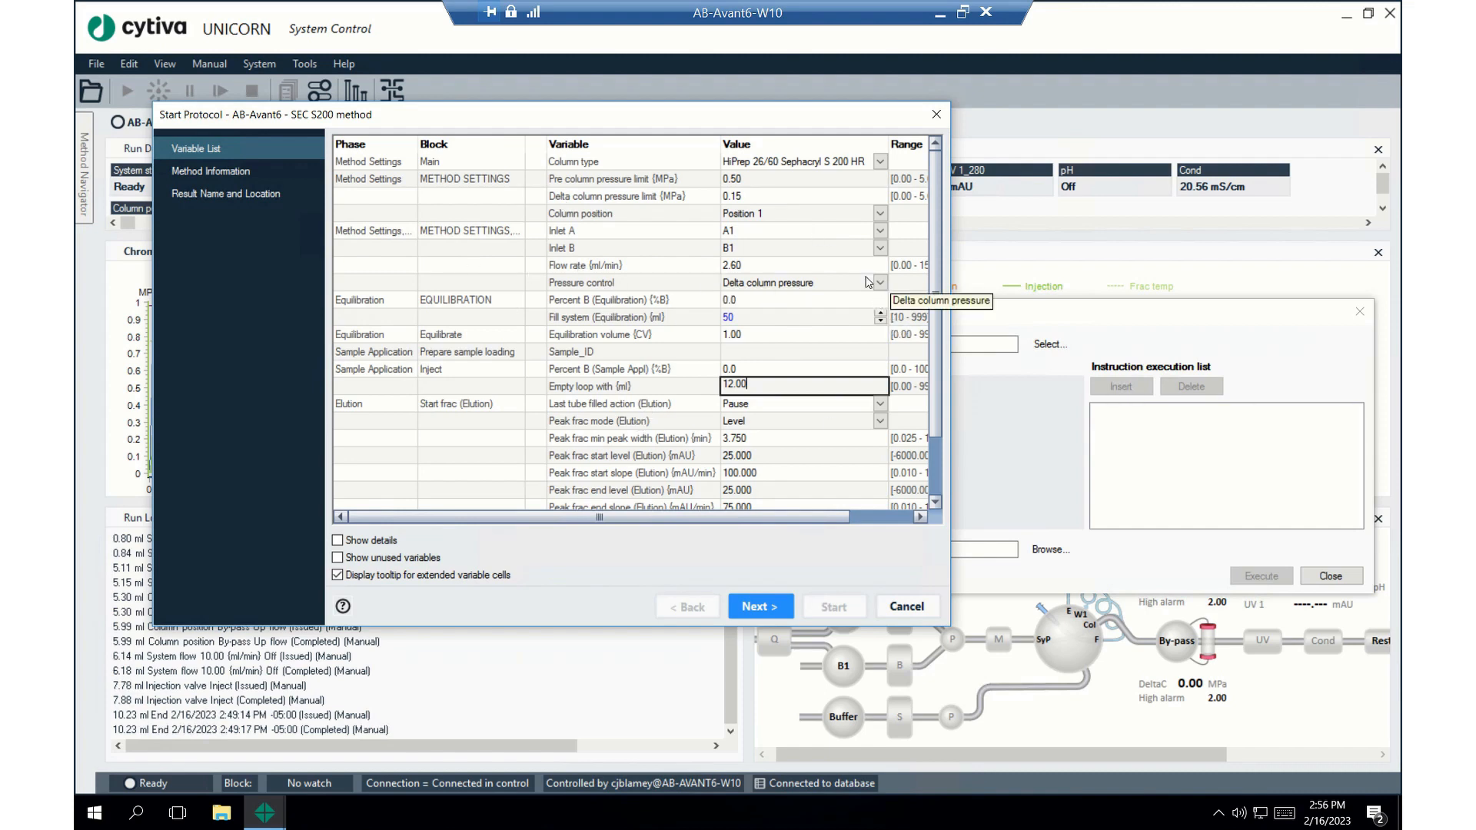
{"action": "mouse_move", "coordinate": [750, 203]}
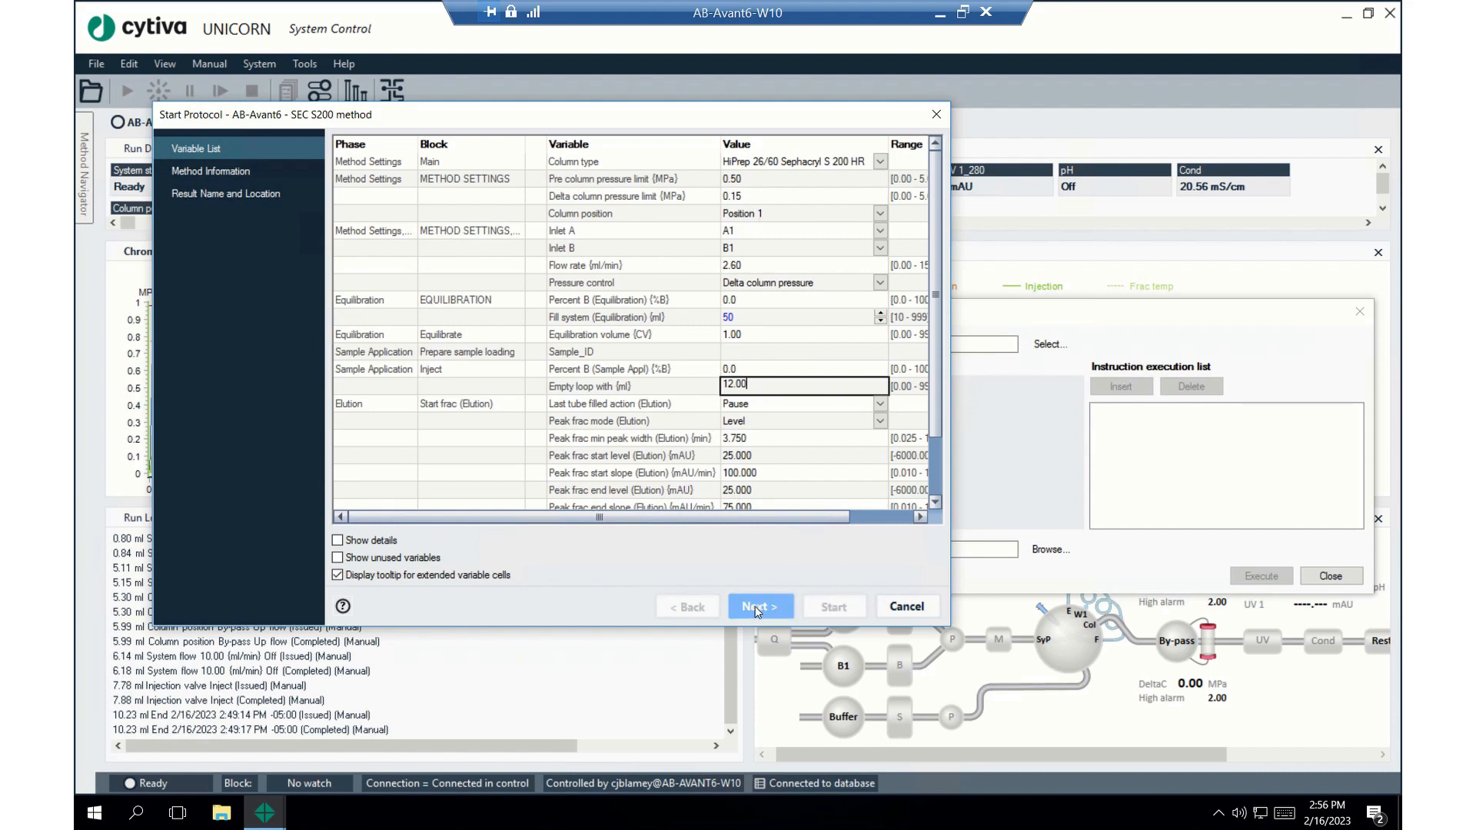
Advance to Method Information showing 712.83 ml total volume and 274.16 min duration
{"action": "left_click", "coordinate": [759, 606]}
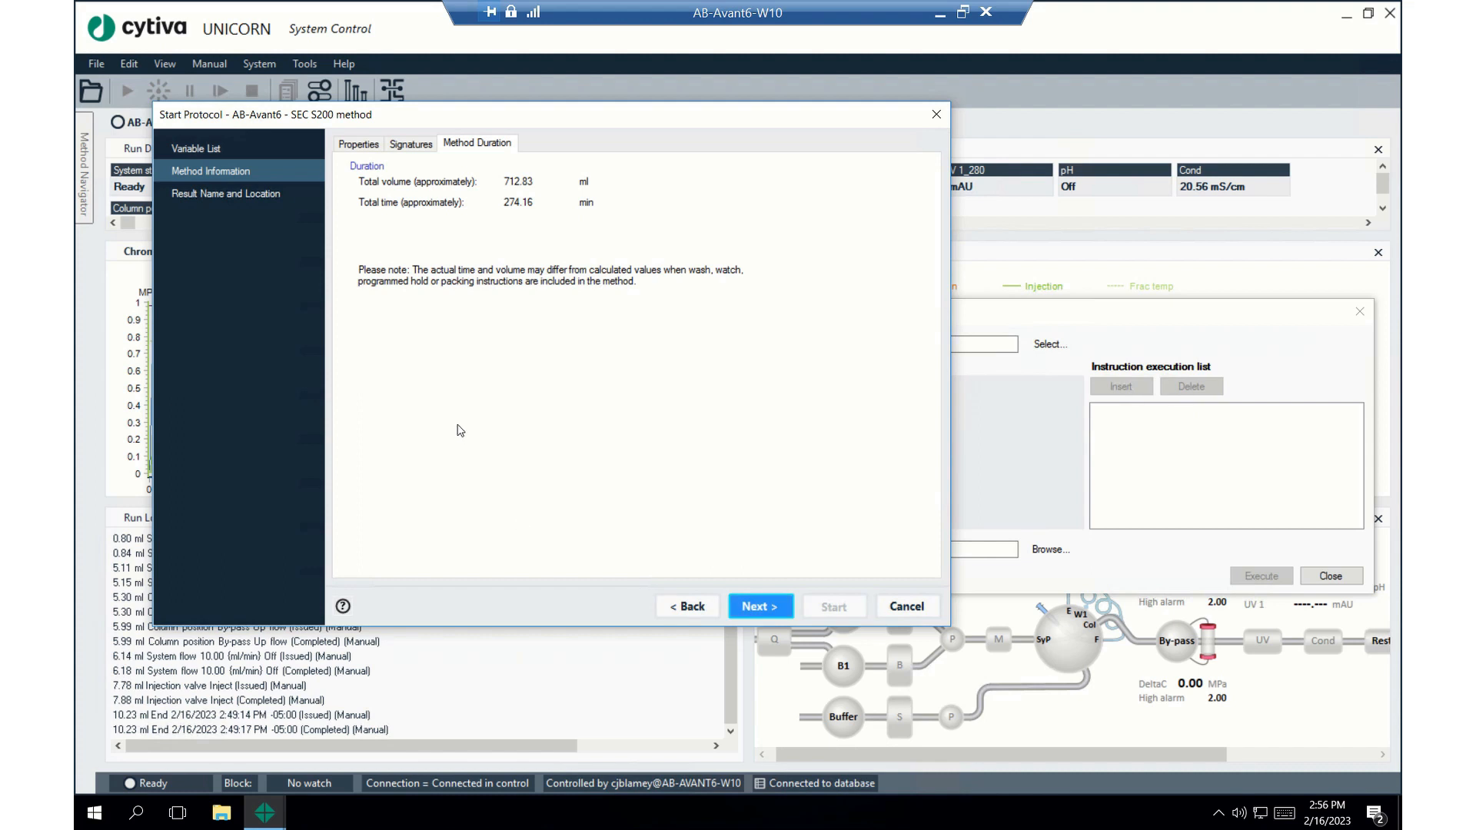
{"action": "mouse_move", "coordinate": [550, 249]}
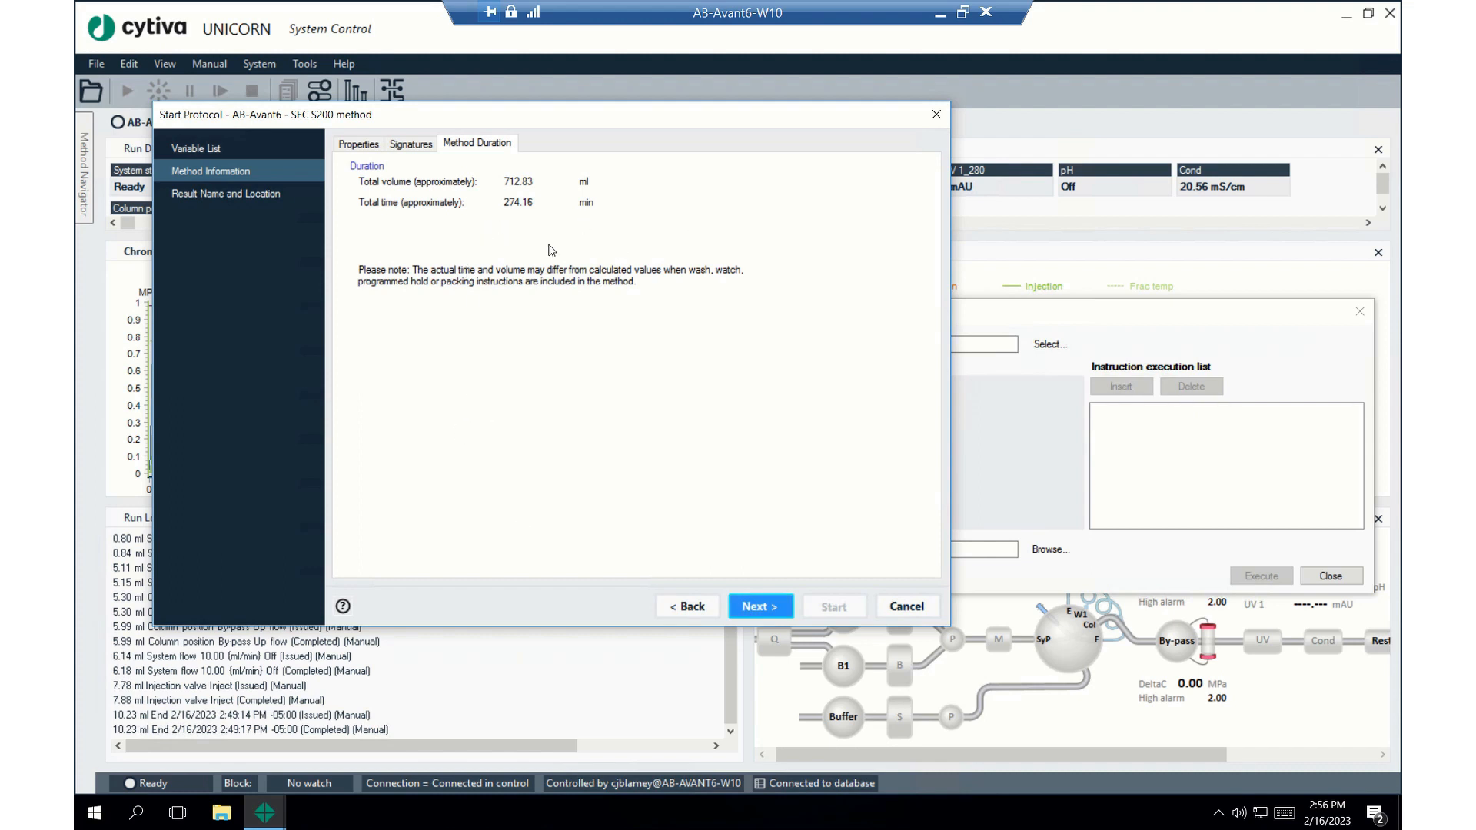
{"action": "mouse_move", "coordinate": [359, 228]}
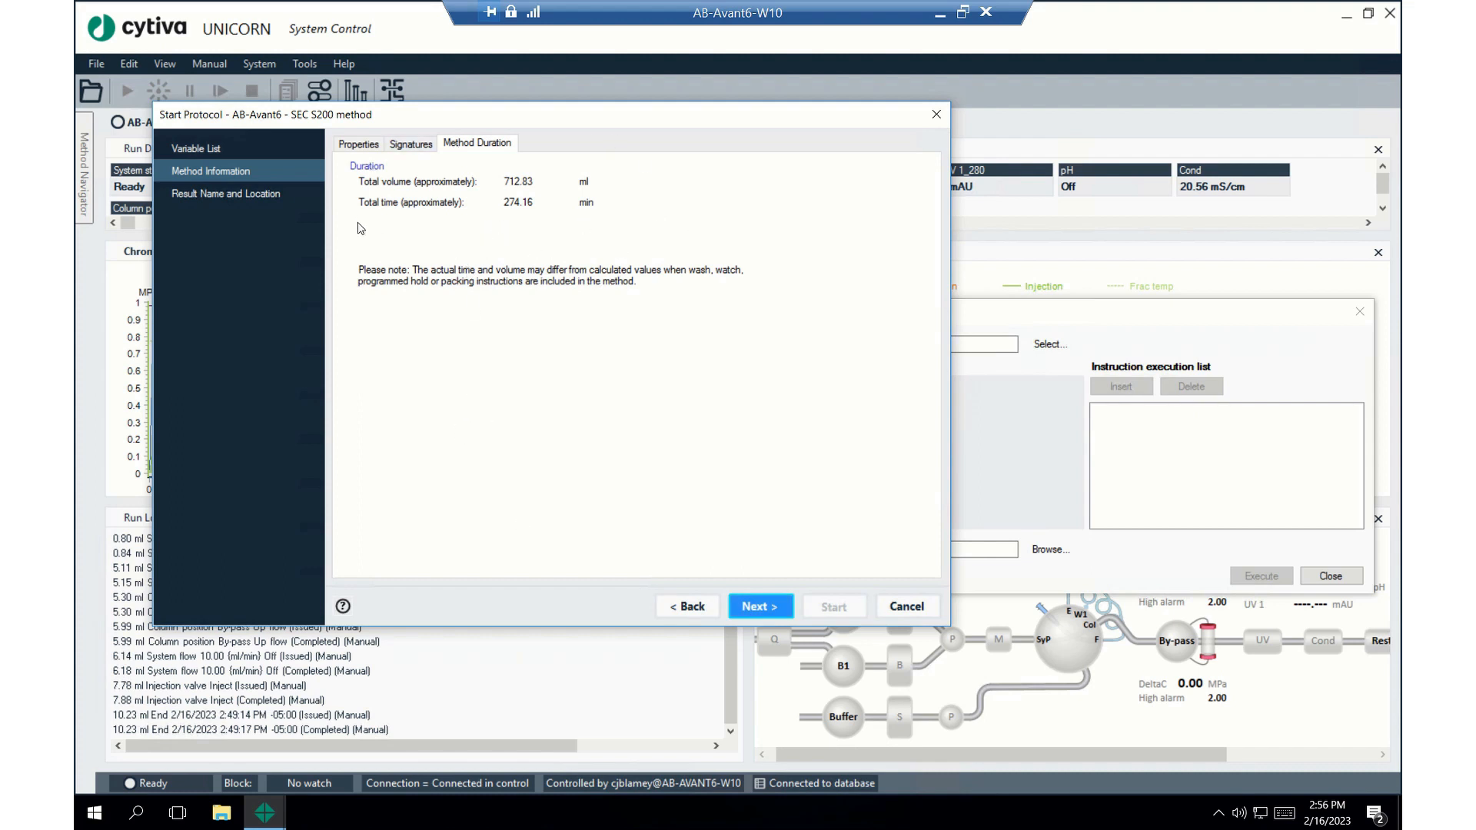
{"action": "mouse_move", "coordinate": [355, 200]}
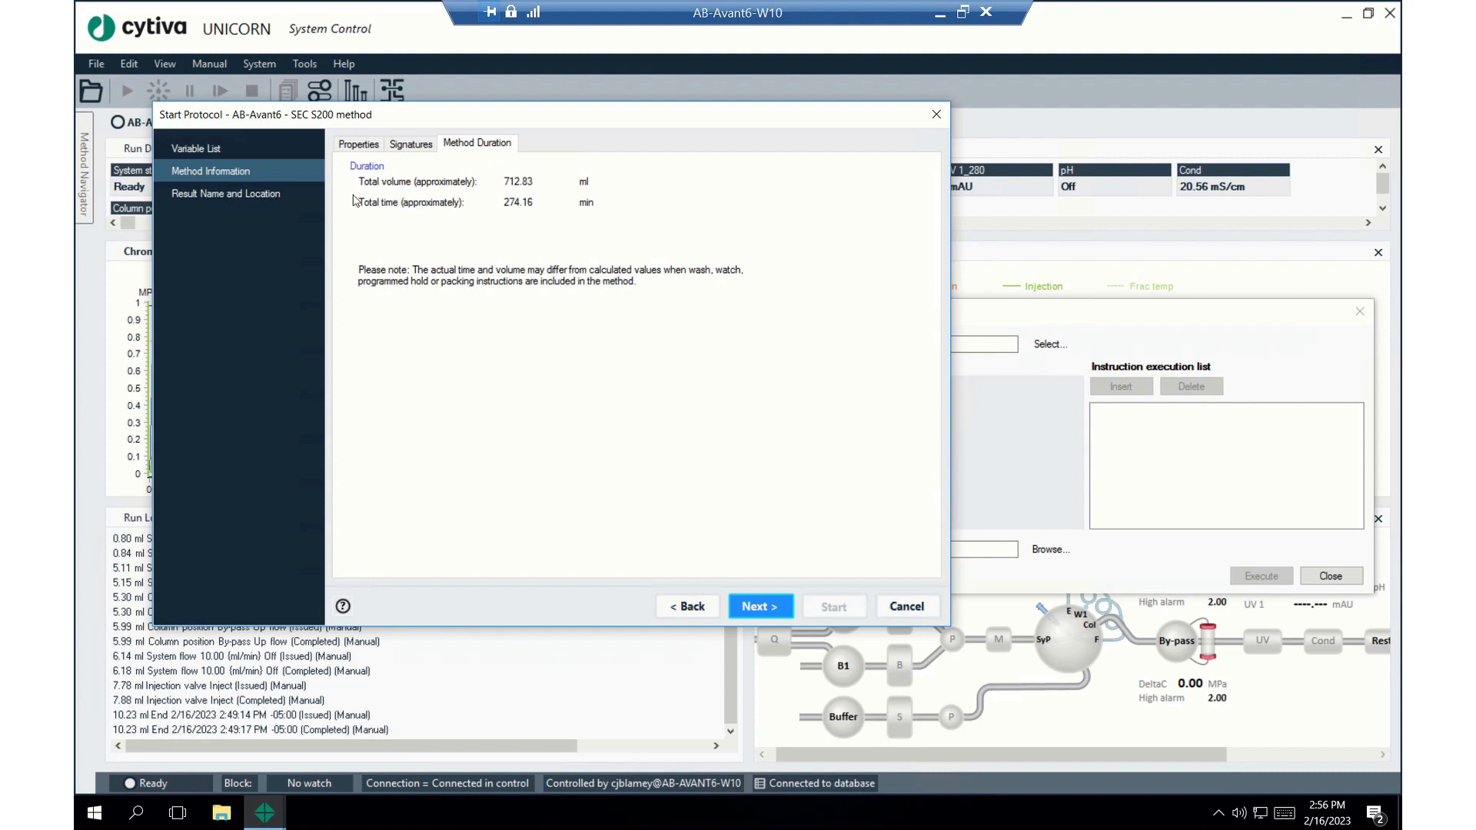
{"action": "mouse_move", "coordinate": [523, 194]}
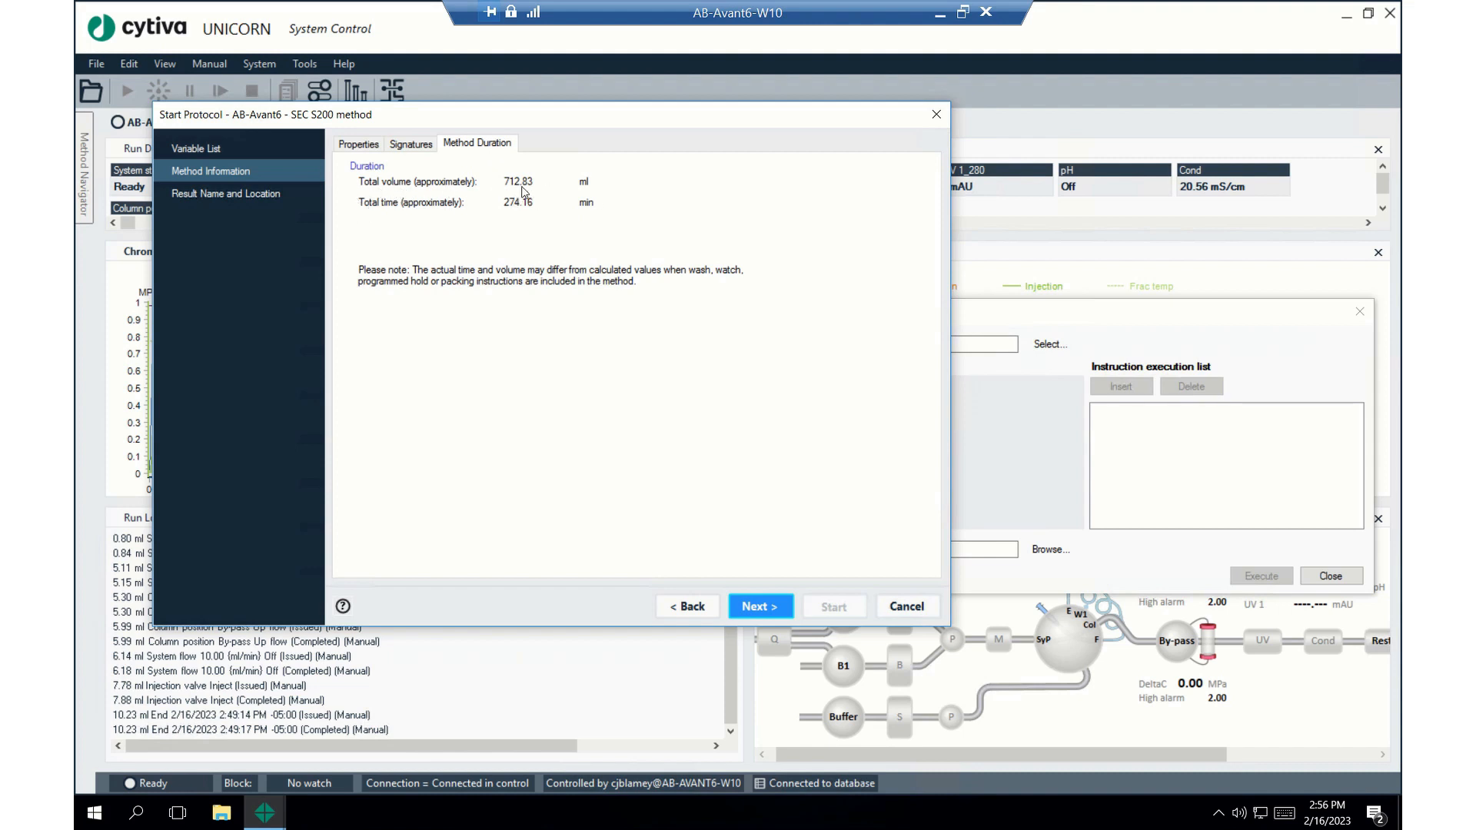
{"action": "mouse_move", "coordinate": [641, 214]}
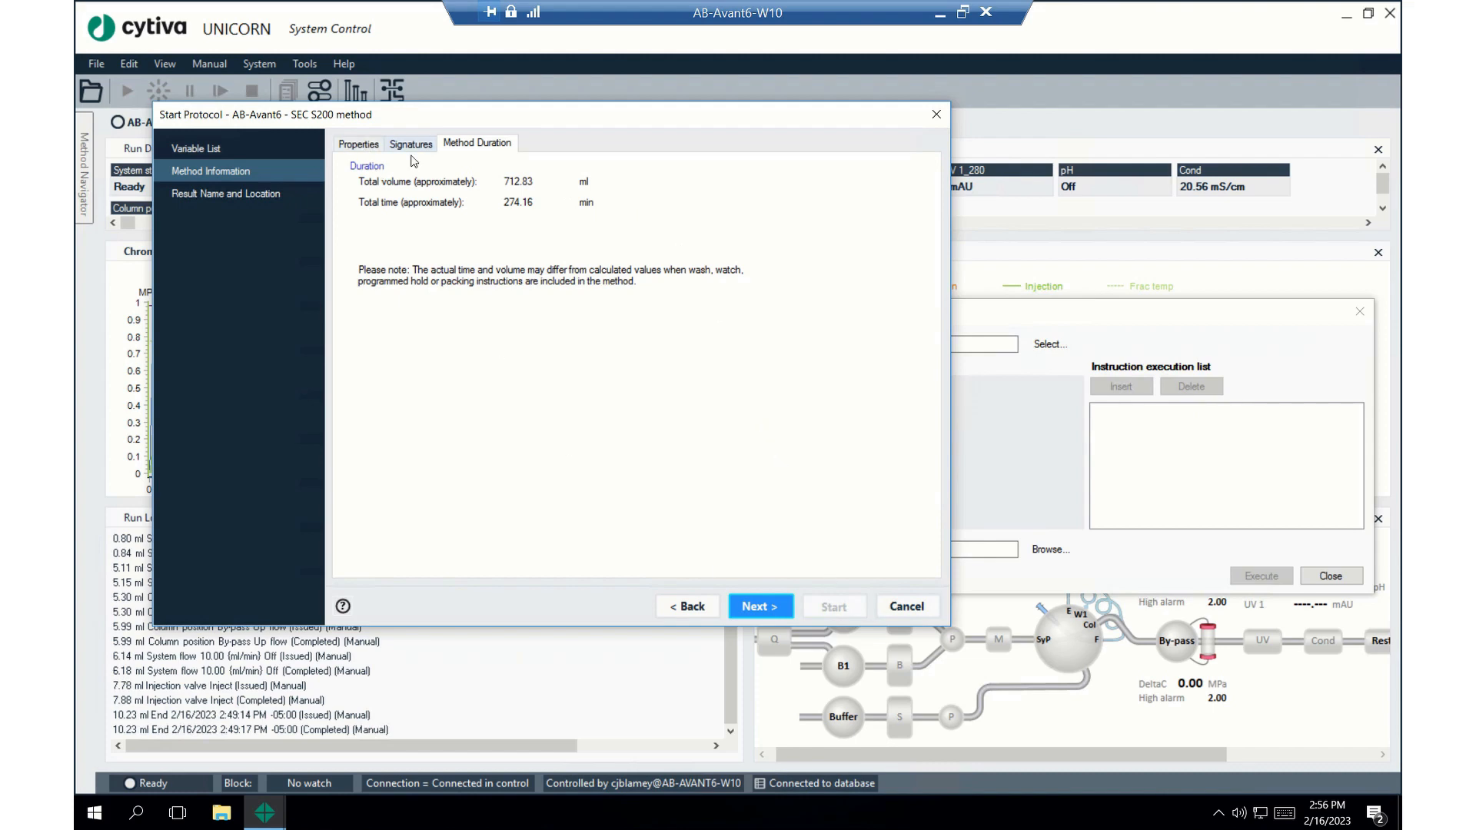
{"action": "mouse_move", "coordinate": [759, 606]}
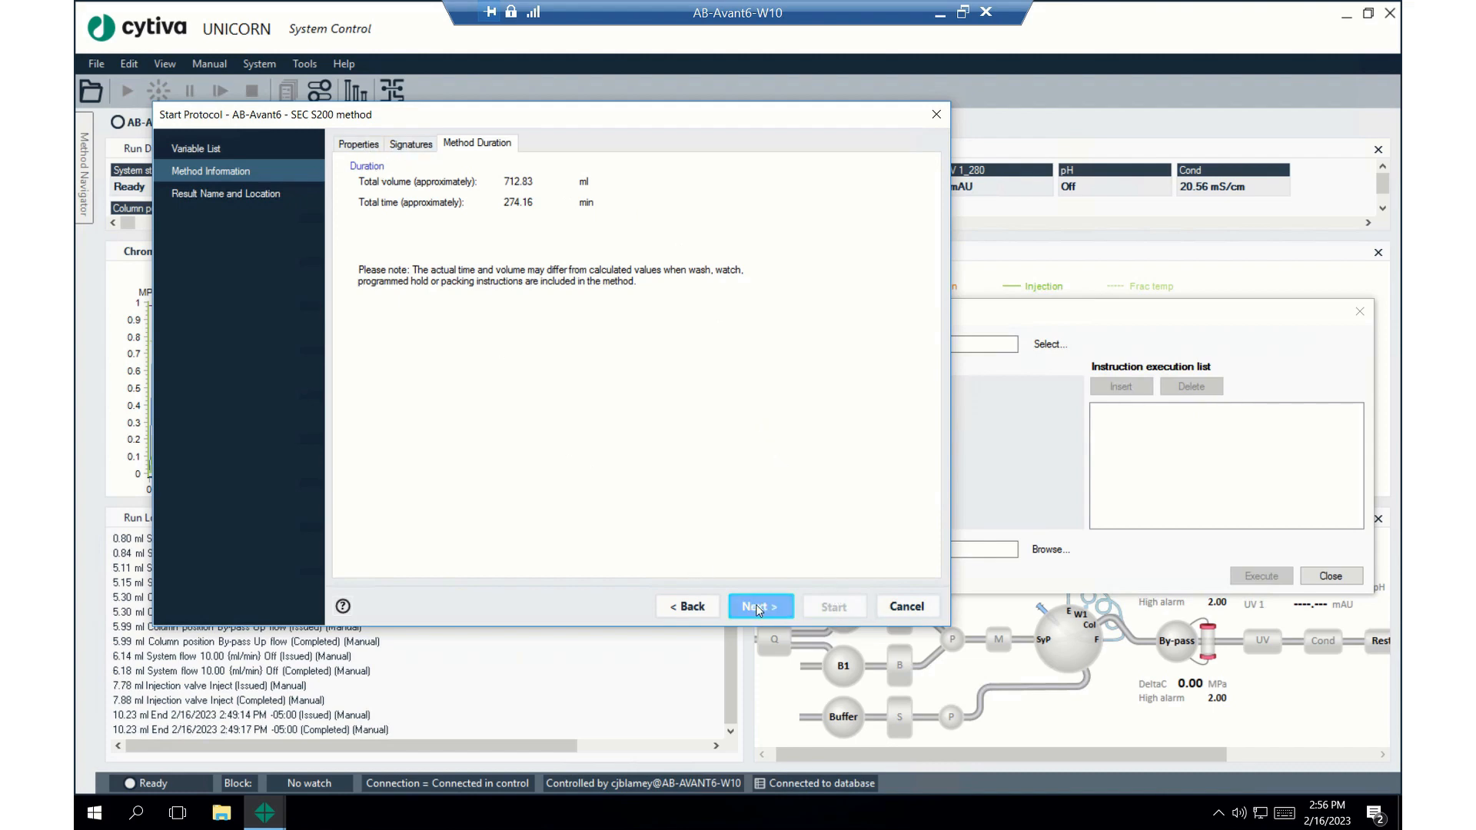
Set the result location to the Training/Examples folder for 'SEC S200 method 001'
{"action": "left_click", "coordinate": [758, 606]}
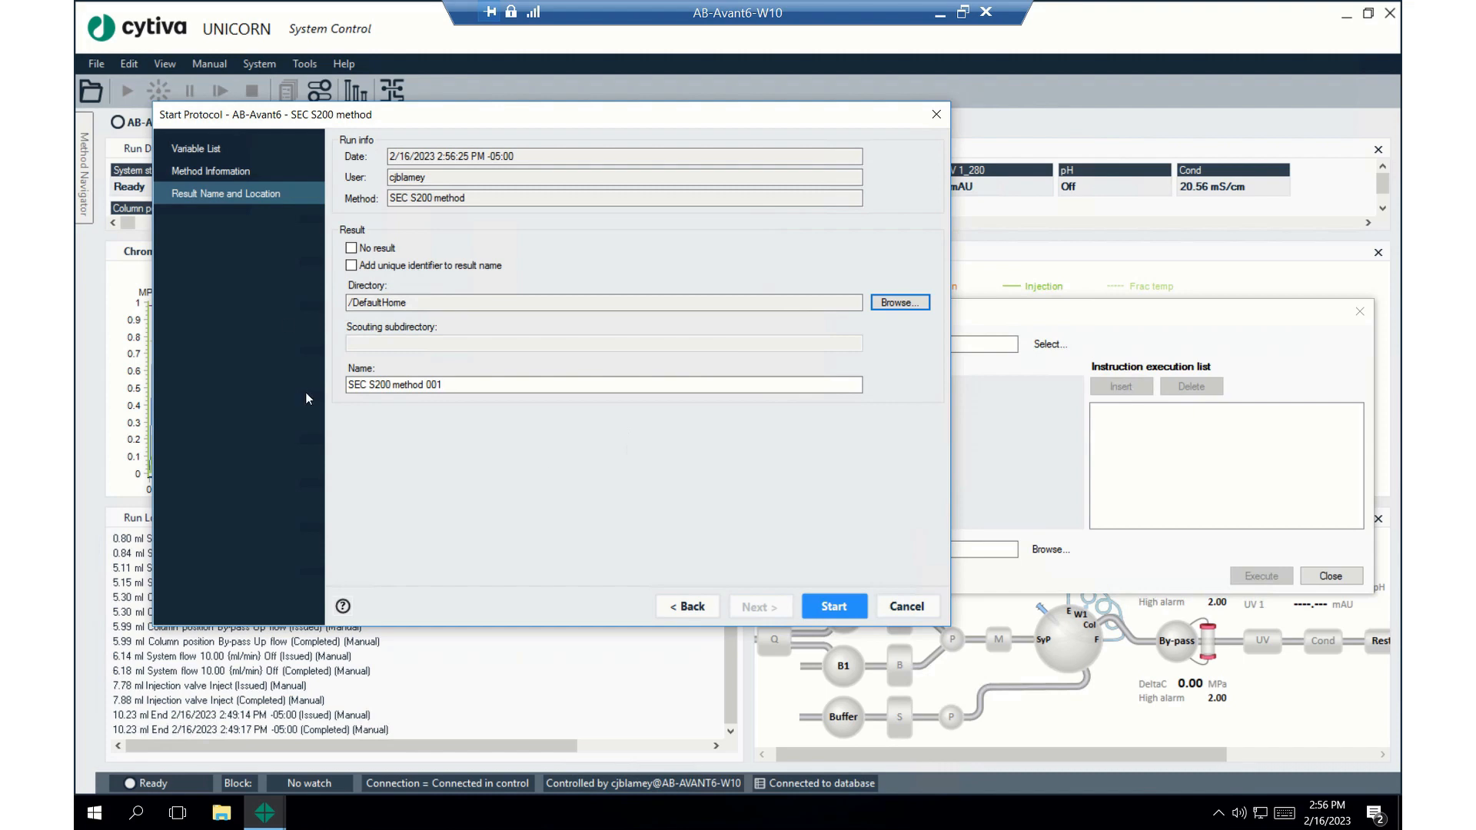
{"action": "mouse_move", "coordinate": [826, 475]}
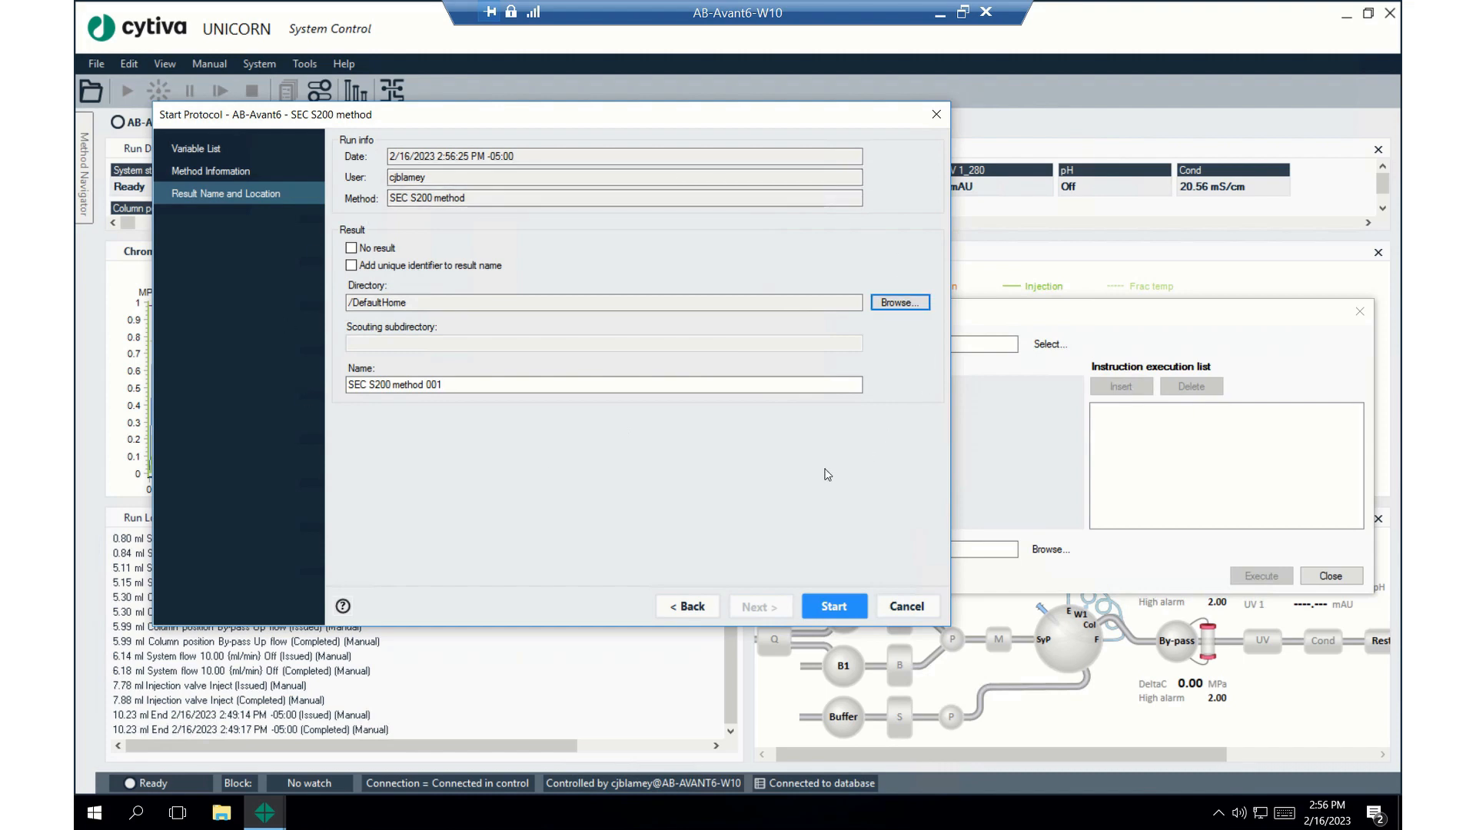
{"action": "mouse_move", "coordinate": [913, 283]}
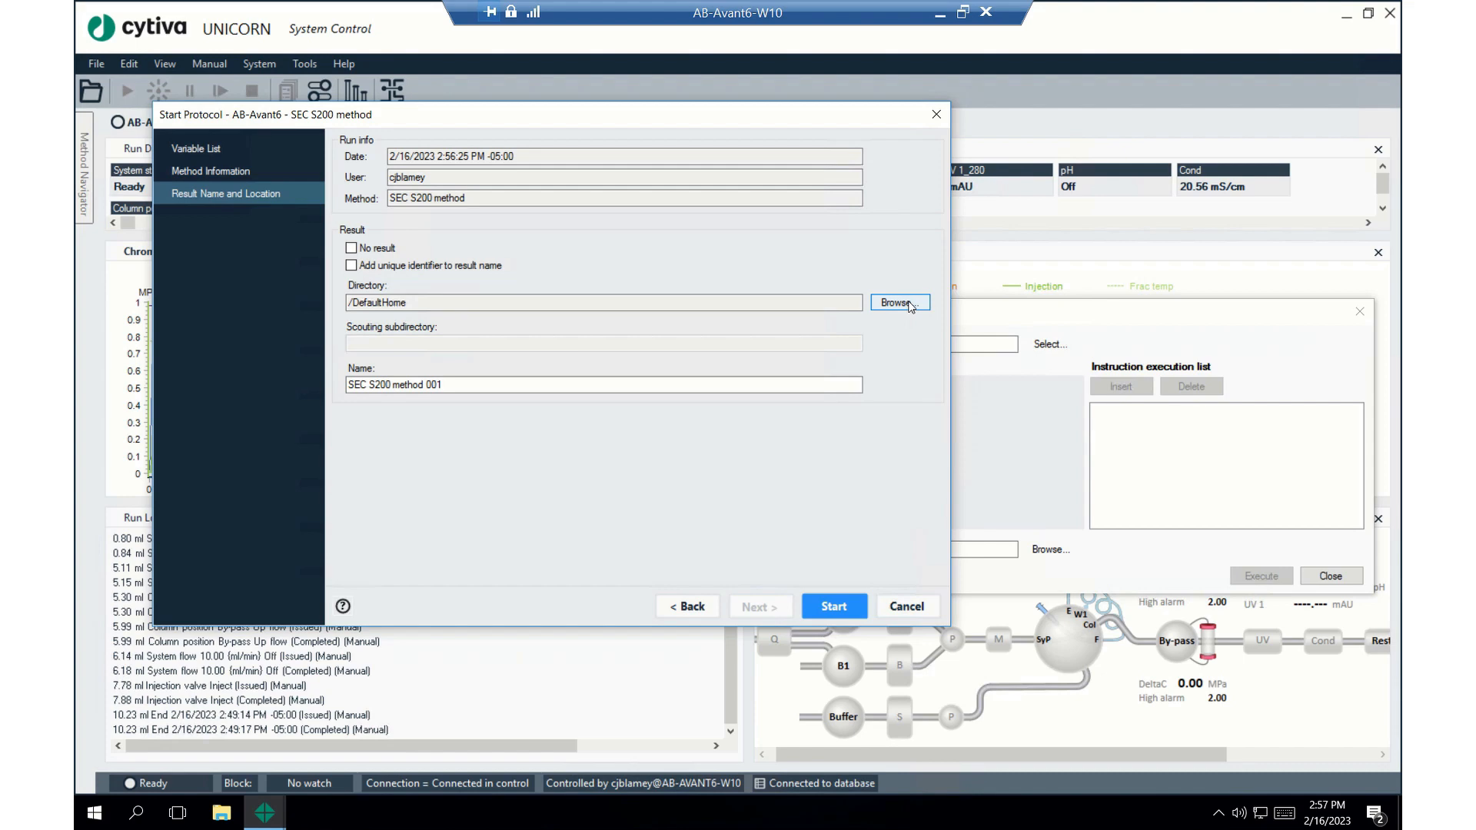
{"action": "left_click", "coordinate": [899, 303]}
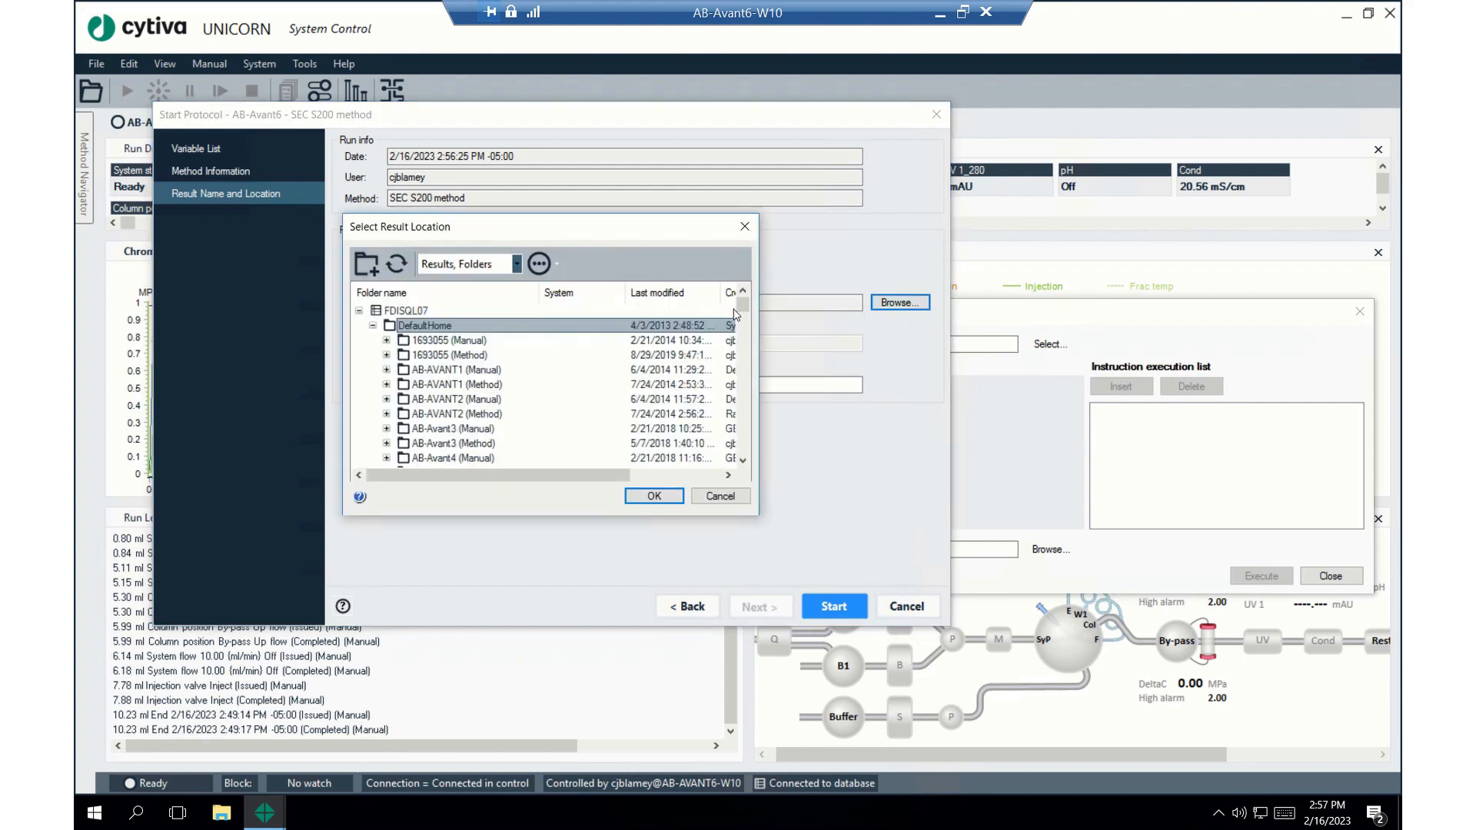
{"action": "left_click", "coordinate": [374, 324]}
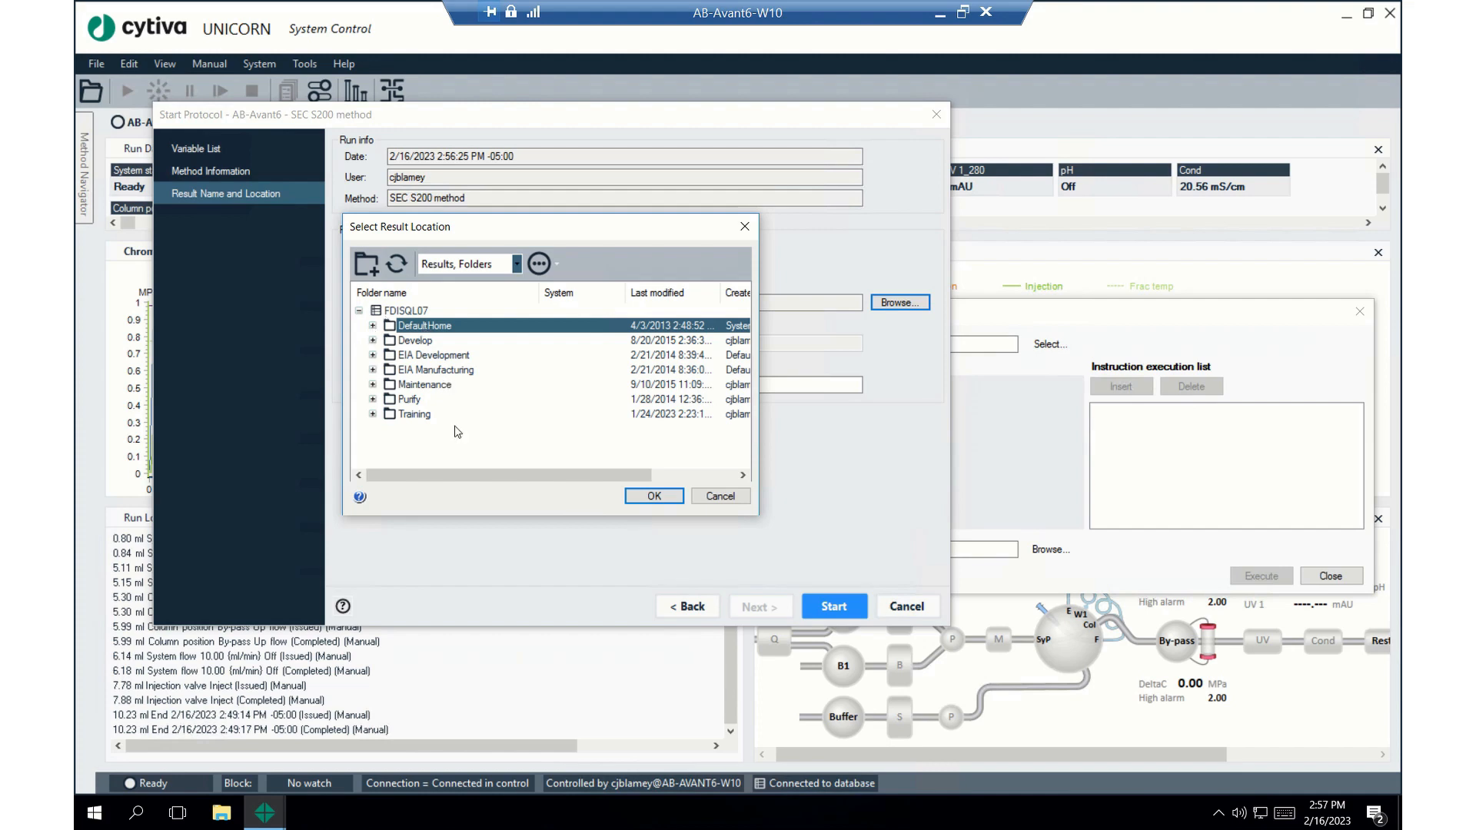
{"action": "mouse_move", "coordinate": [412, 418]}
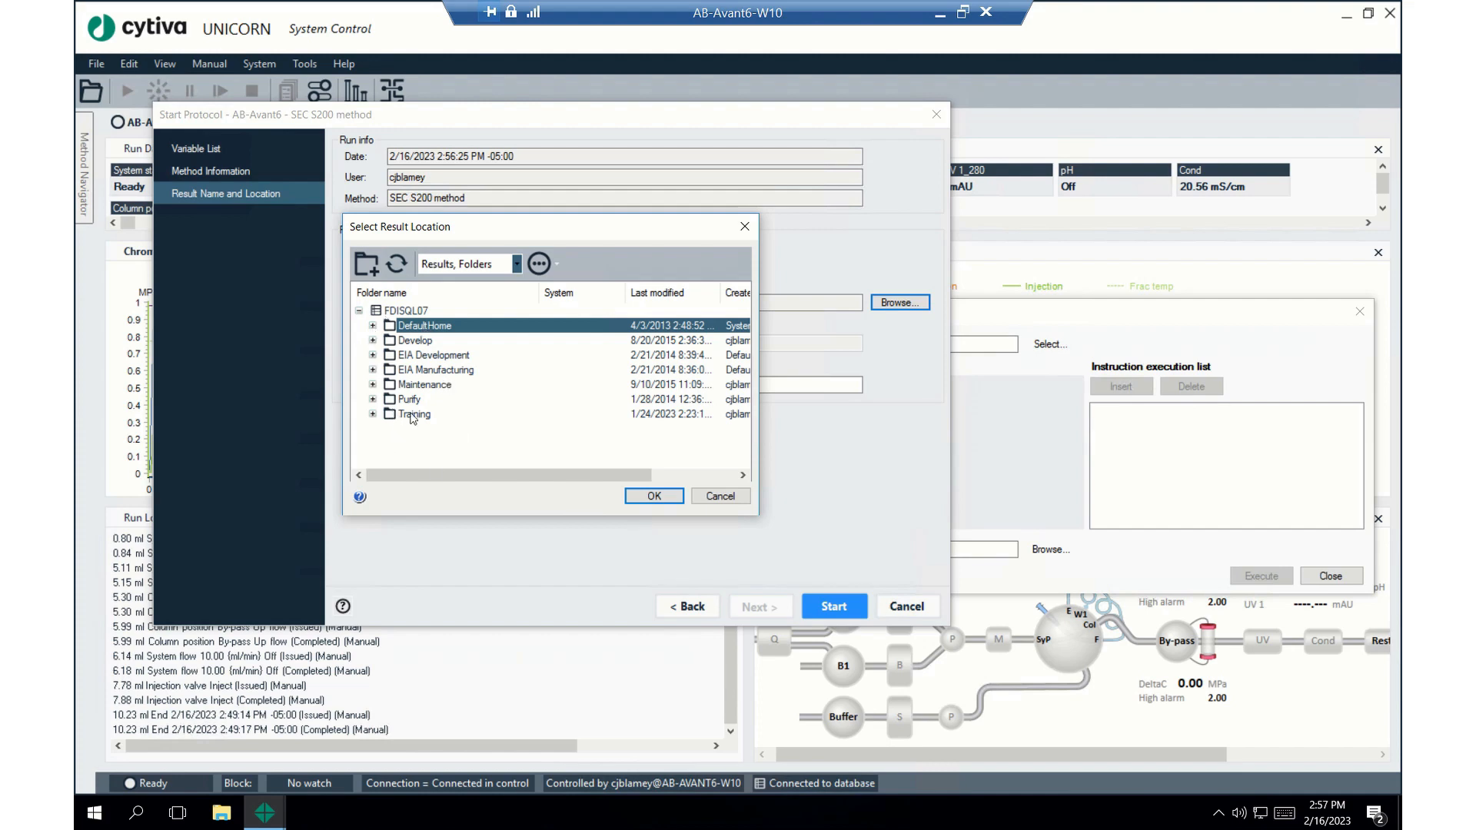
{"action": "left_click", "coordinate": [374, 414]}
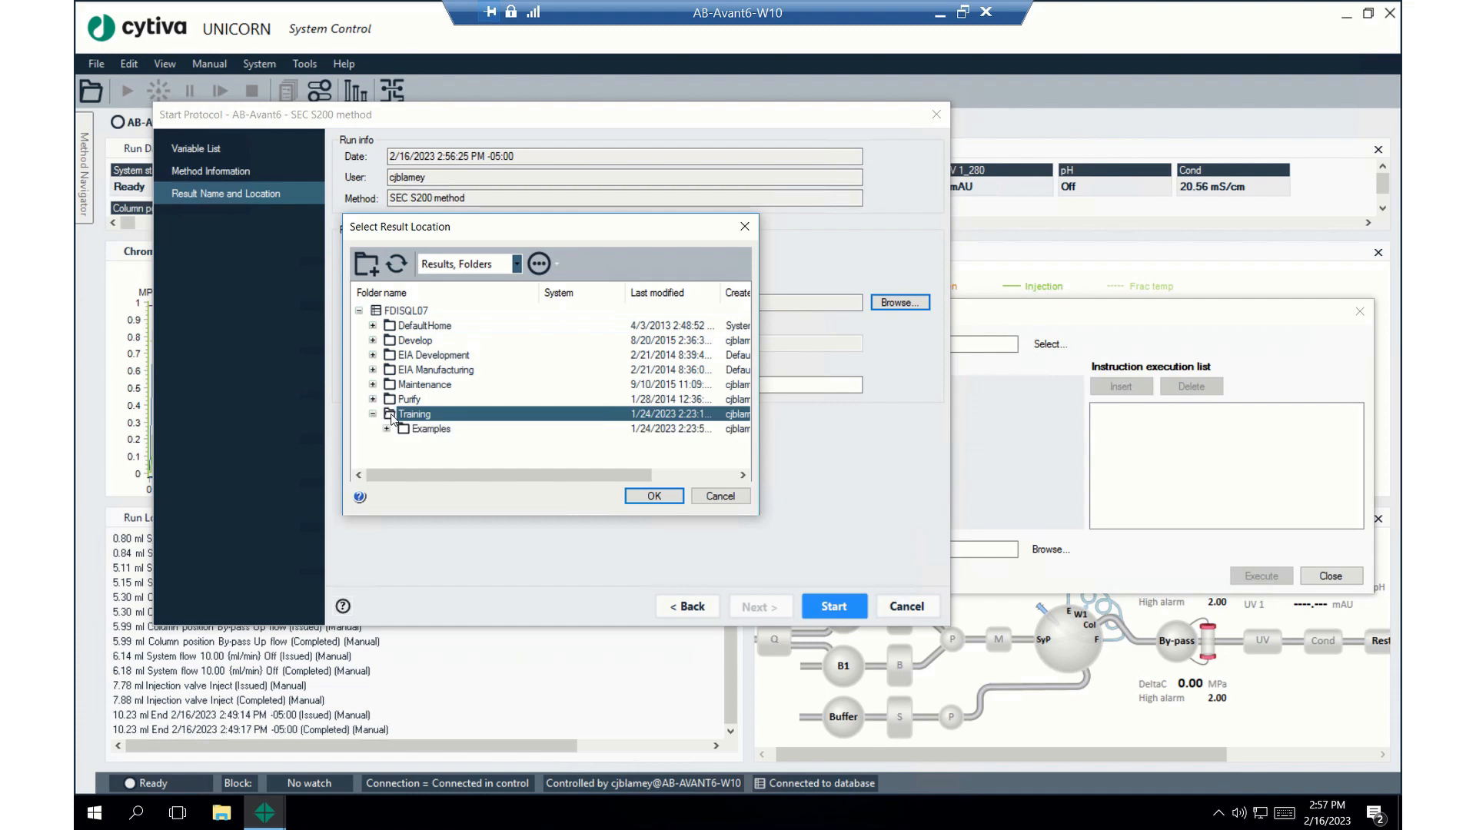
{"action": "mouse_move", "coordinate": [442, 432]}
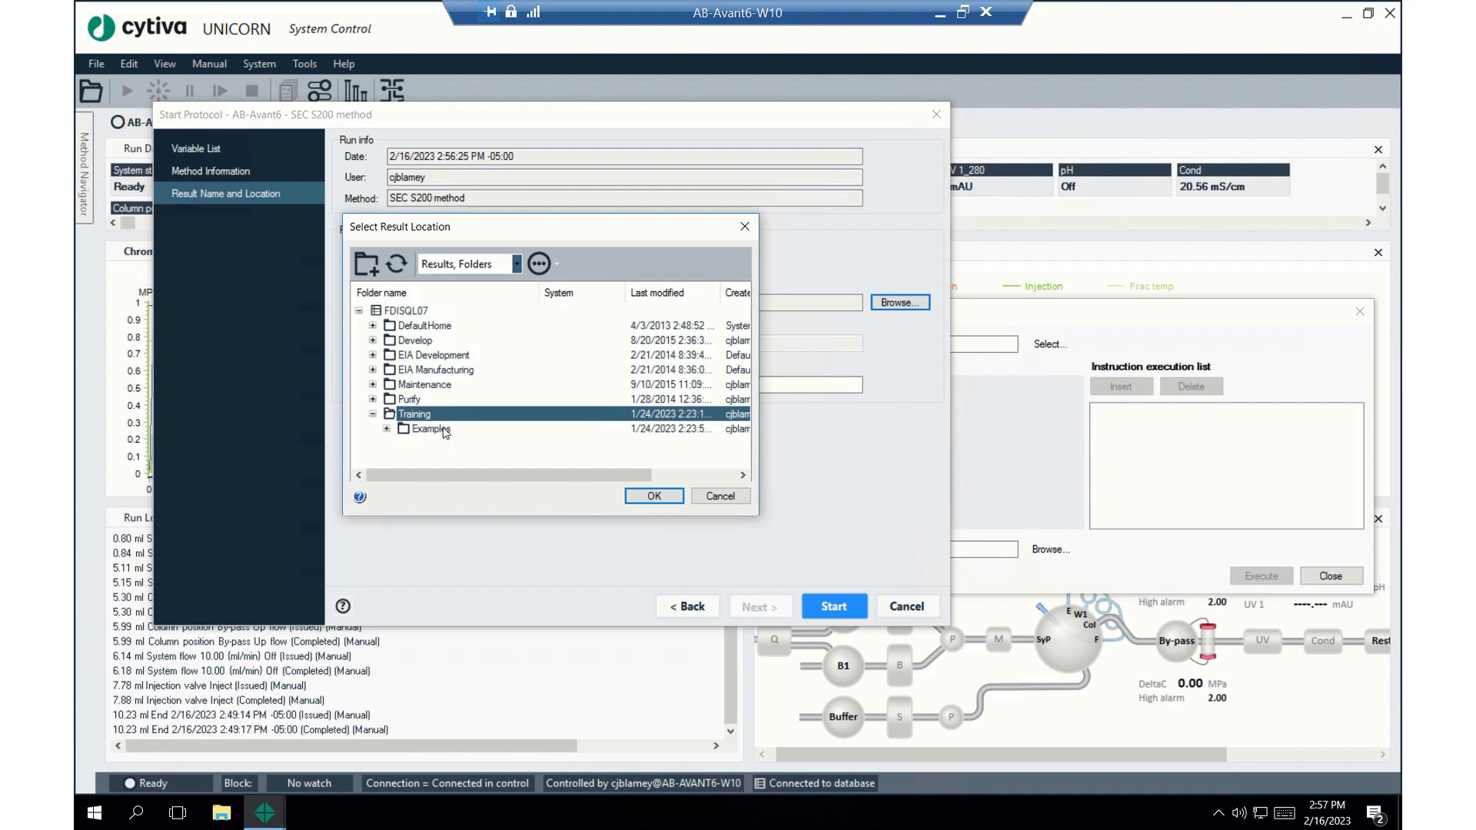
{"action": "left_click", "coordinate": [386, 429]}
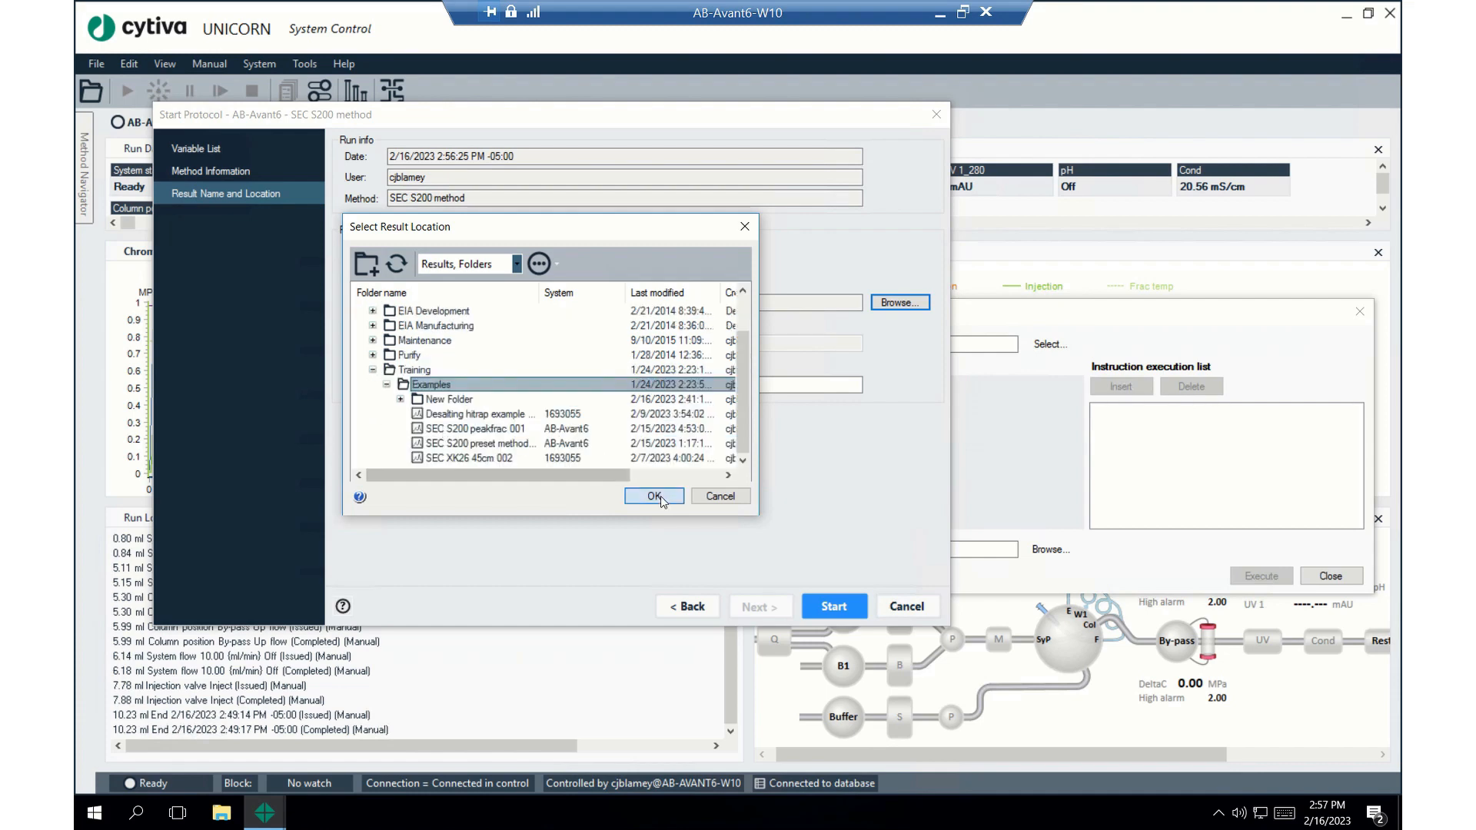
{"action": "left_click", "coordinate": [654, 497]}
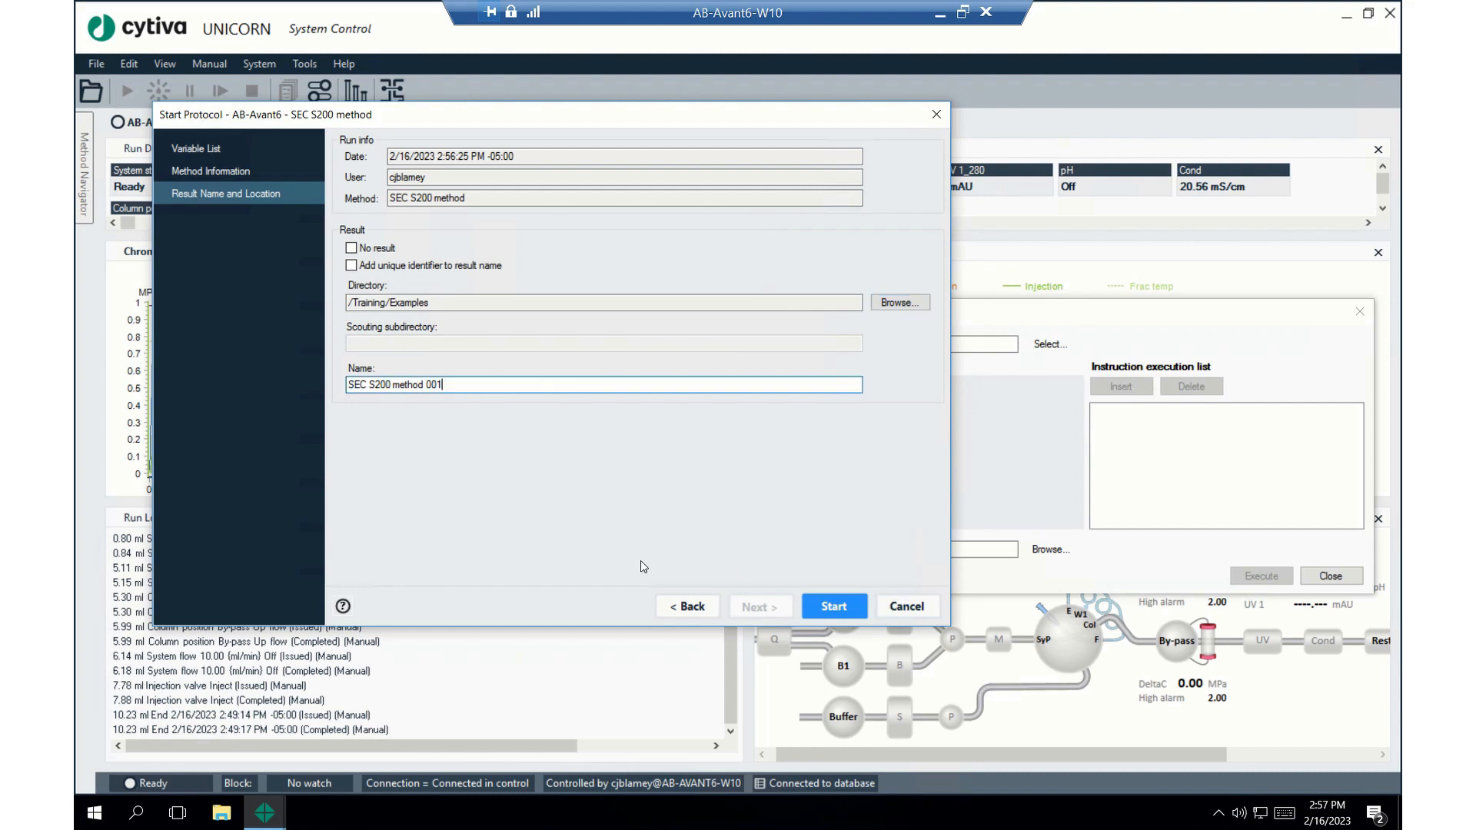
Start the SEC S200 method run
{"action": "left_click", "coordinate": [832, 606]}
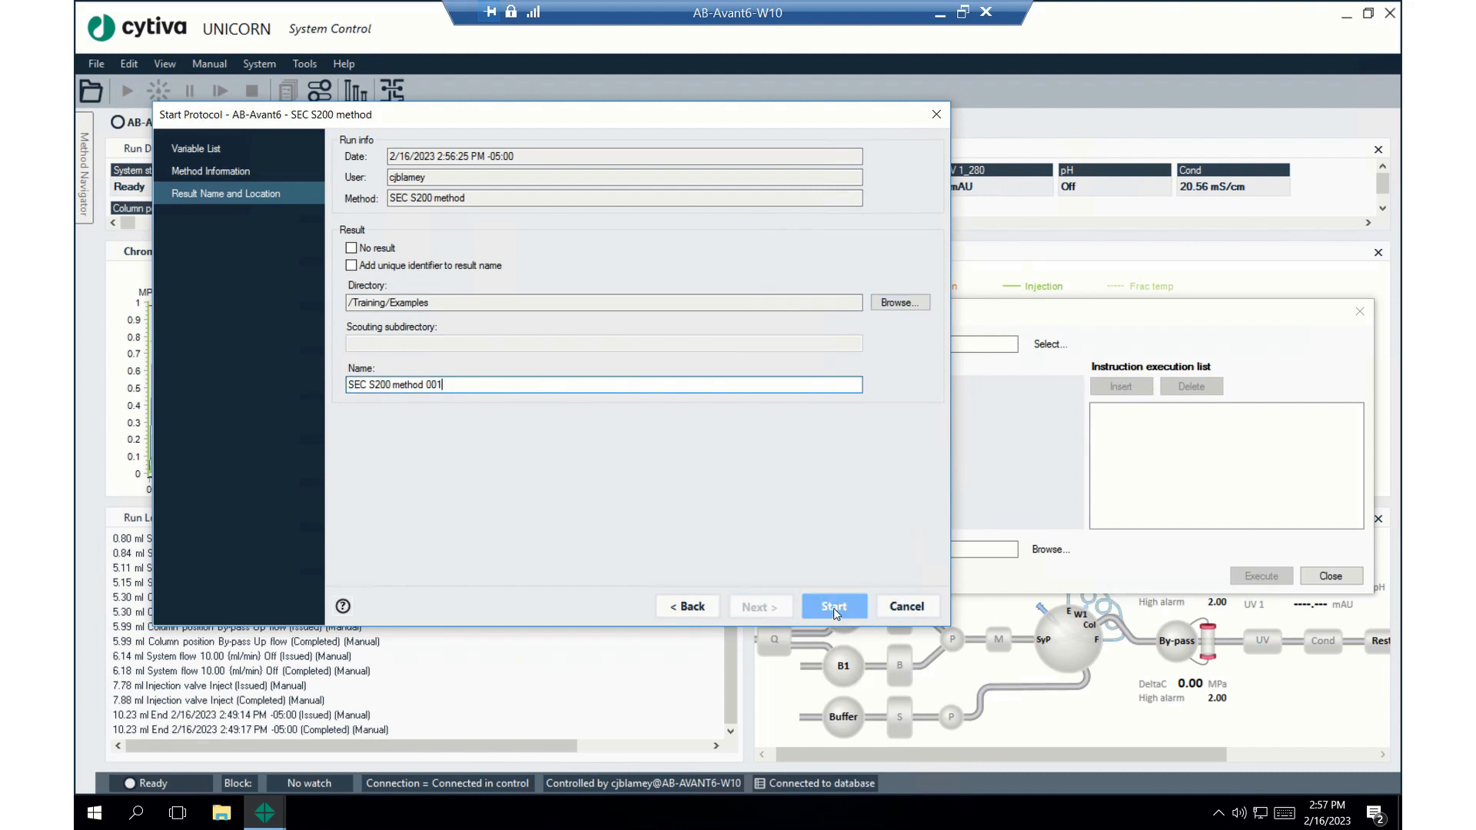
{"action": "left_click", "coordinate": [832, 606]}
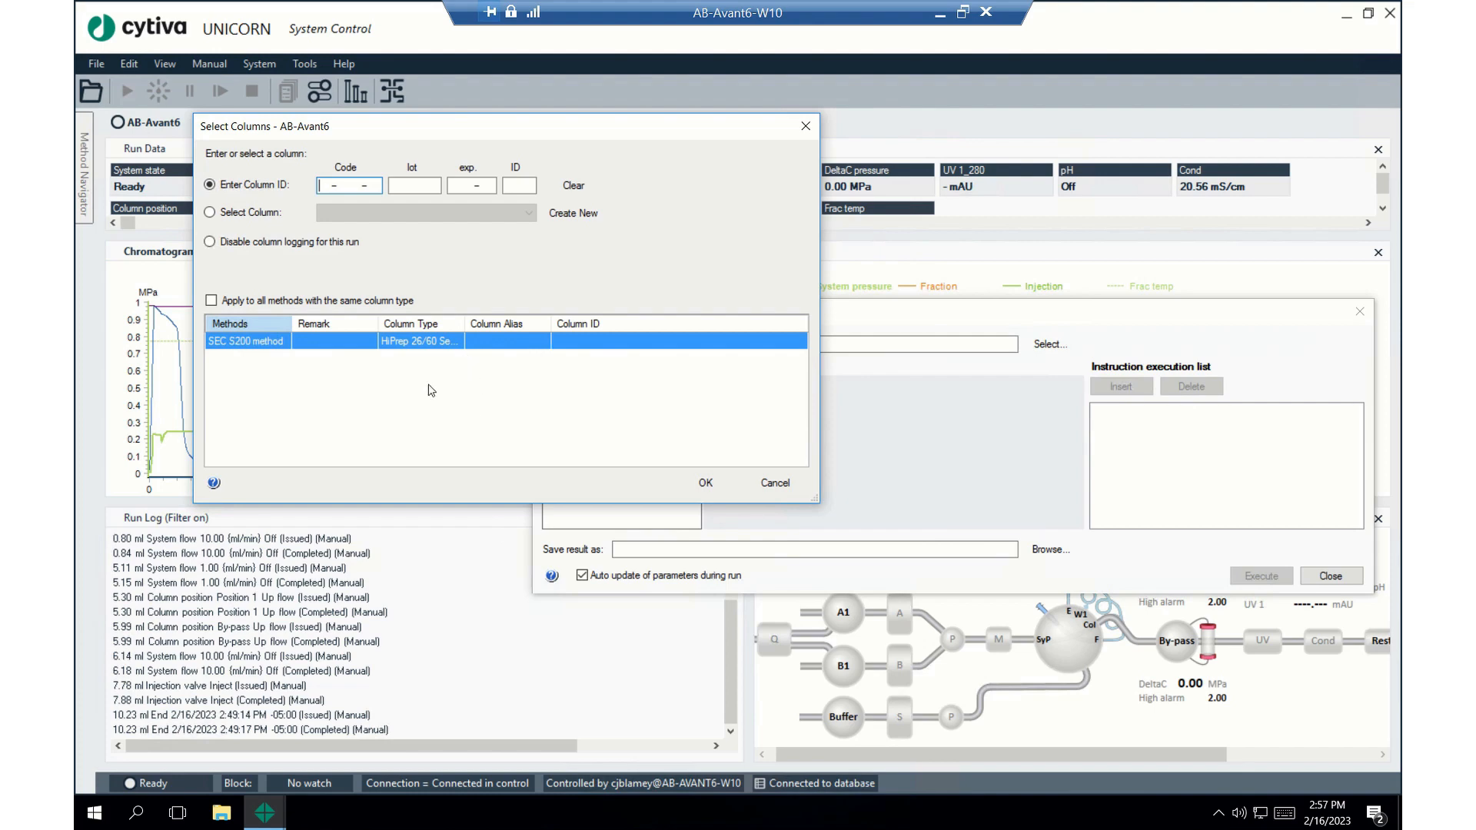
{"action": "mouse_move", "coordinate": [461, 342]}
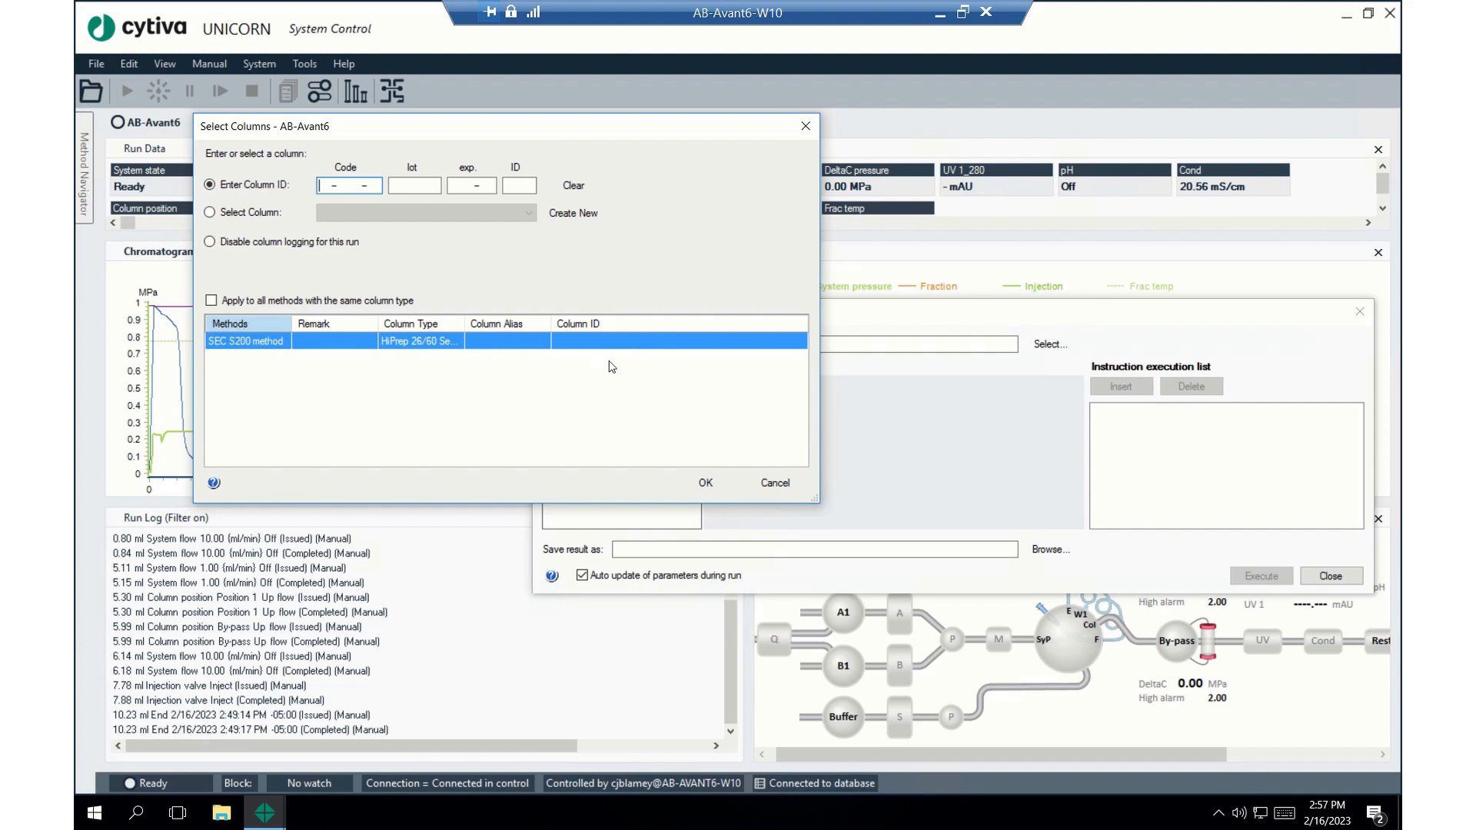
{"action": "mouse_move", "coordinate": [498, 414]}
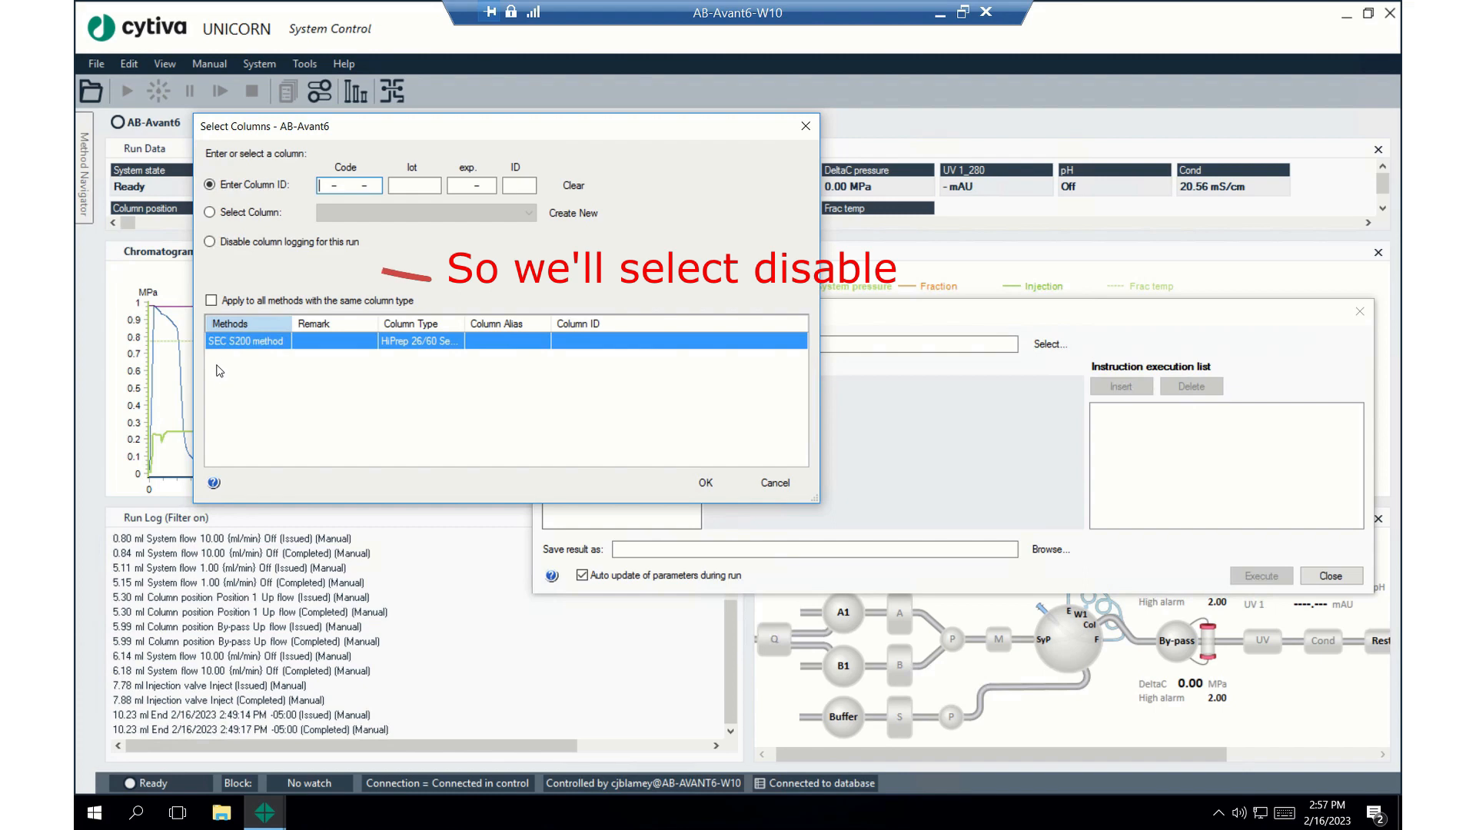
Disable column logging for this run and confirm the column selection
{"action": "left_click", "coordinate": [212, 241]}
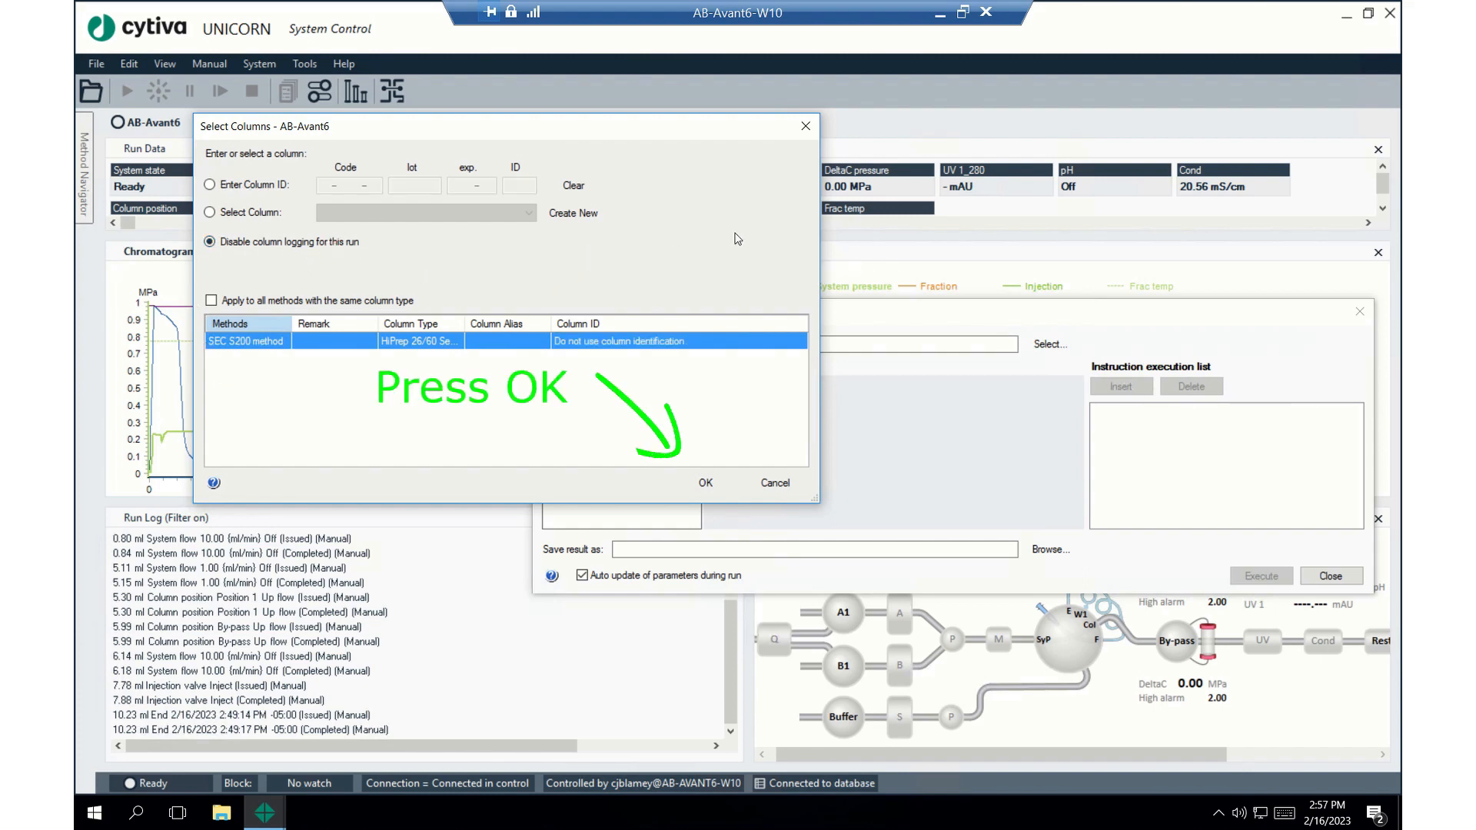
{"action": "left_click", "coordinate": [704, 483]}
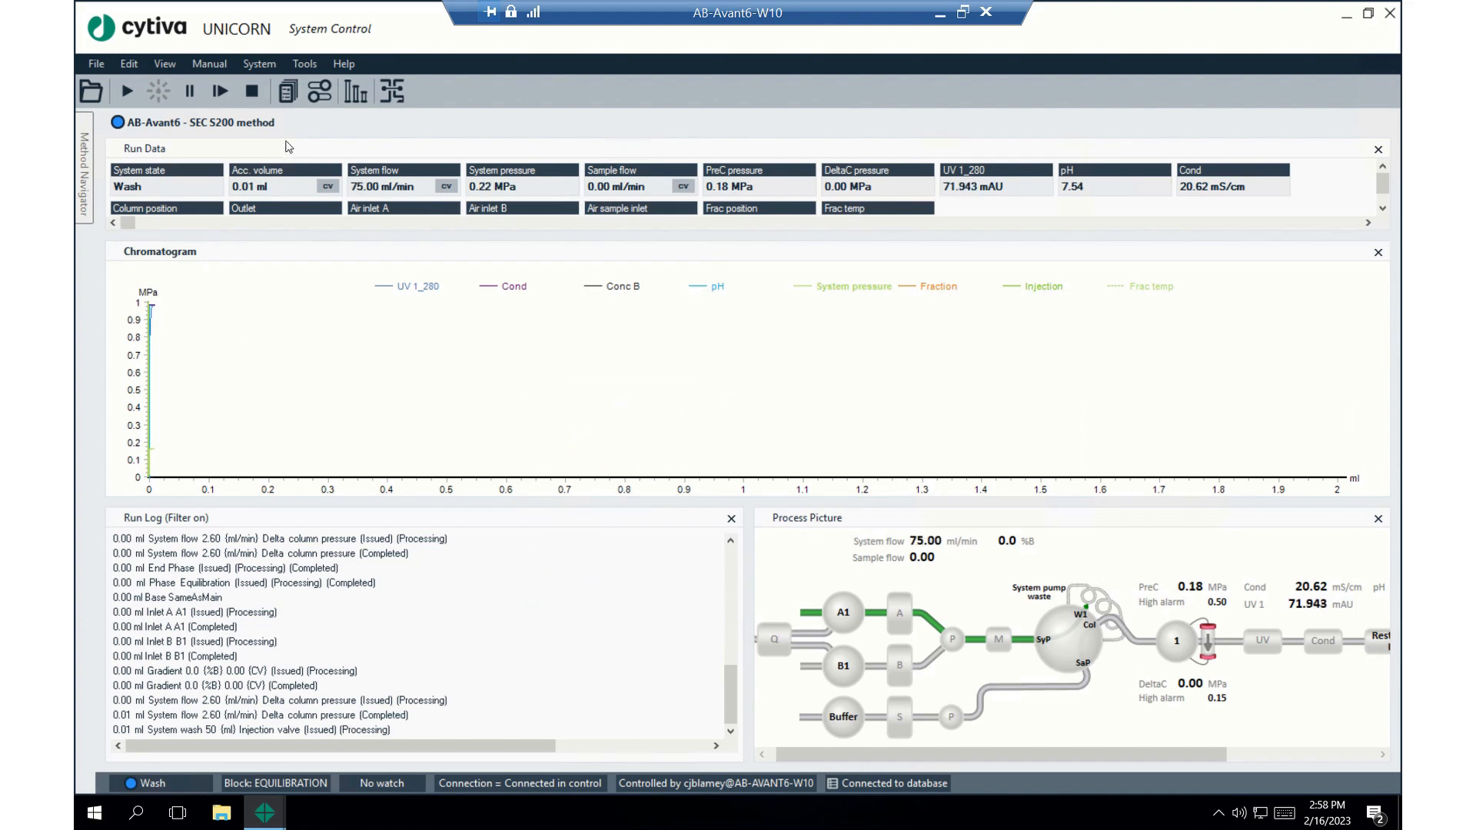
{"action": "mouse_move", "coordinate": [288, 91]}
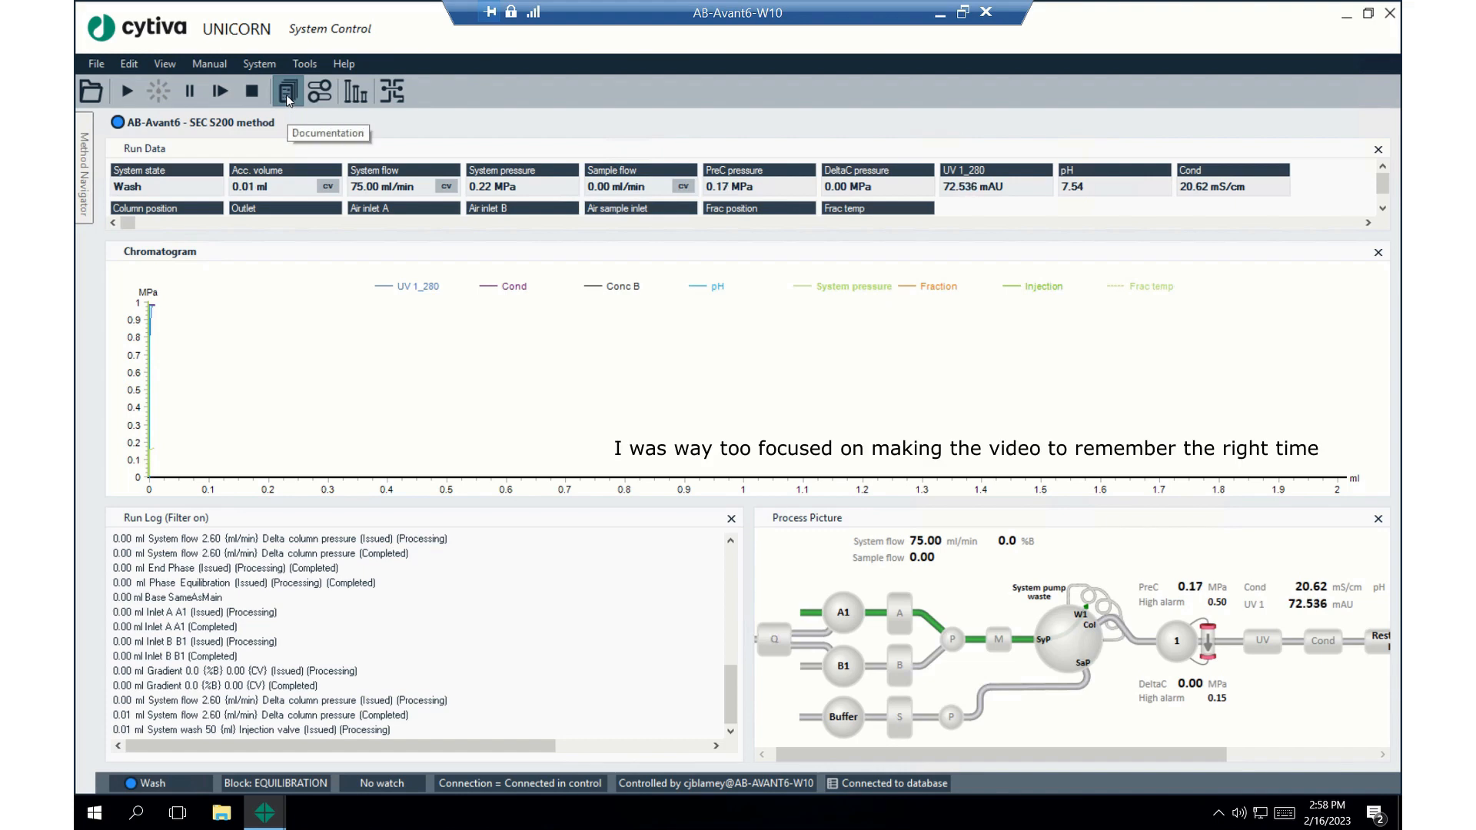
{"action": "left_click", "coordinate": [287, 91]}
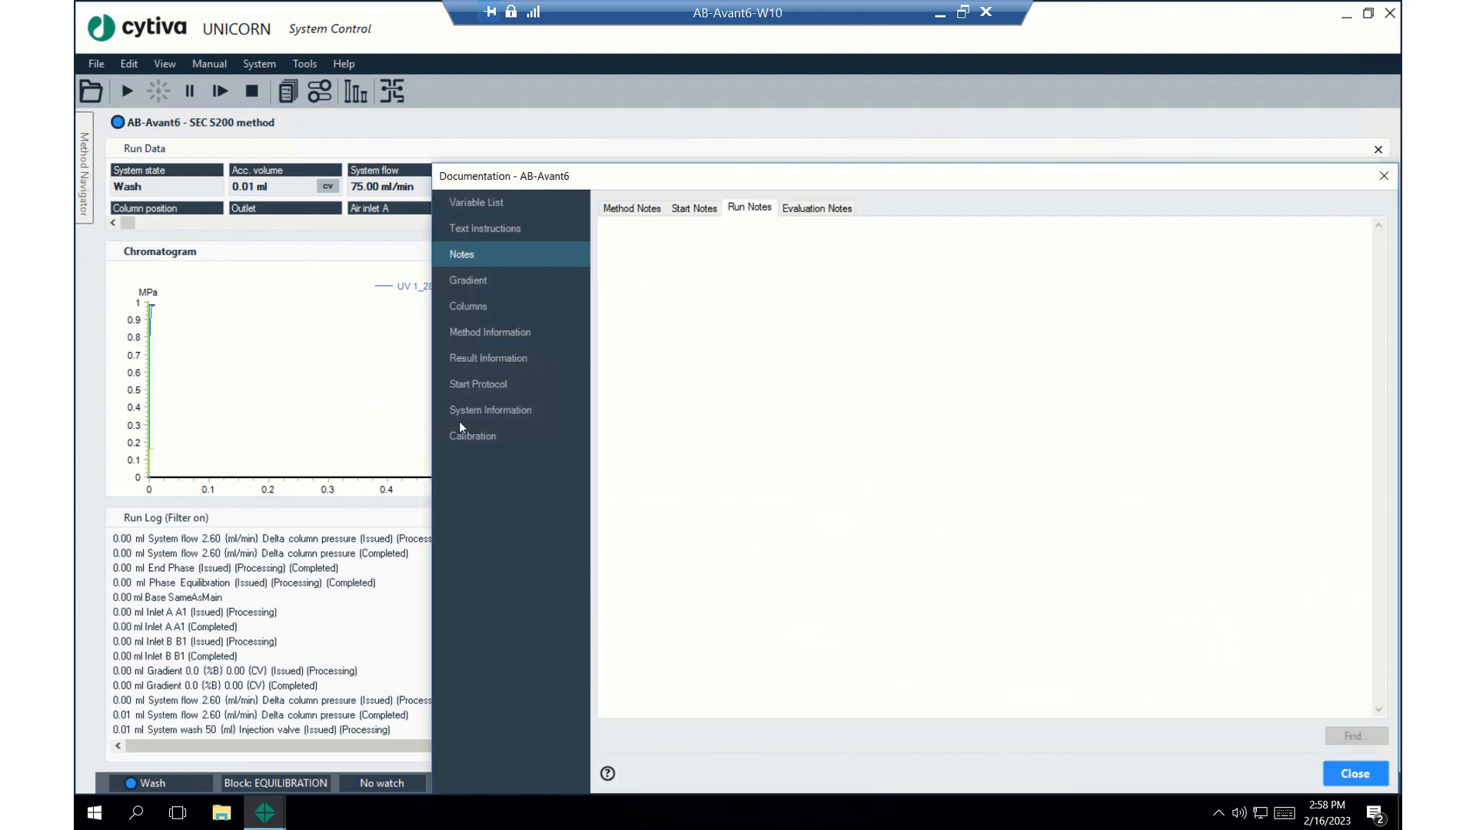
{"action": "left_click", "coordinate": [488, 332]}
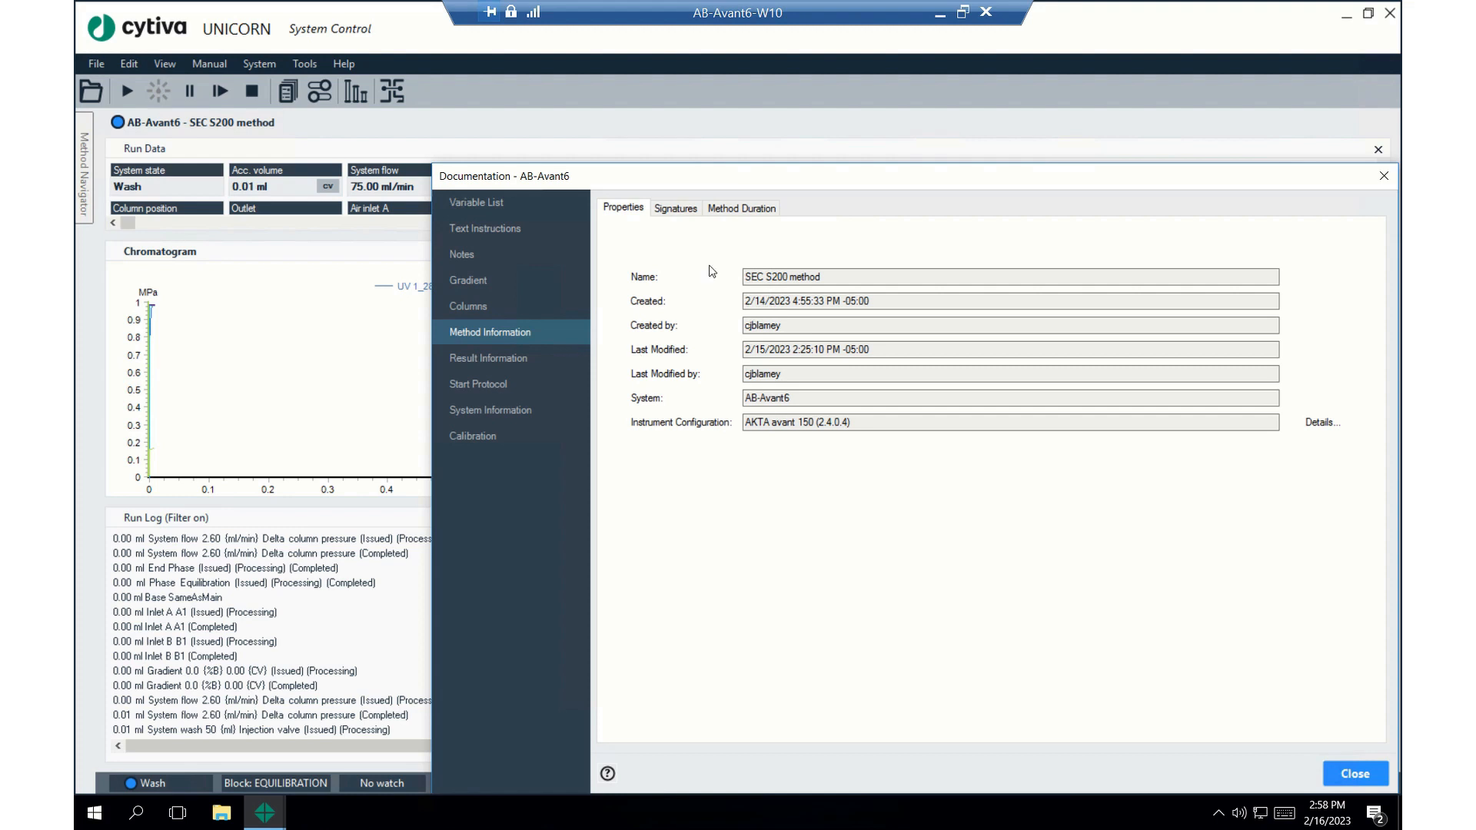
{"action": "left_click", "coordinate": [741, 208]}
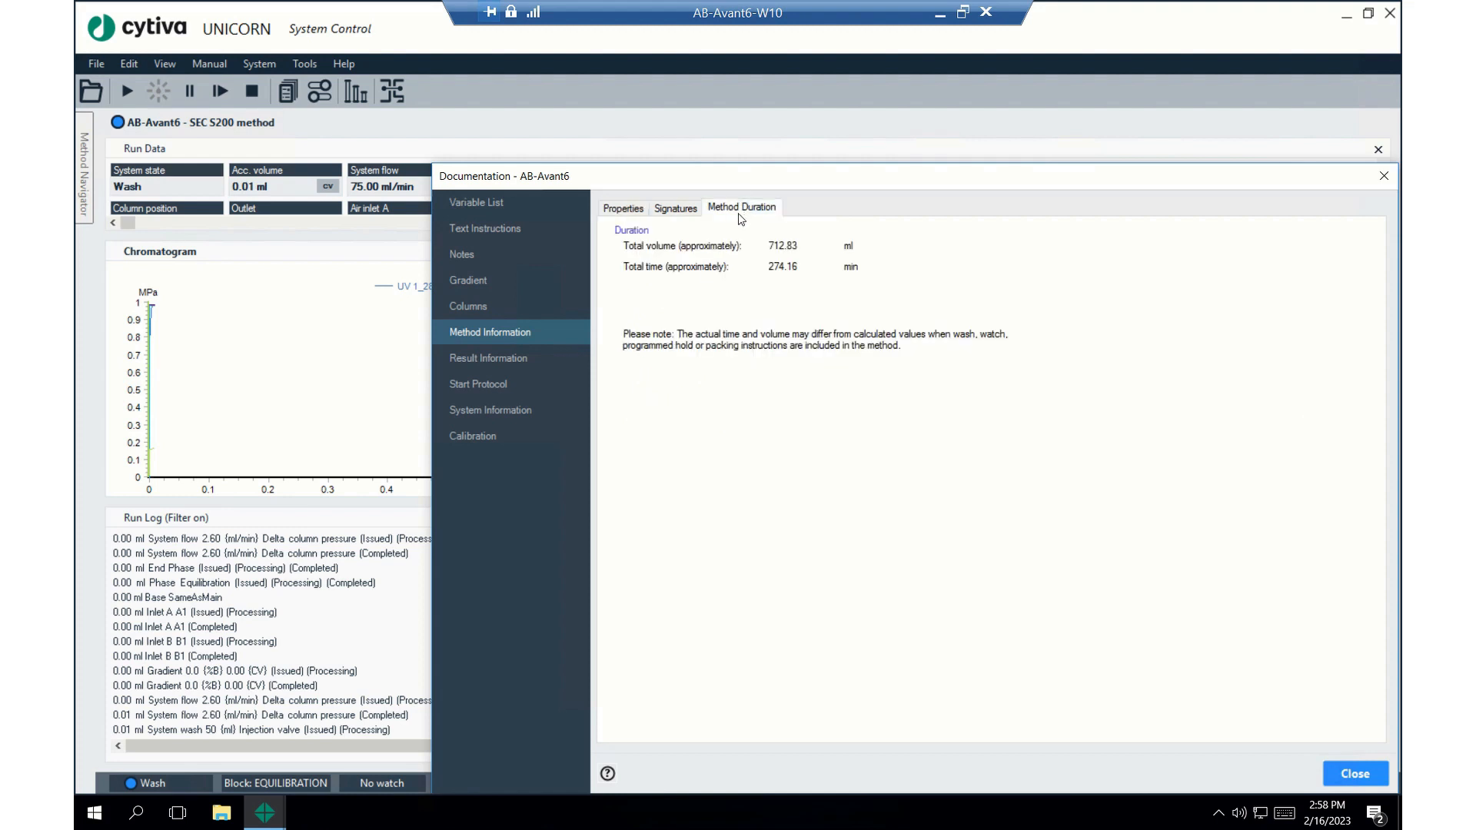
{"action": "mouse_move", "coordinate": [767, 274]}
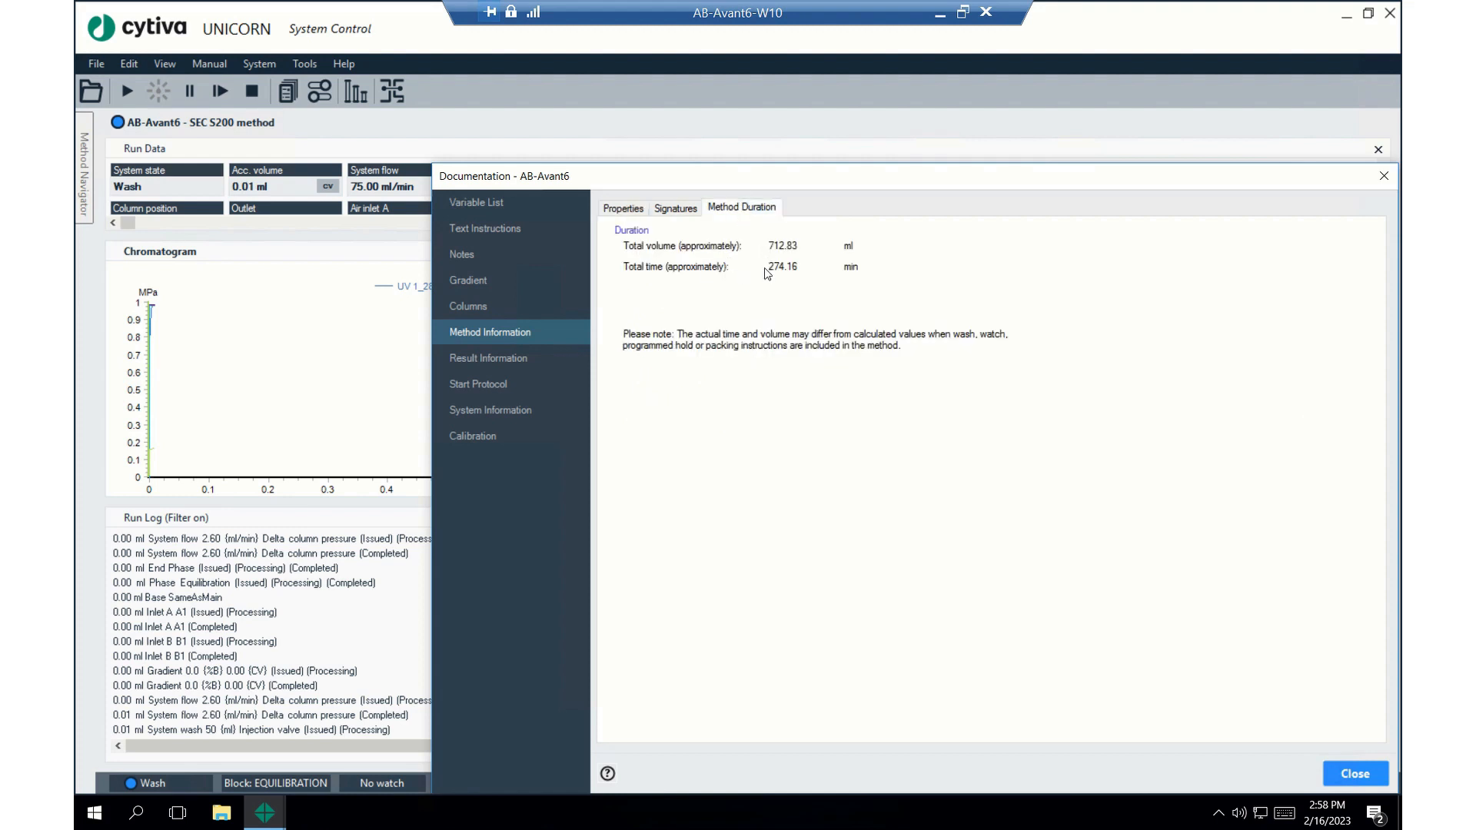
{"action": "mouse_move", "coordinate": [1227, 534]}
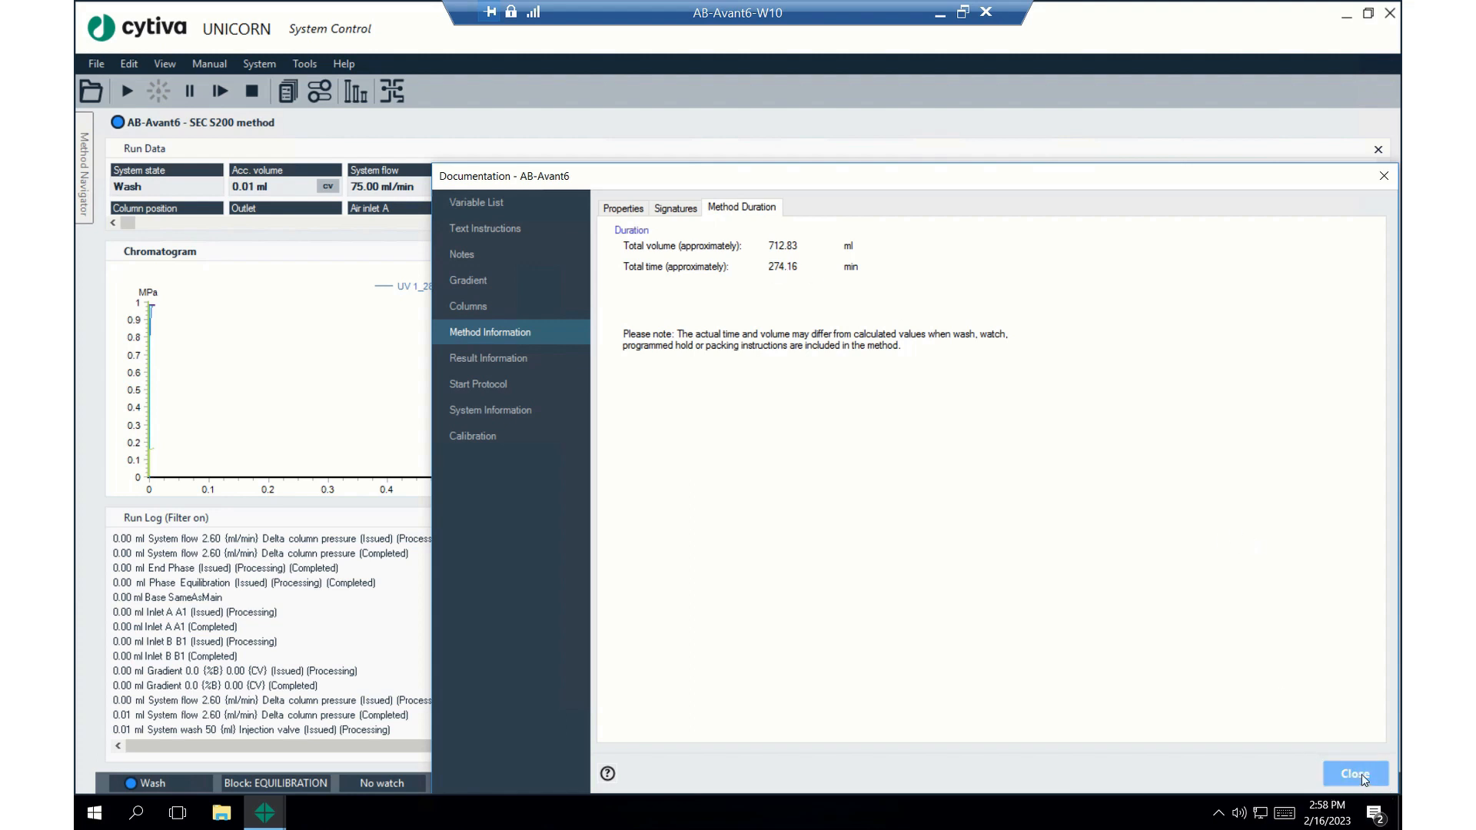
{"action": "left_click", "coordinate": [1356, 773]}
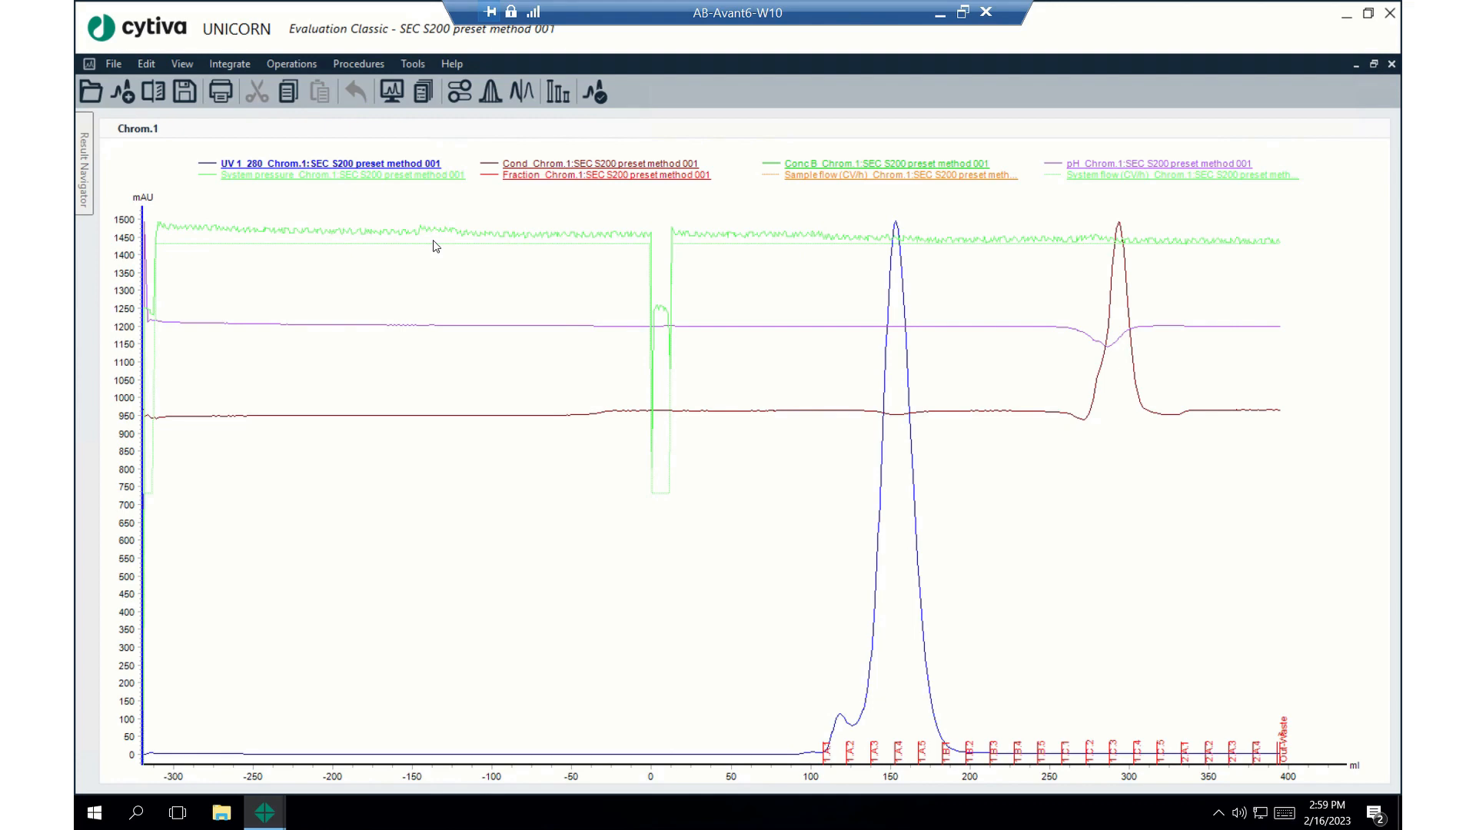
{"action": "mouse_move", "coordinate": [455, 359]}
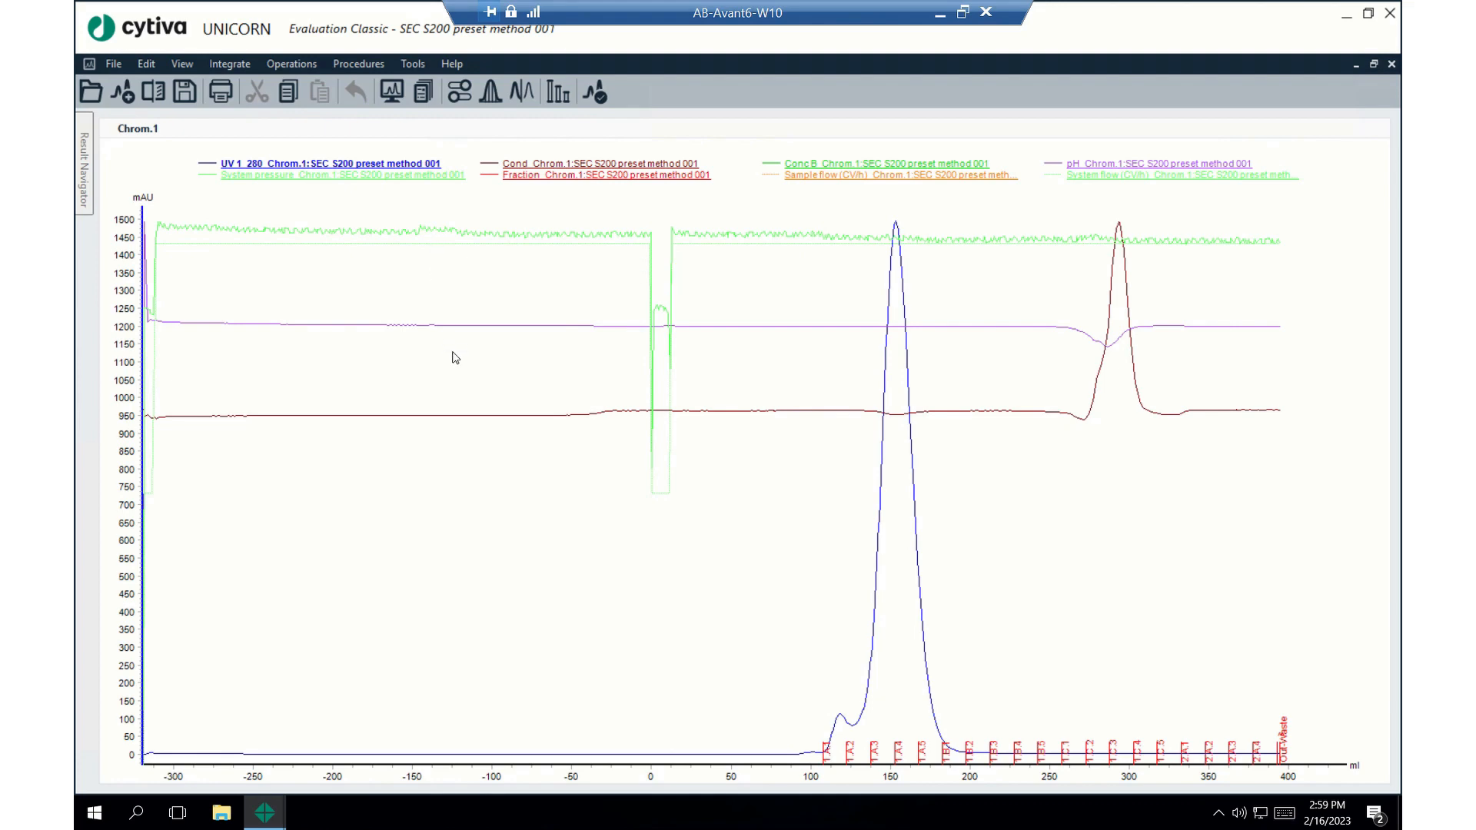
{"action": "mouse_move", "coordinate": [989, 217]}
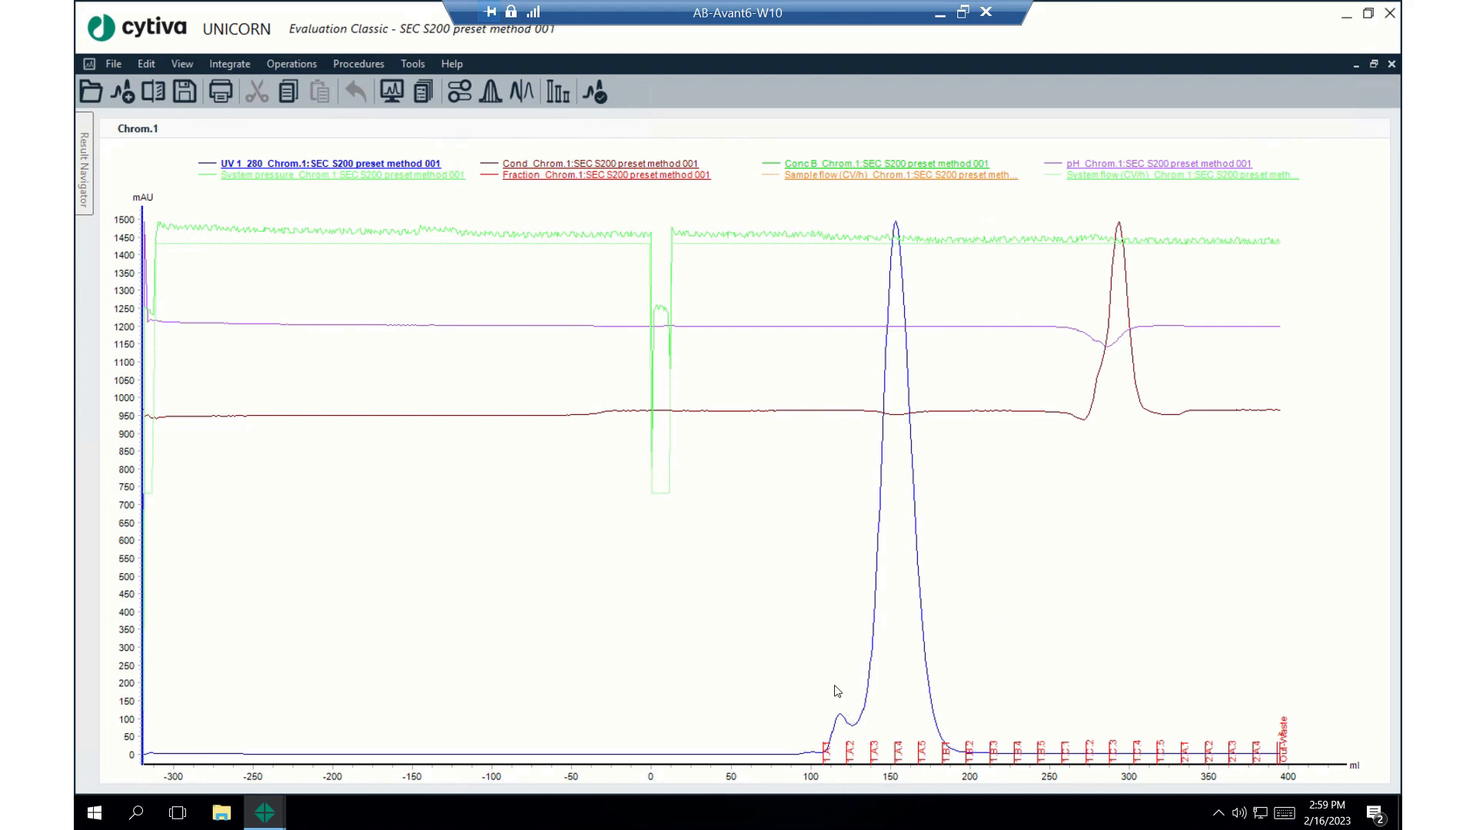
{"action": "mouse_move", "coordinate": [856, 234]}
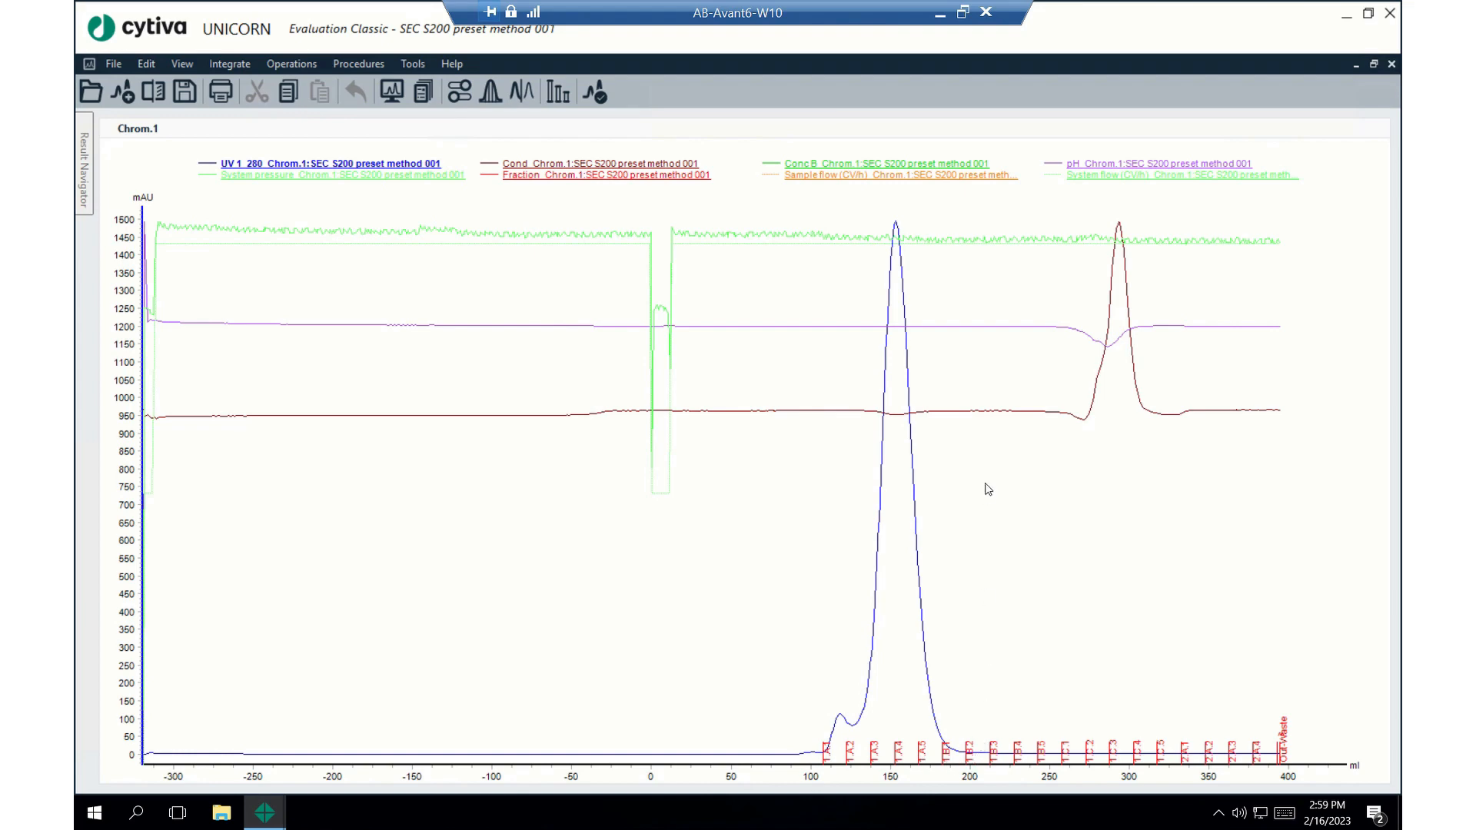
{"action": "mouse_move", "coordinate": [388, 598]}
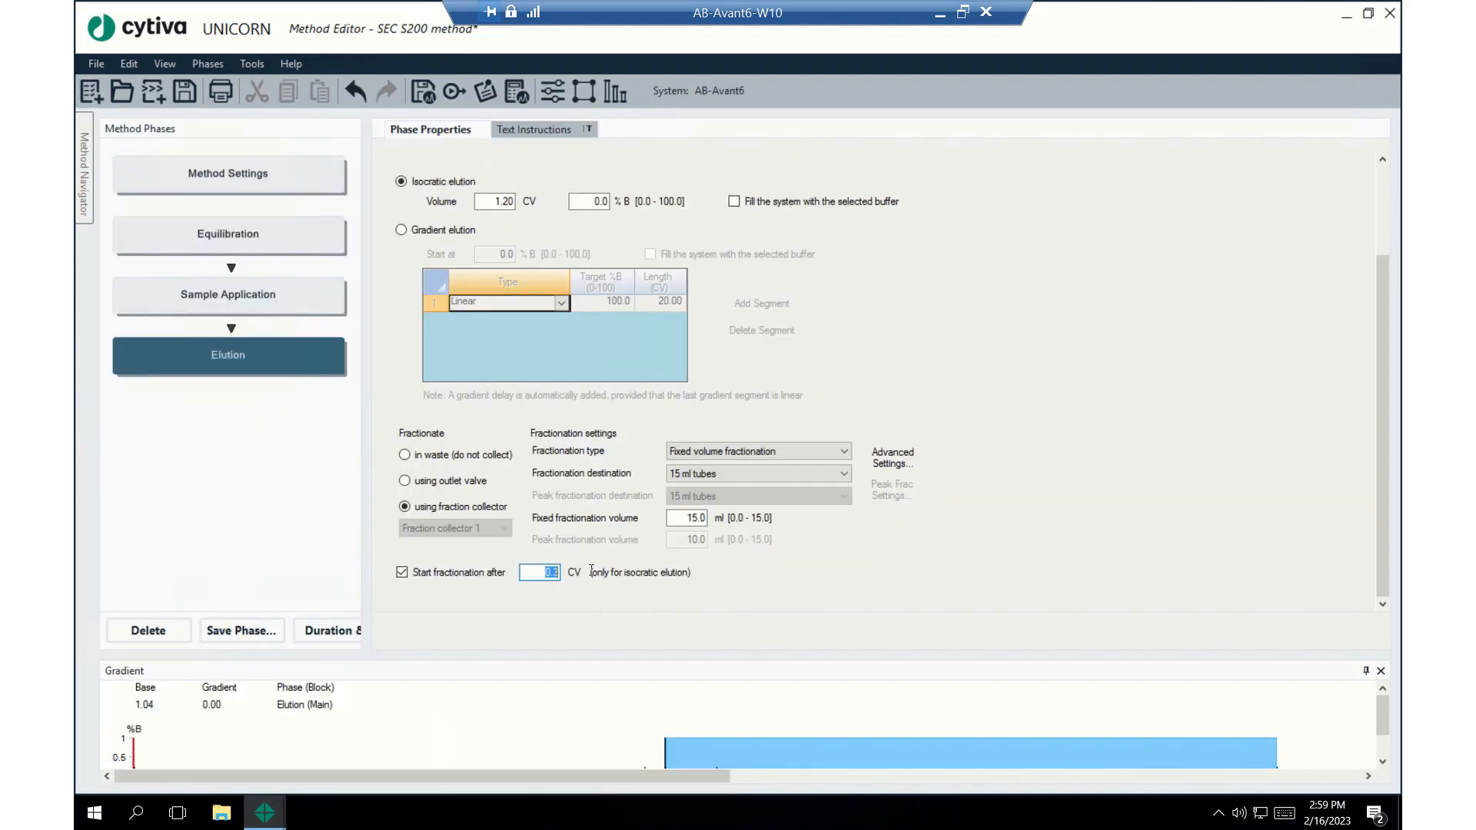
Enter 0.3 CV as the Elution phase's Start fractionation after value
{"action": "type", "text": "0.1"}
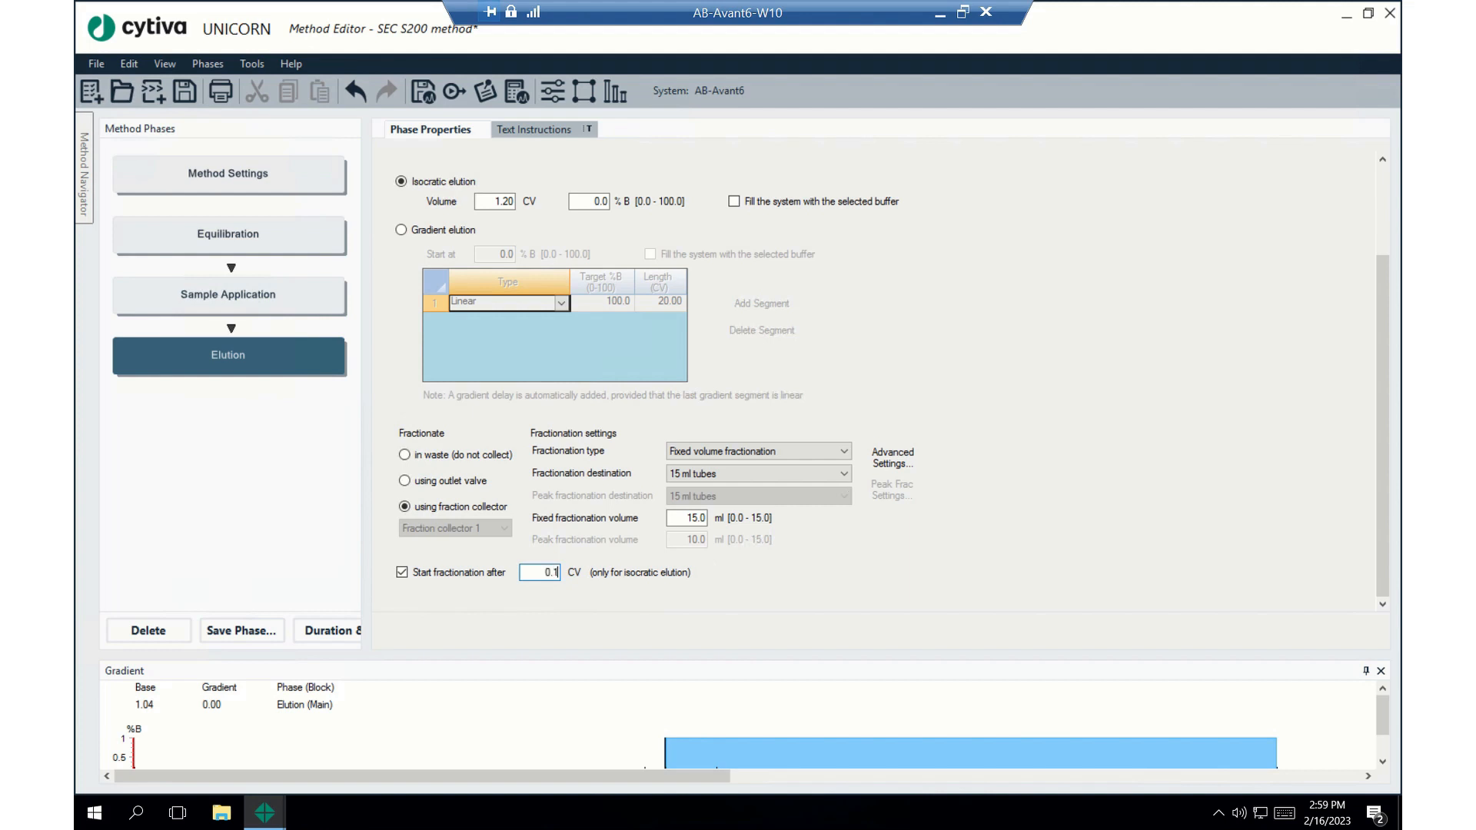
{"action": "type", "text": "0.3"}
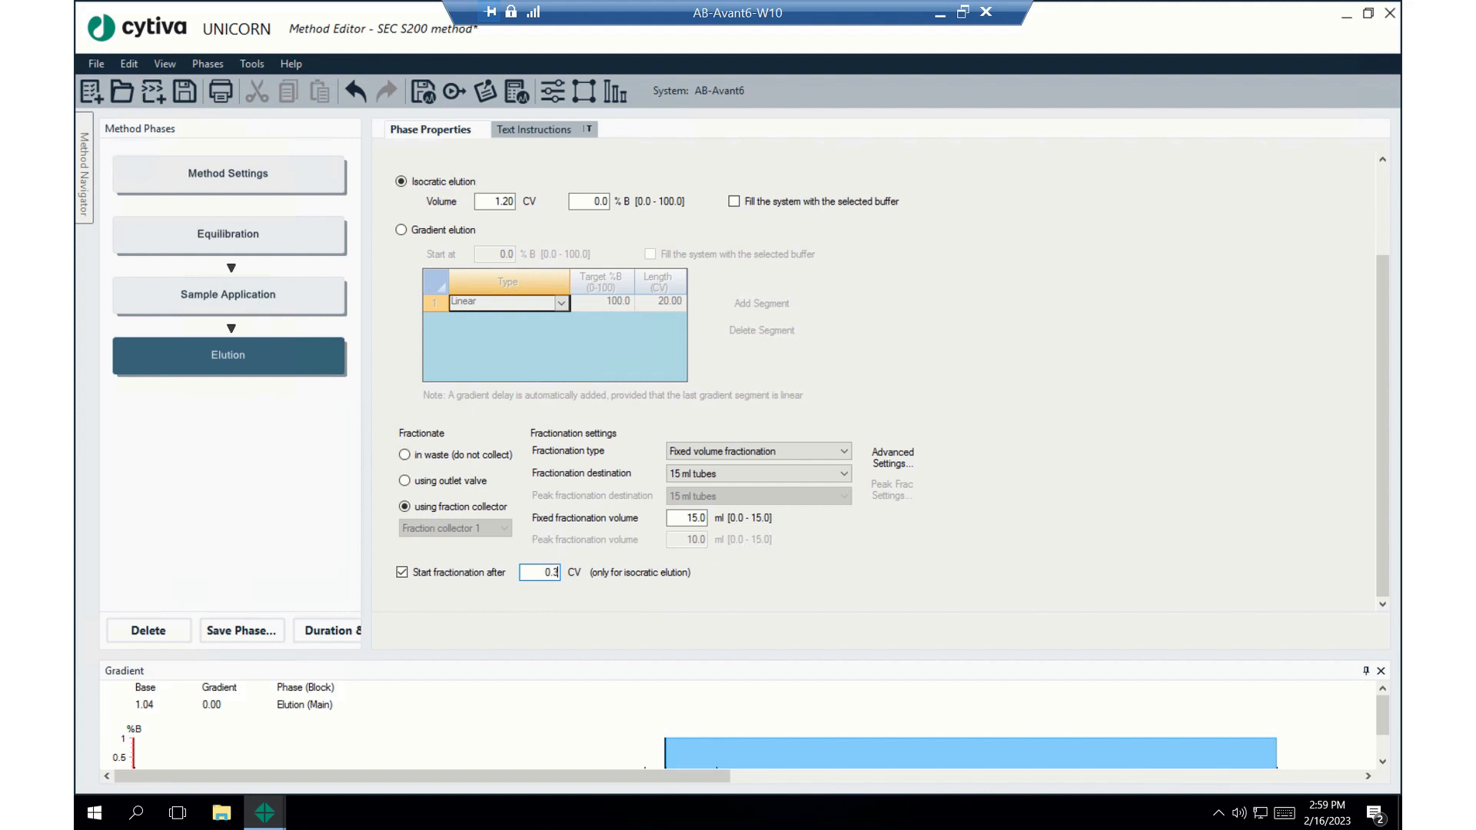
{"action": "mouse_move", "coordinate": [865, 568]}
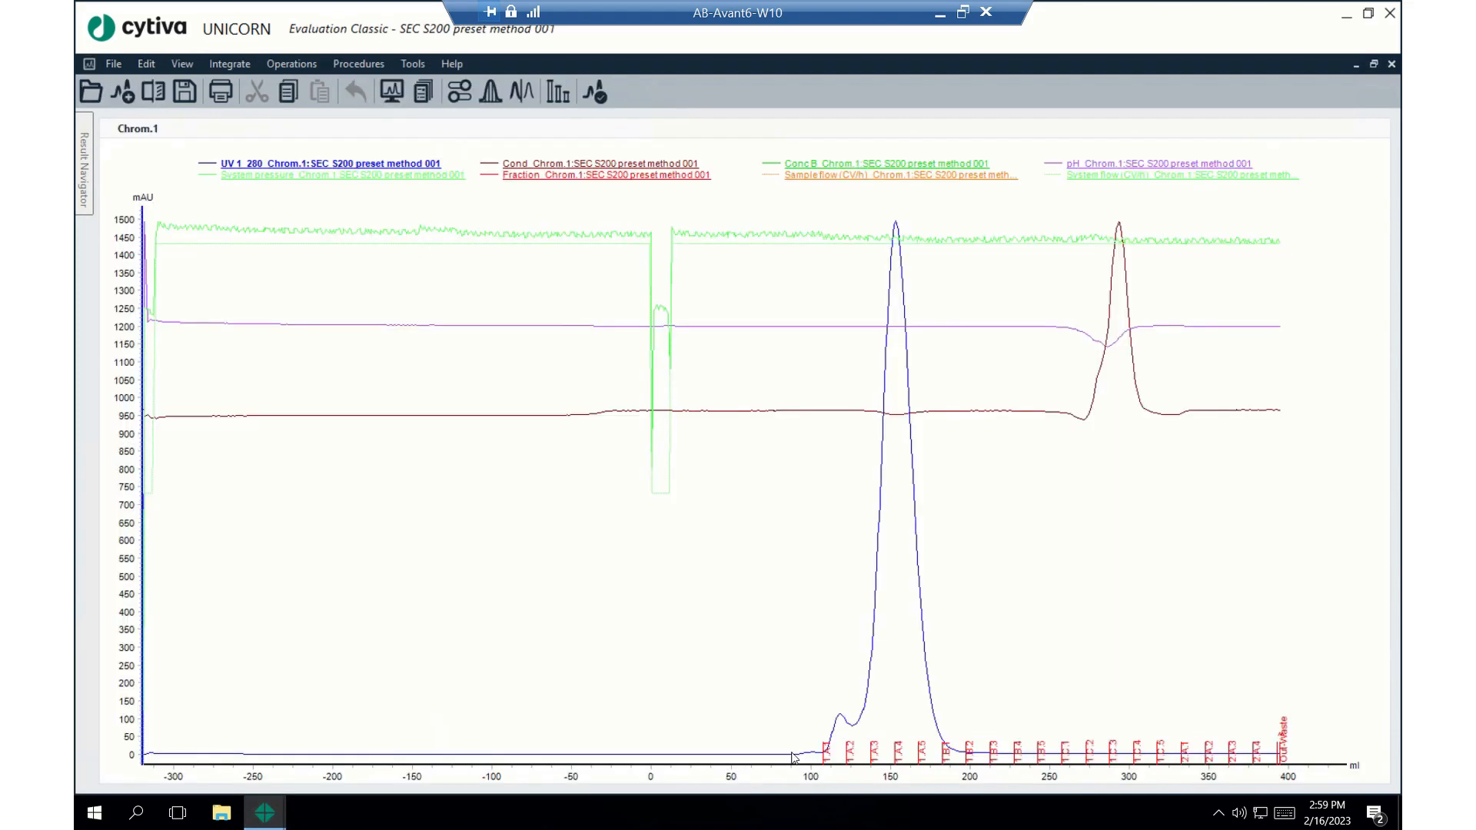
{"action": "mouse_move", "coordinate": [825, 758]}
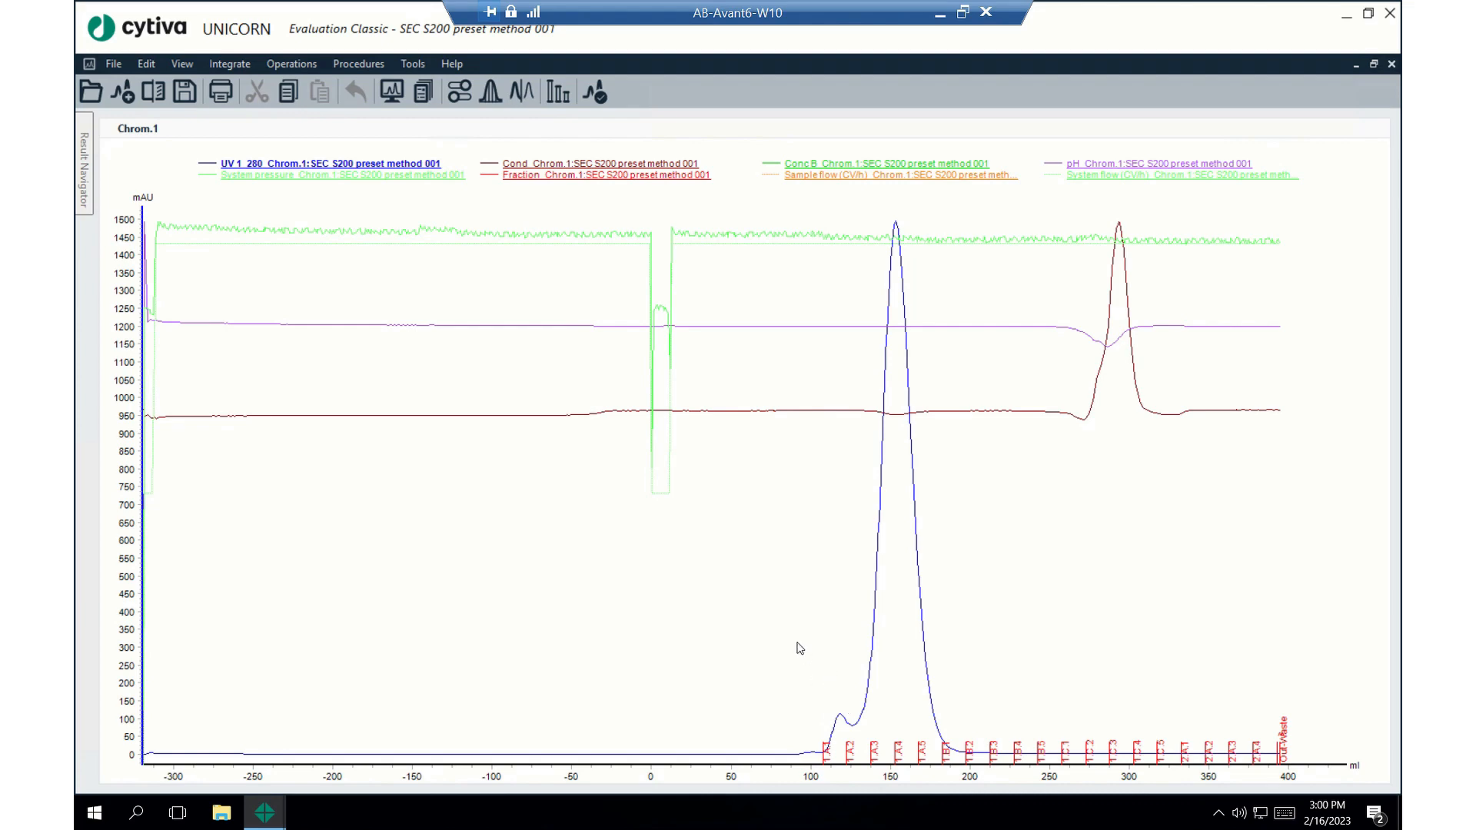
{"action": "mouse_move", "coordinate": [1236, 329]}
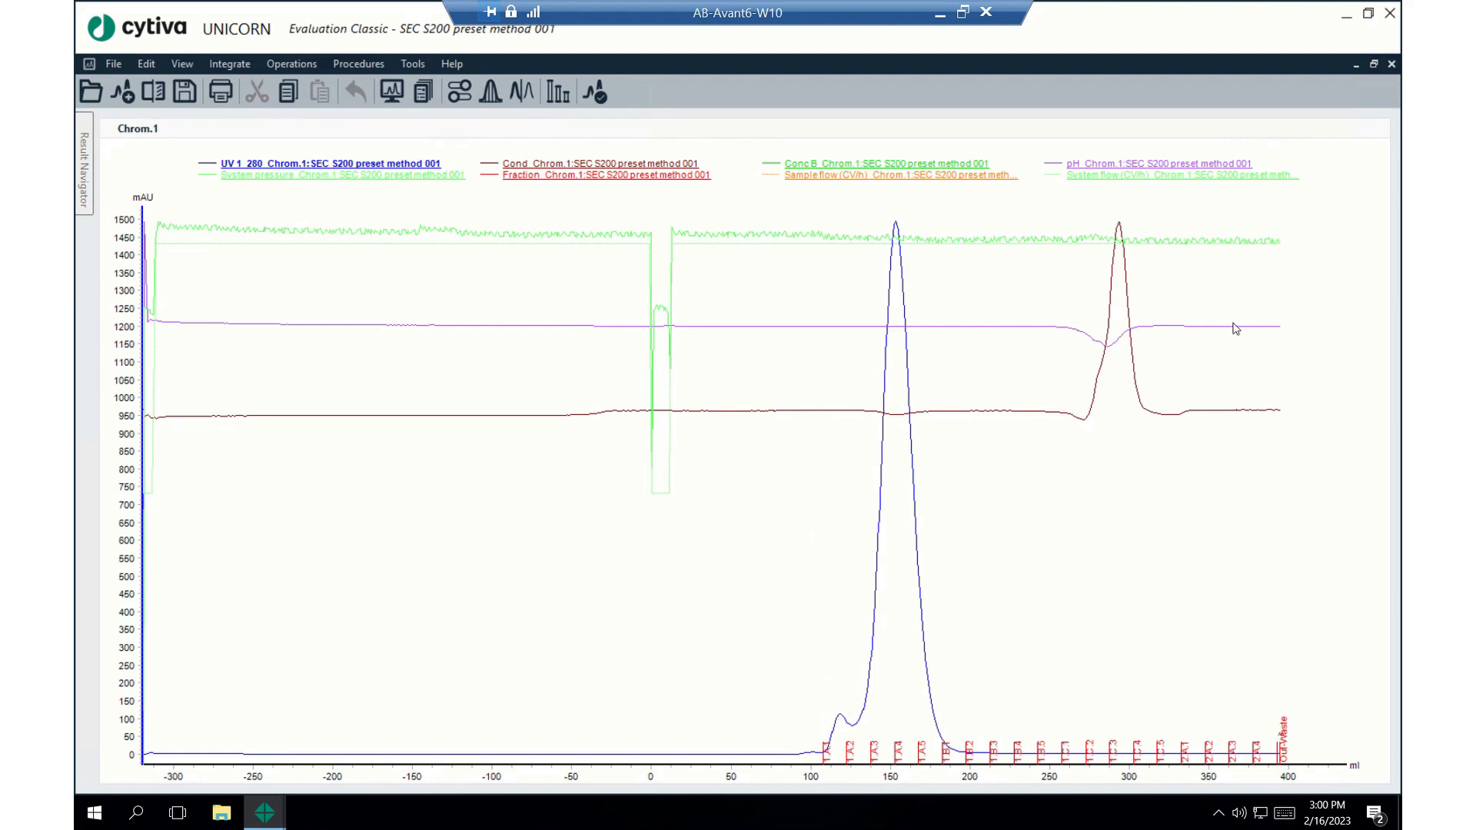
{"action": "mouse_move", "coordinate": [824, 681]}
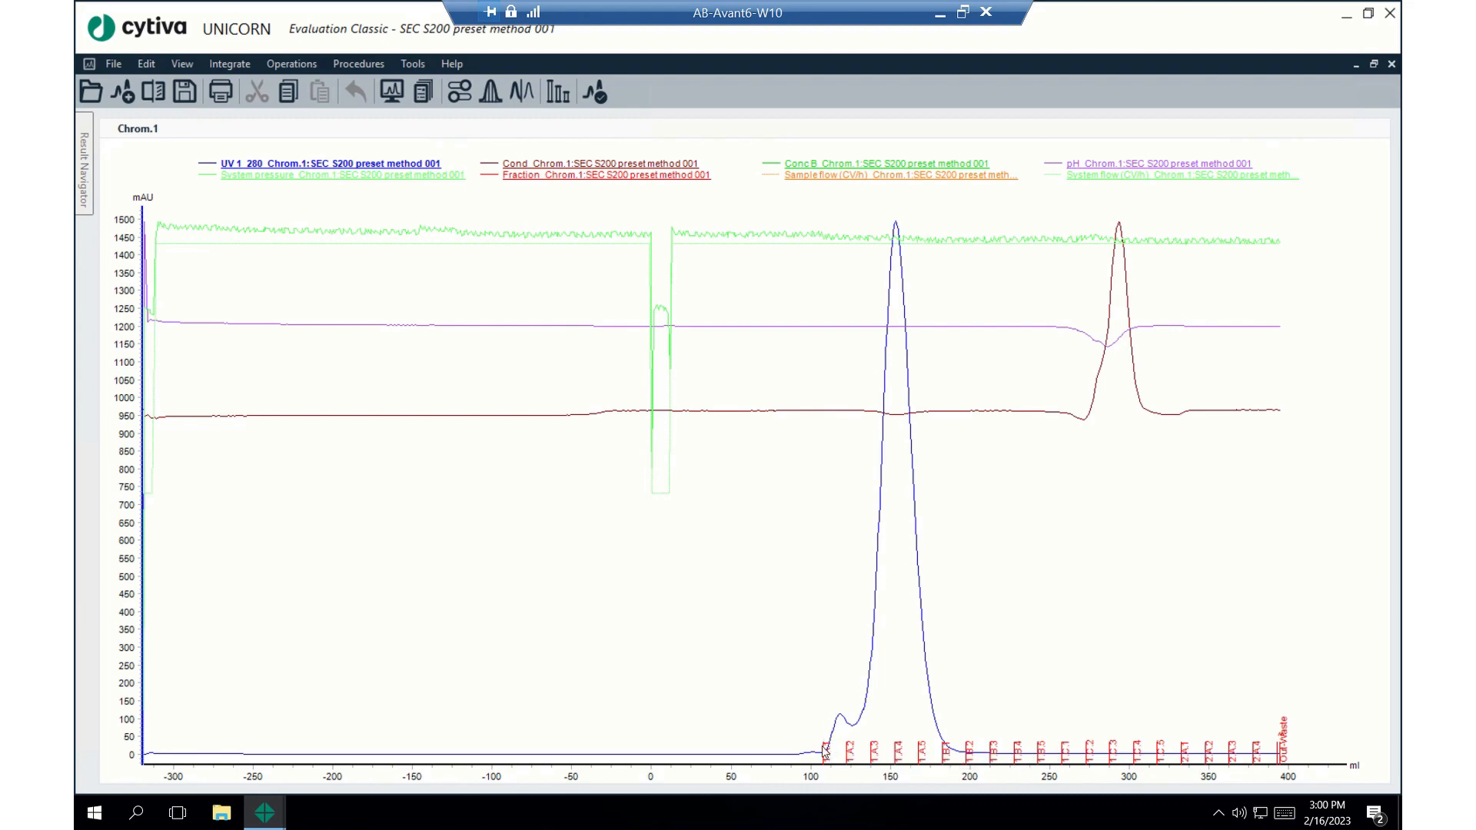
{"action": "mouse_move", "coordinate": [867, 718]}
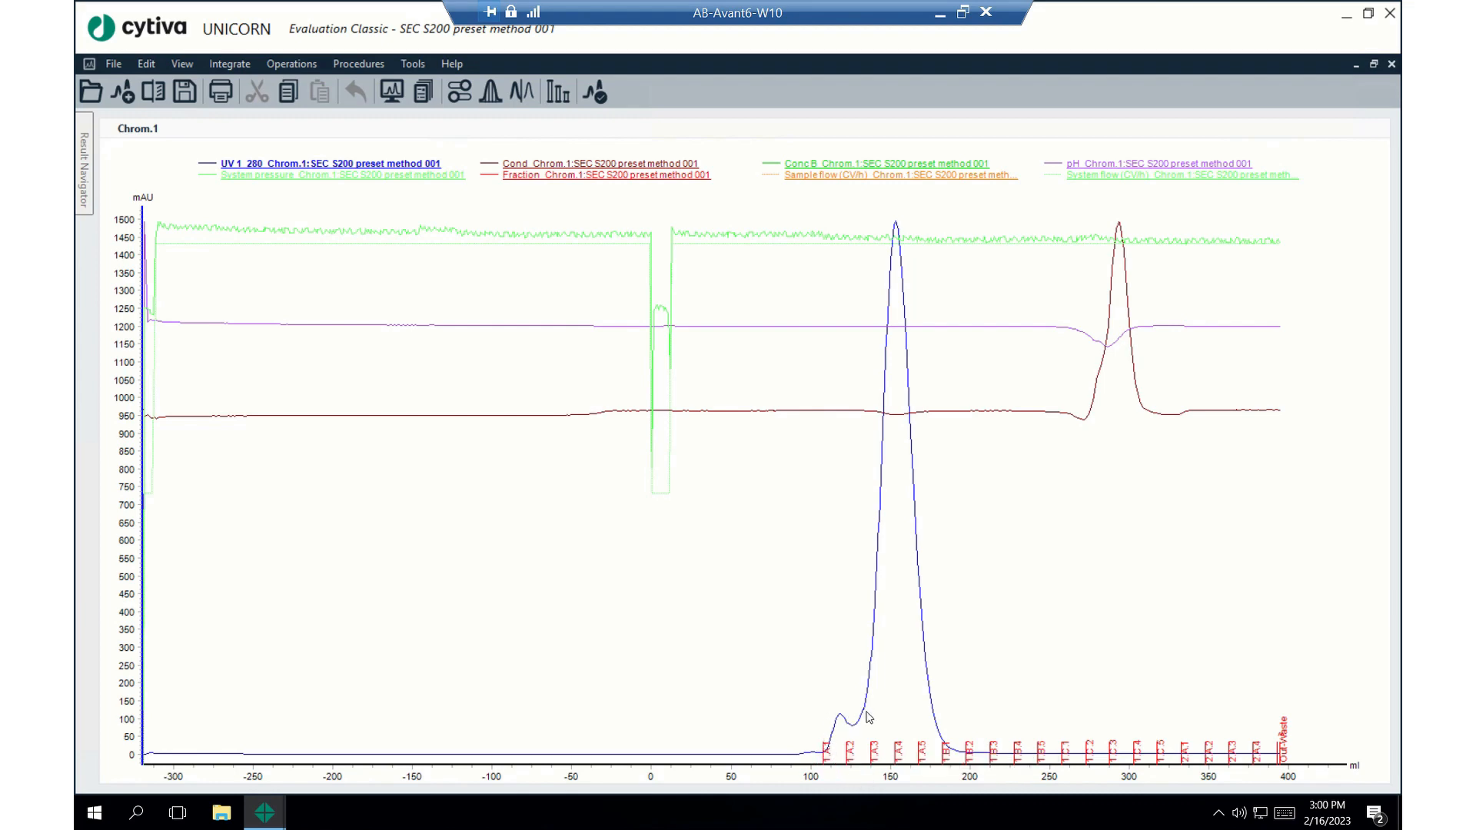
{"action": "mouse_move", "coordinate": [987, 290]}
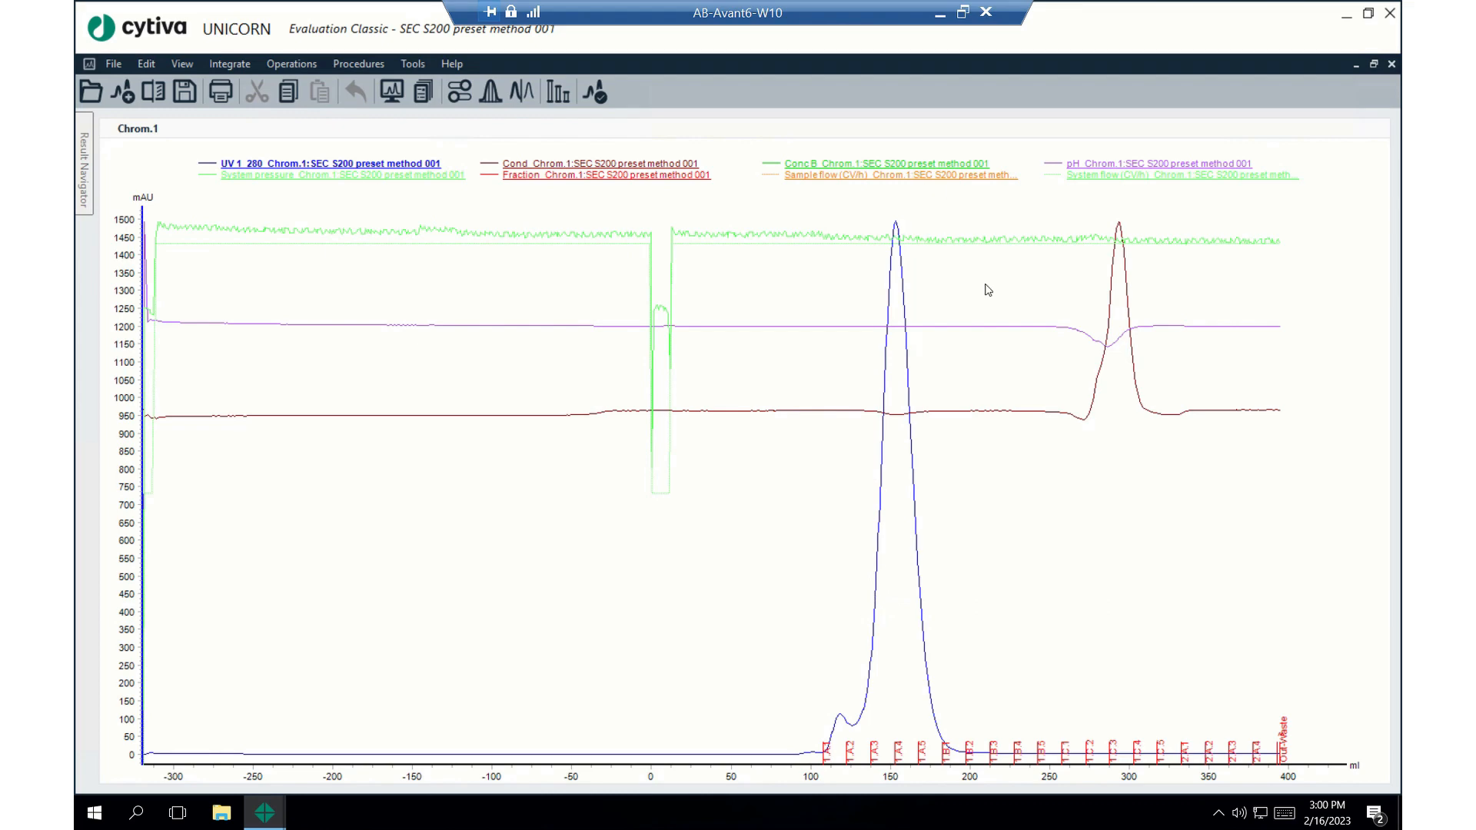
{"action": "mouse_move", "coordinate": [836, 736]}
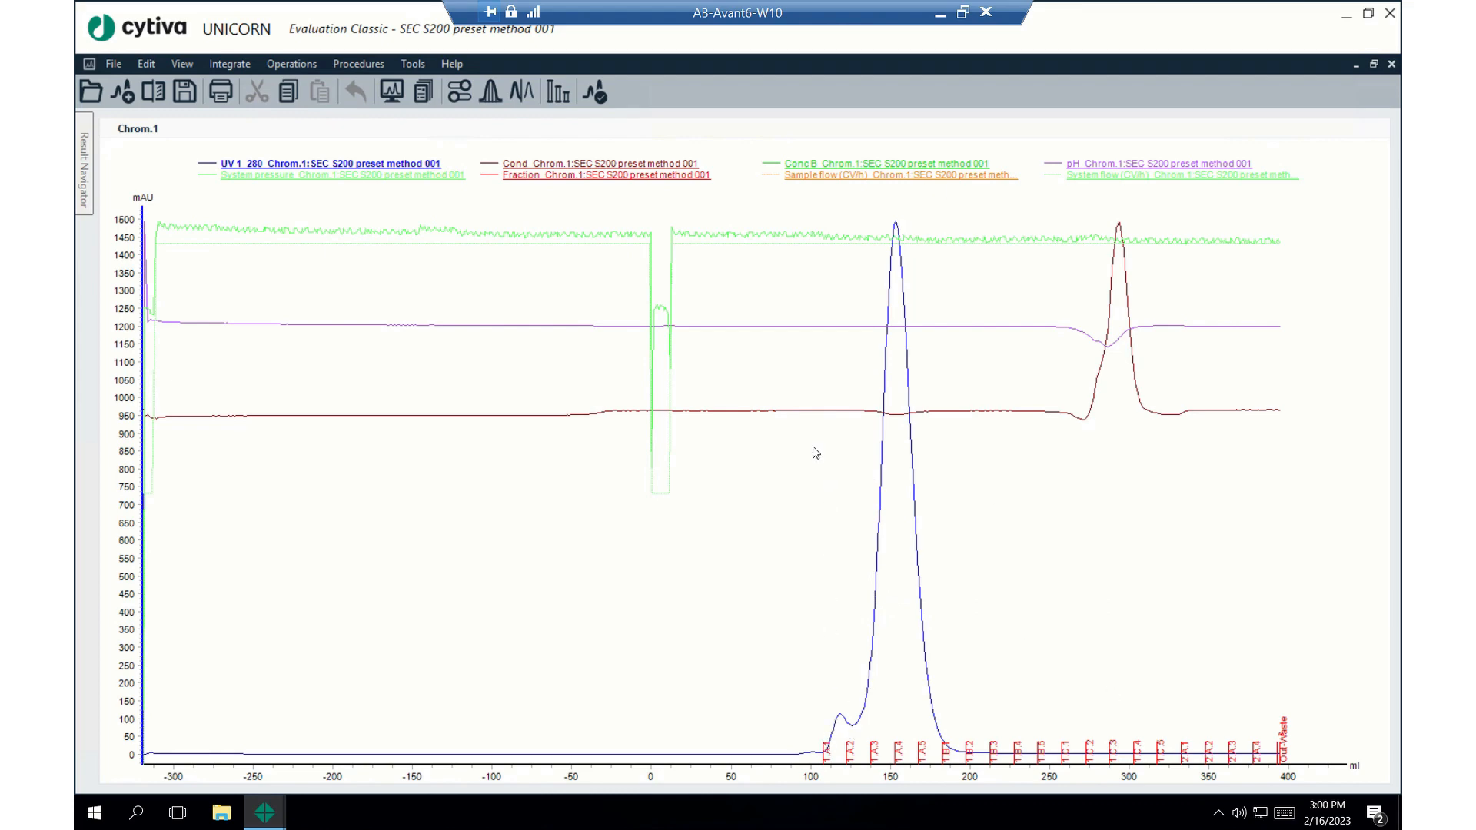
{"action": "mouse_move", "coordinate": [805, 460]}
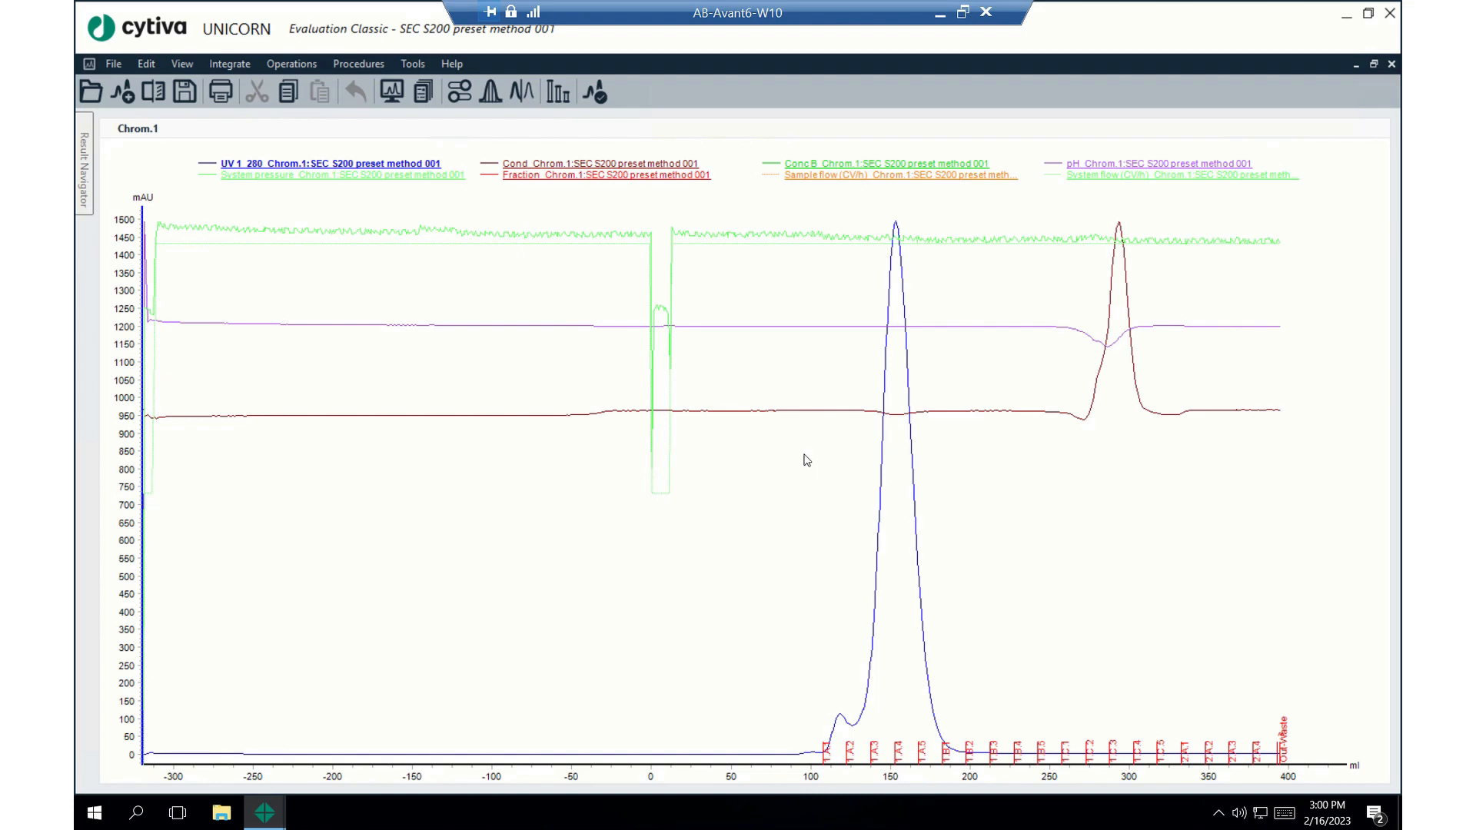
{"action": "mouse_move", "coordinate": [878, 760]}
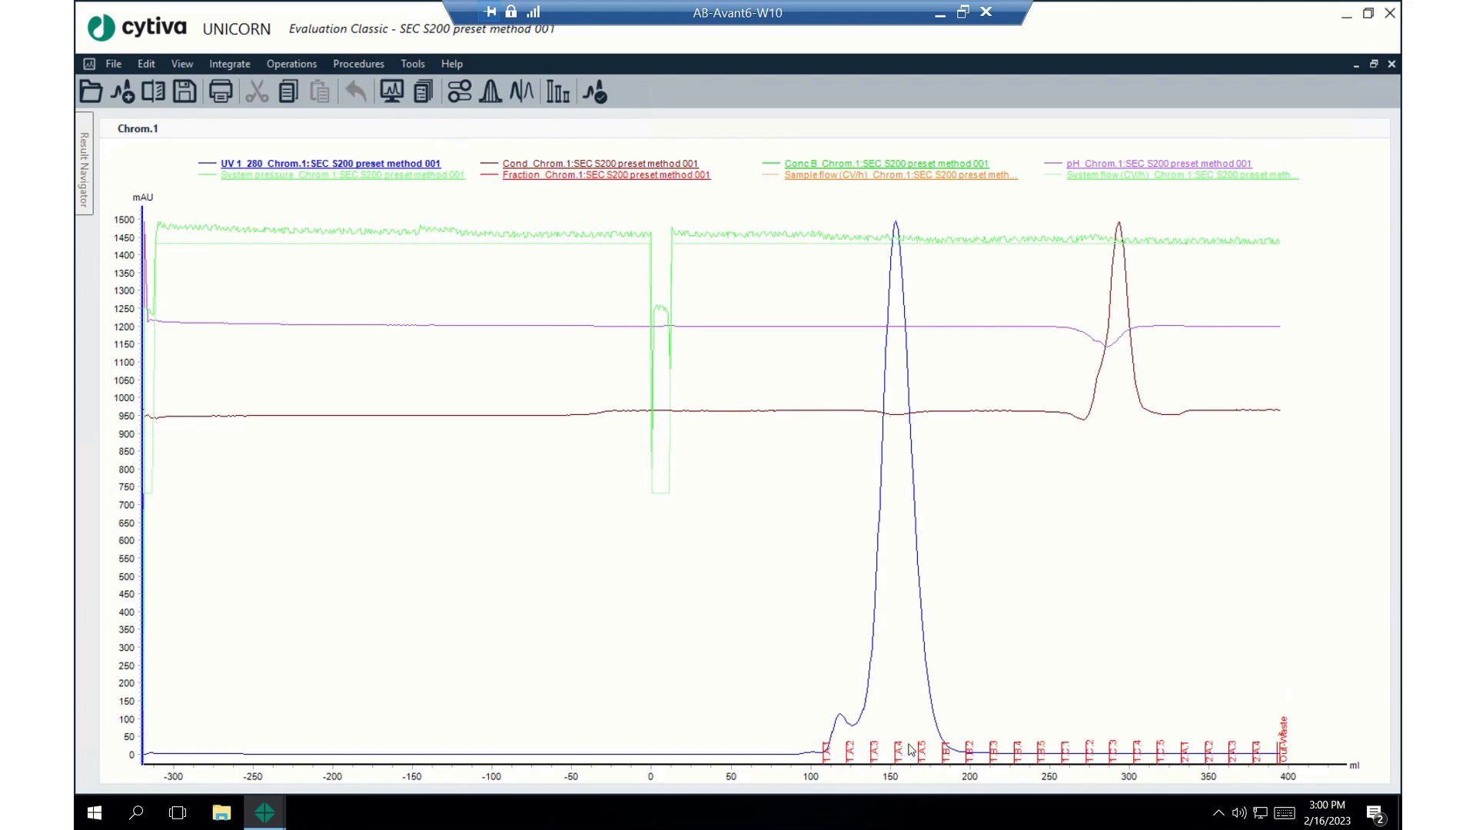
{"action": "mouse_move", "coordinate": [958, 756]}
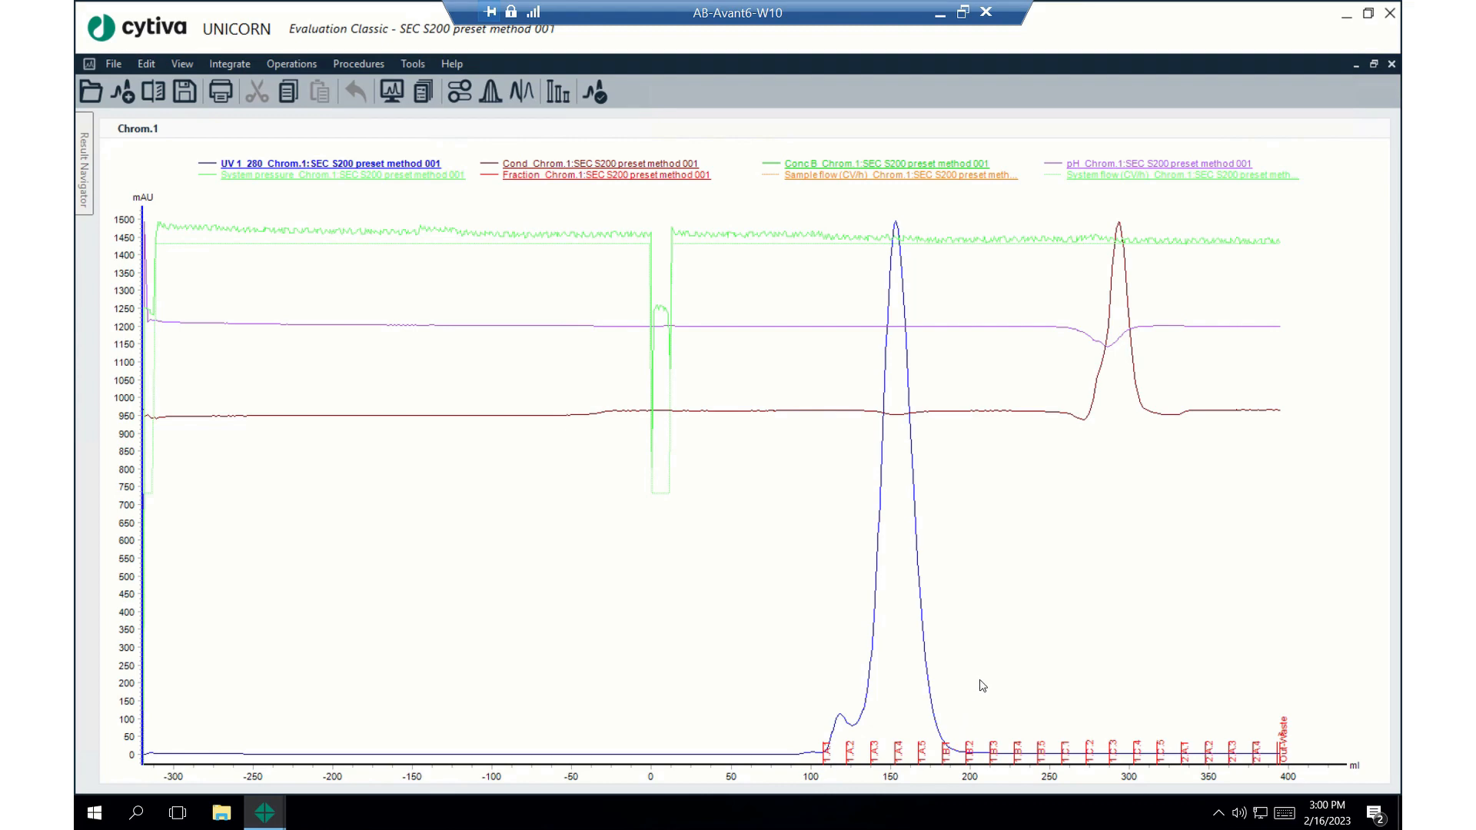
{"action": "mouse_move", "coordinate": [1116, 704]}
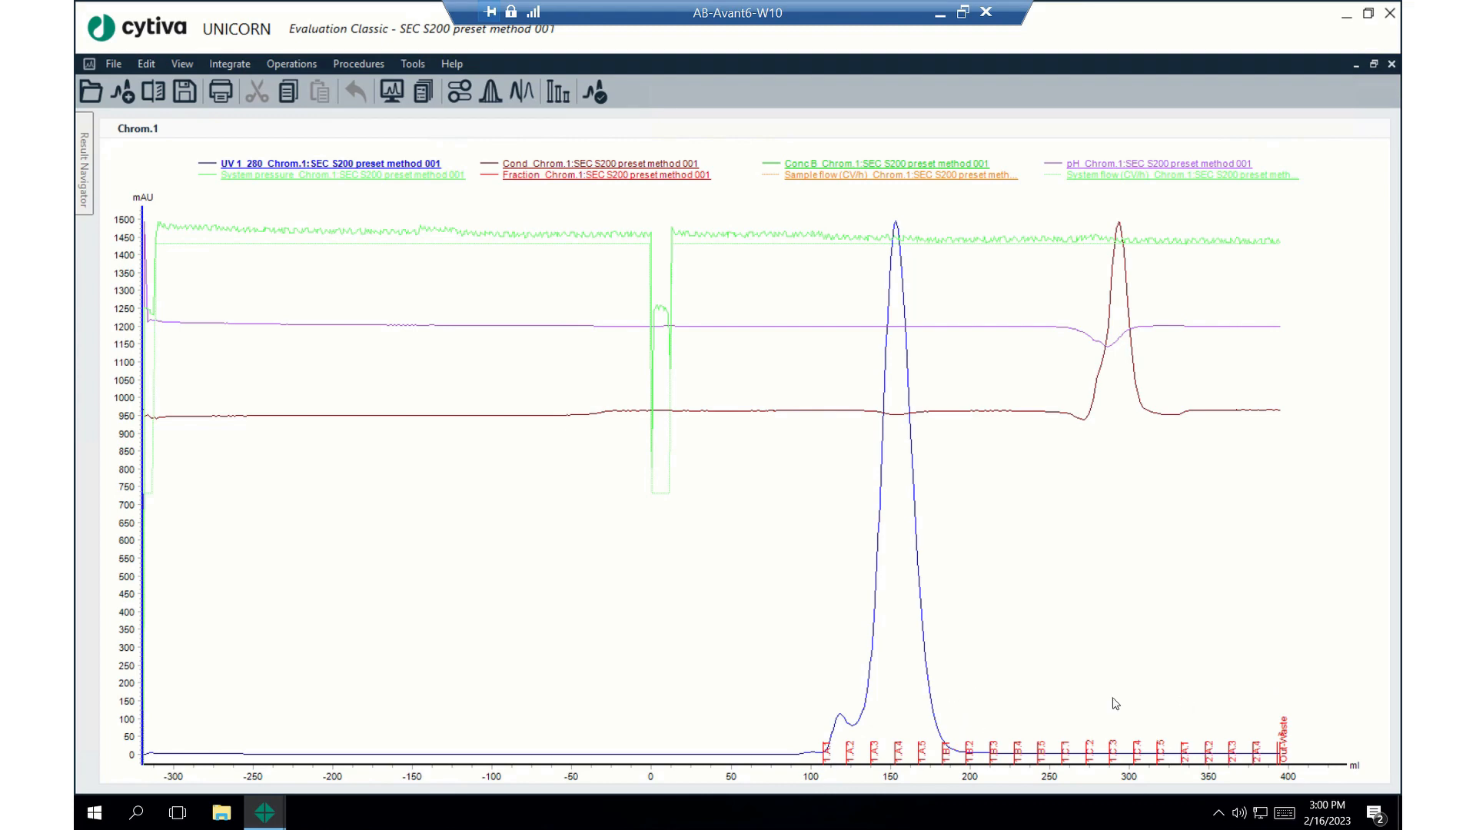
{"action": "mouse_move", "coordinate": [1256, 713]}
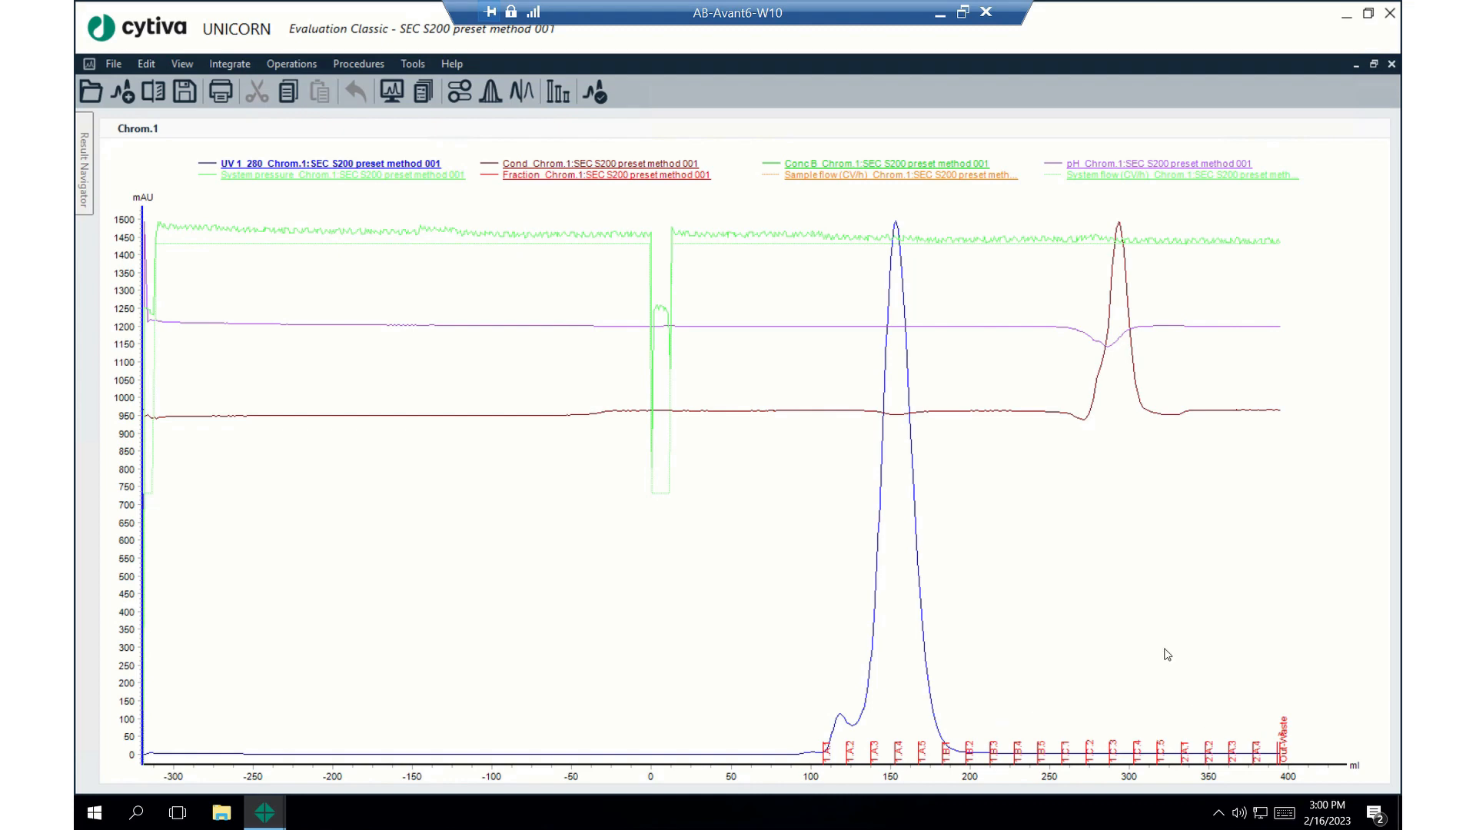
{"action": "mouse_move", "coordinate": [1058, 614]}
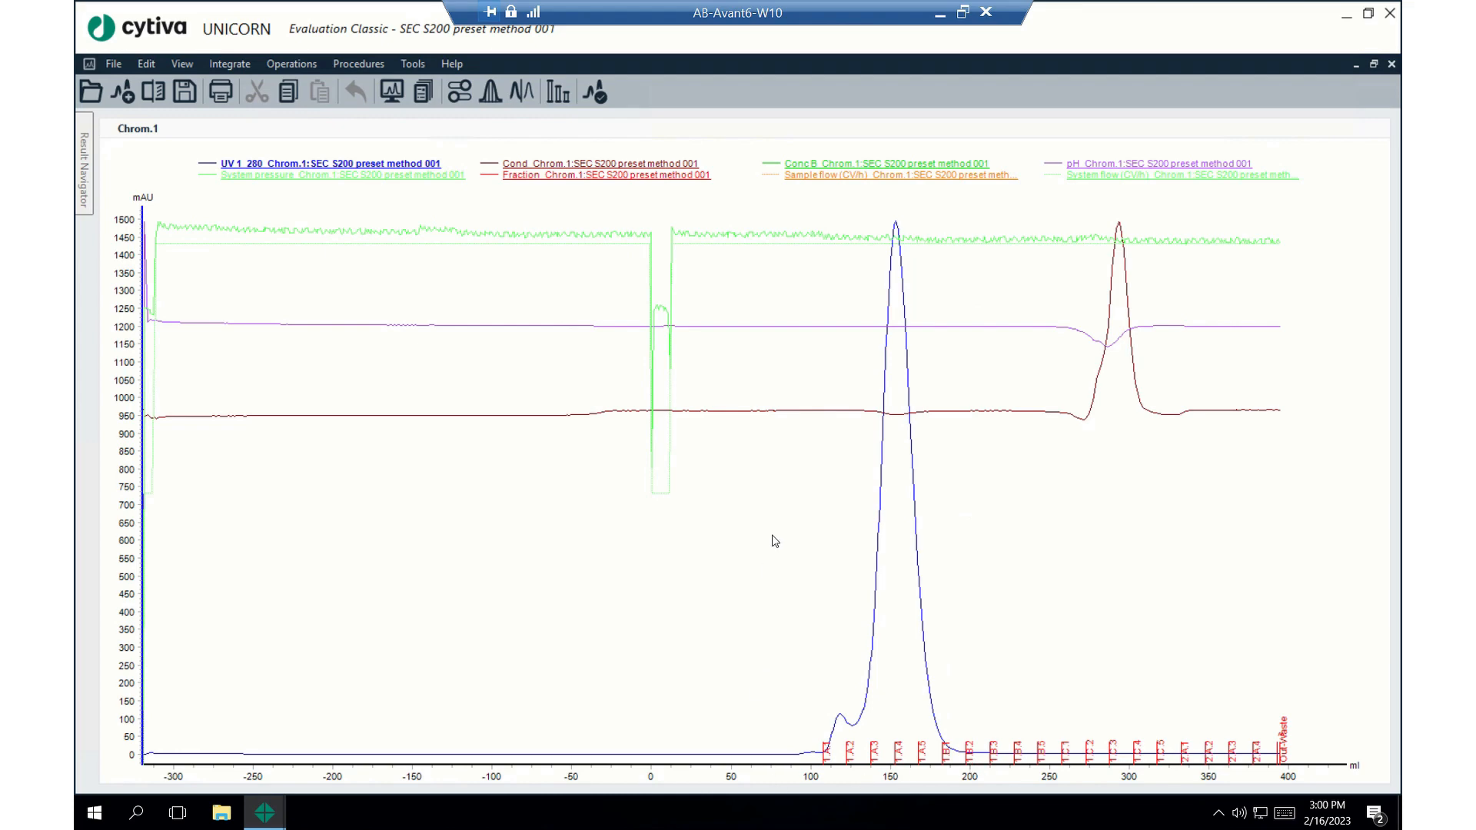
{"action": "mouse_move", "coordinate": [302, 682]}
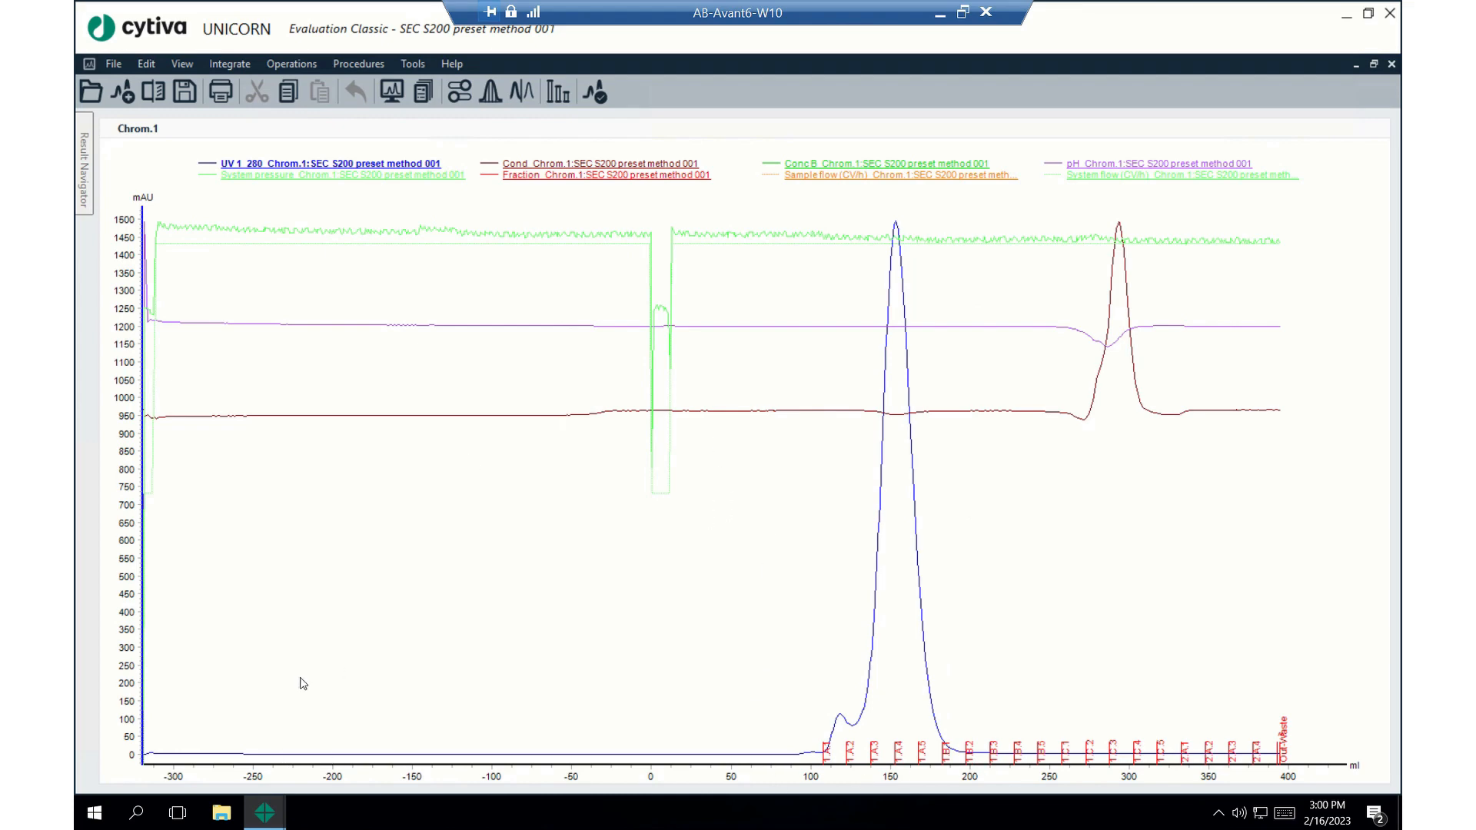
{"action": "mouse_move", "coordinate": [264, 812]}
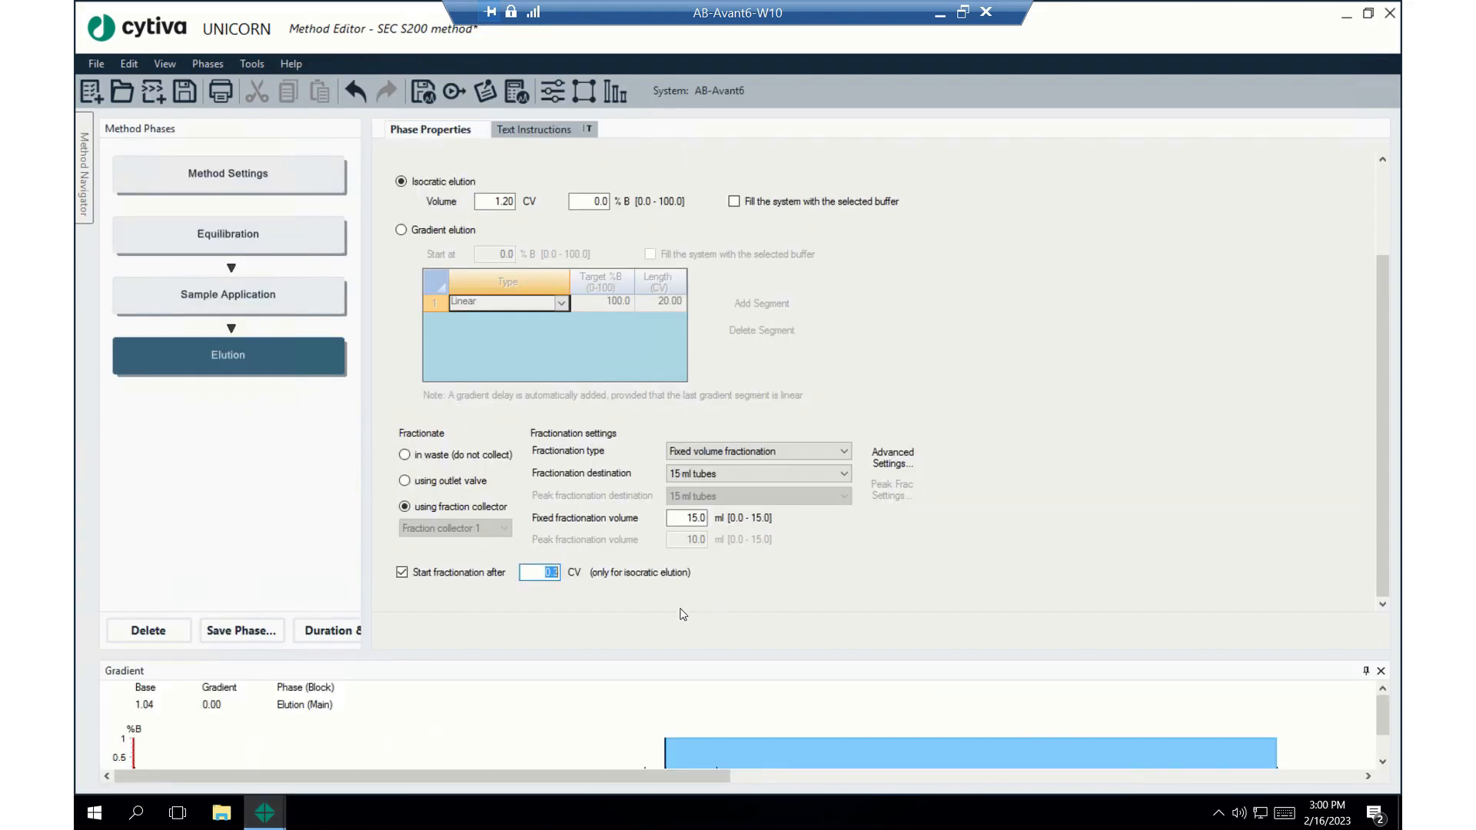
{"action": "mouse_move", "coordinate": [664, 580]}
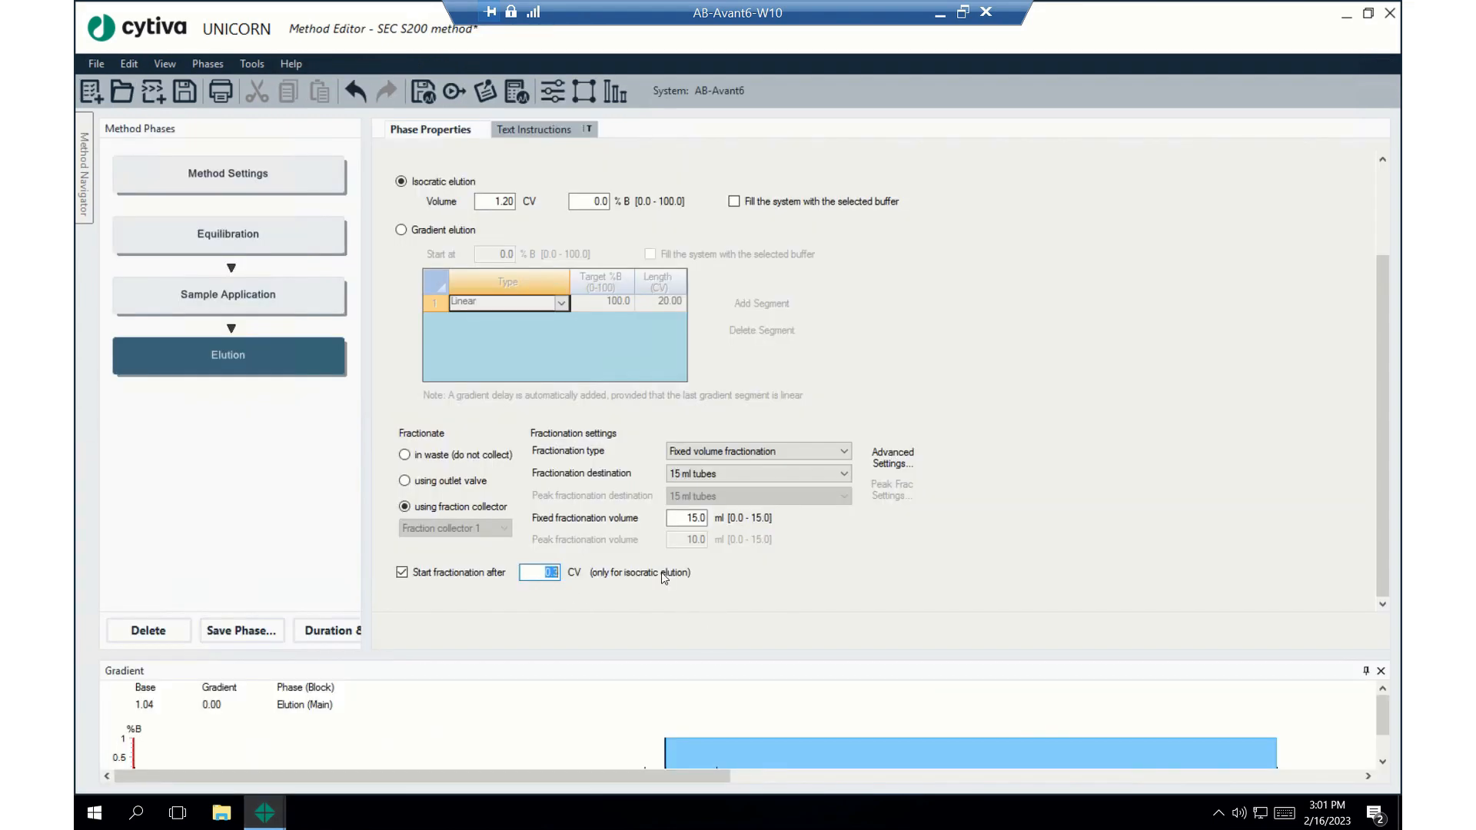
Set fractionation to start after 0.1 CV with Peak fractionation as the type
{"action": "type", "text": "0.1"}
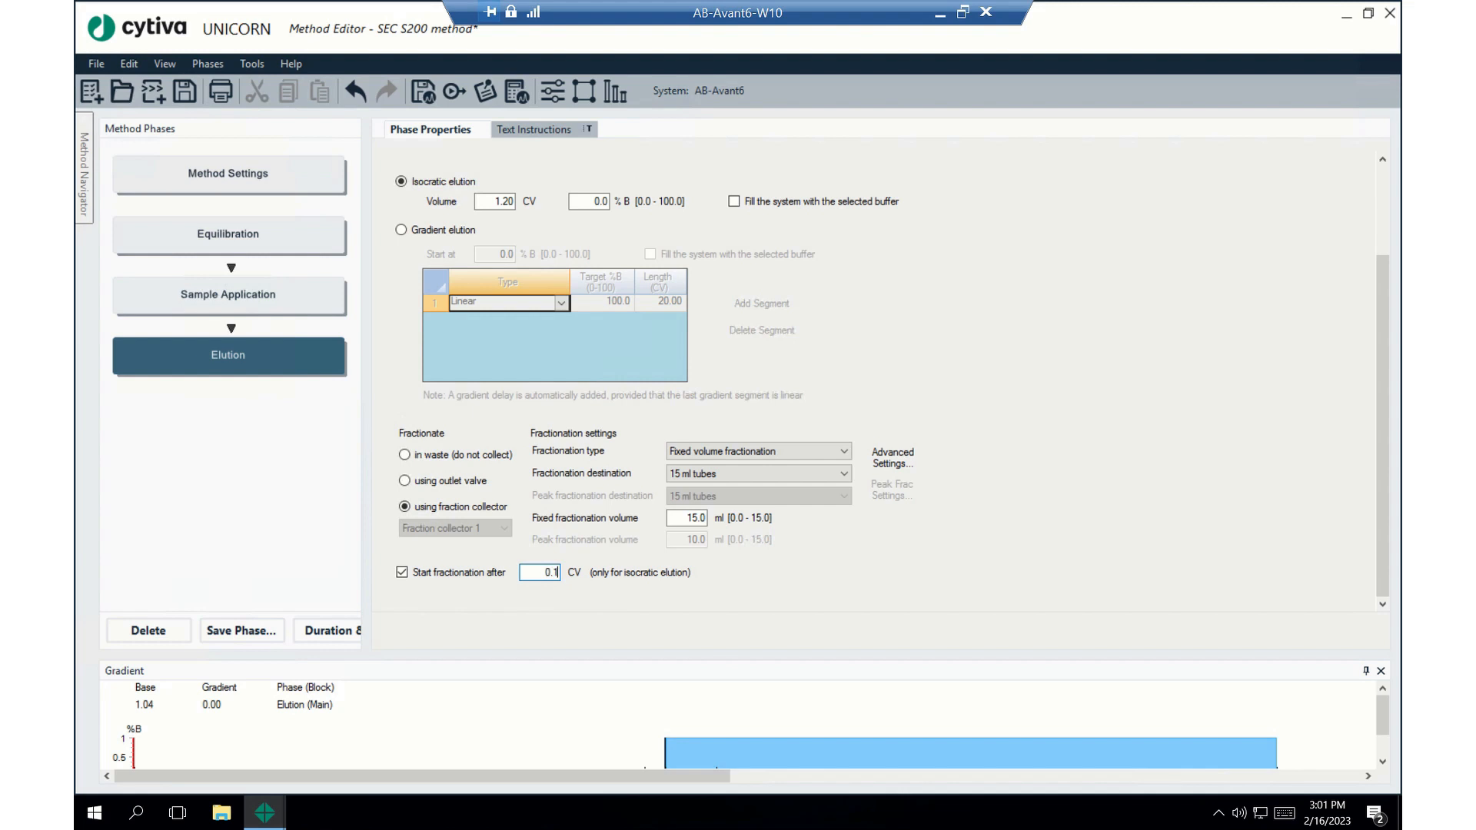
{"action": "mouse_move", "coordinate": [782, 584]}
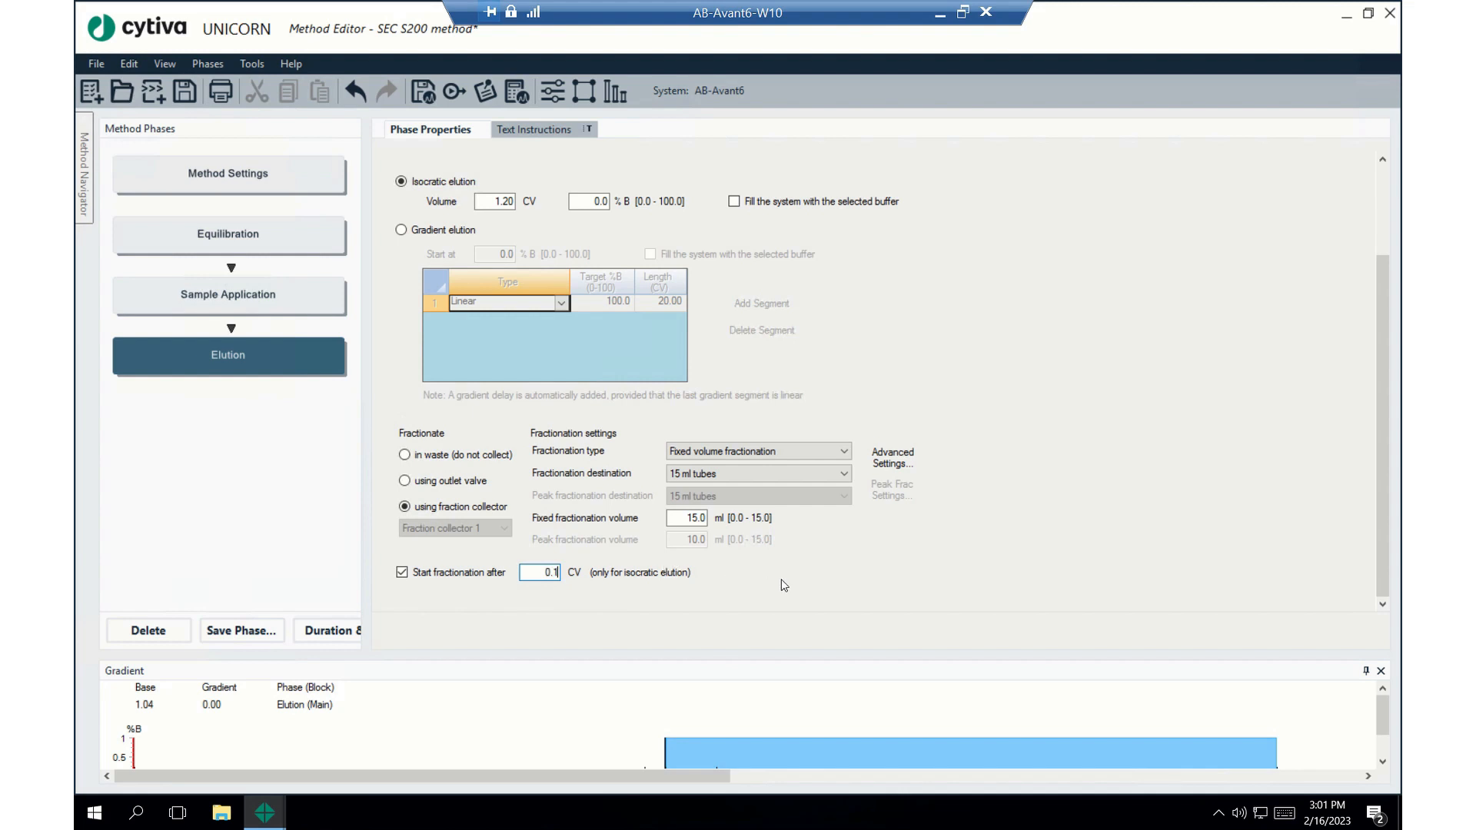
{"action": "mouse_move", "coordinate": [972, 383]}
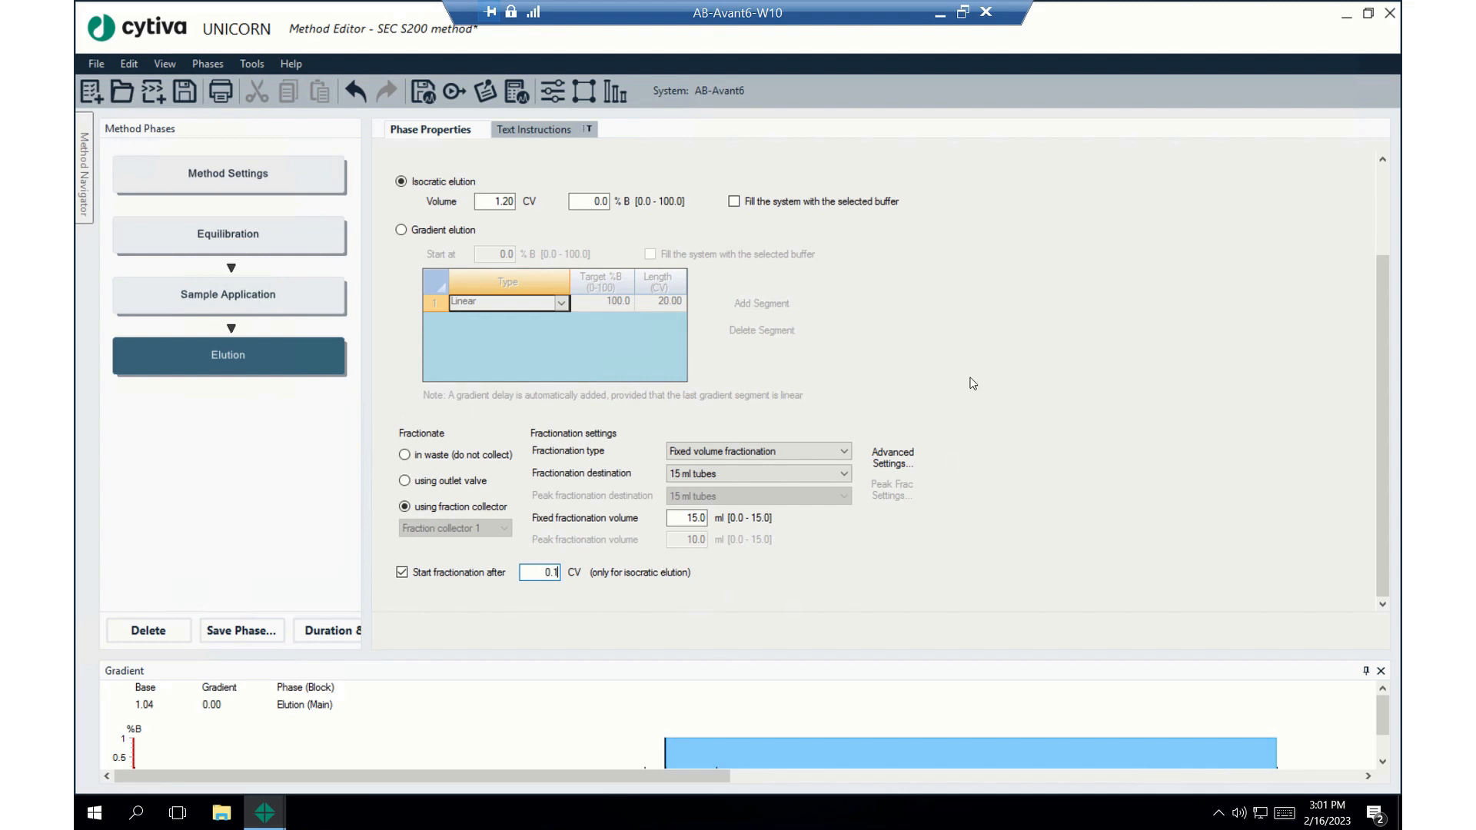
{"action": "mouse_move", "coordinate": [435, 500]}
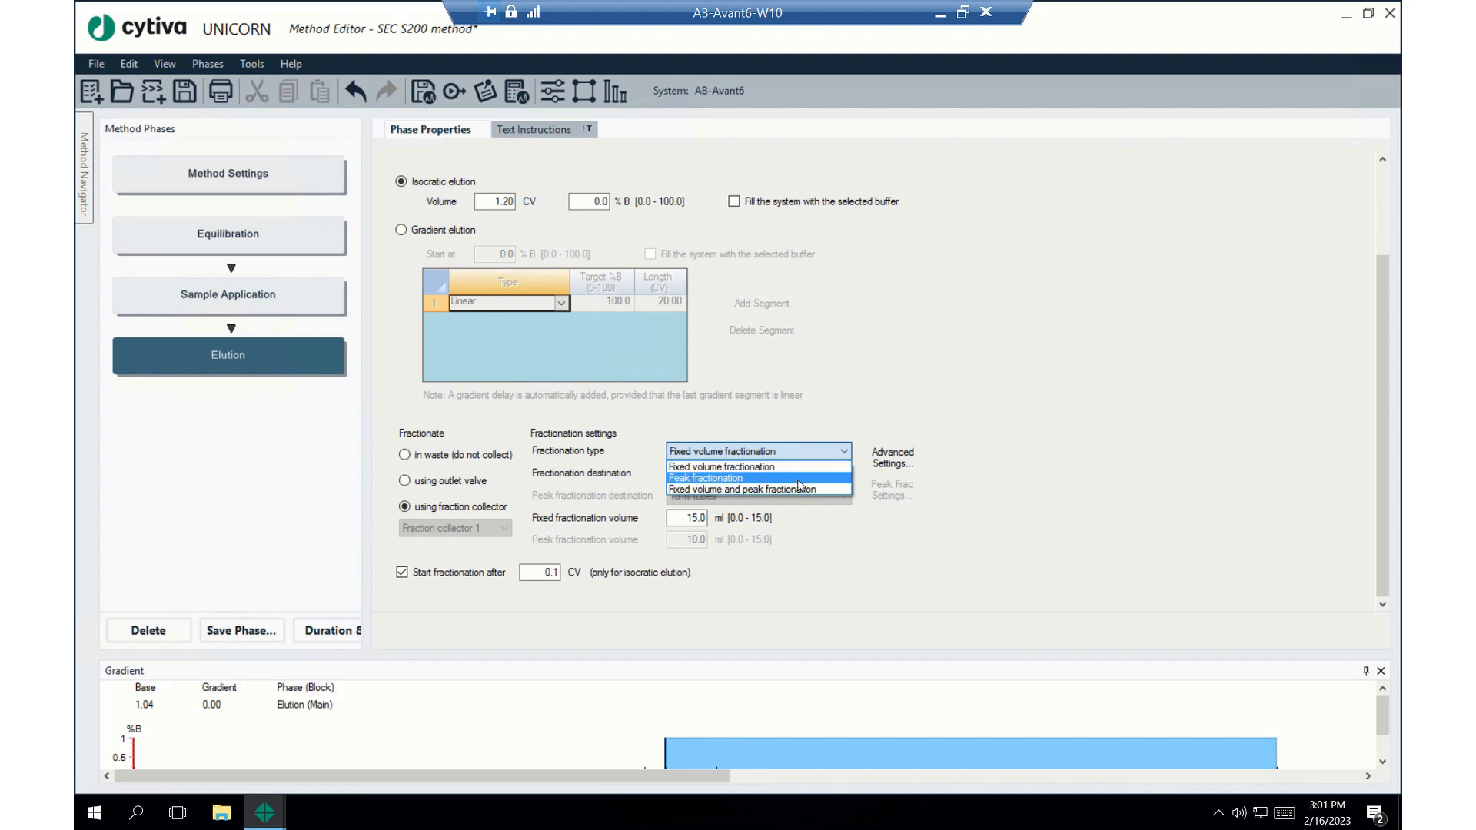
{"action": "left_click", "coordinate": [704, 478]}
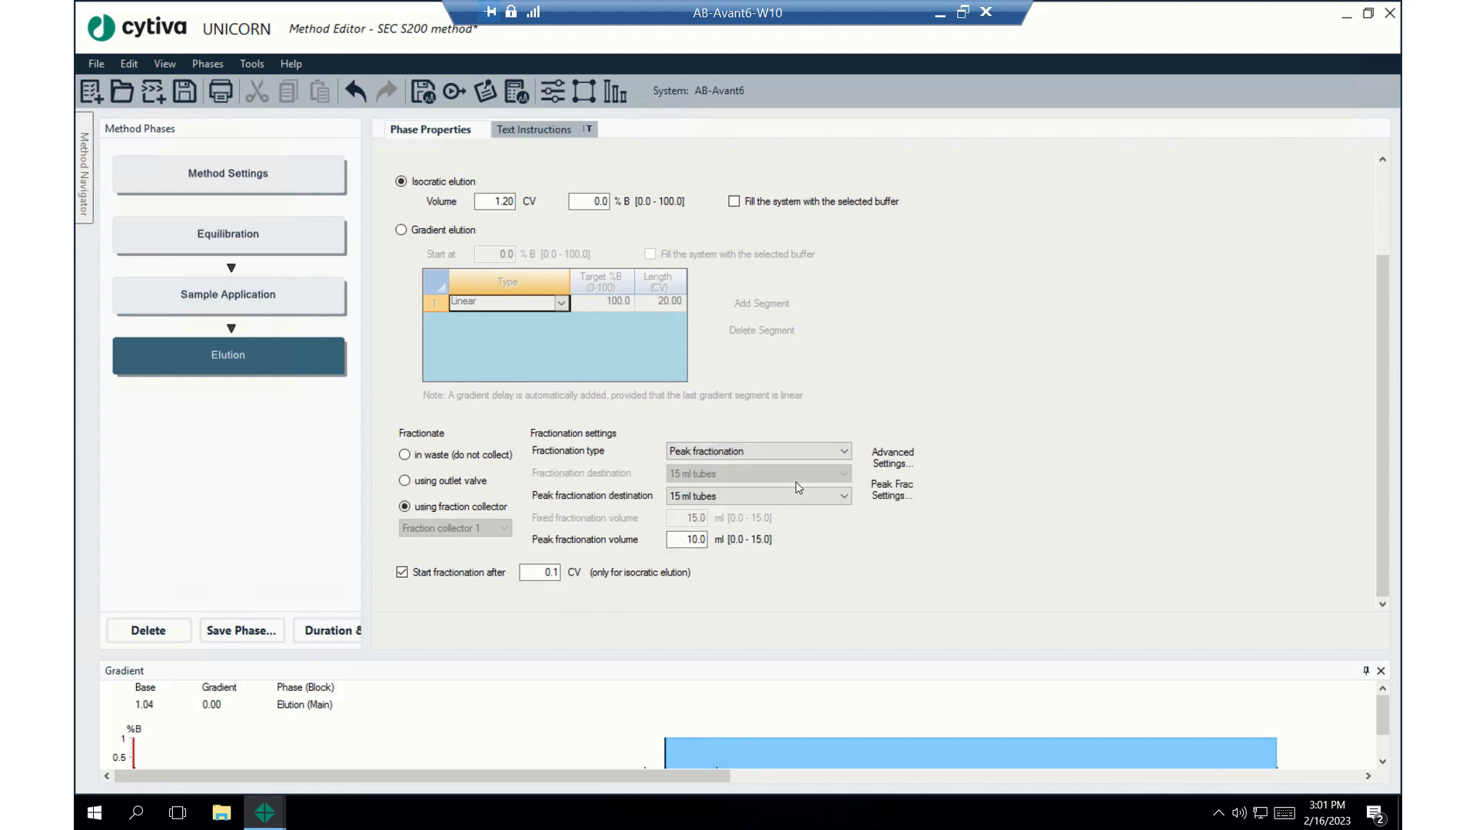
{"action": "mouse_move", "coordinate": [892, 384]}
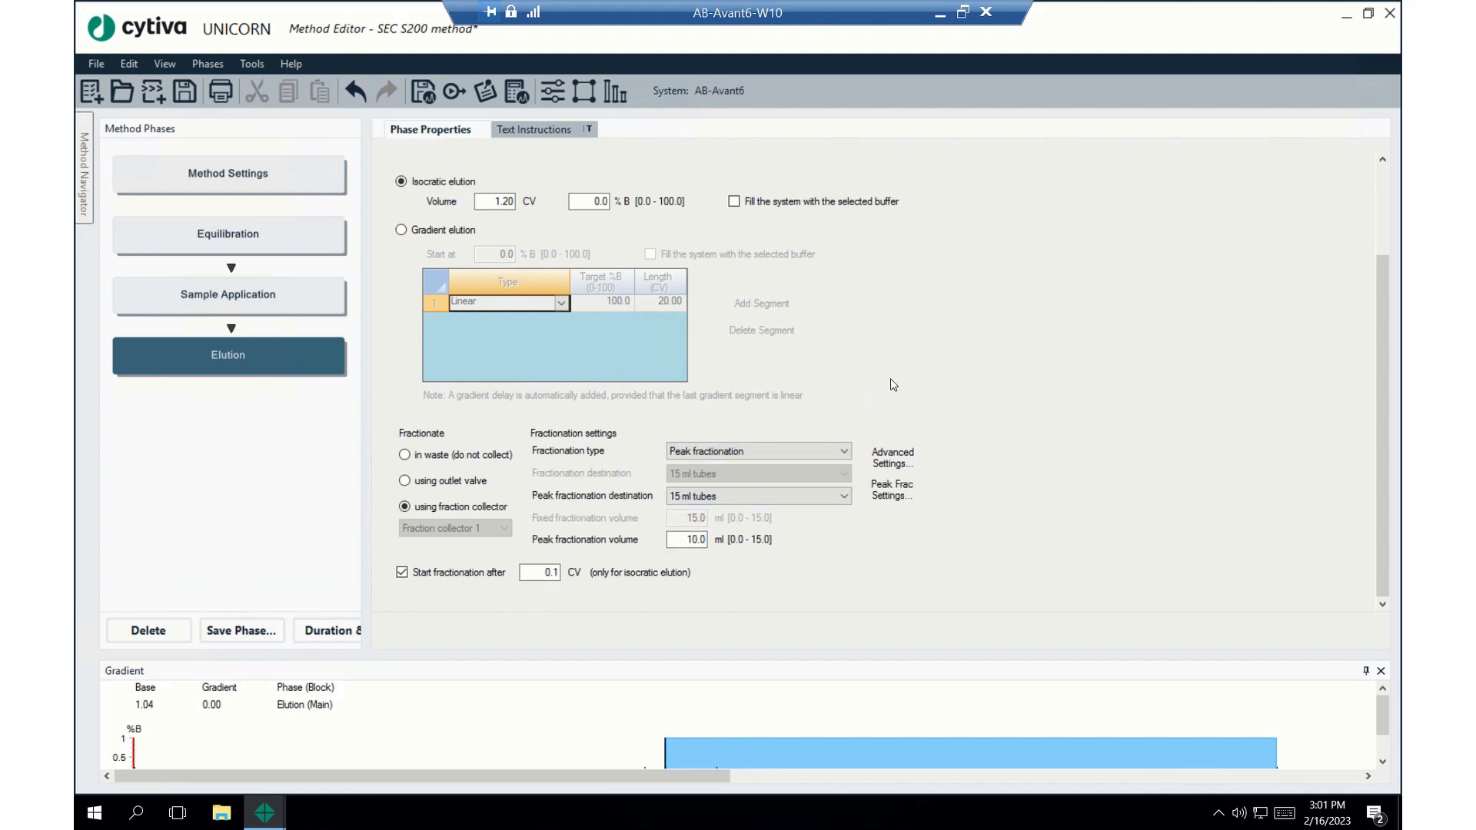
{"action": "mouse_move", "coordinate": [951, 382]}
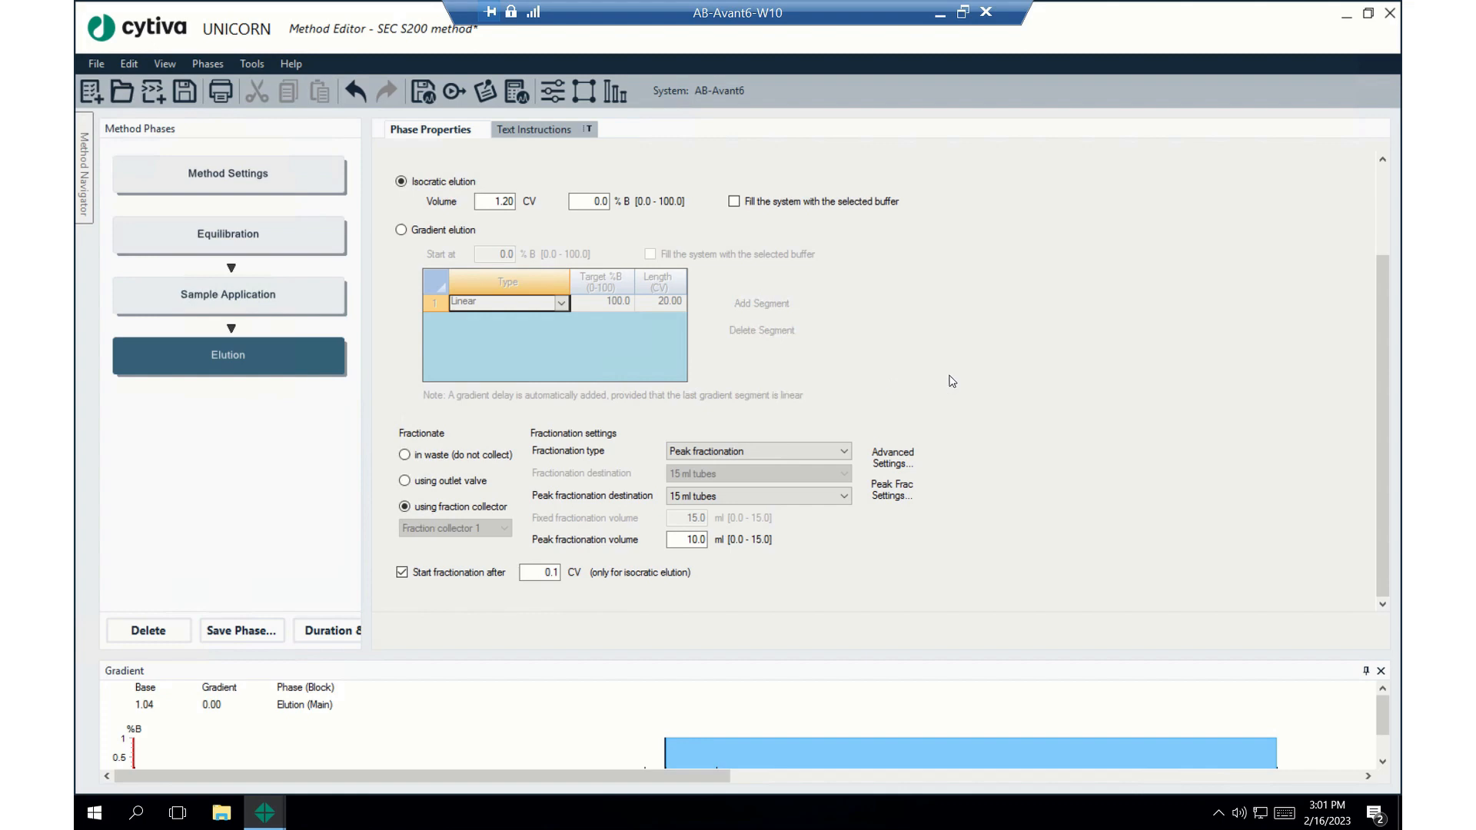
{"action": "mouse_move", "coordinate": [1015, 487]}
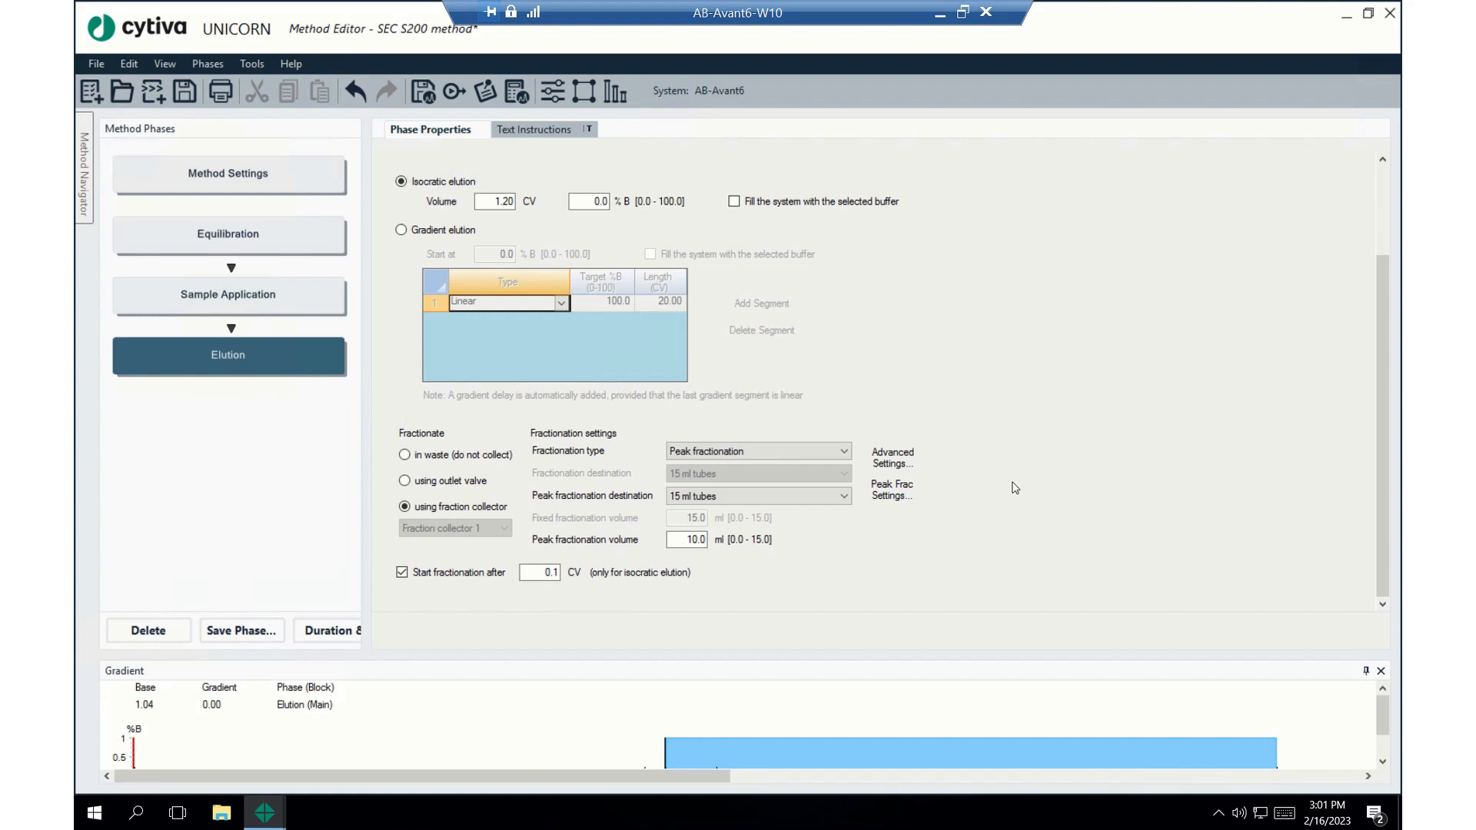
{"action": "mouse_move", "coordinate": [1025, 492]}
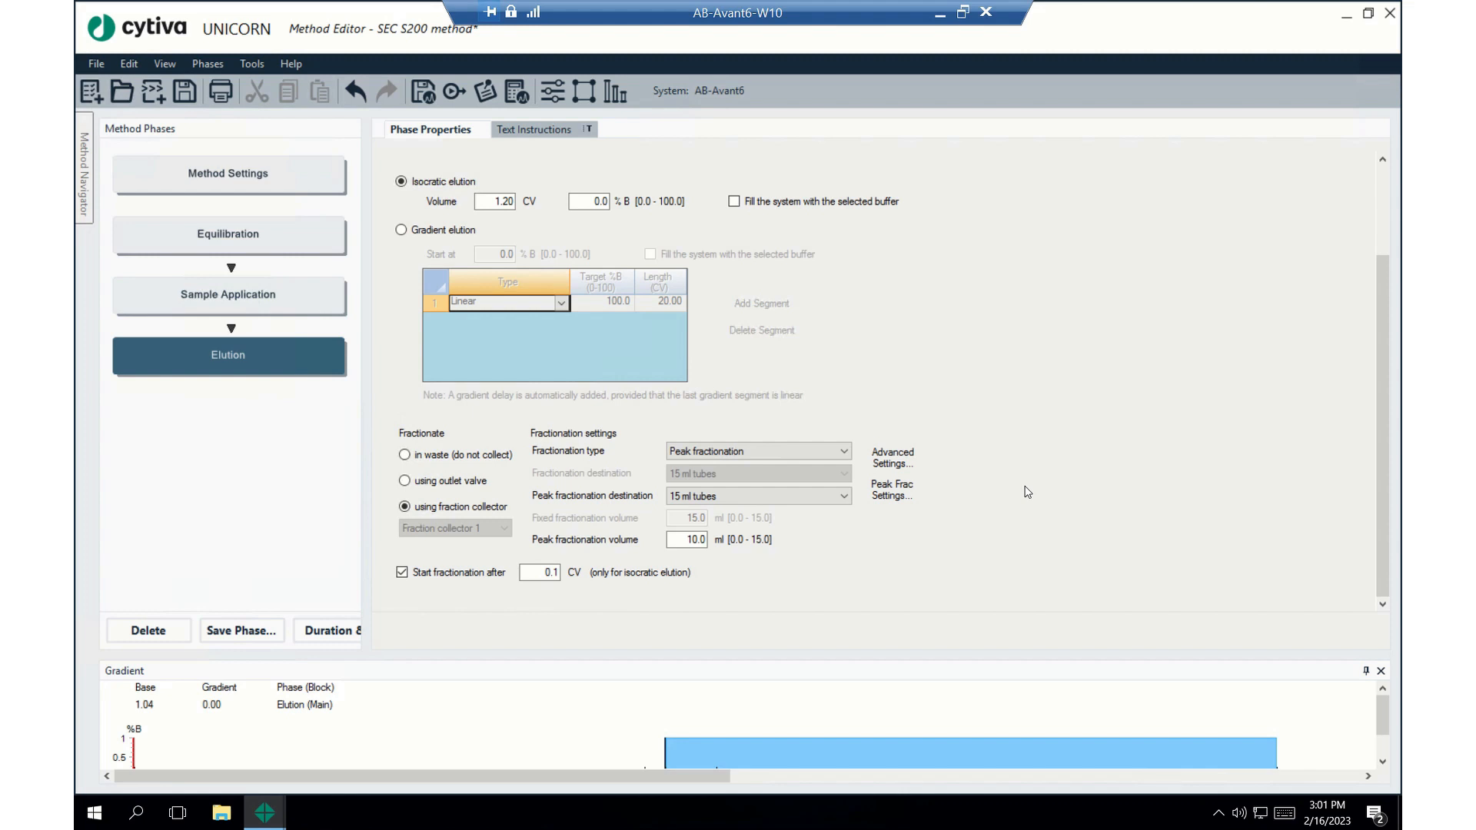
{"action": "mouse_move", "coordinate": [1033, 497]}
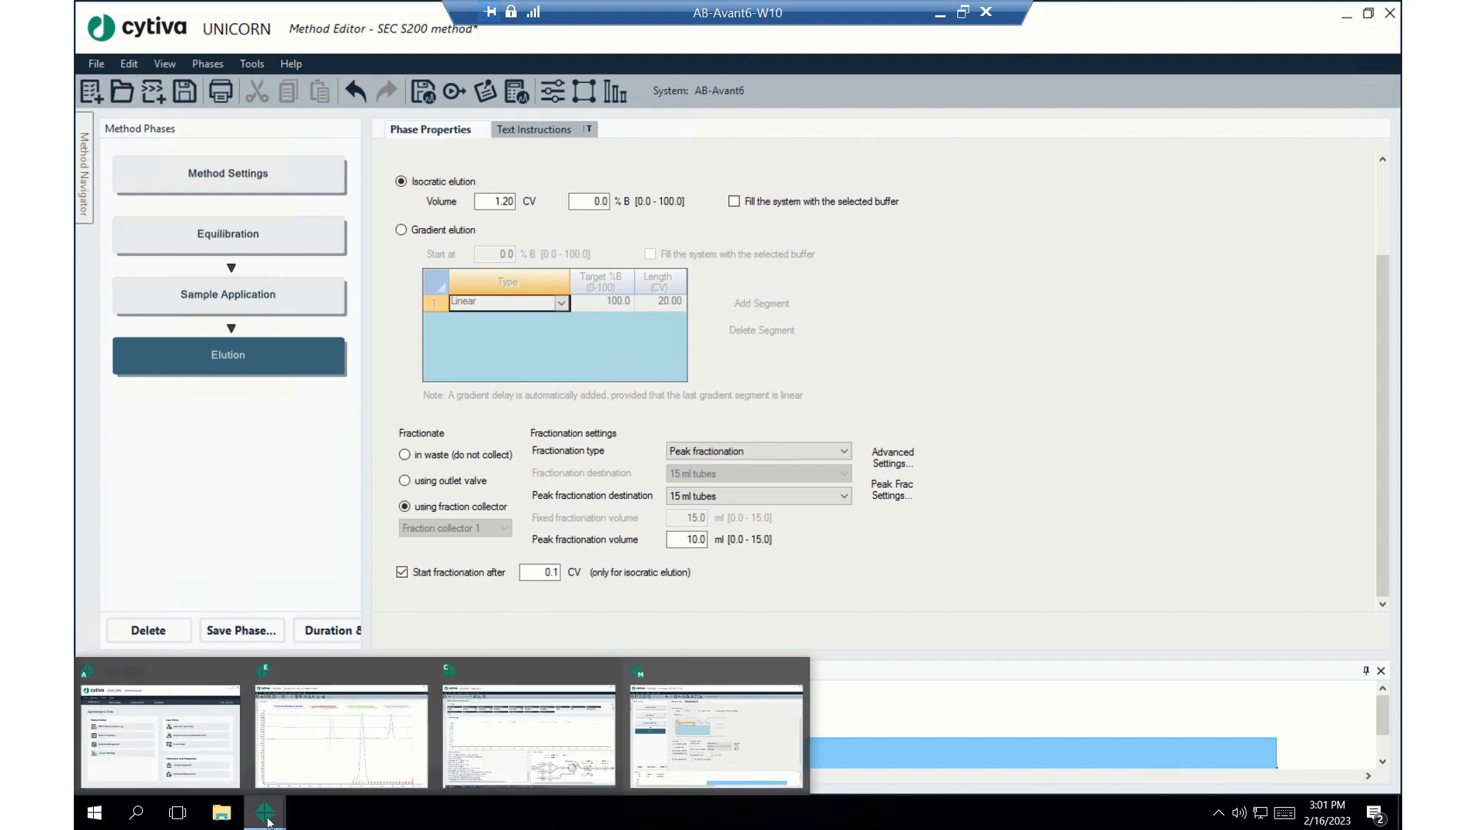
{"action": "mouse_move", "coordinate": [342, 736]}
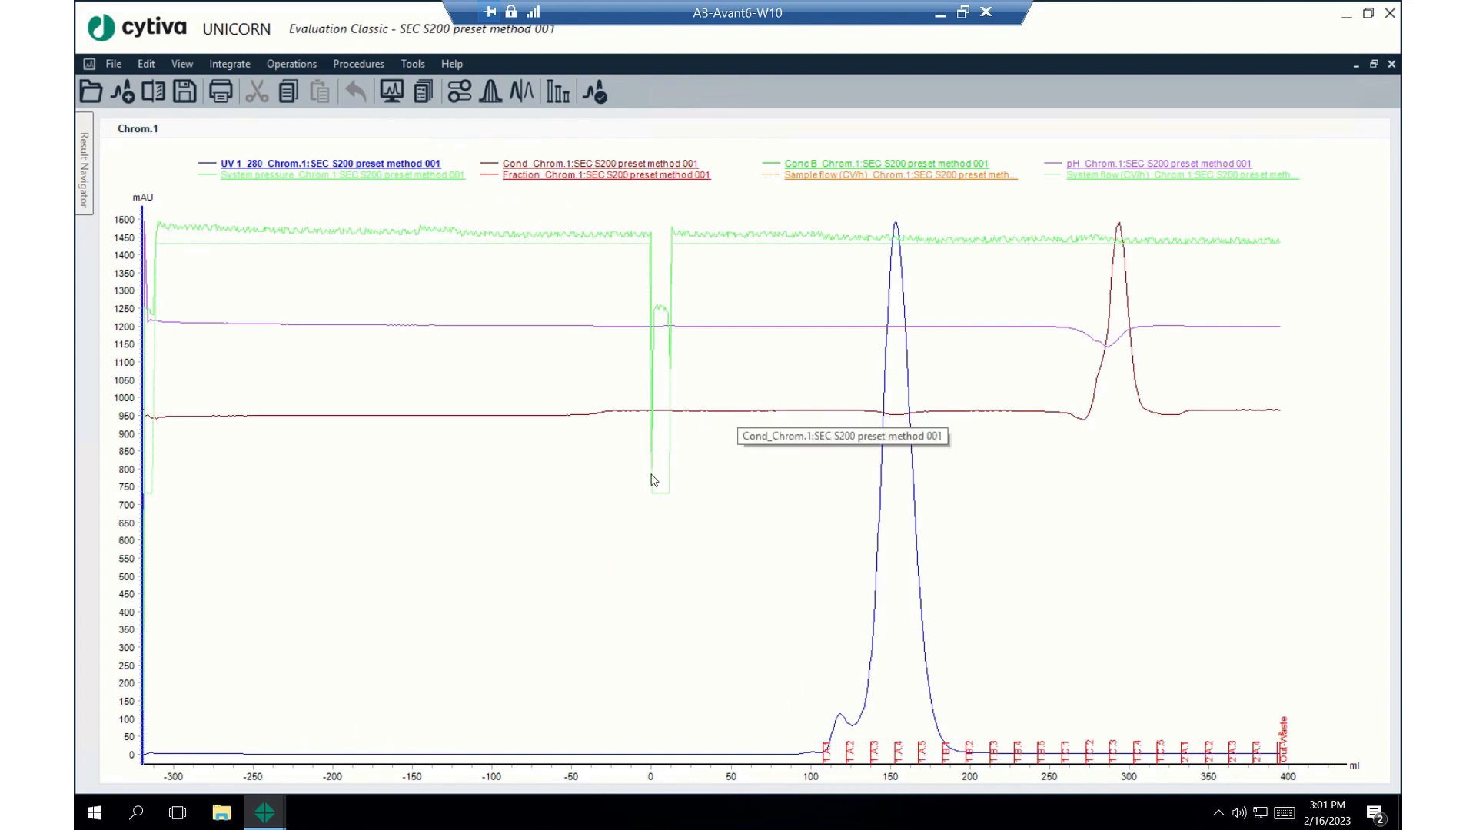
Add a readout marker and read the UV values at the main peak's start and end
{"action": "right_click", "coordinate": [652, 479]}
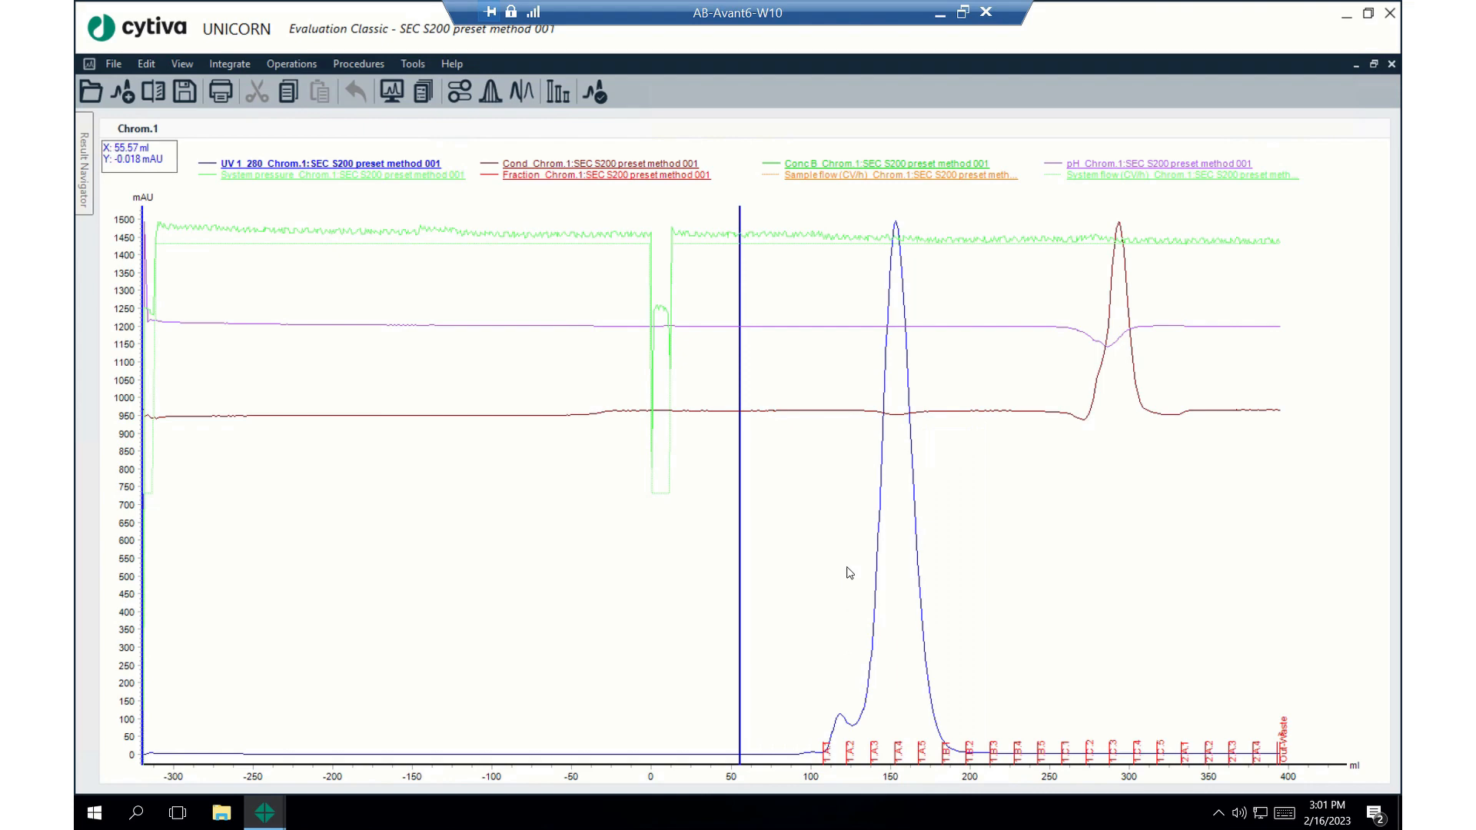
{"action": "left_click", "coordinate": [808, 528]}
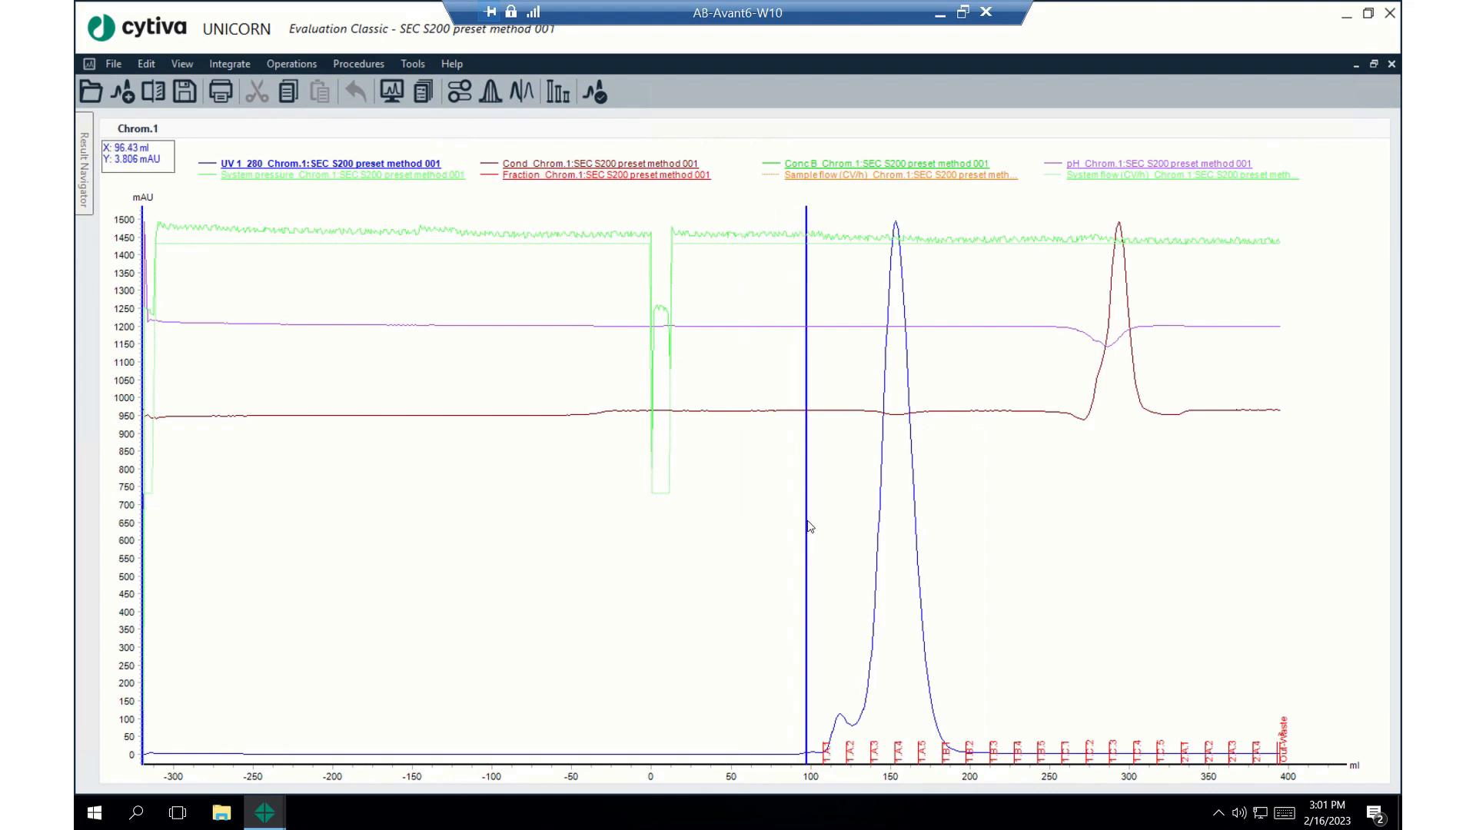
{"action": "left_click", "coordinate": [821, 518]}
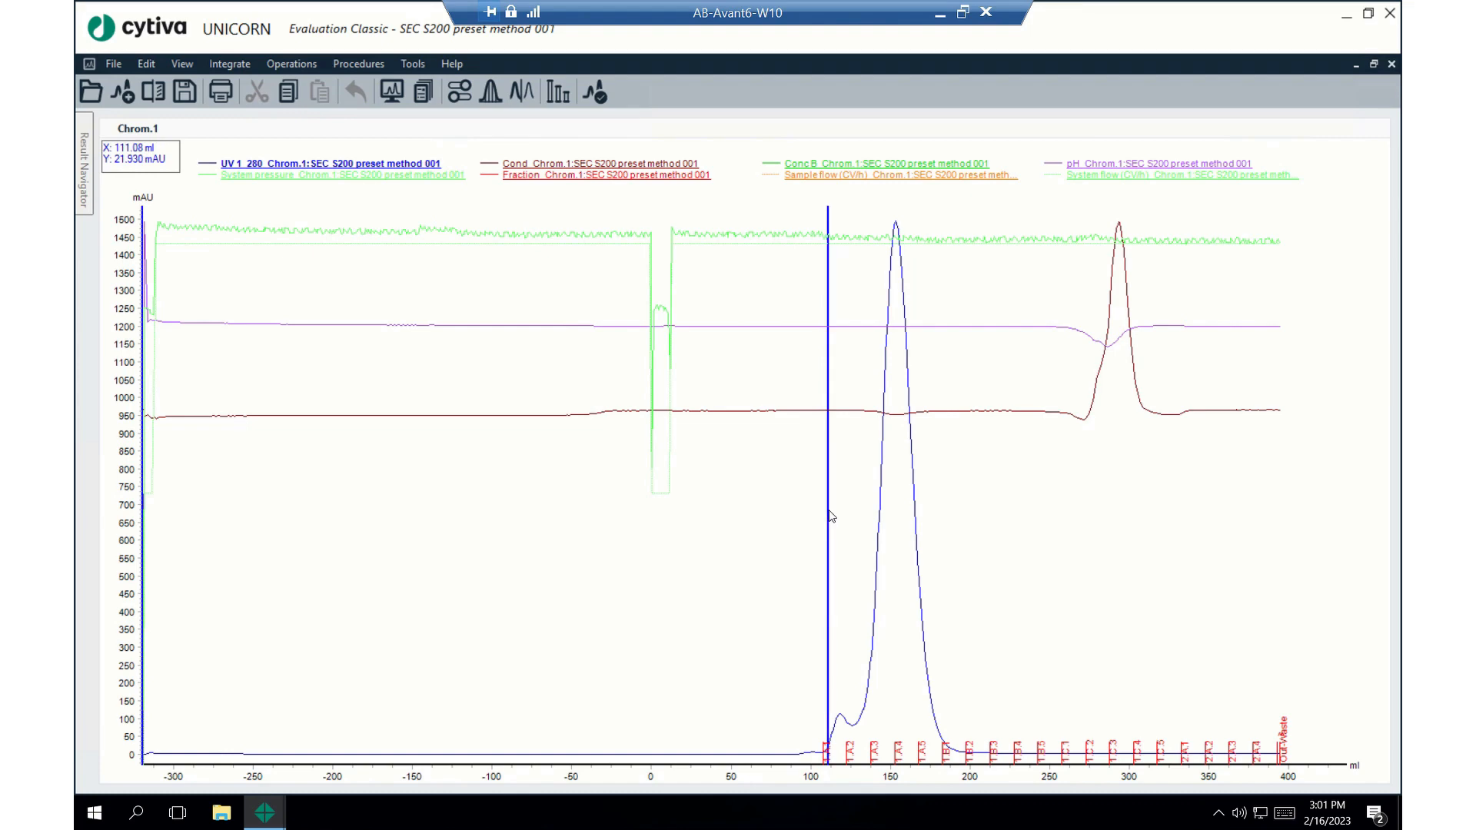
{"action": "mouse_move", "coordinate": [421, 284]}
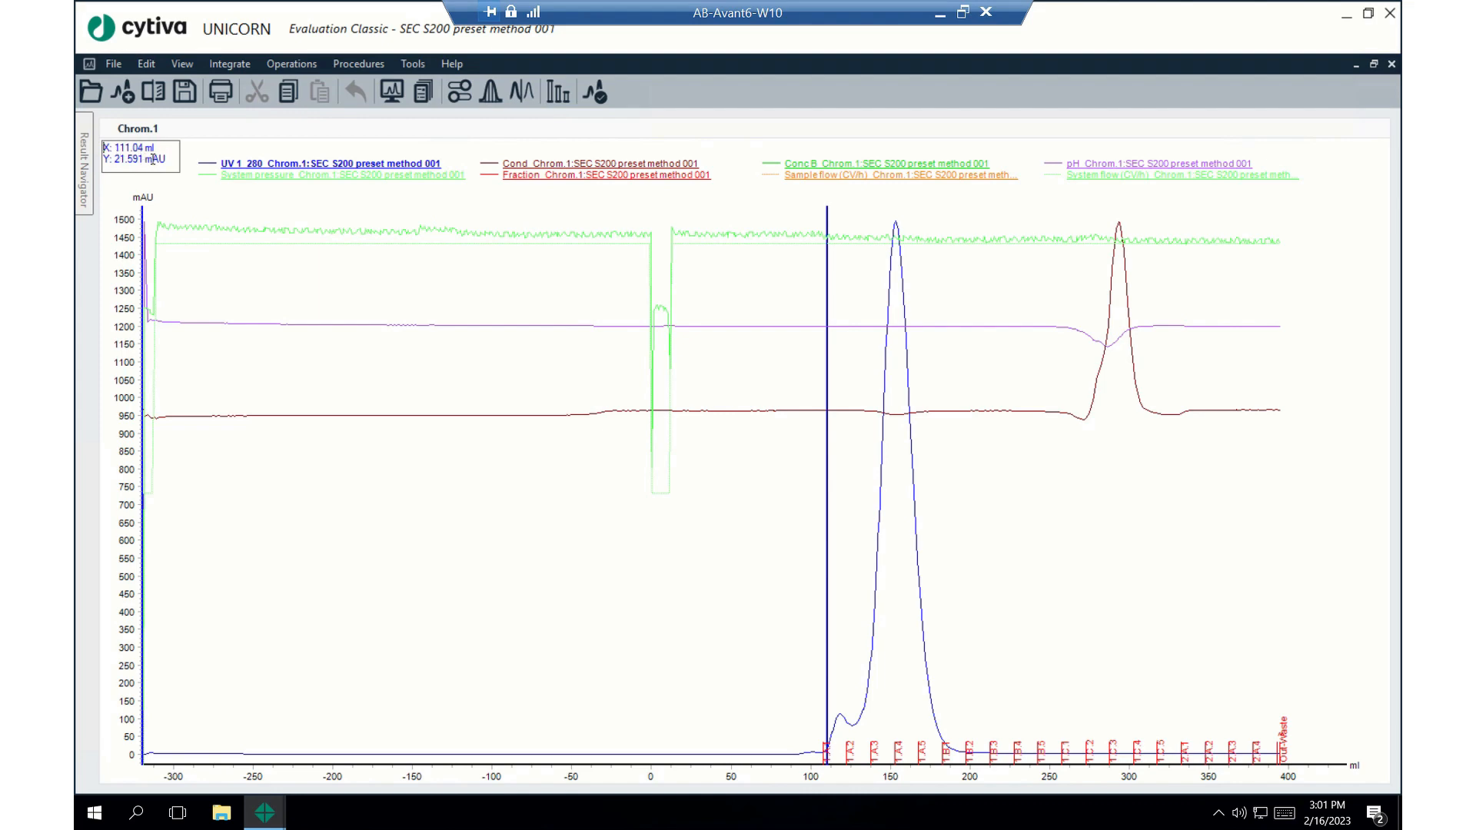
{"action": "mouse_move", "coordinate": [161, 221]}
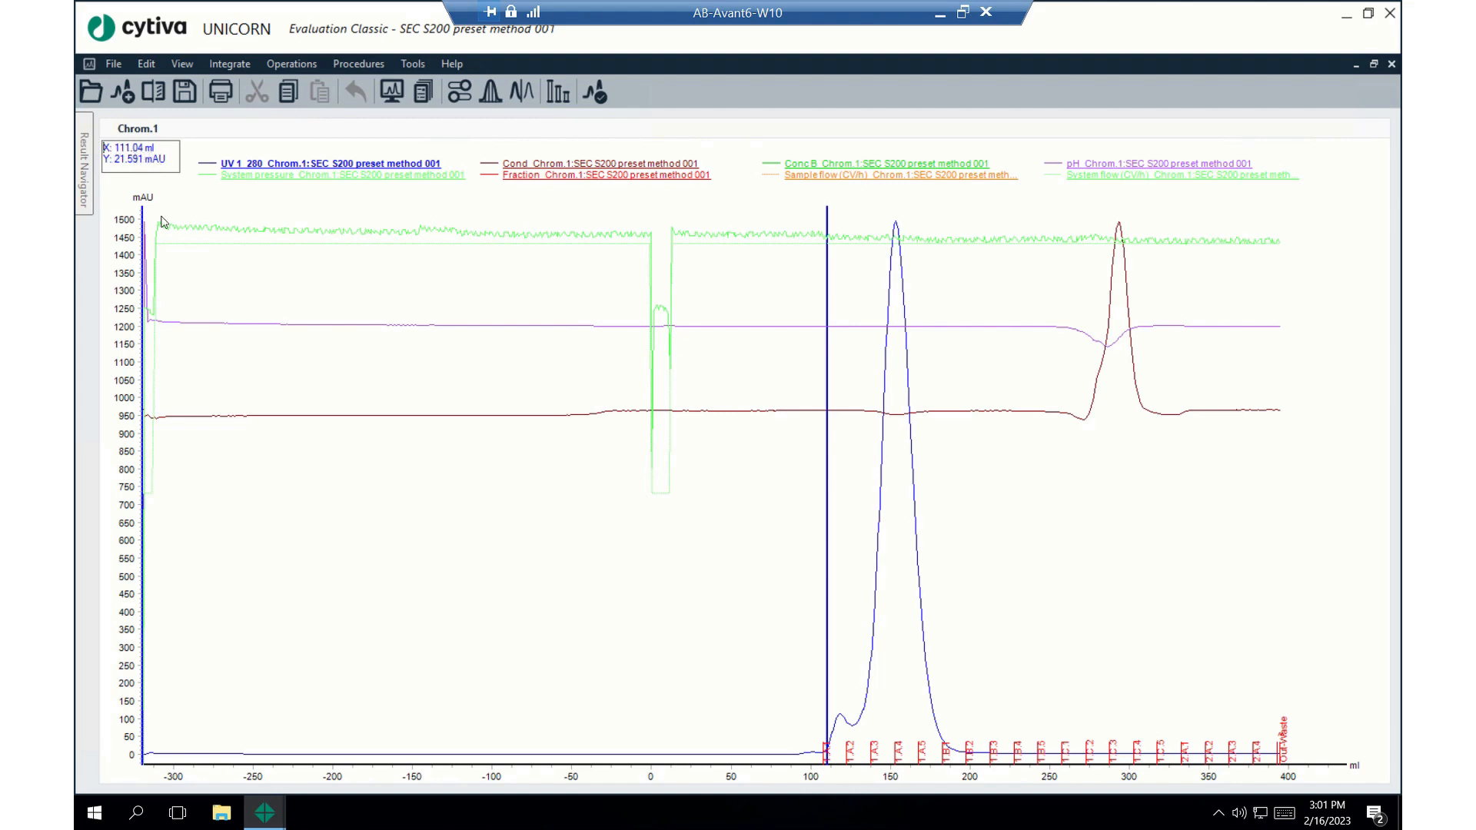
{"action": "mouse_move", "coordinate": [832, 590]}
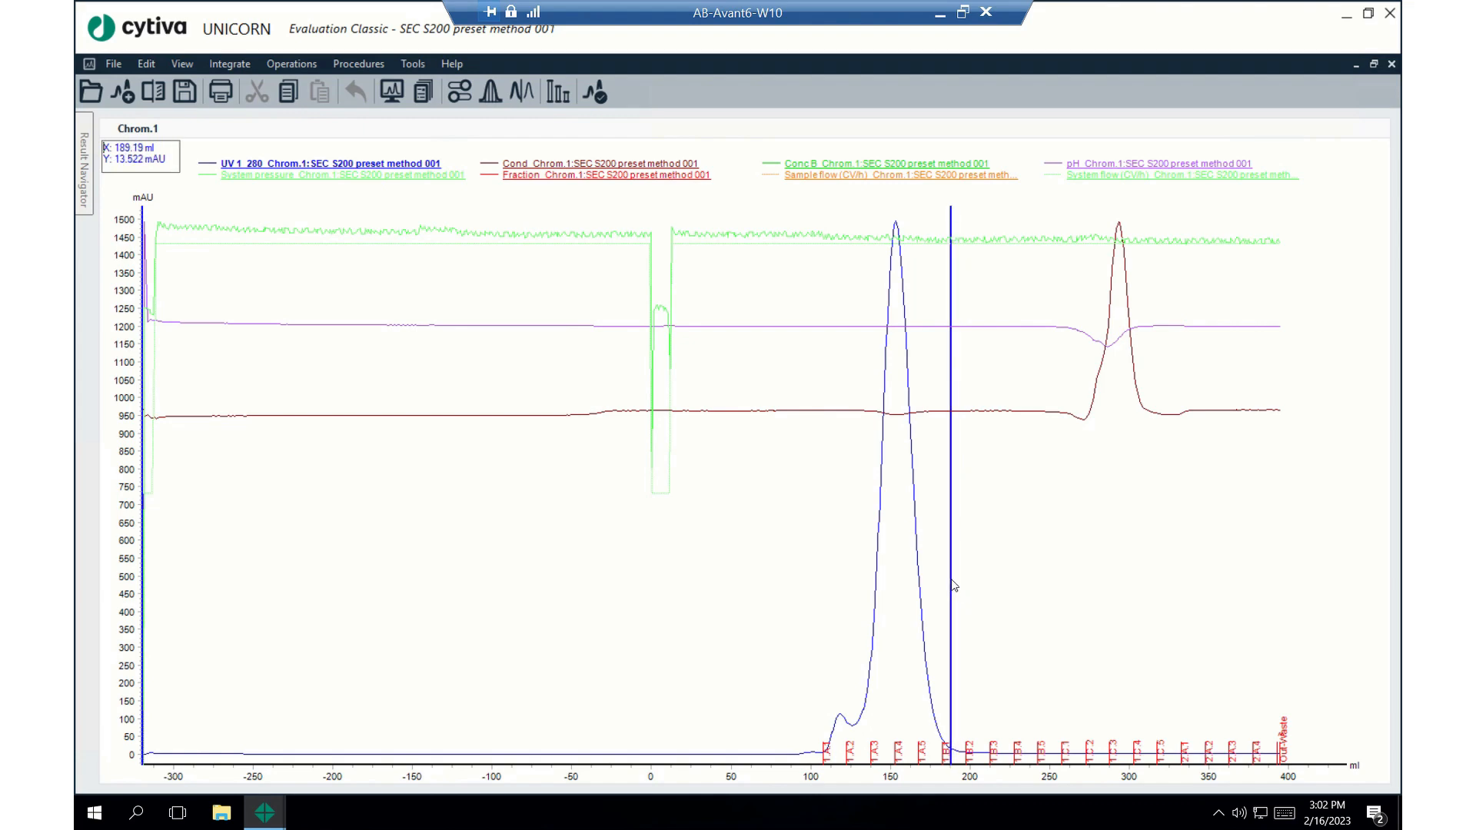
{"action": "left_click_drag", "start_coordinate": [950, 584], "coordinate": [940, 589]}
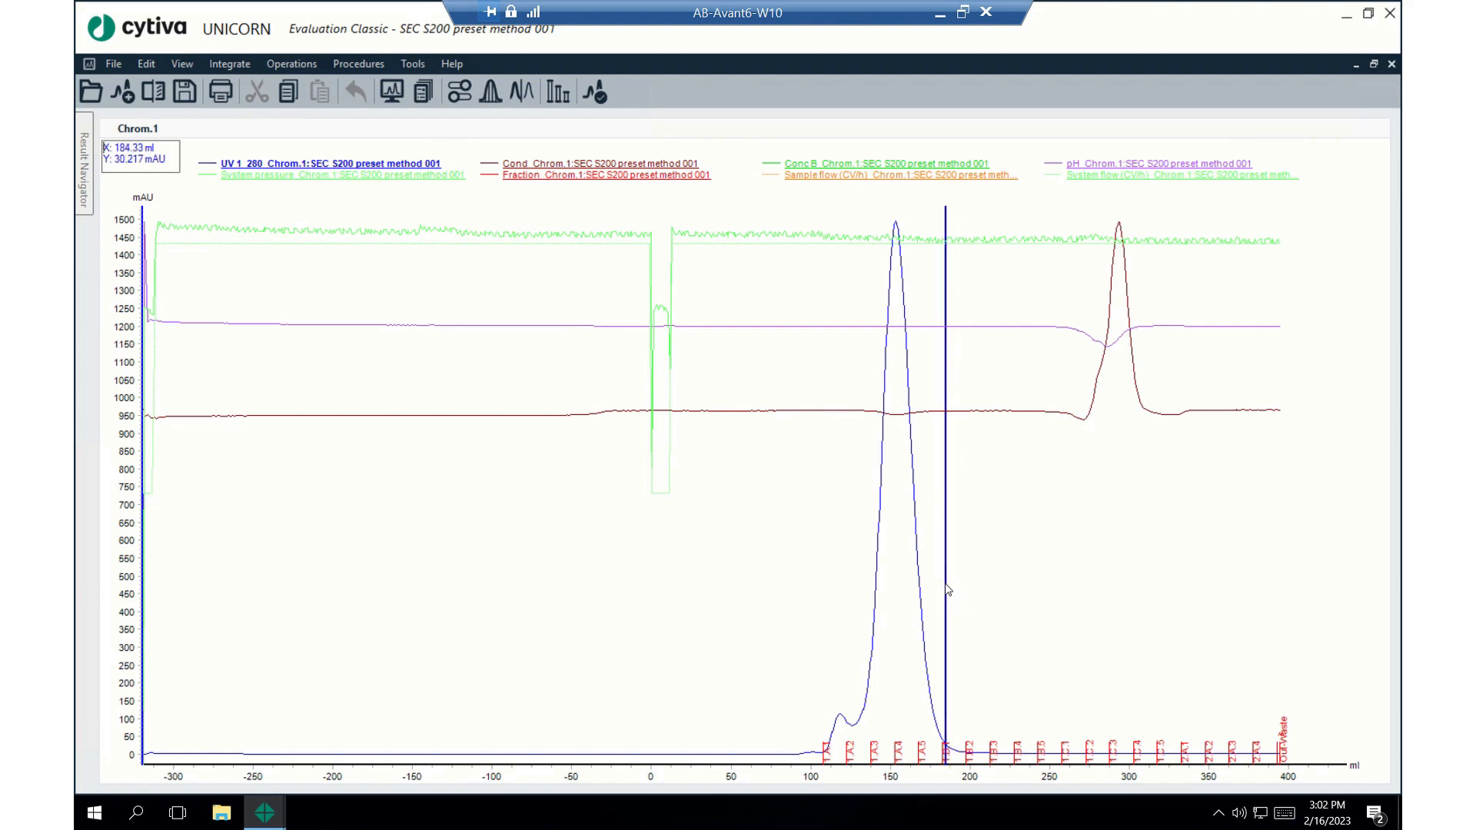
{"action": "mouse_move", "coordinate": [1005, 723]}
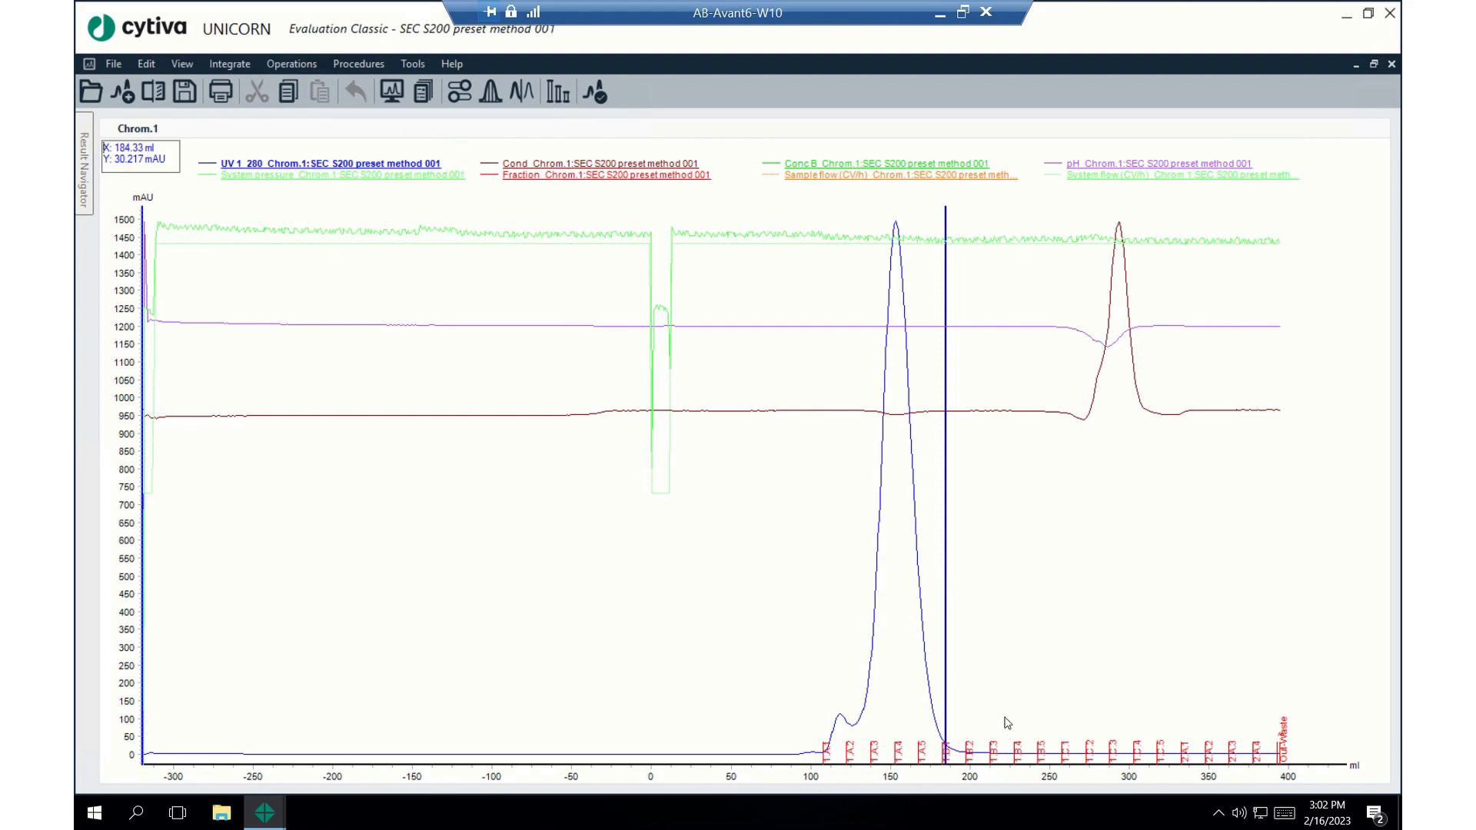
{"action": "mouse_move", "coordinate": [959, 719]}
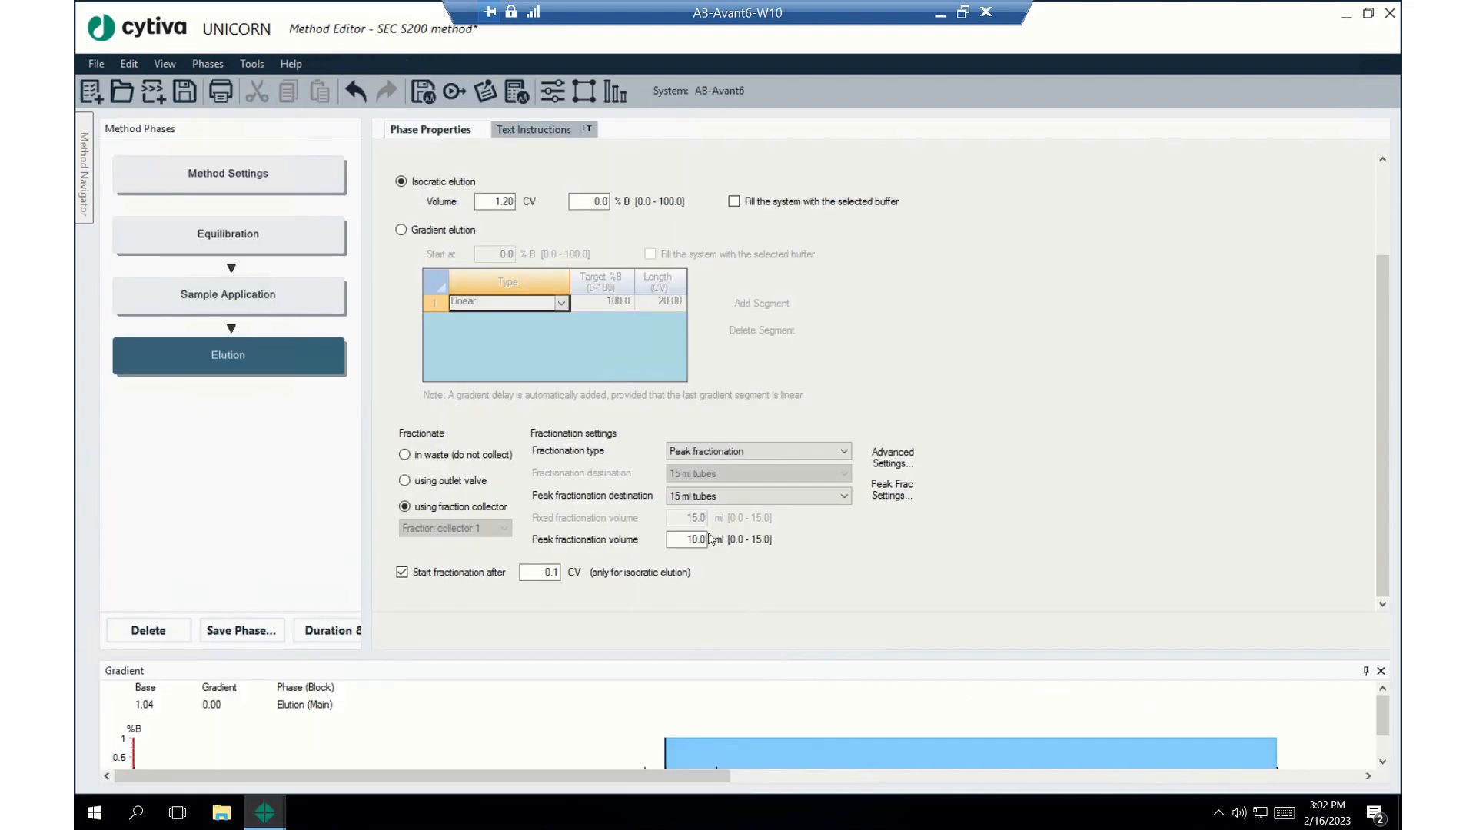
Check the peak fractionation volume and bring up the Elution peak fractionation settings
{"action": "left_click", "coordinate": [757, 450]}
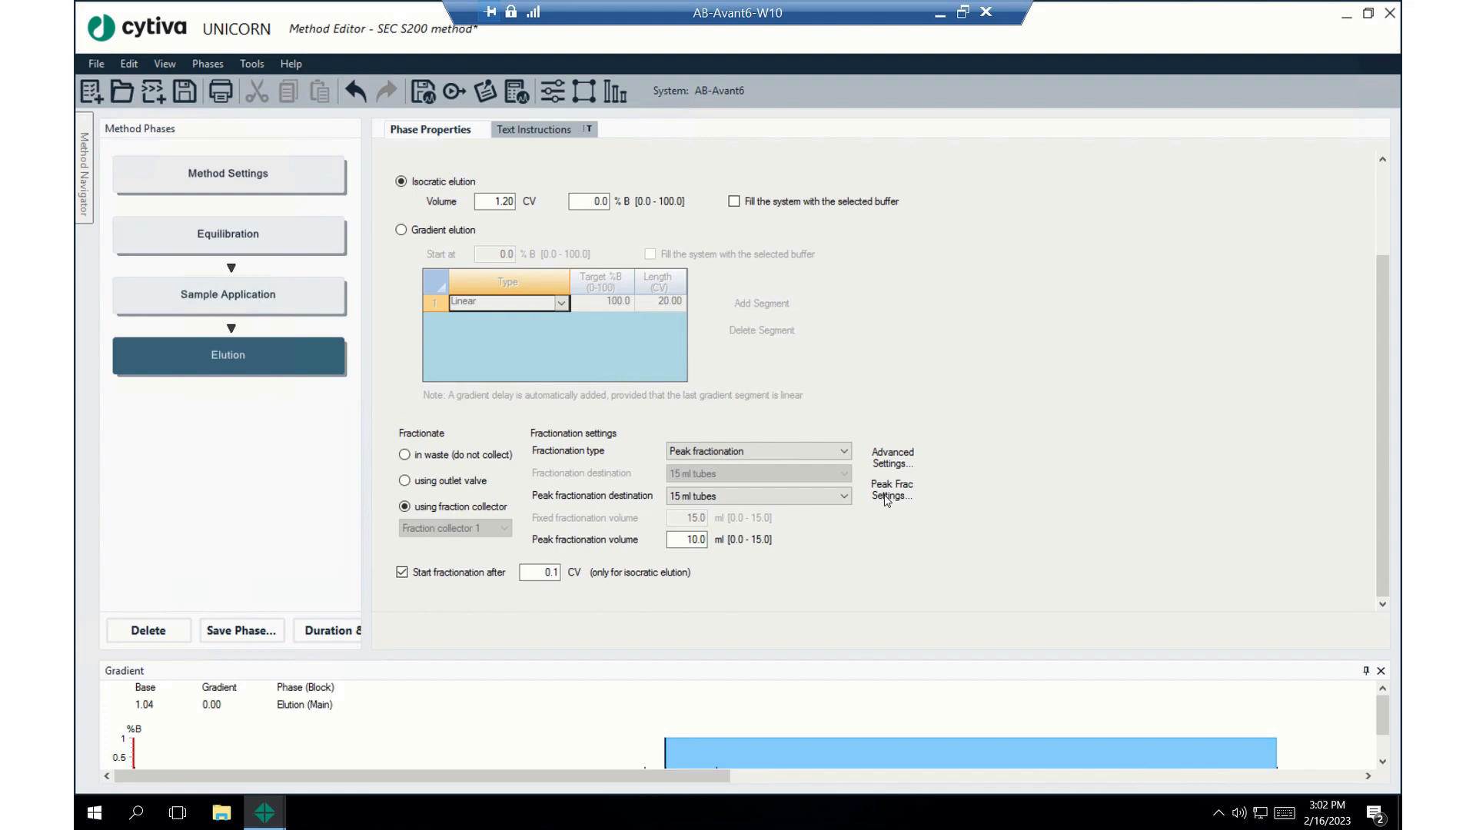
{"action": "left_click", "coordinate": [890, 488]}
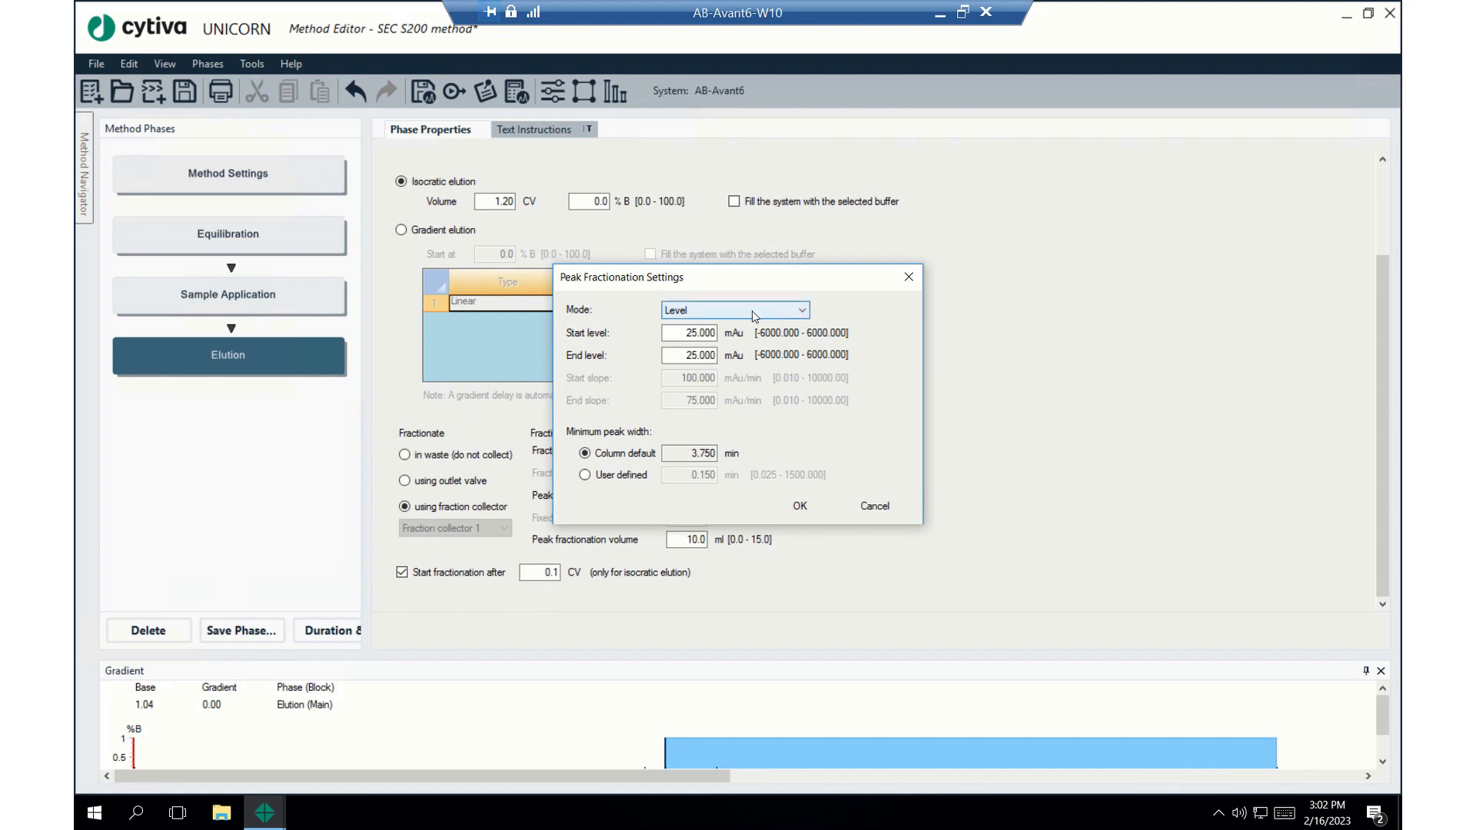
{"action": "mouse_move", "coordinate": [737, 373]}
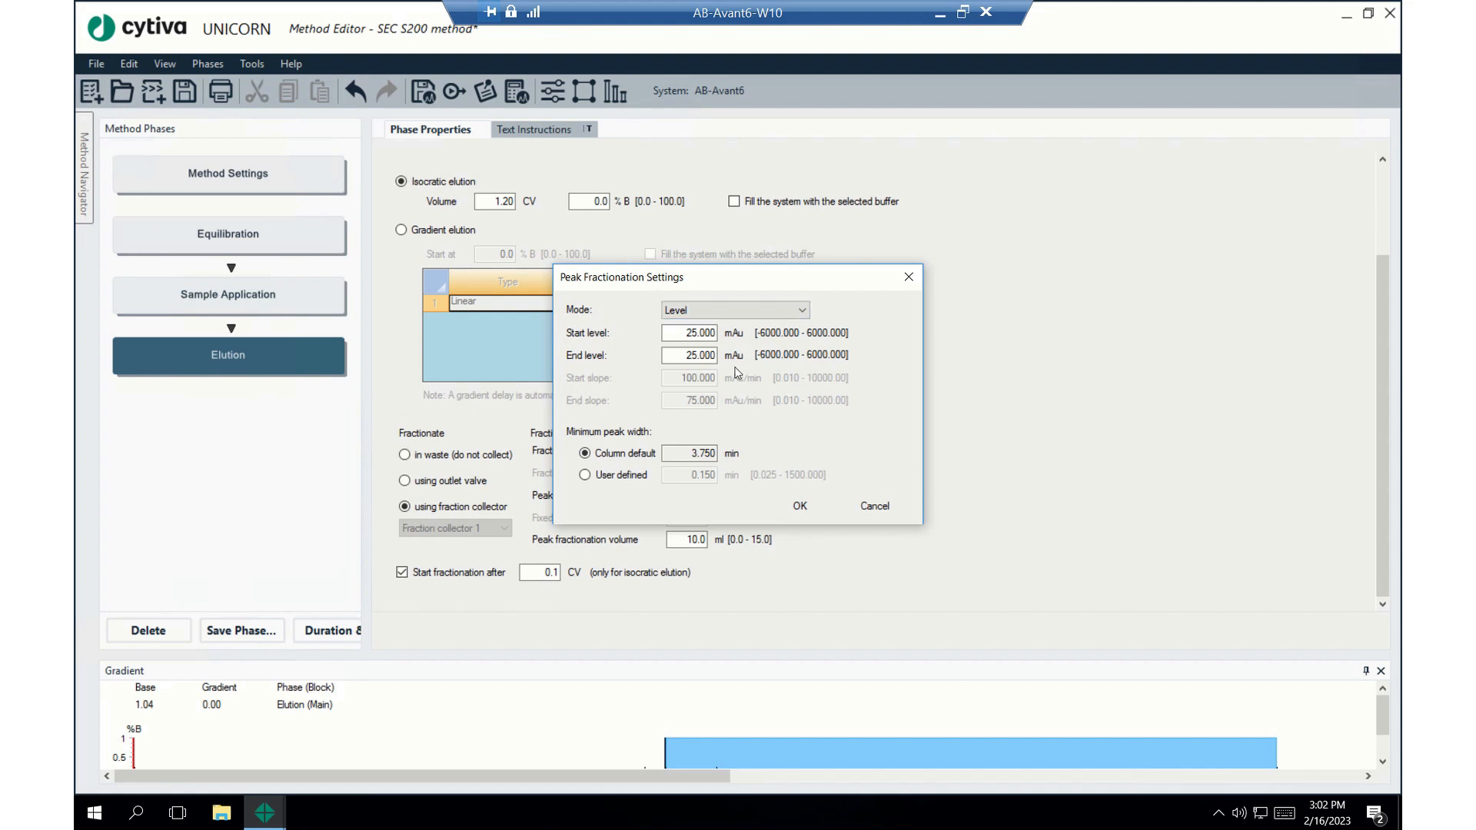
Keep Level mode with 25.000 mAU start and end levels and confirm the settings
{"action": "left_click", "coordinate": [689, 332]}
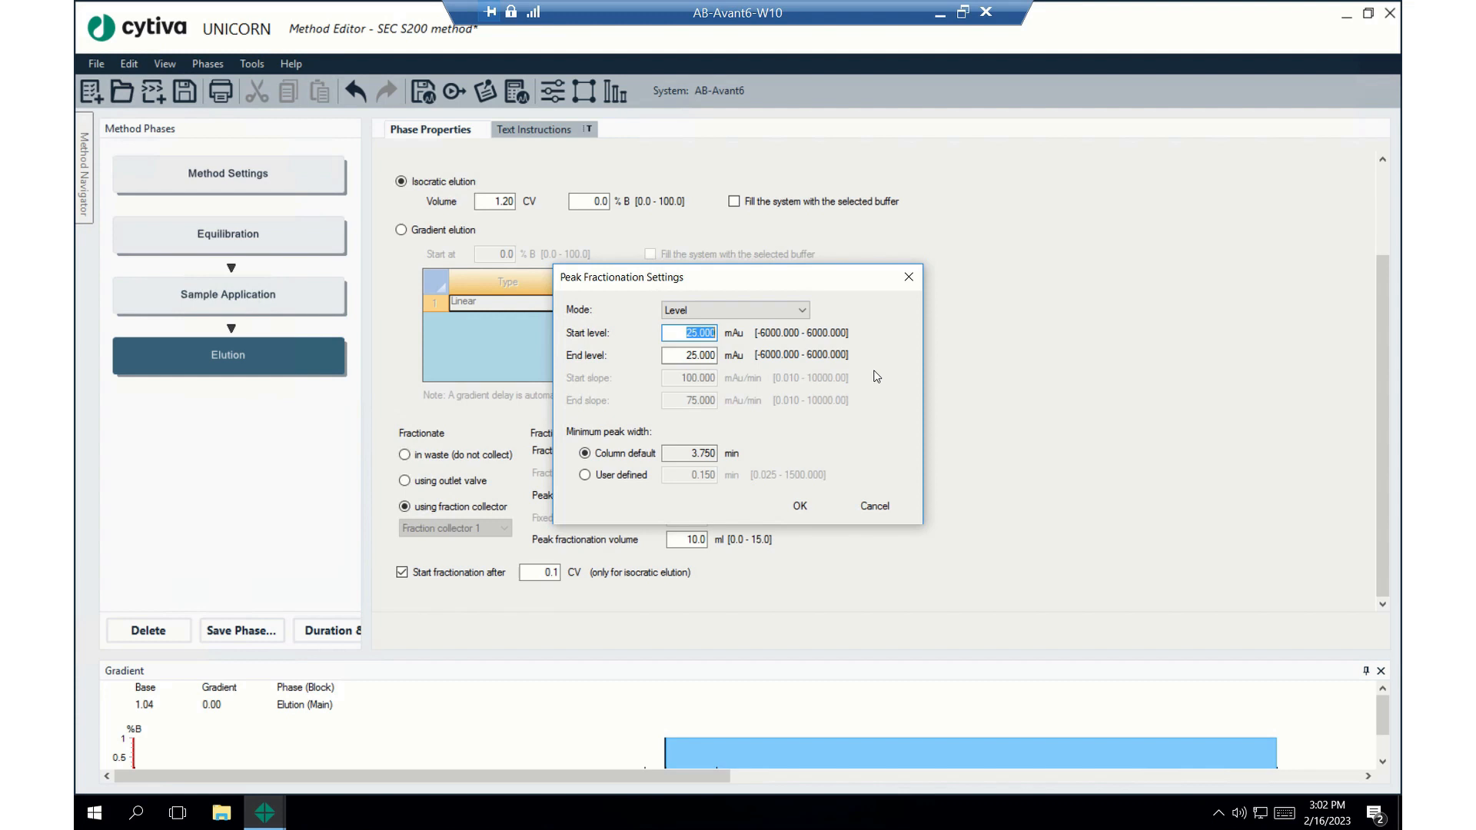
{"action": "left_click", "coordinate": [687, 355]}
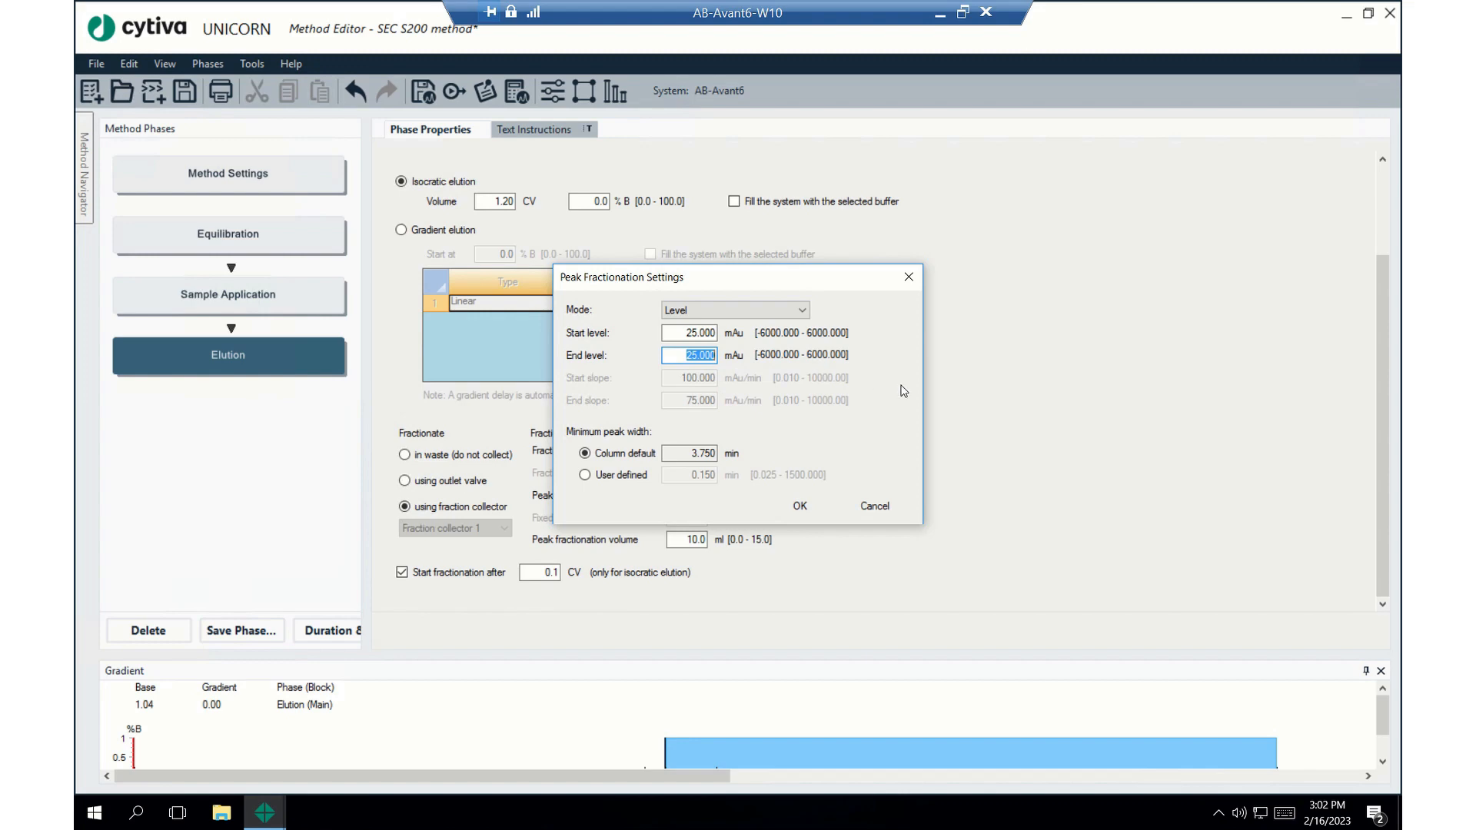
{"action": "mouse_move", "coordinate": [800, 505]}
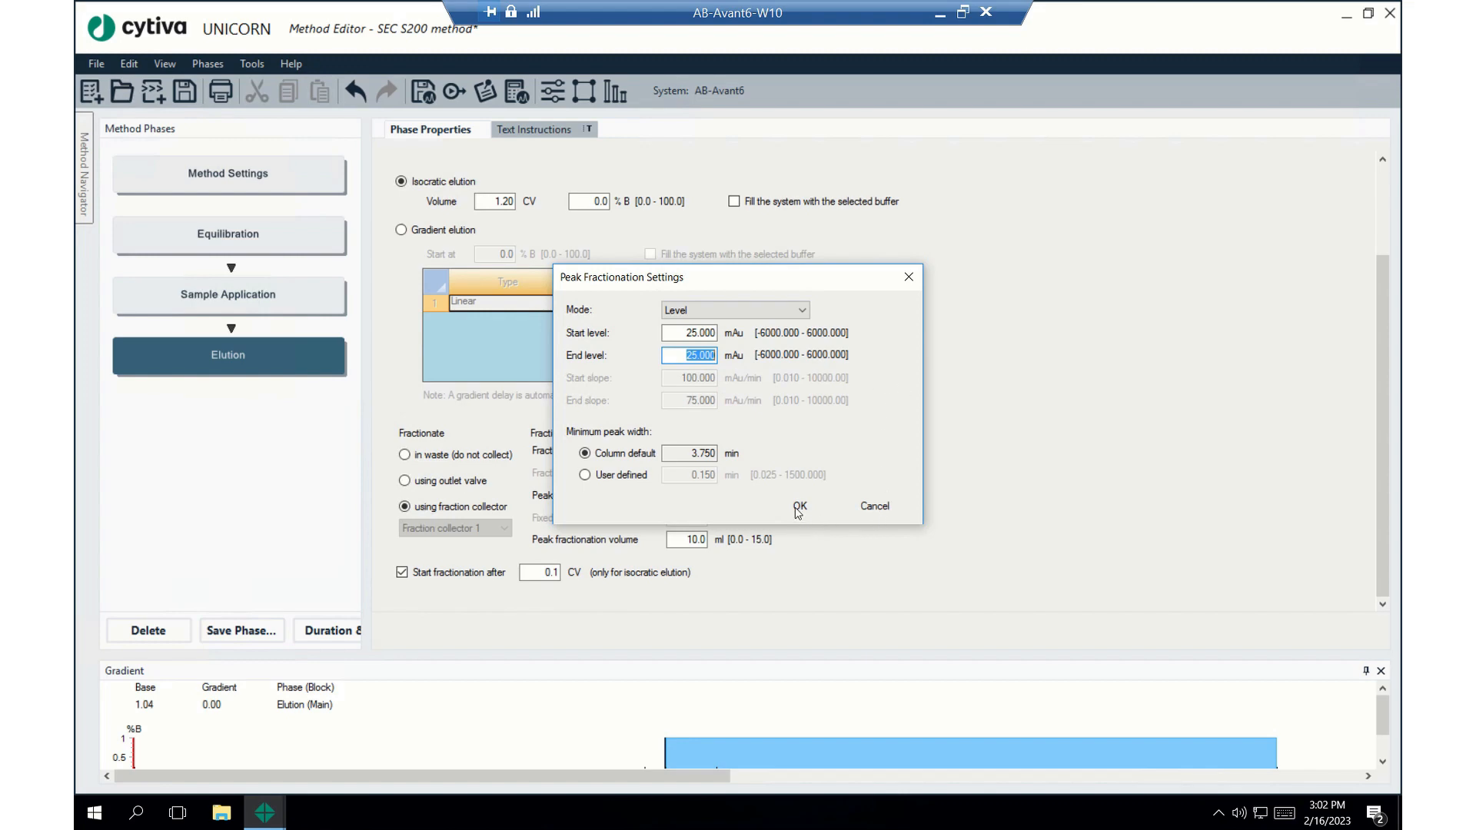
{"action": "left_click", "coordinate": [799, 506]}
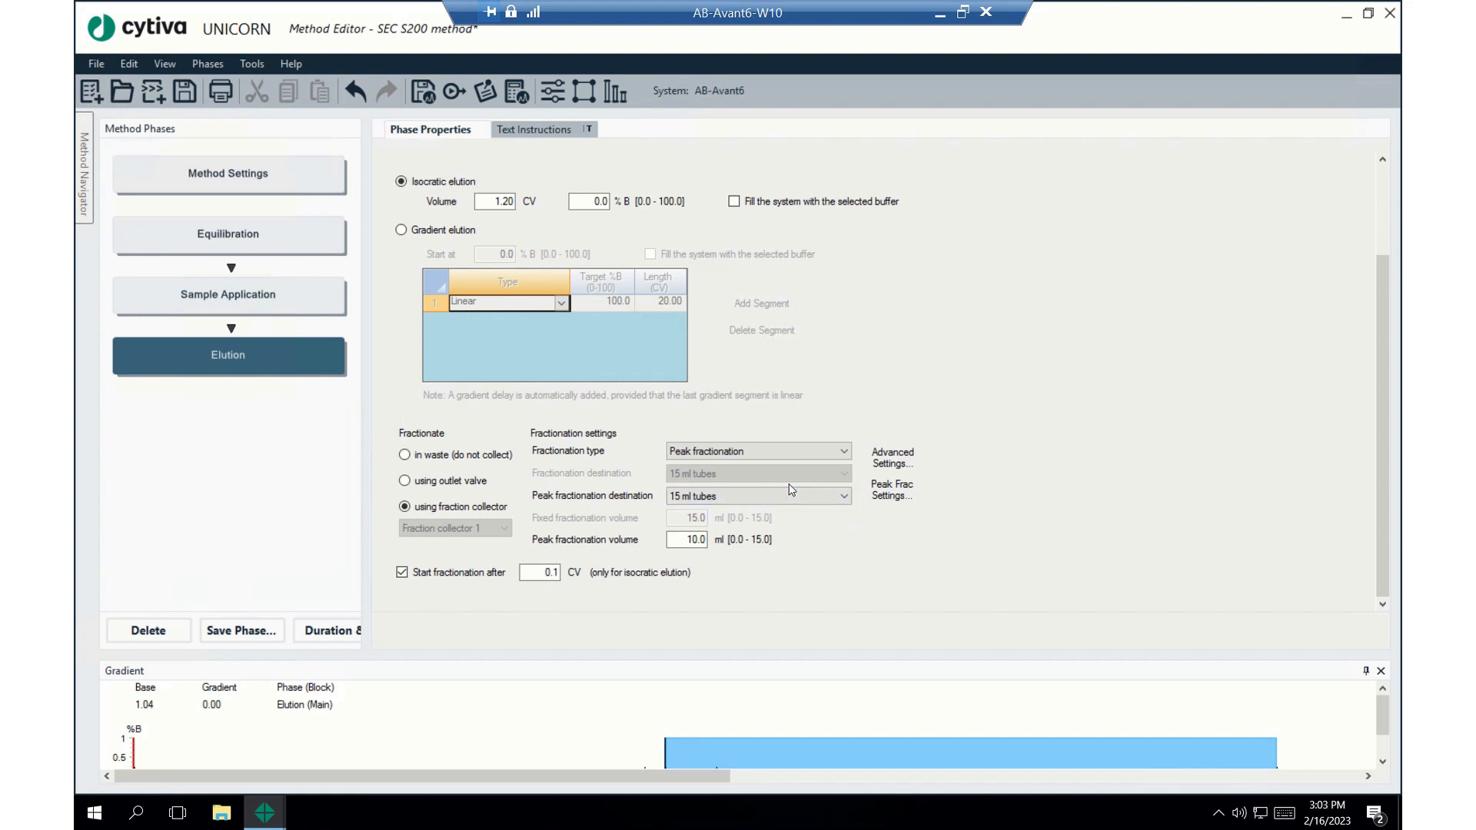
{"action": "mouse_move", "coordinate": [950, 525]}
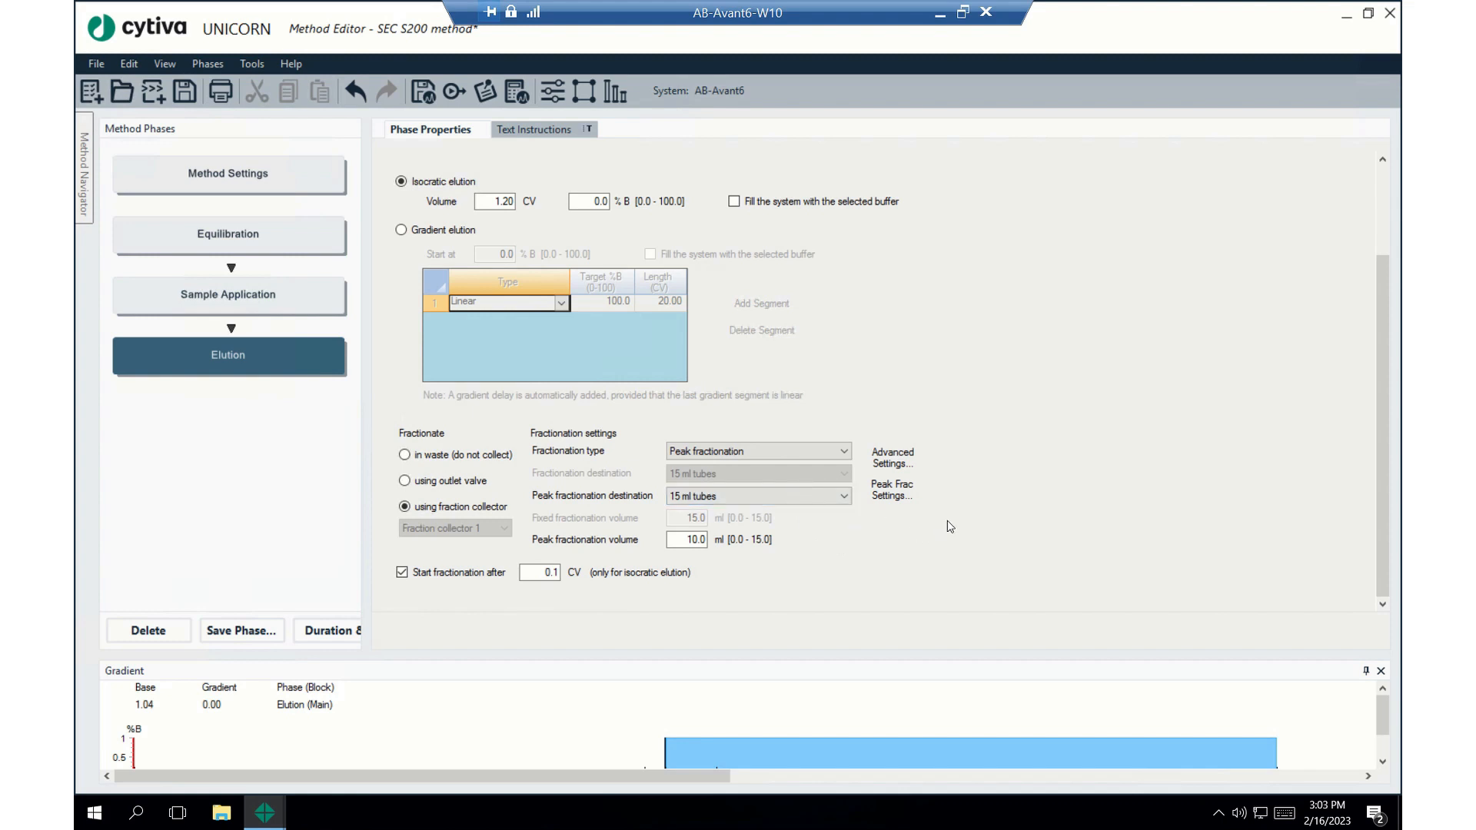
{"action": "mouse_move", "coordinate": [784, 630]}
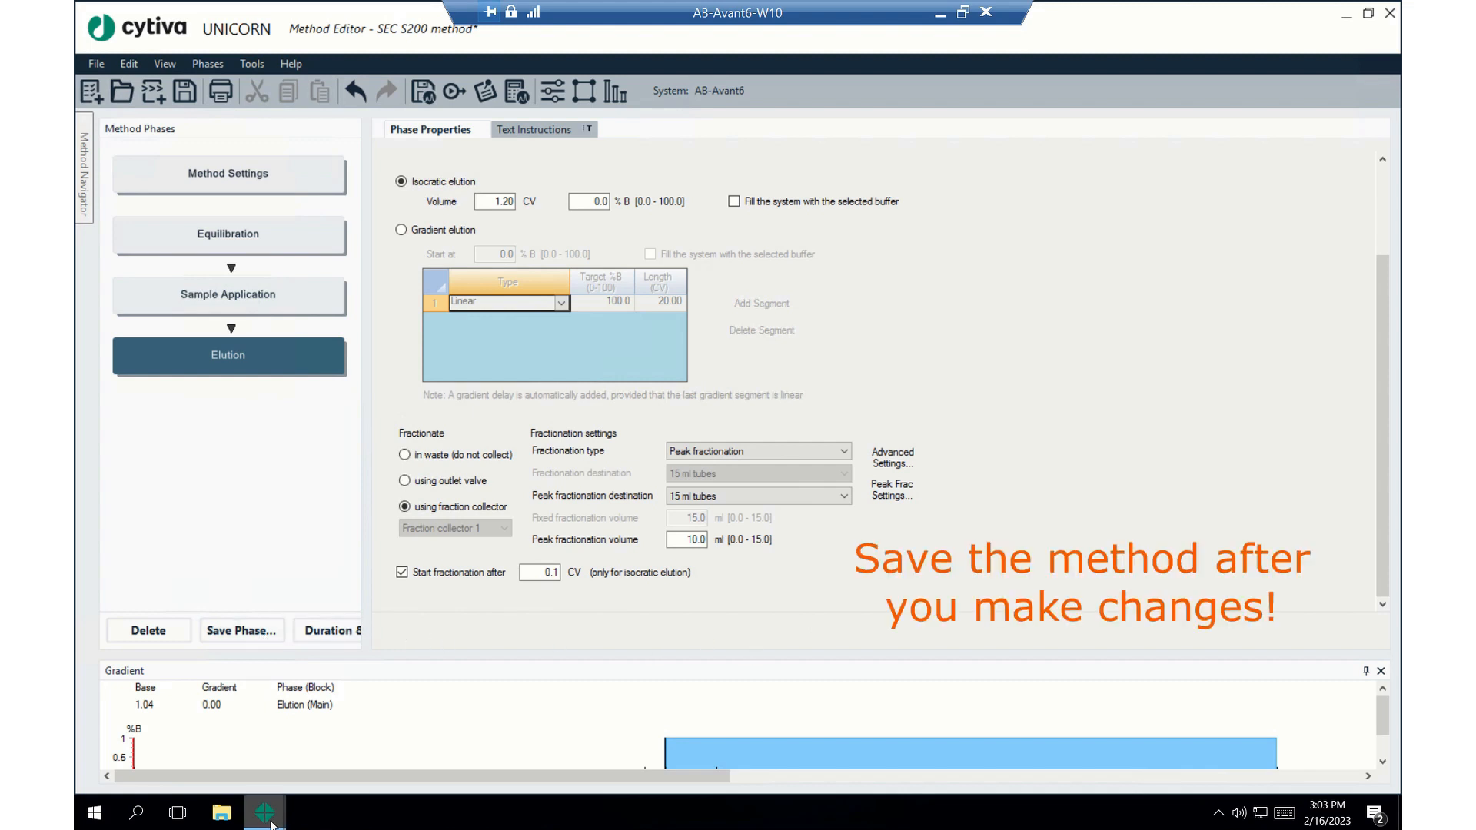
Save the edited SEC S200 method
{"action": "left_click", "coordinate": [263, 812]}
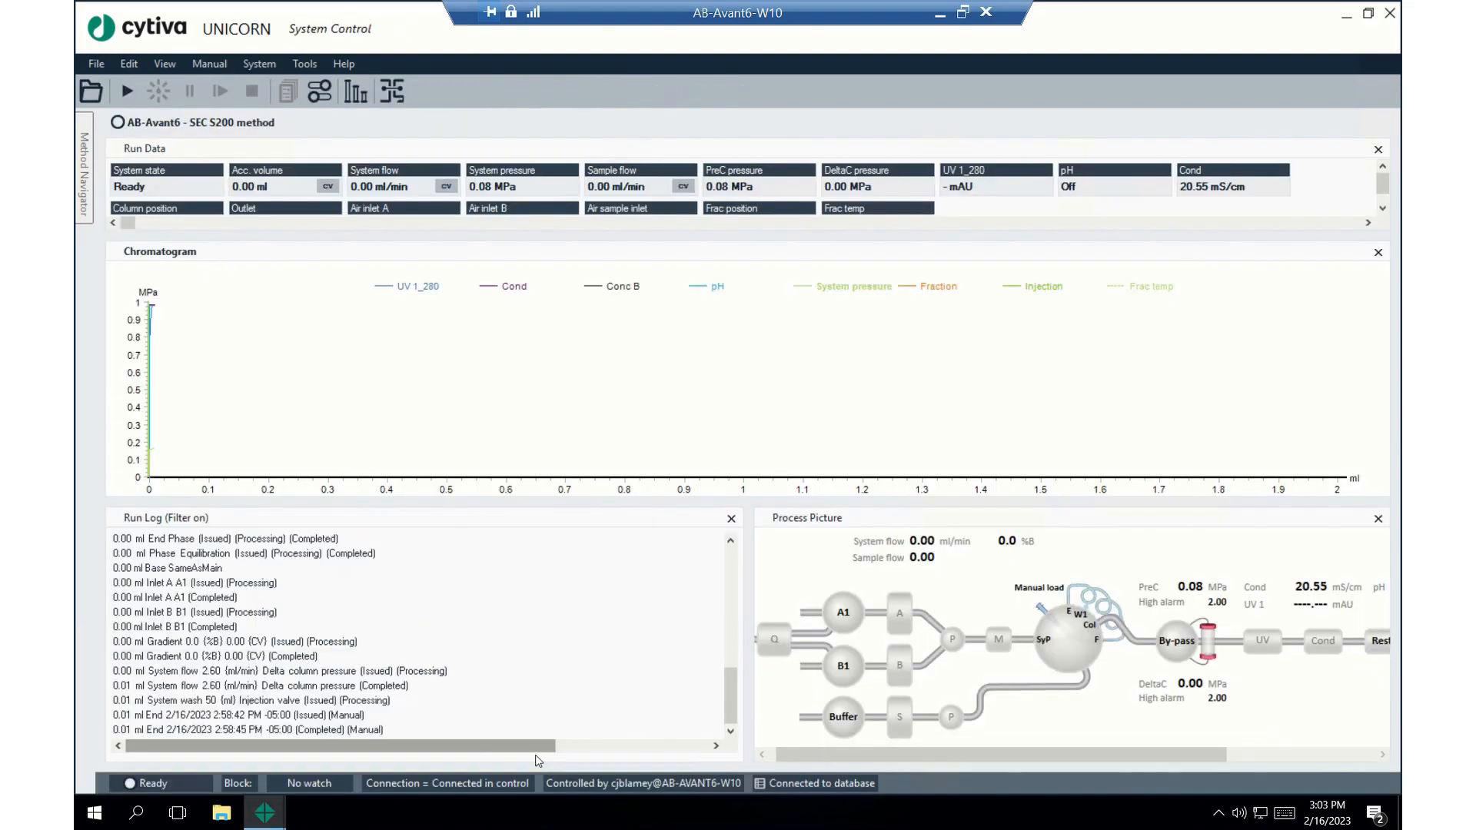
{"action": "mouse_move", "coordinate": [95, 63]}
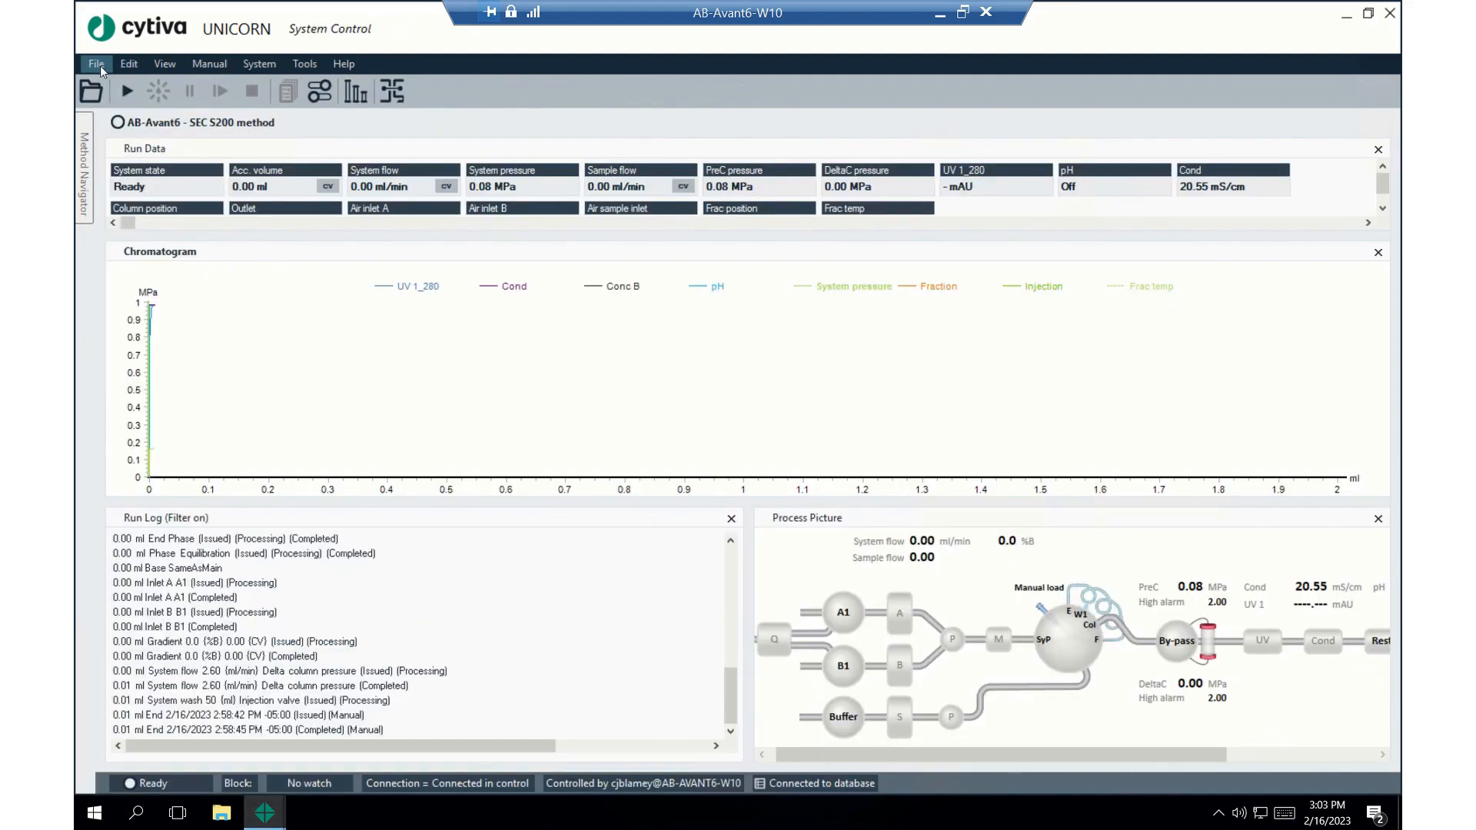
{"action": "mouse_move", "coordinate": [88, 183]}
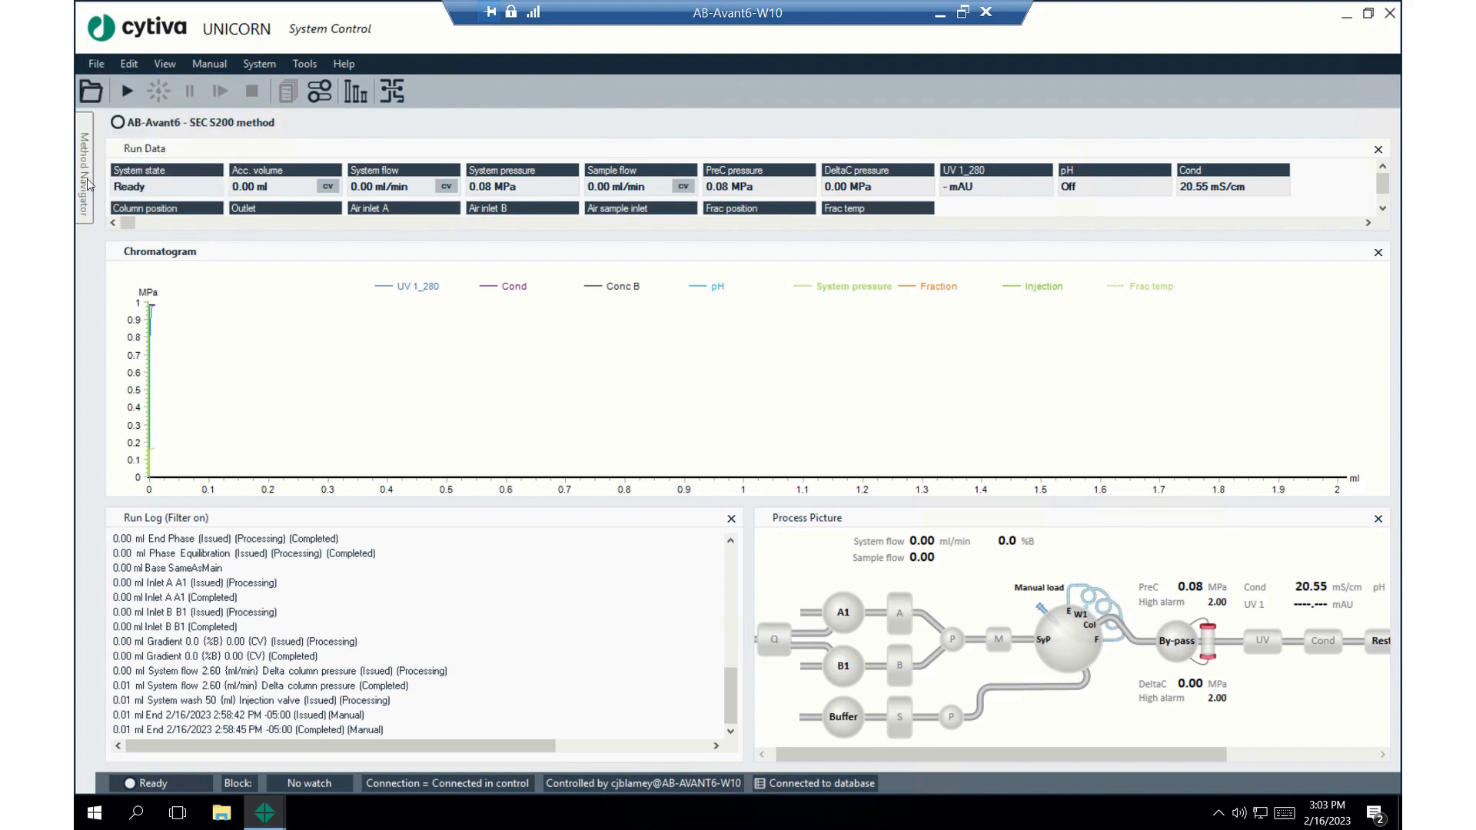
Load the SEC S200 method for a run, showing its Start Protocol variable list
{"action": "left_click", "coordinate": [83, 174]}
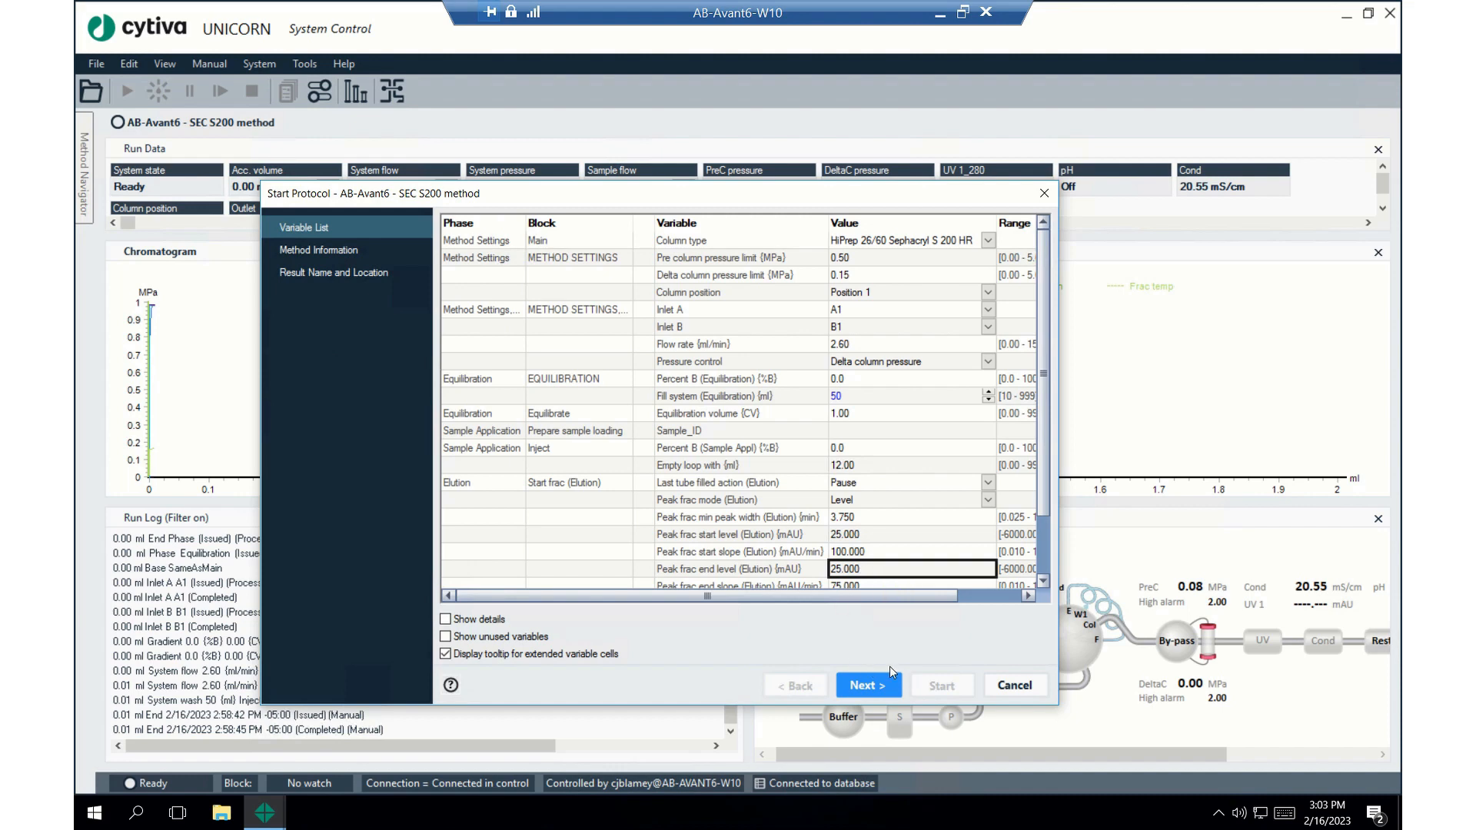
Advance to Result Name and insert 'peak fra...' into the result name before 'method'
{"action": "left_click", "coordinate": [865, 684]}
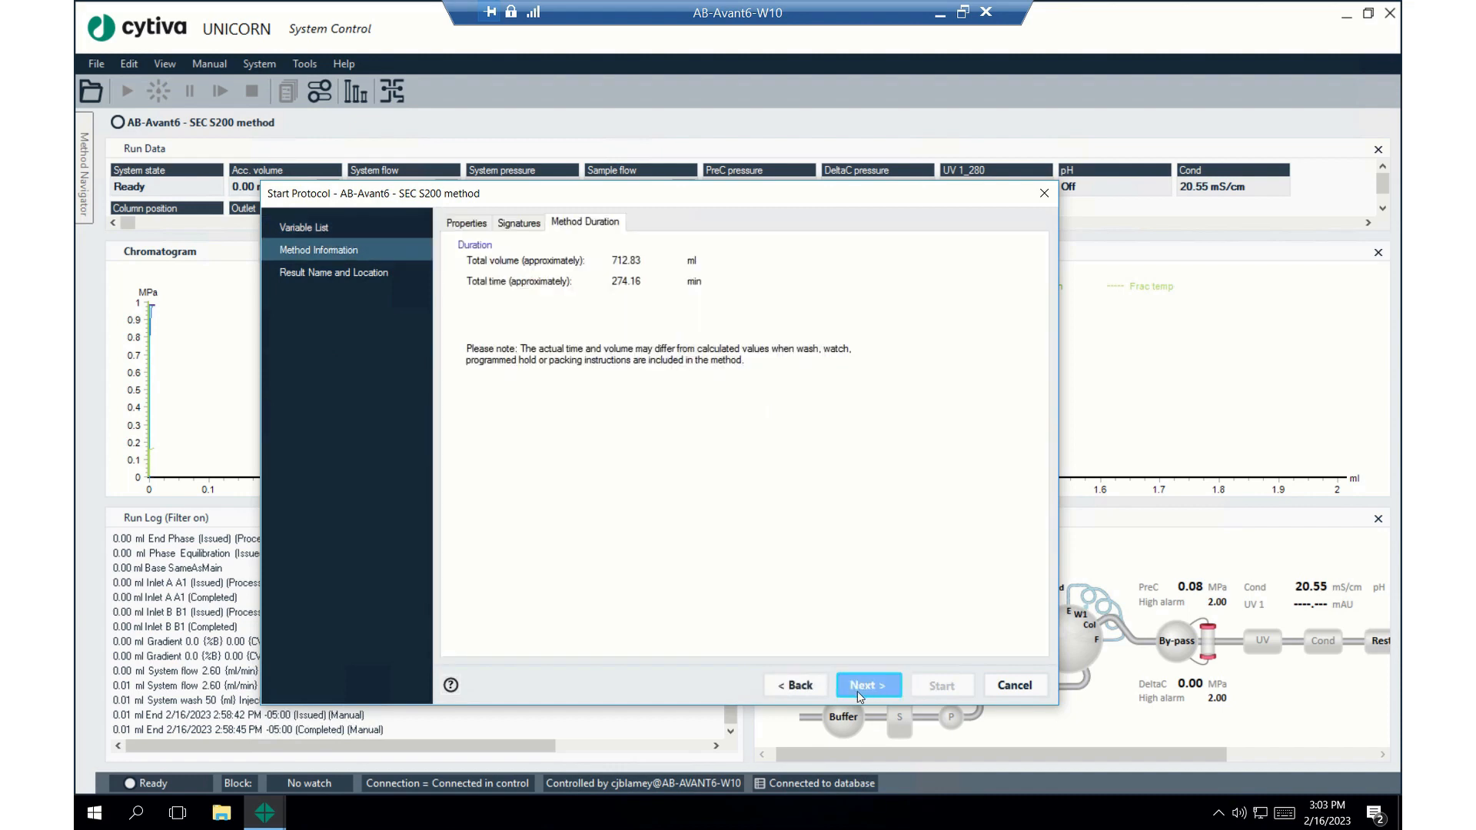
{"action": "left_click", "coordinate": [866, 684]}
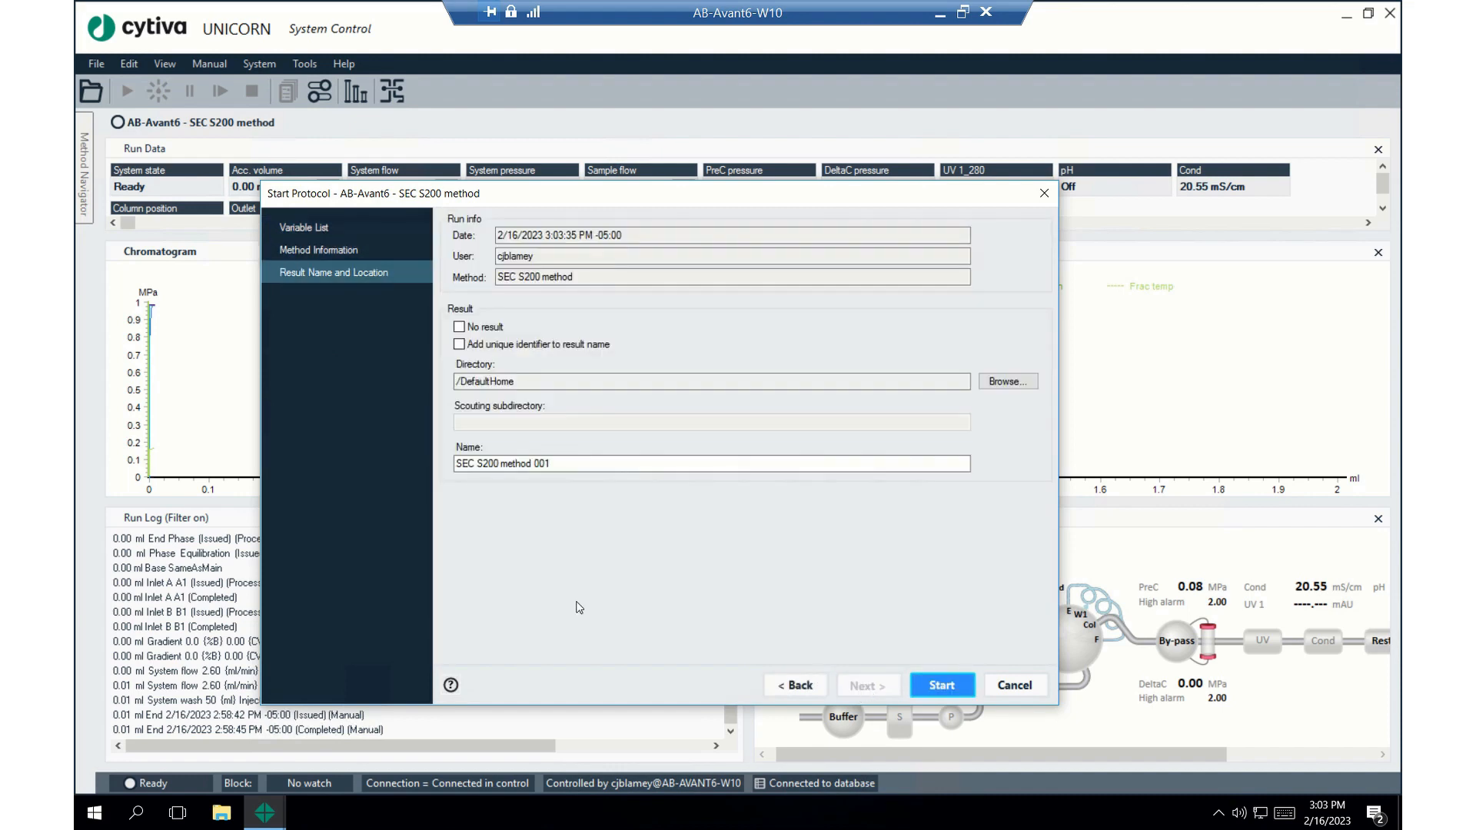
{"action": "left_click", "coordinate": [591, 463]}
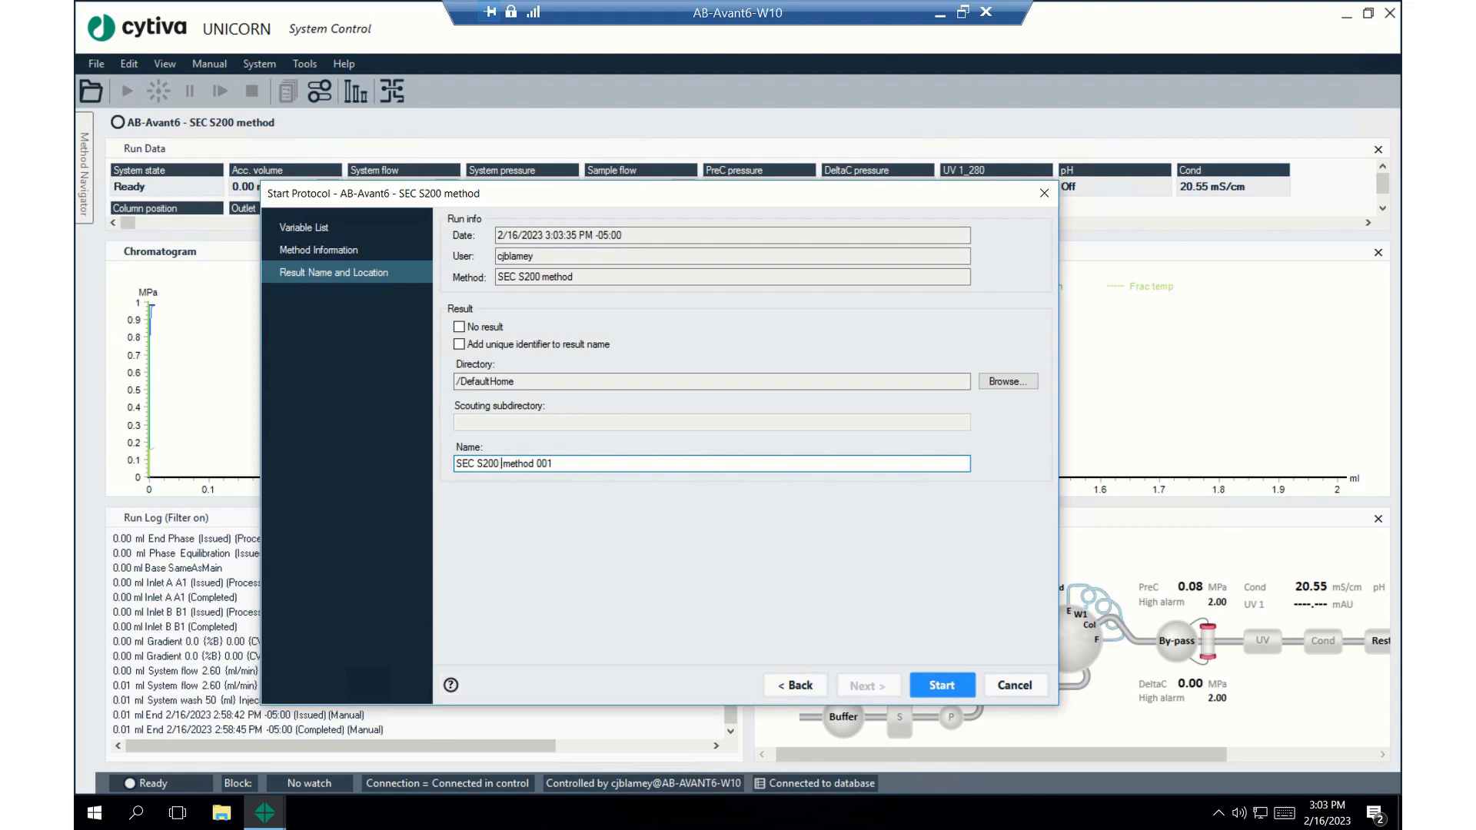
{"action": "type", "text": "p"}
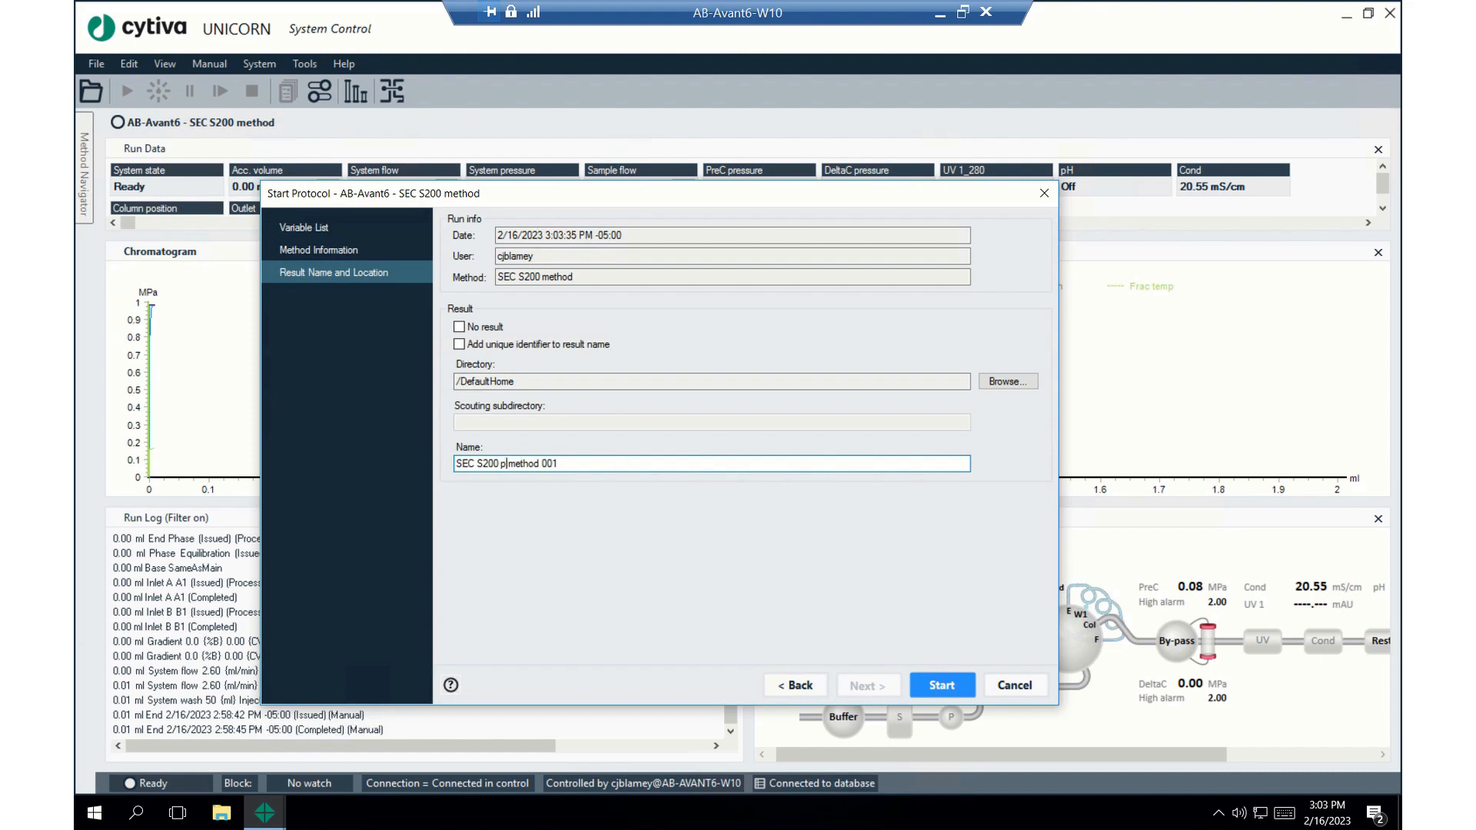
{"action": "type", "text": "rea"}
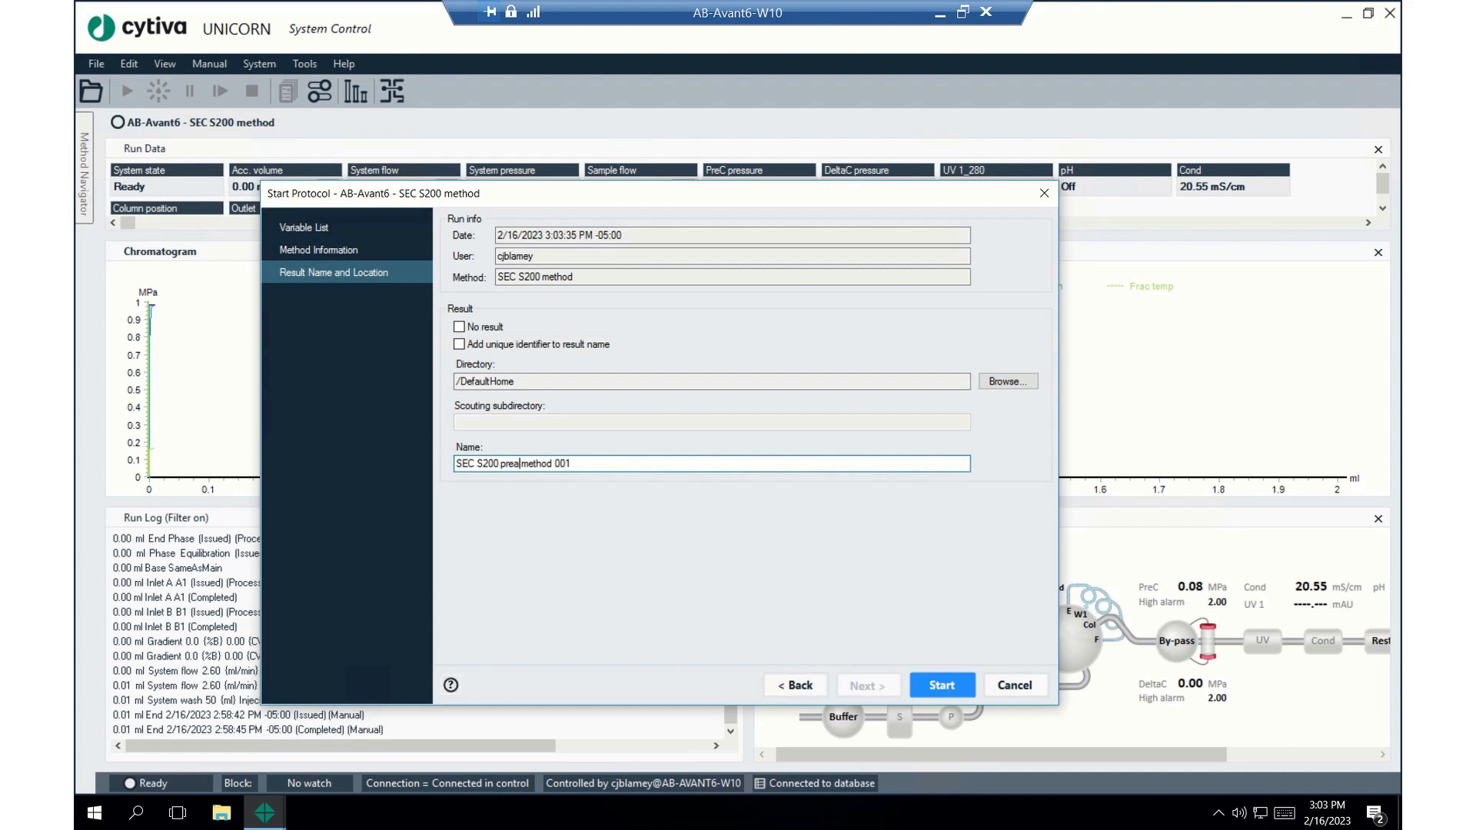
{"action": "type", "text": "k fractionation"}
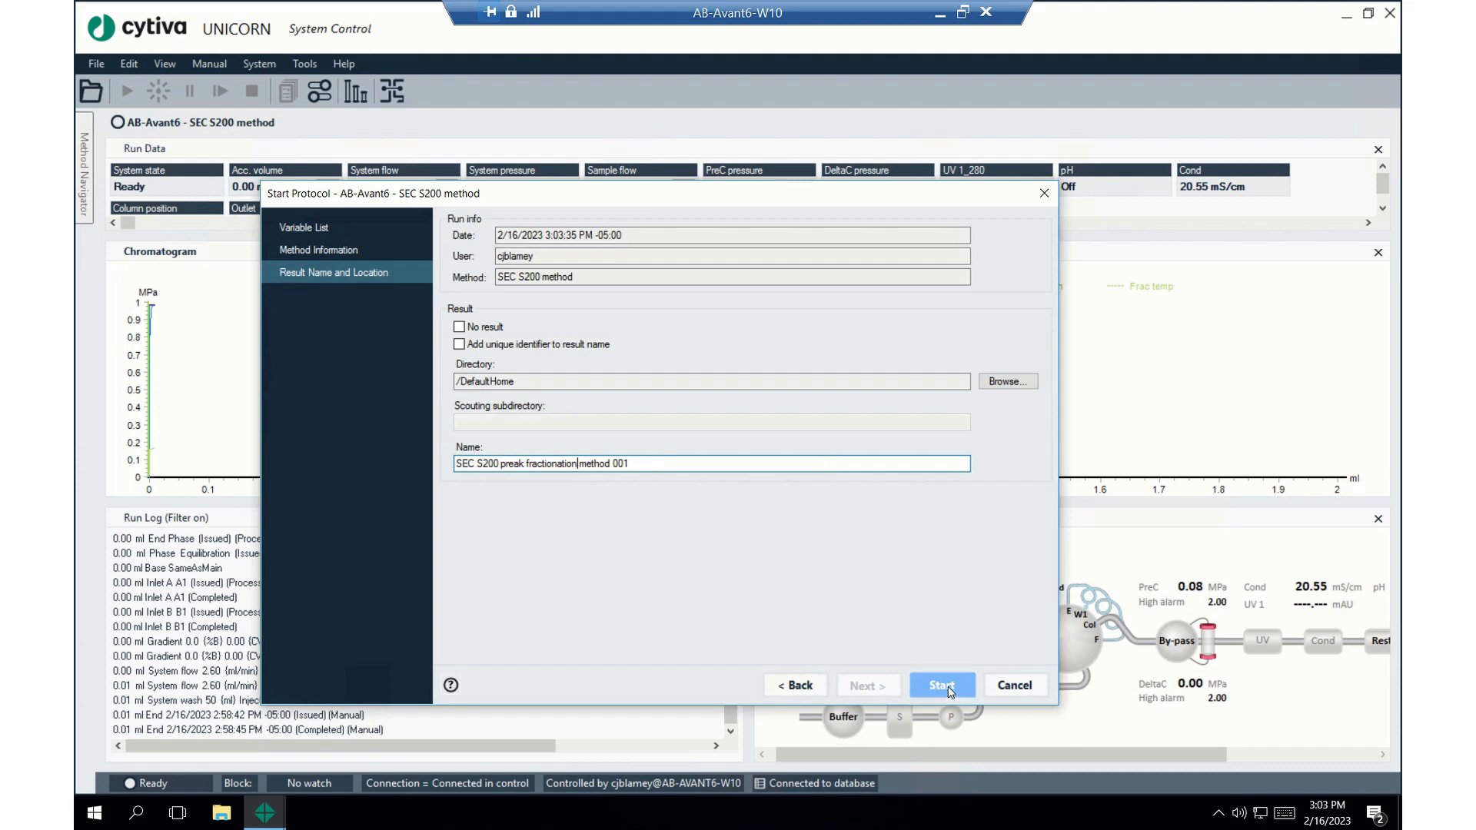
Start the run with column logging disabled for this run
{"action": "left_click", "coordinate": [940, 684]}
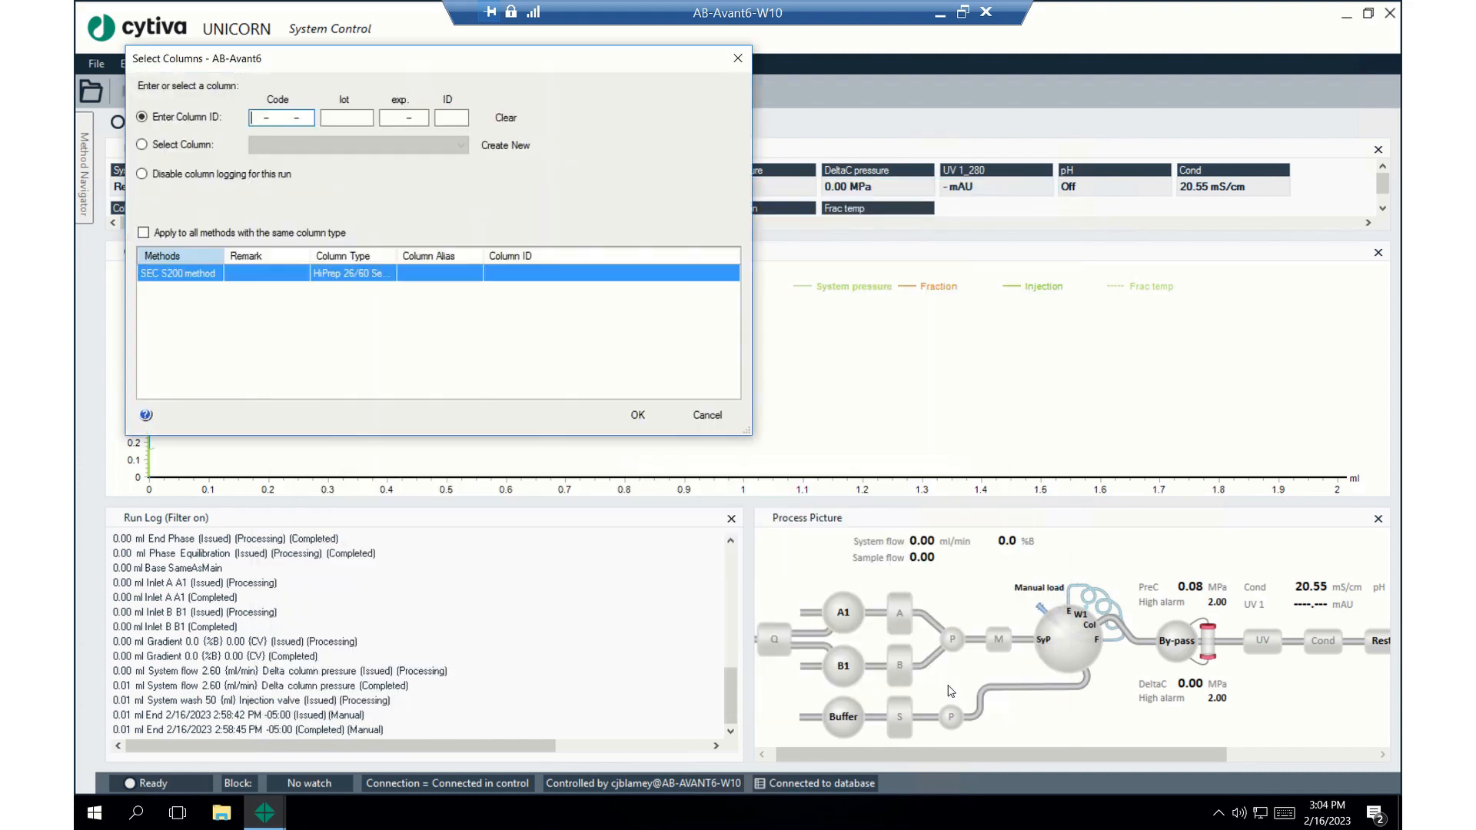
{"action": "left_click", "coordinate": [142, 174]}
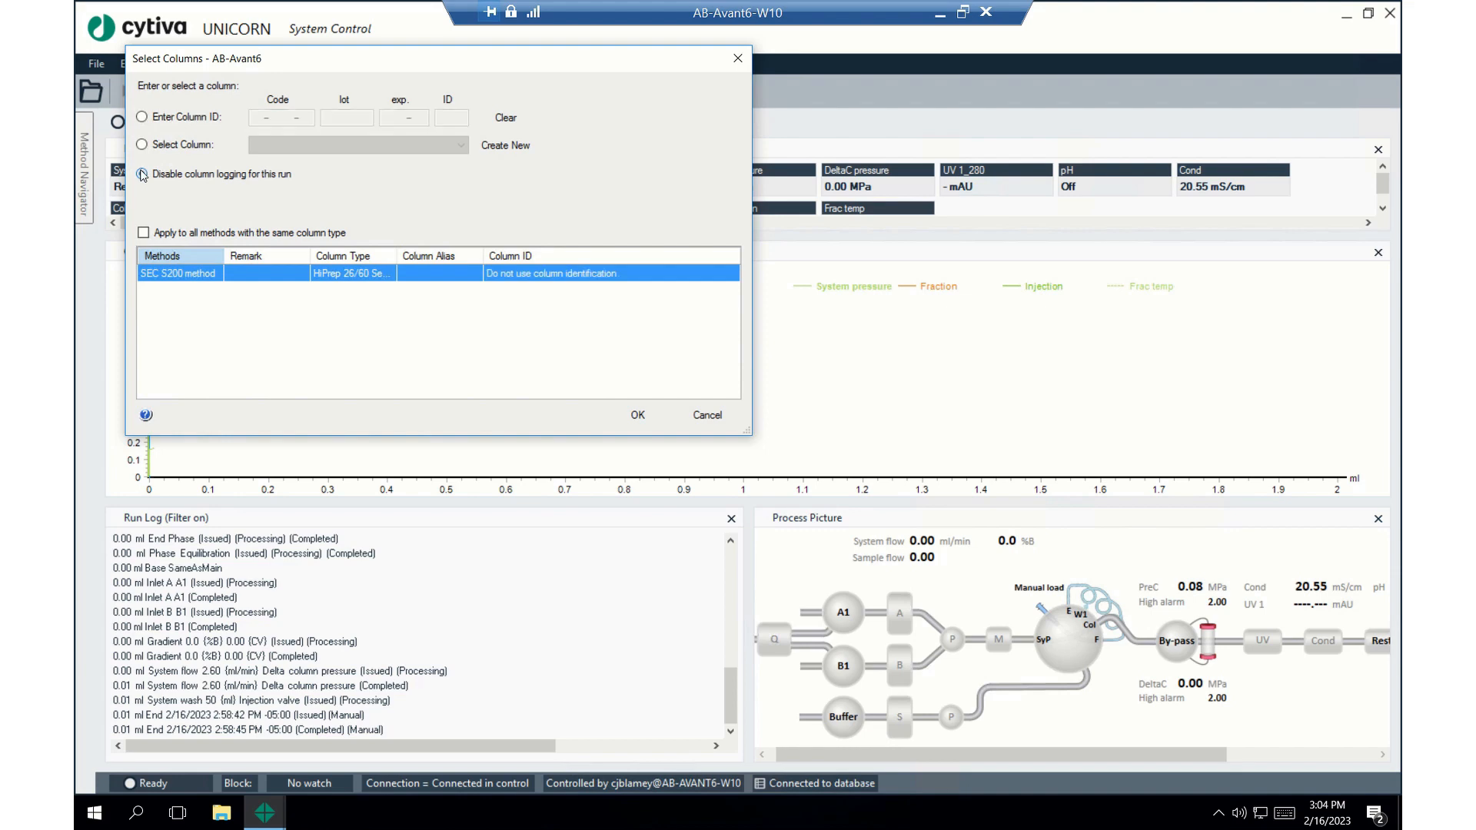
{"action": "left_click", "coordinate": [637, 415]}
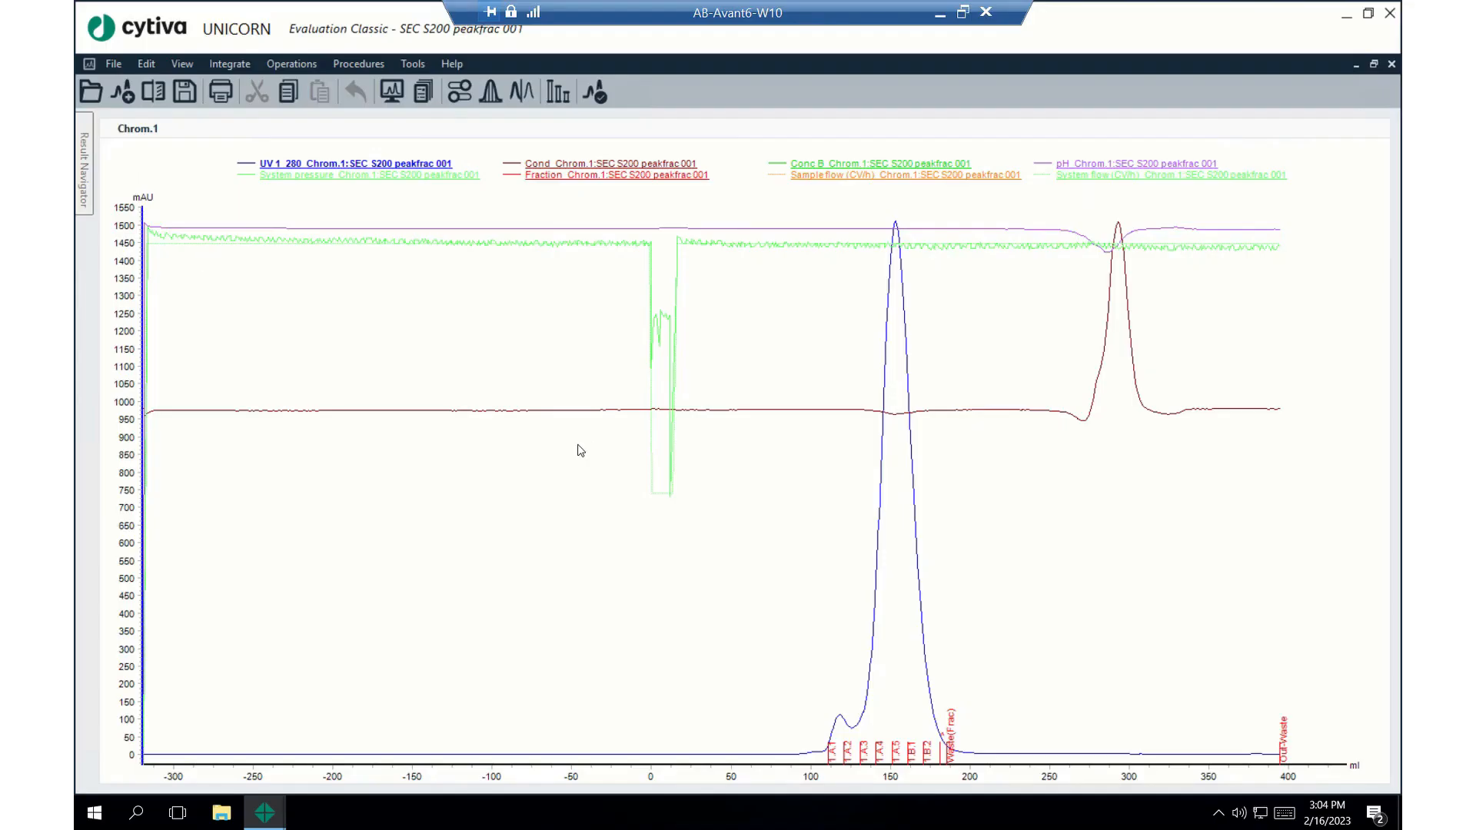
{"action": "mouse_move", "coordinate": [568, 449]}
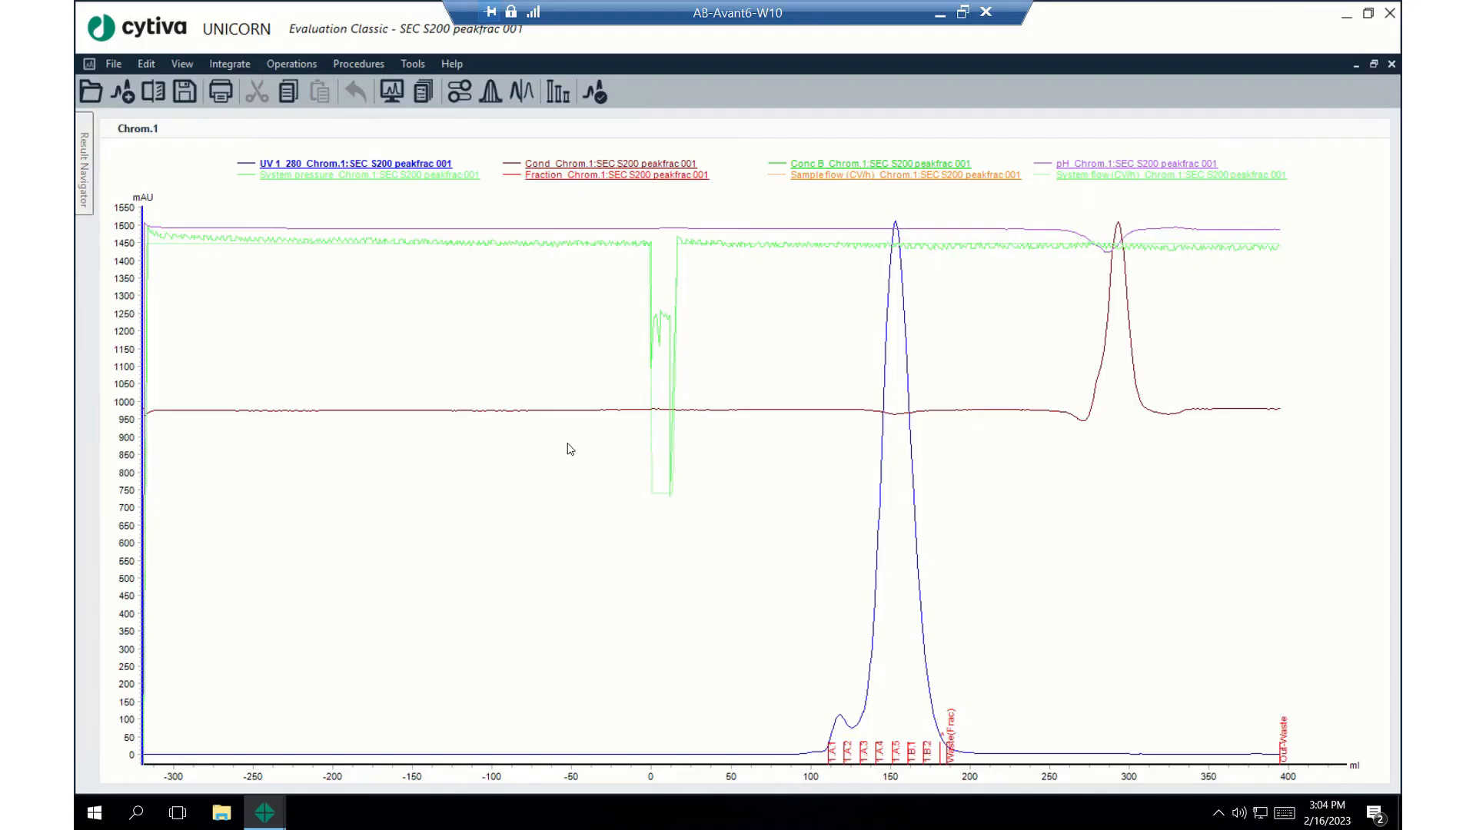
{"action": "mouse_move", "coordinate": [606, 446]}
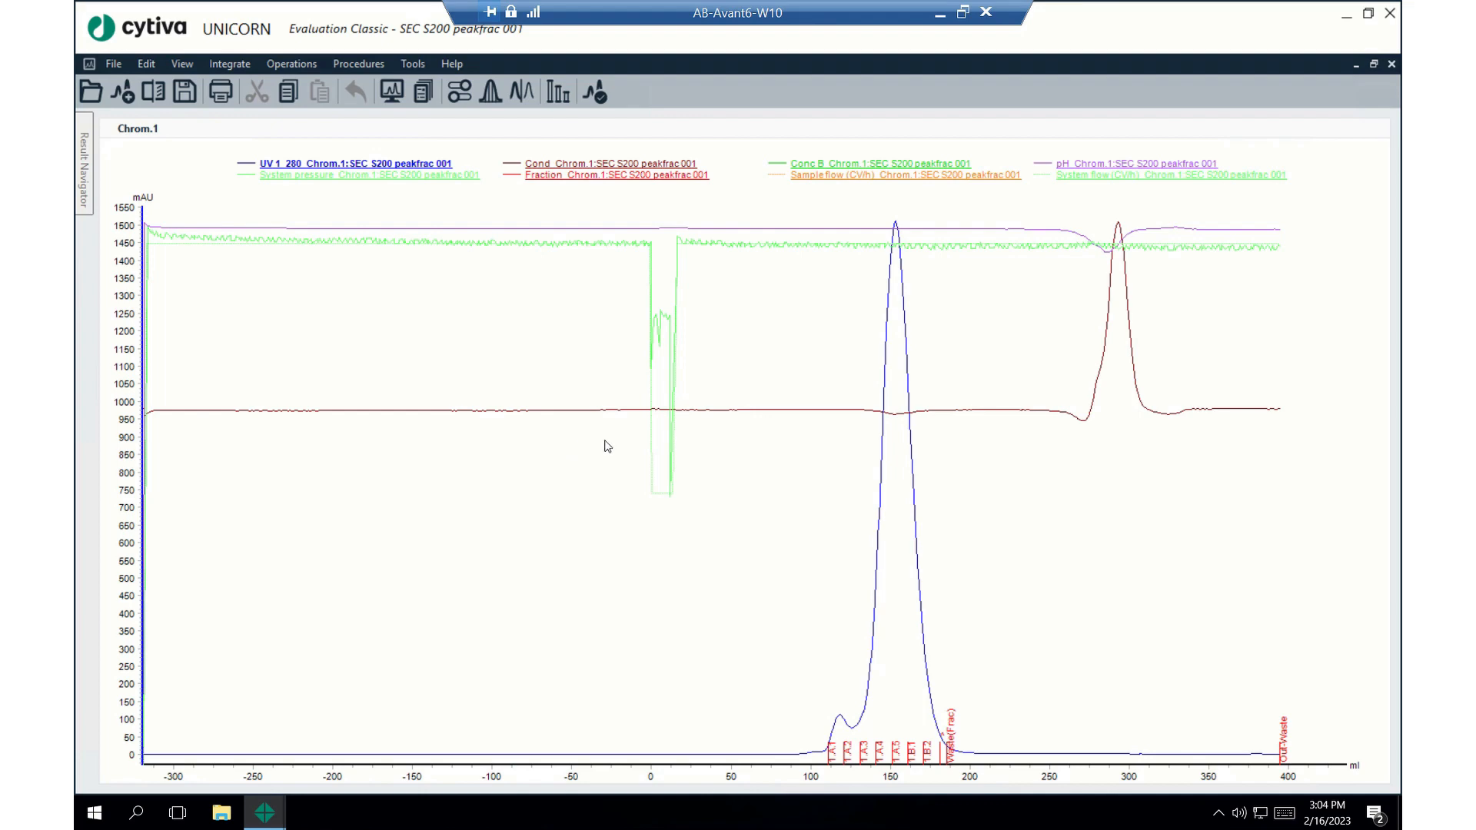
{"action": "mouse_move", "coordinate": [814, 726]}
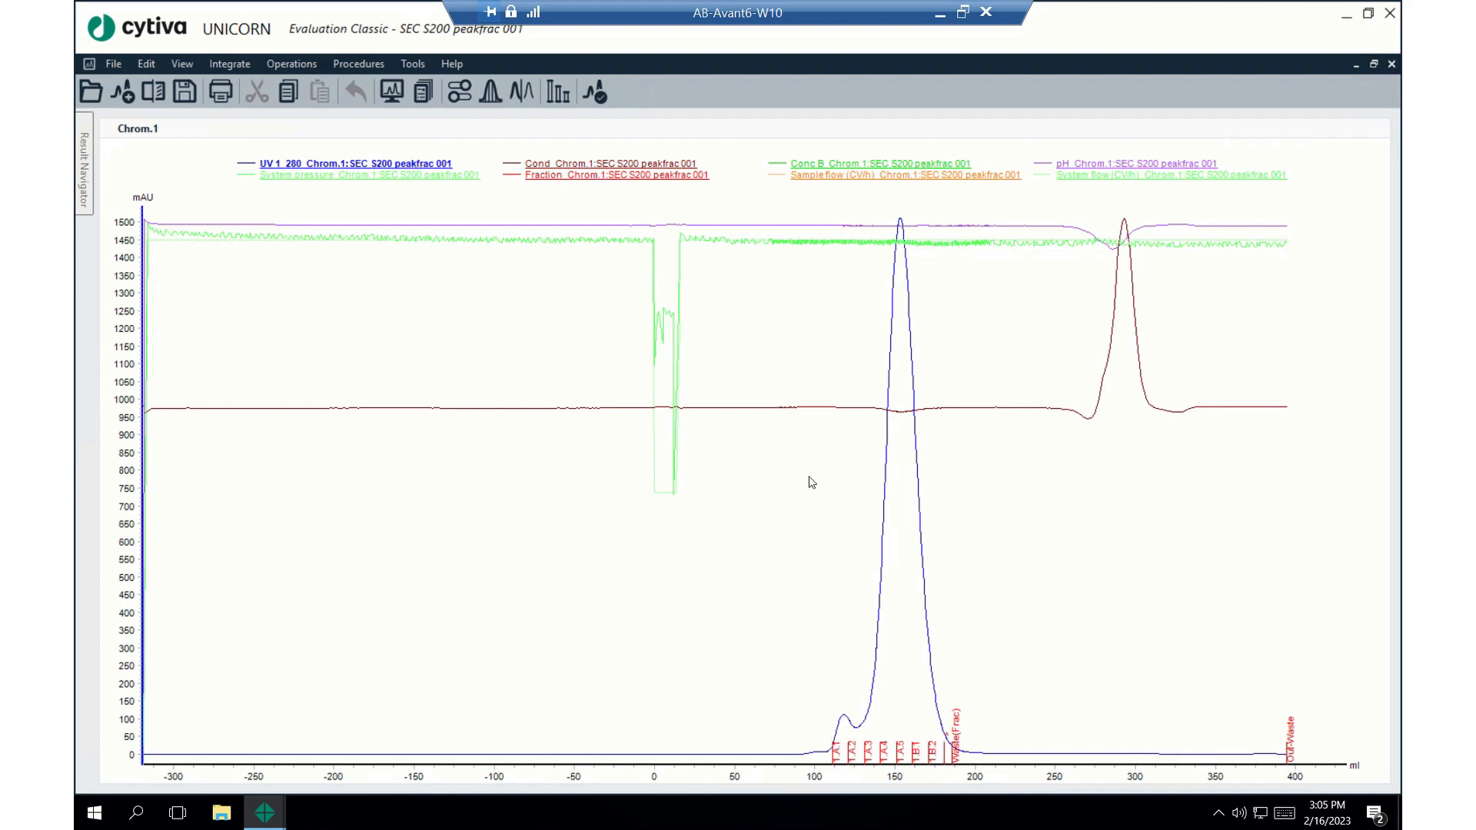
{"action": "mouse_move", "coordinate": [829, 189]}
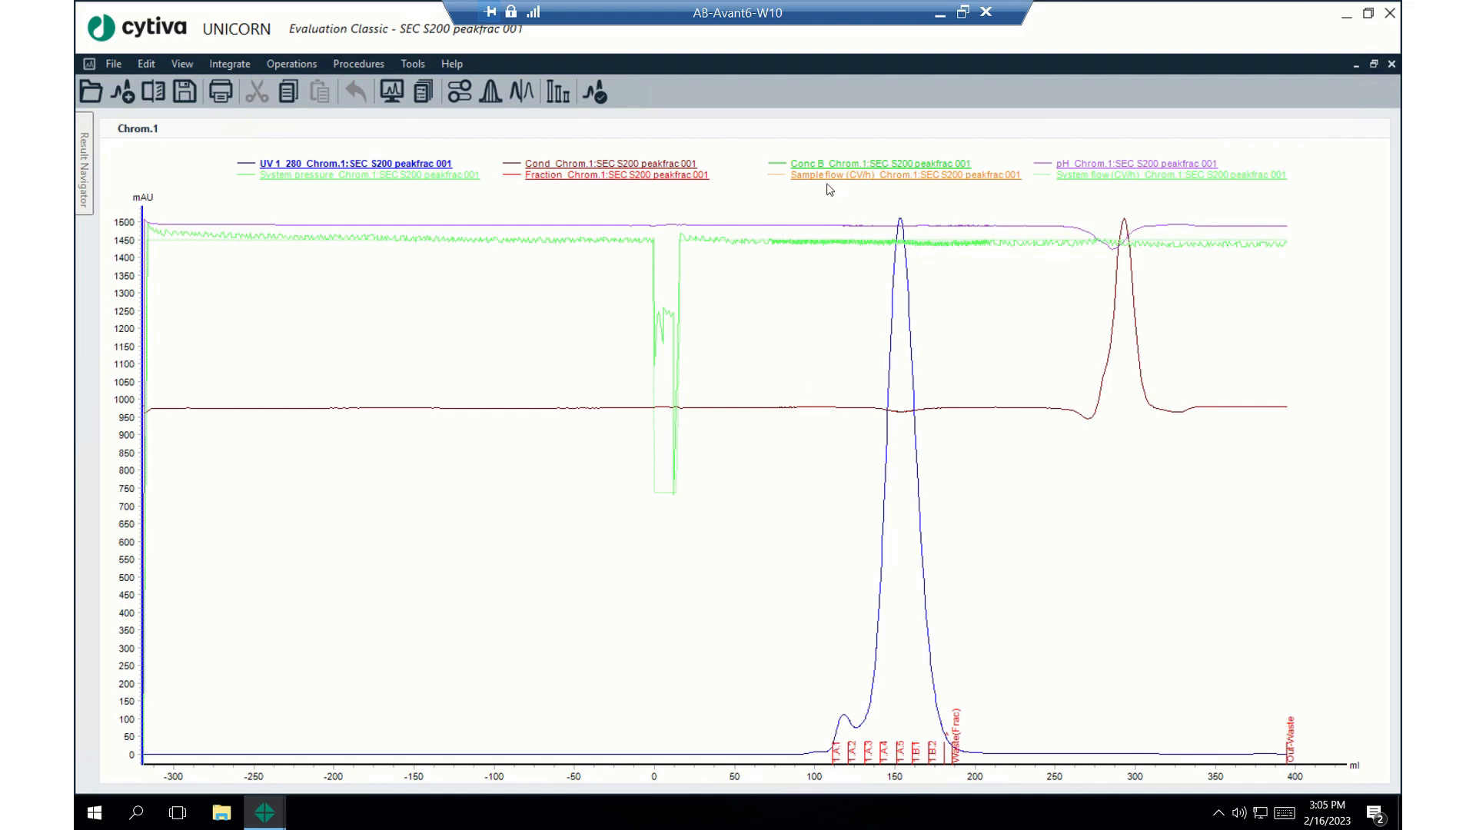
{"action": "mouse_move", "coordinate": [995, 367]}
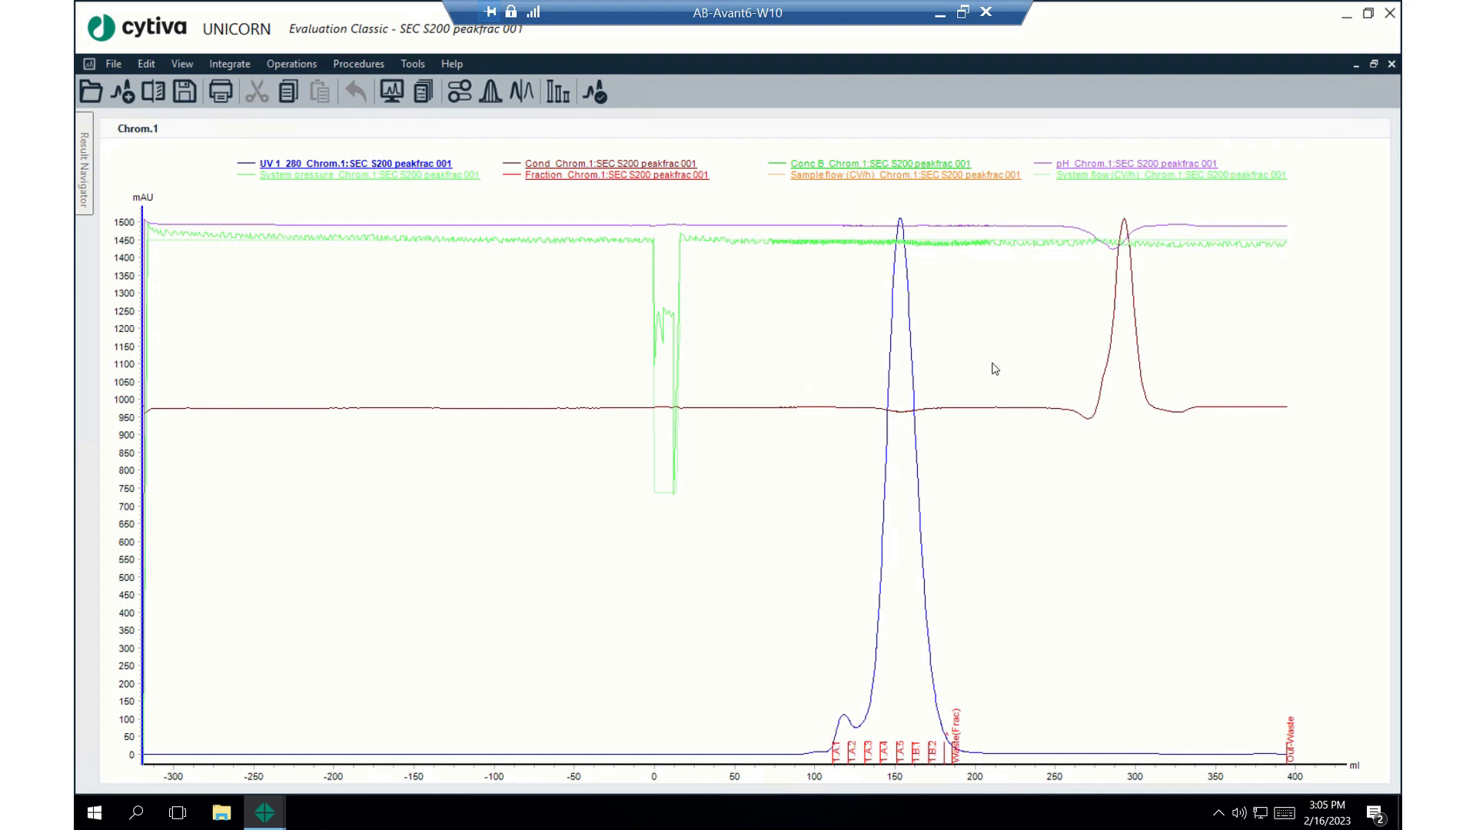
{"action": "mouse_move", "coordinate": [948, 523]}
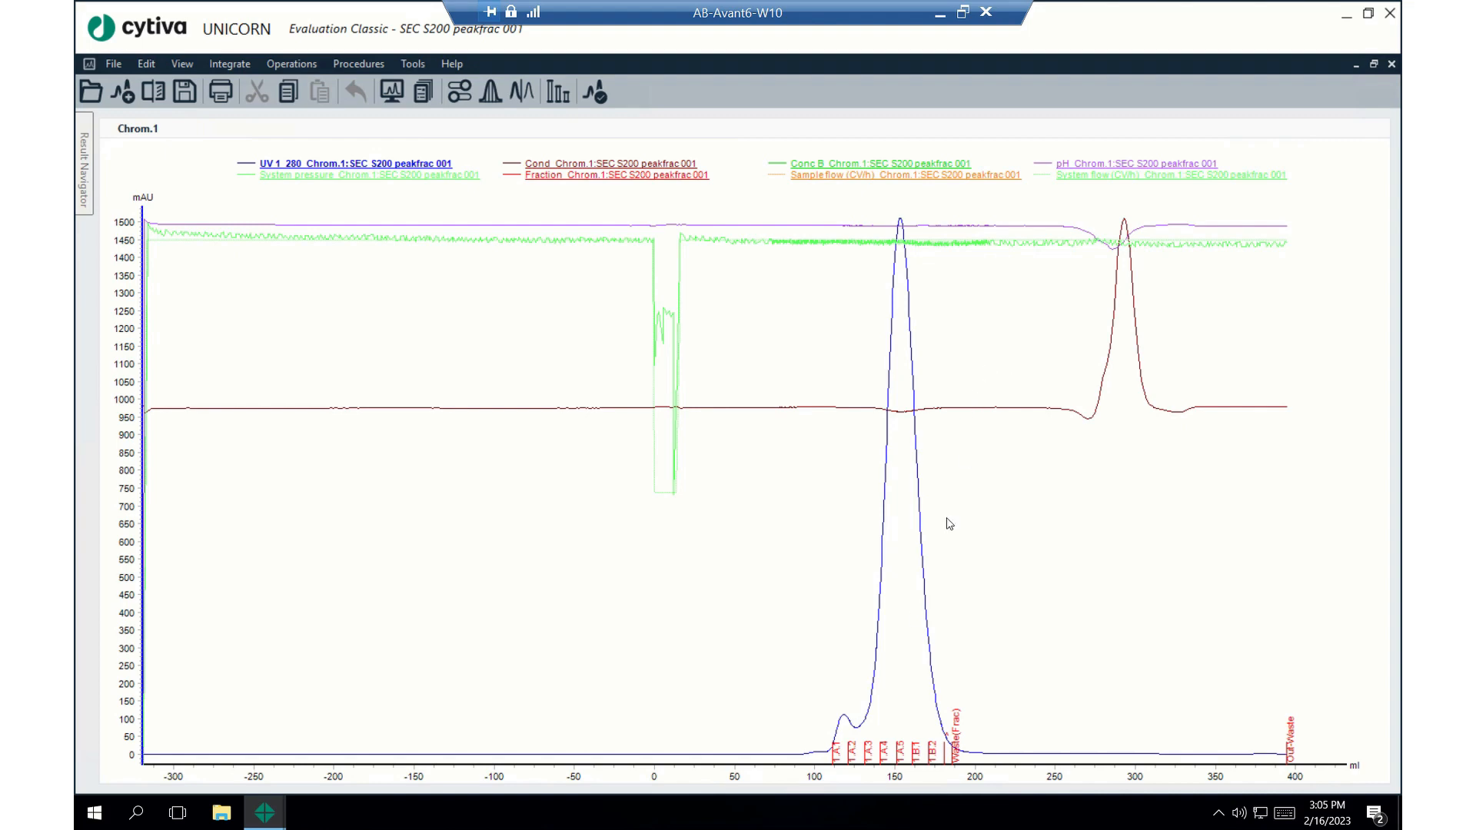
{"action": "mouse_move", "coordinate": [838, 736]}
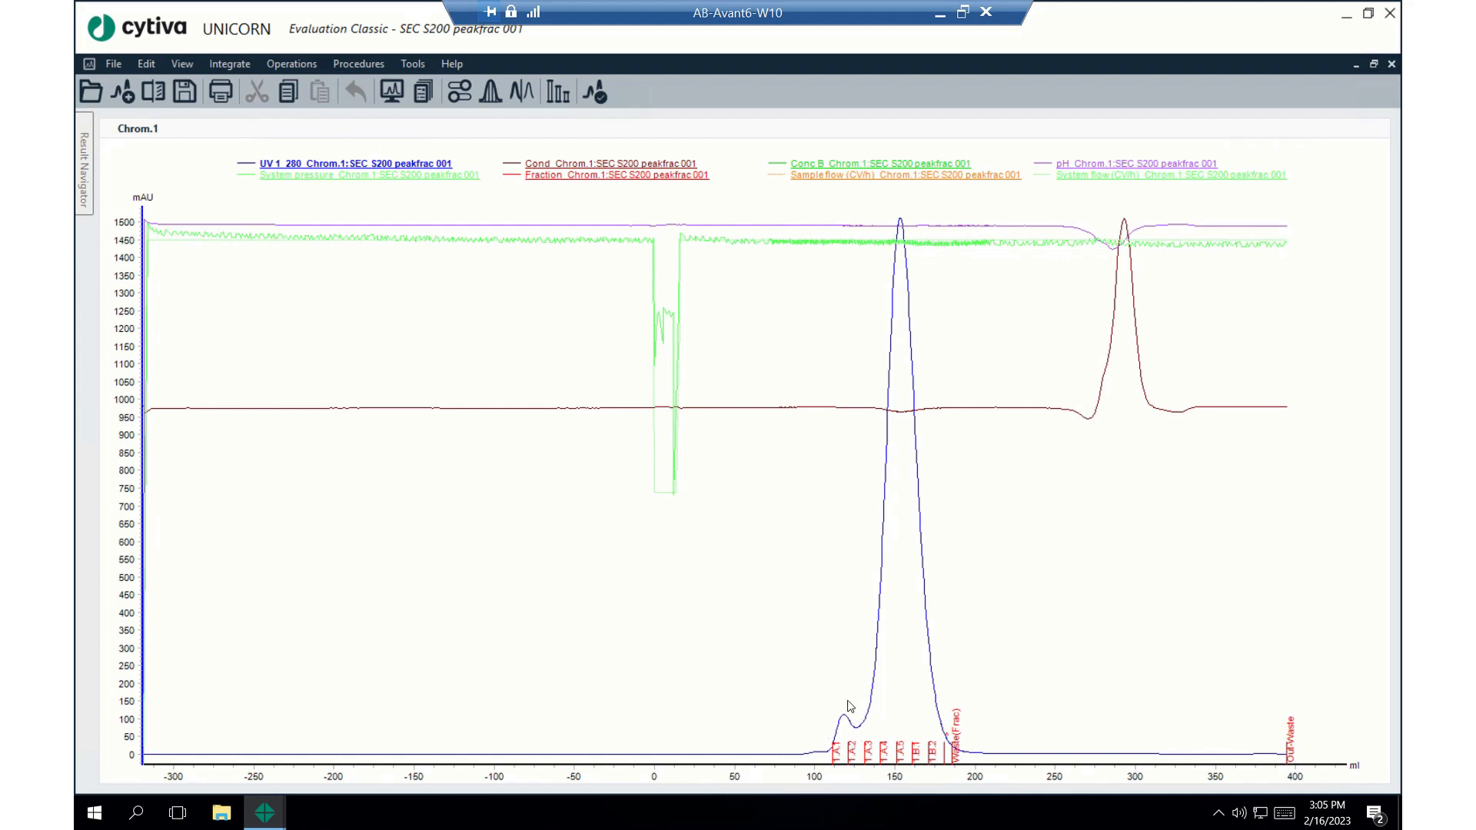
{"action": "mouse_move", "coordinate": [863, 660]}
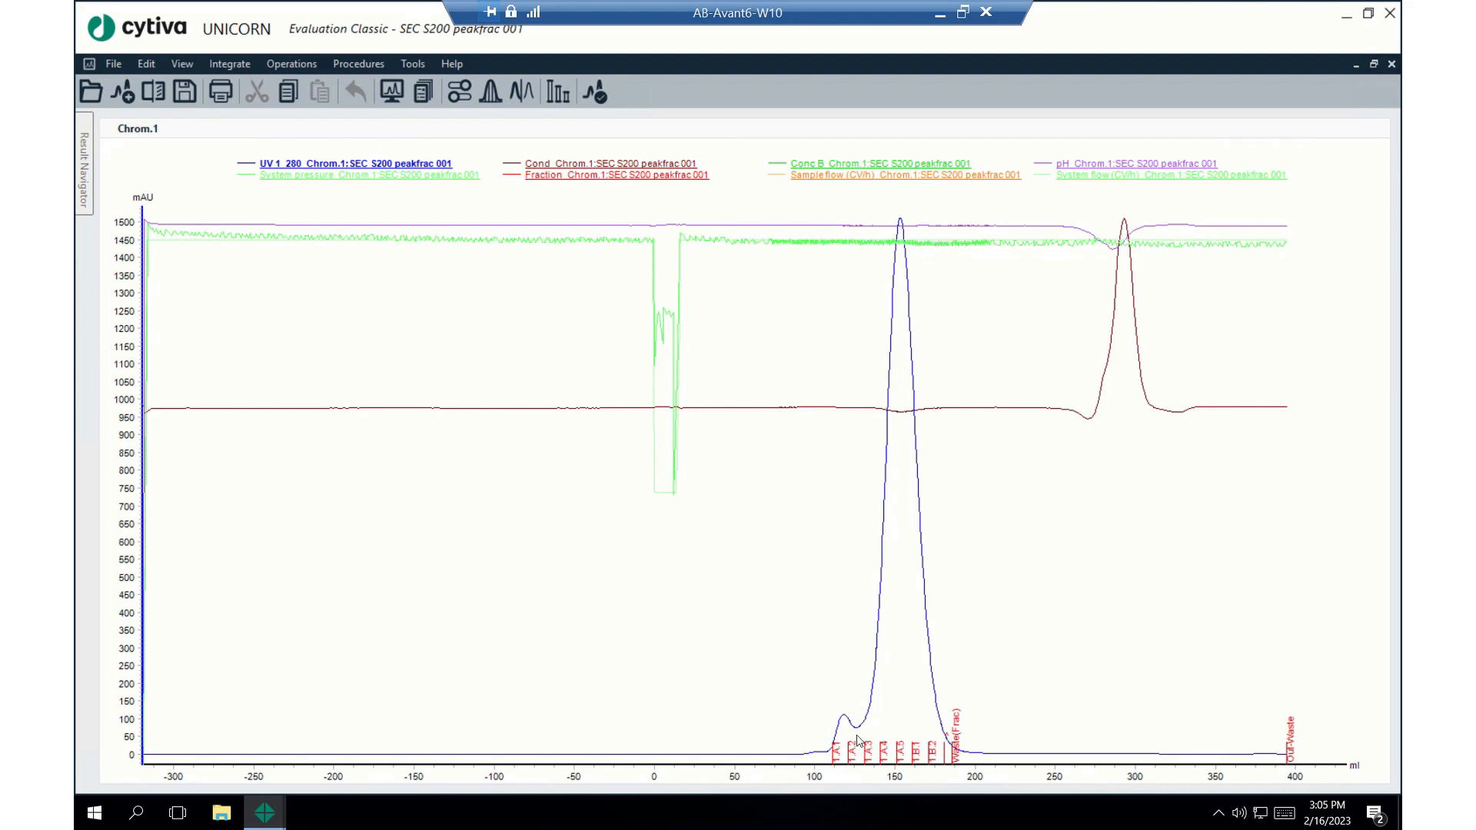
{"action": "mouse_move", "coordinate": [870, 763]}
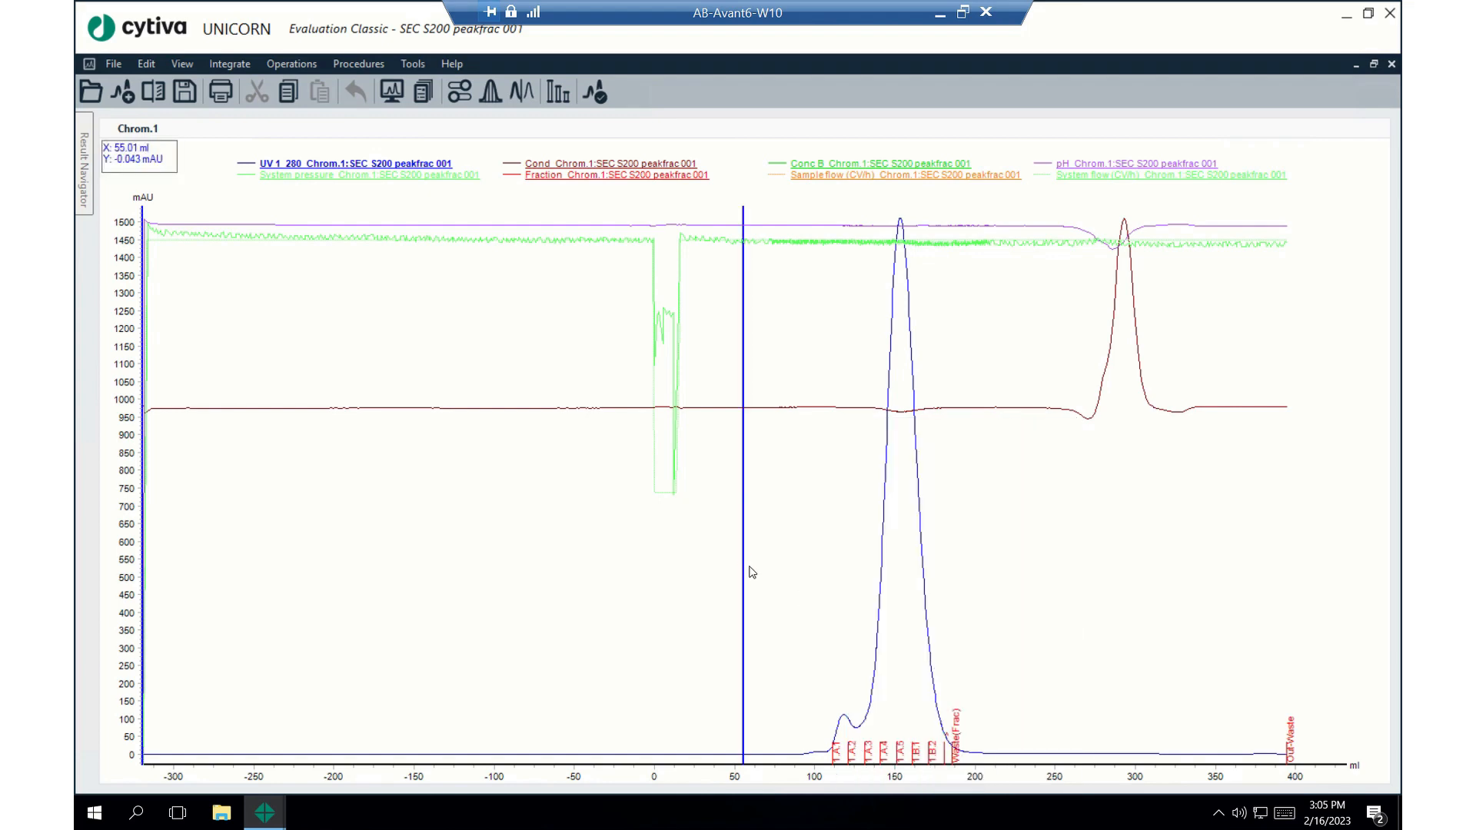
Mark the UV curve at the small leading peak, reading about 97 mAU at 131 ml
{"action": "left_click", "coordinate": [850, 561]}
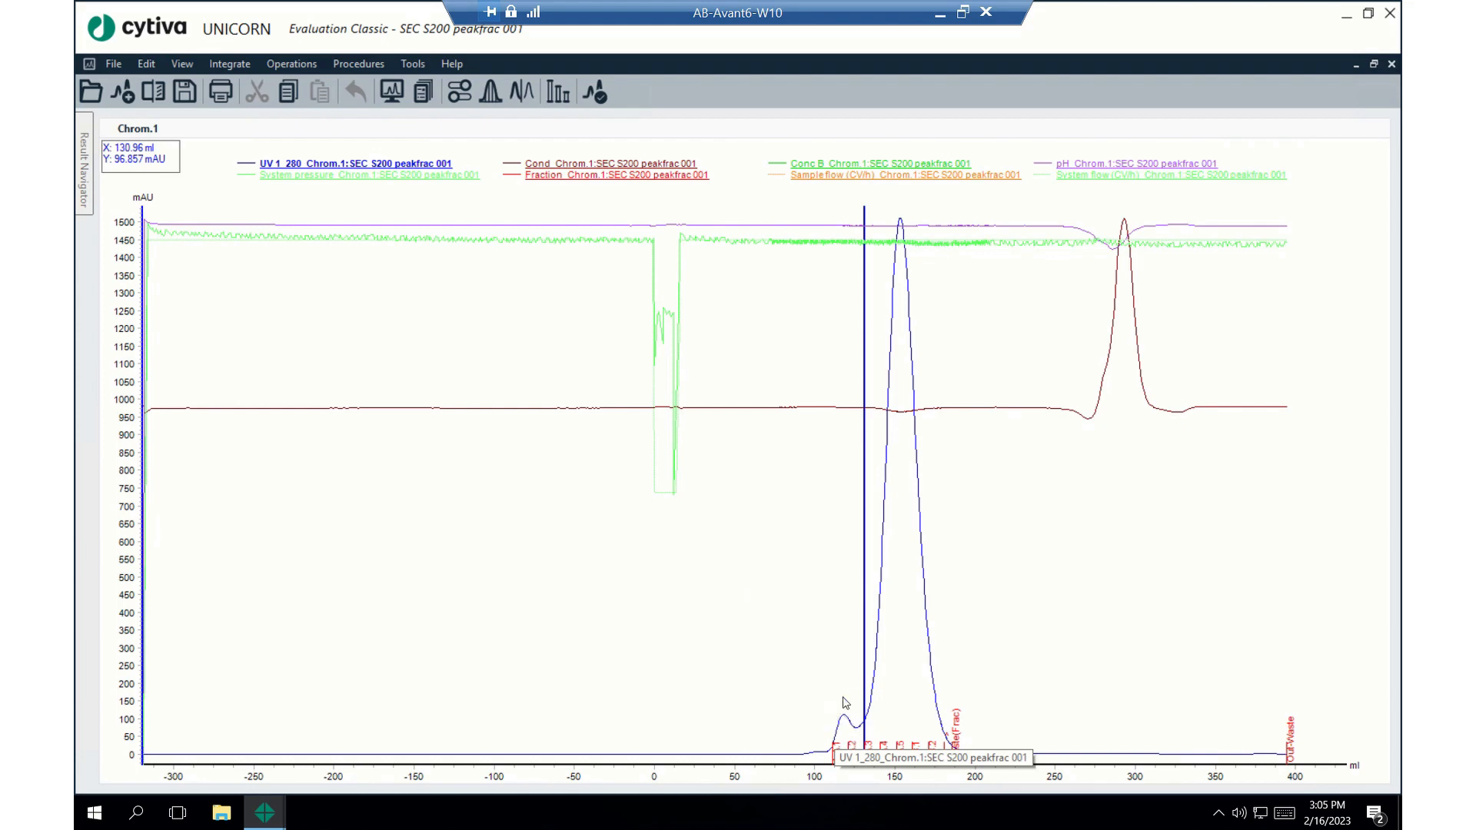
{"action": "mouse_move", "coordinate": [1150, 463]}
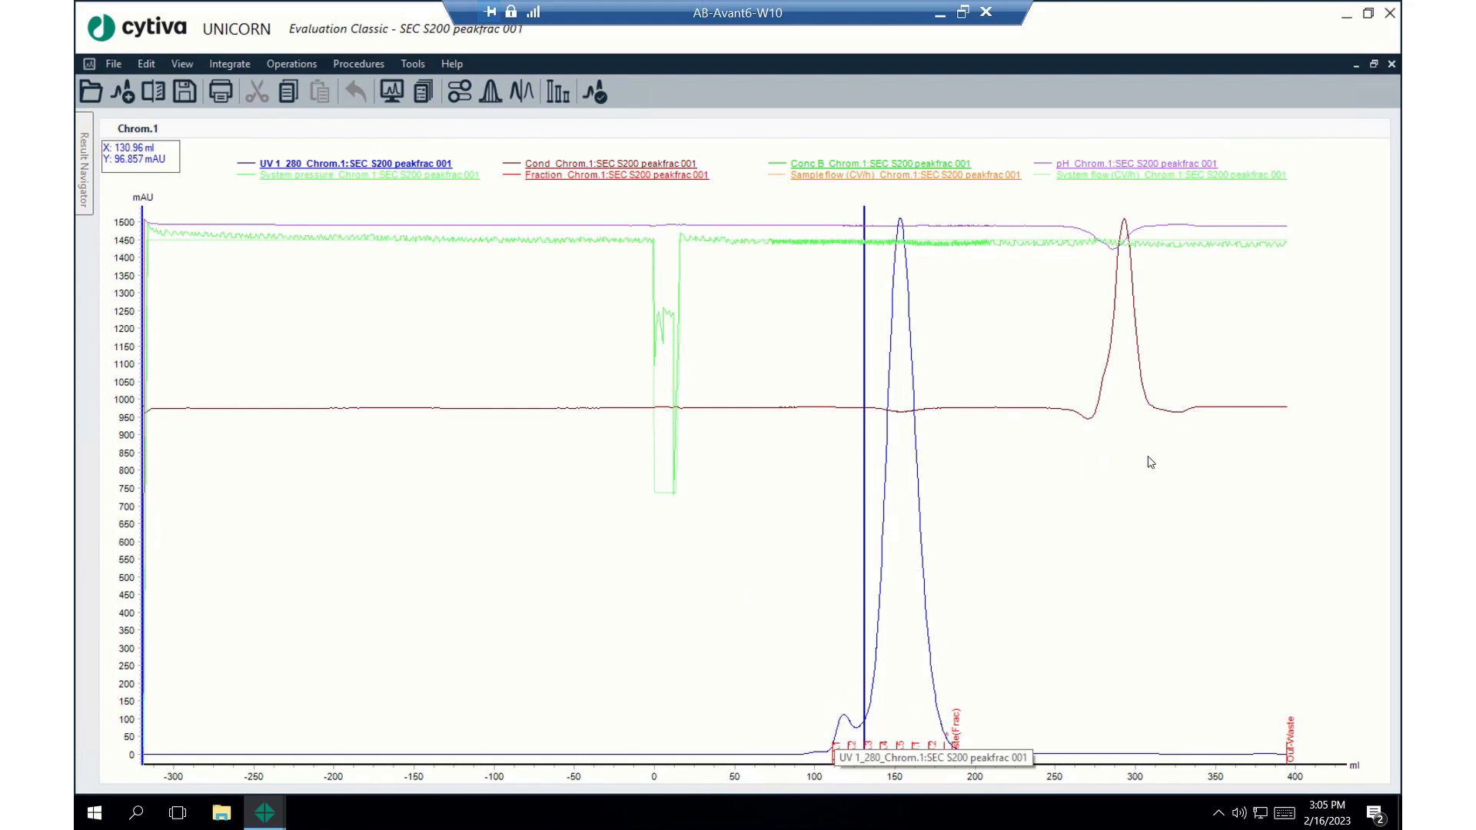